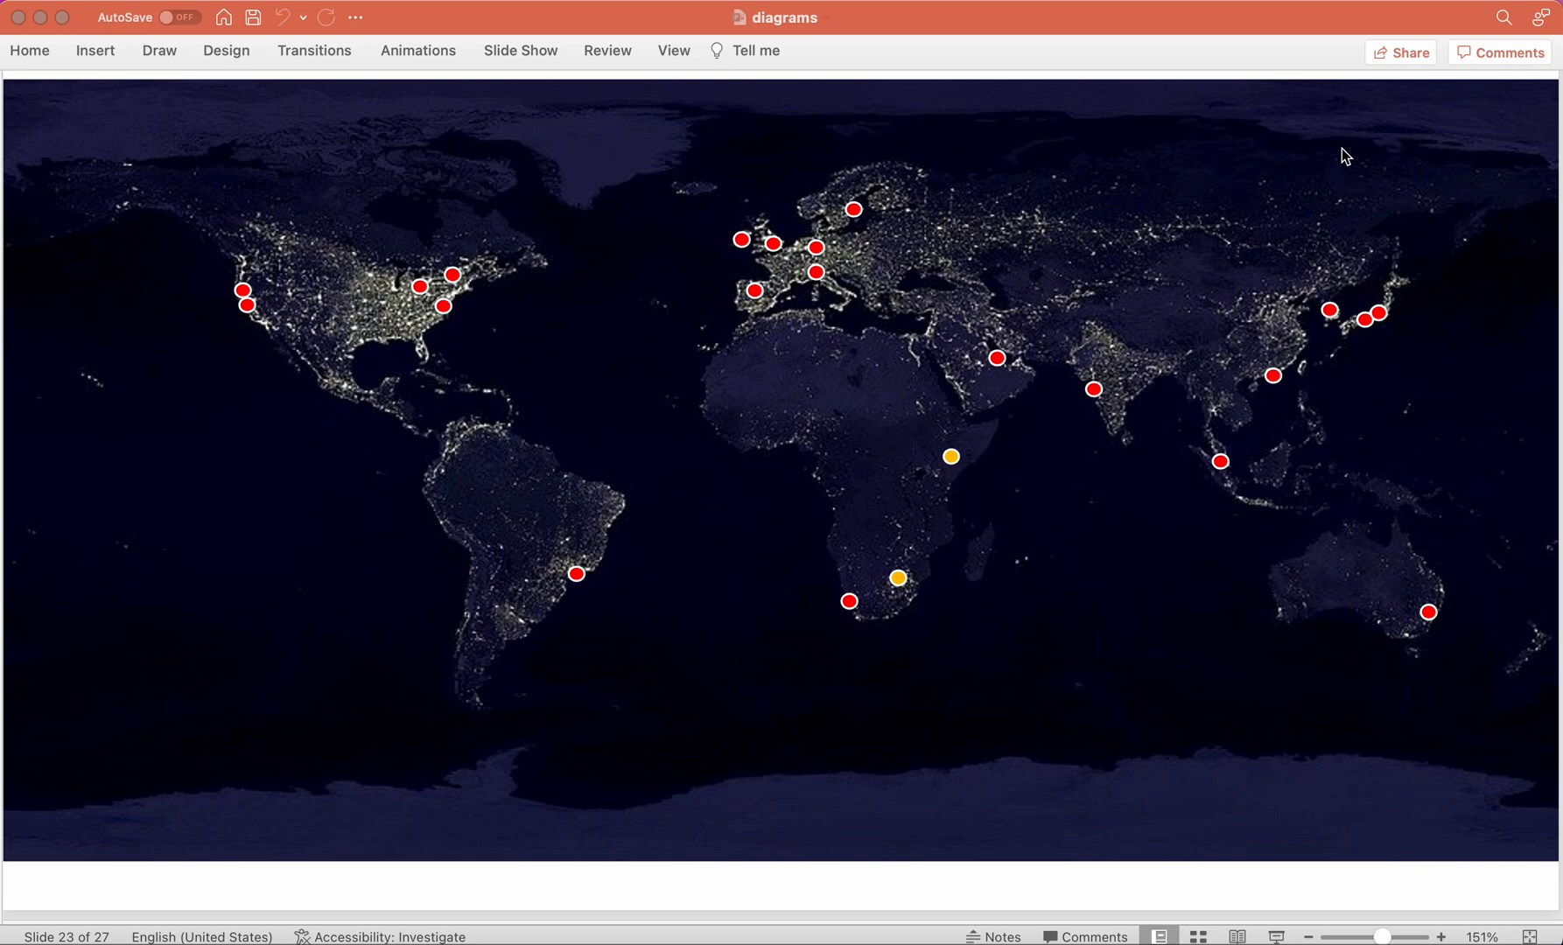
pyautogui.moveTo(581, 306)
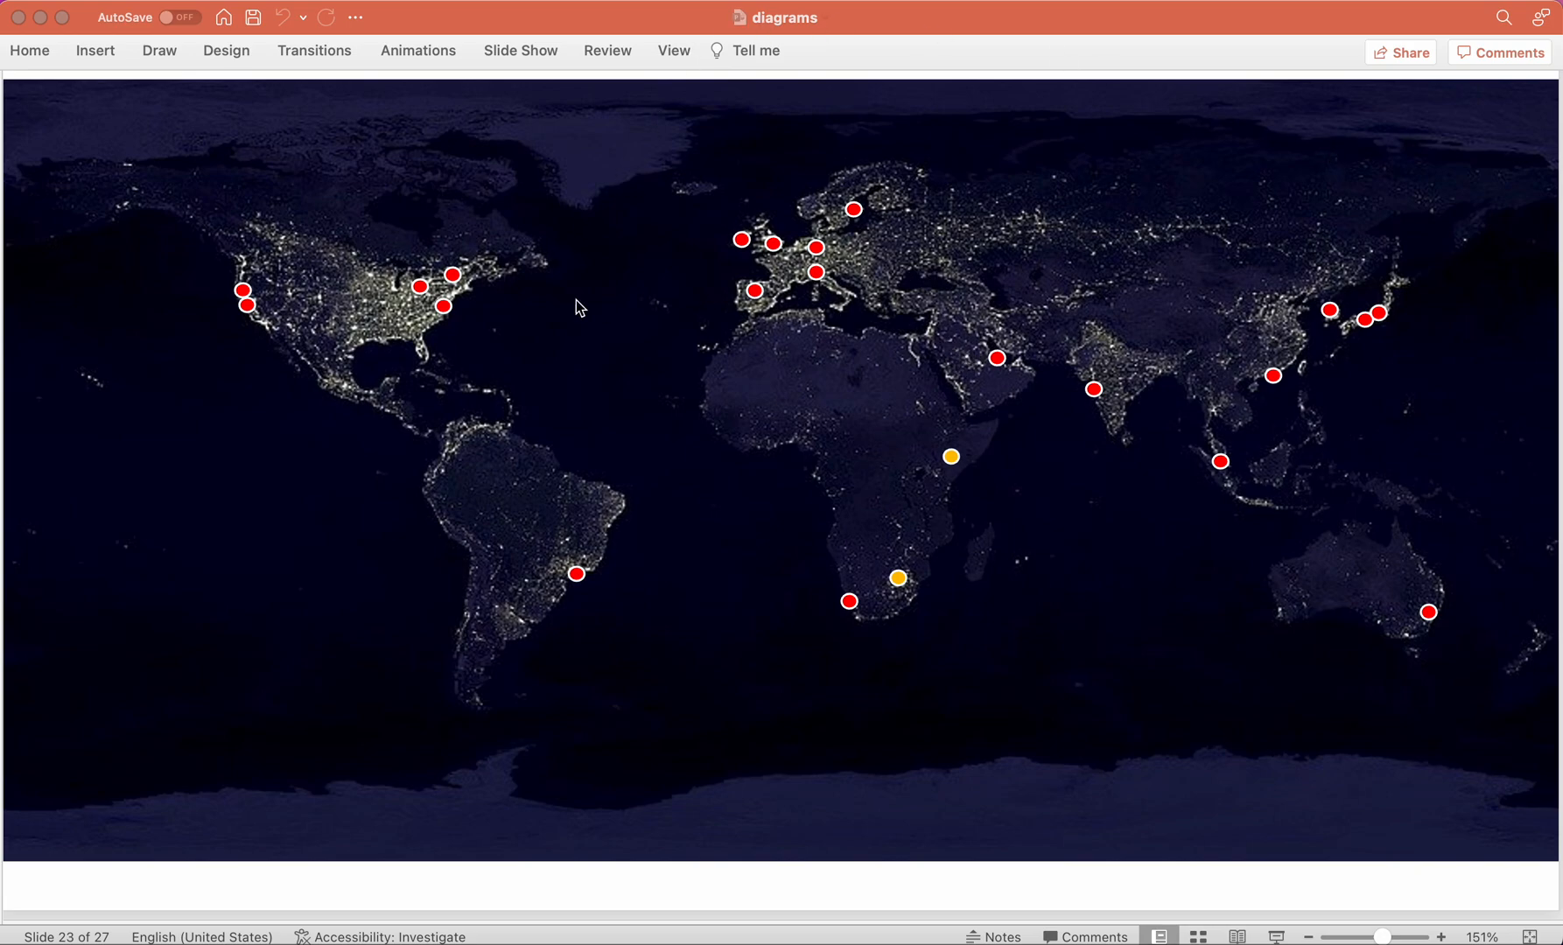
pyautogui.moveTo(339, 352)
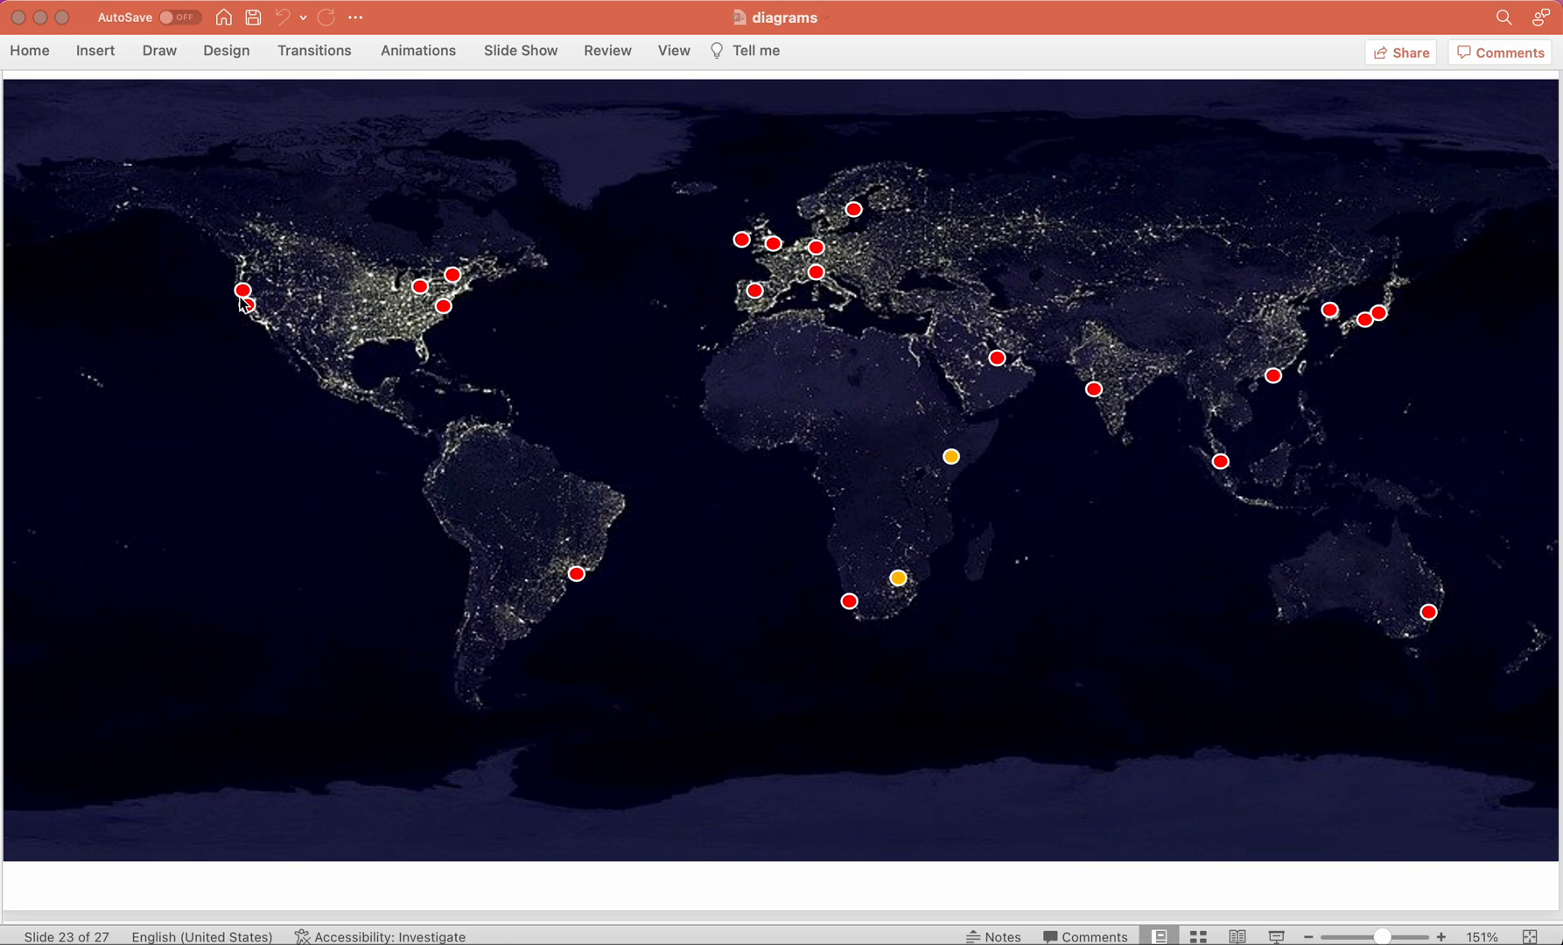
pyautogui.moveTo(440, 294)
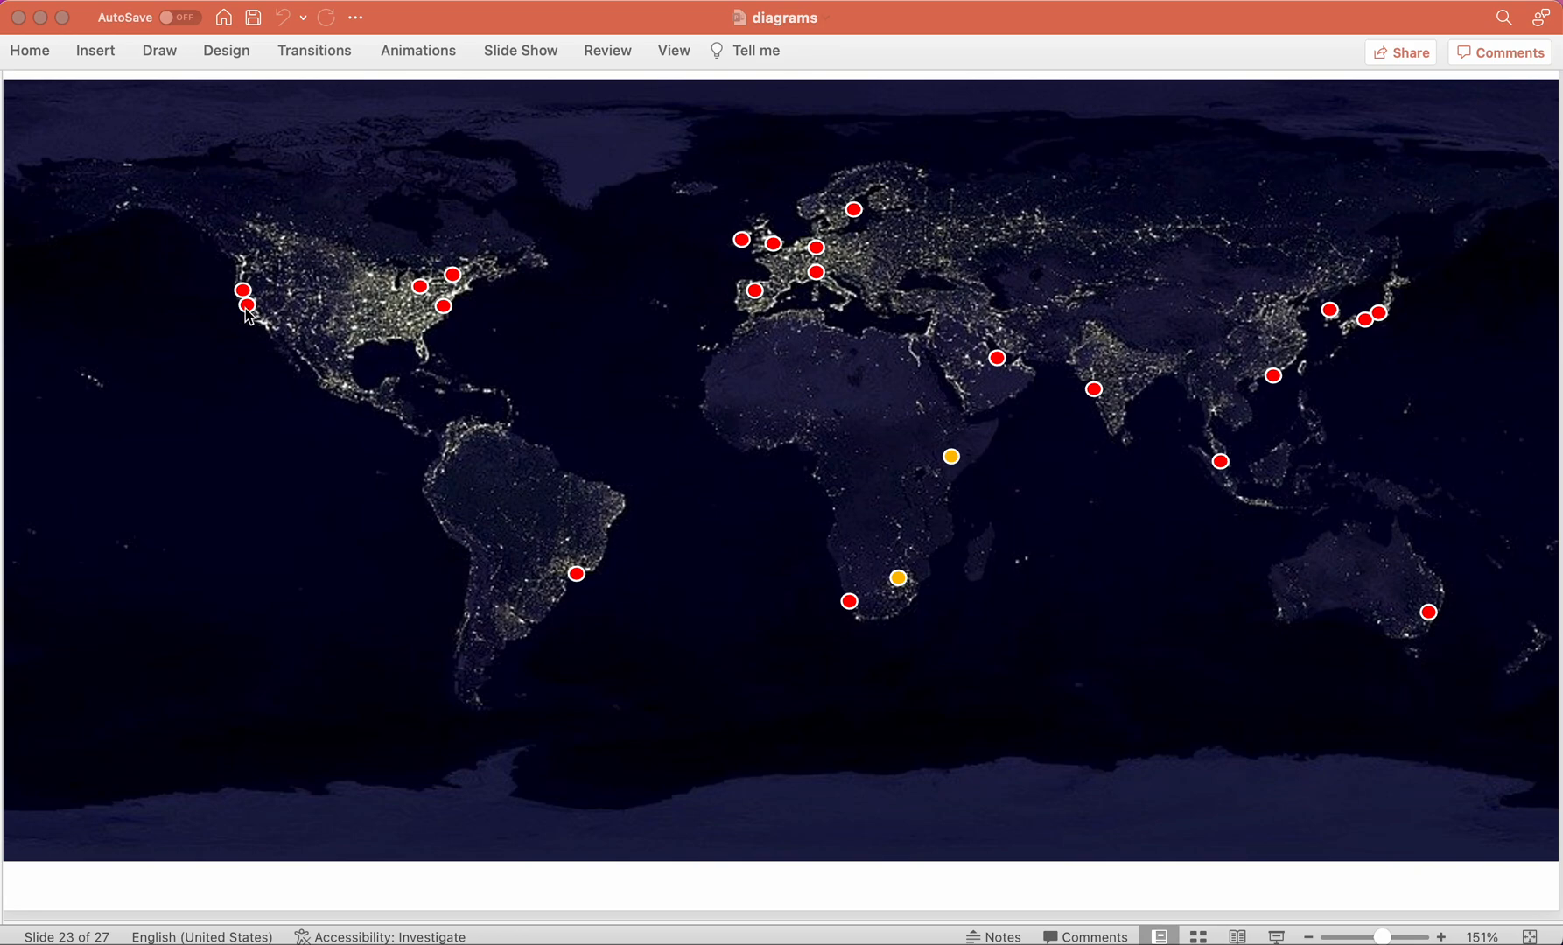
pyautogui.moveTo(835, 606)
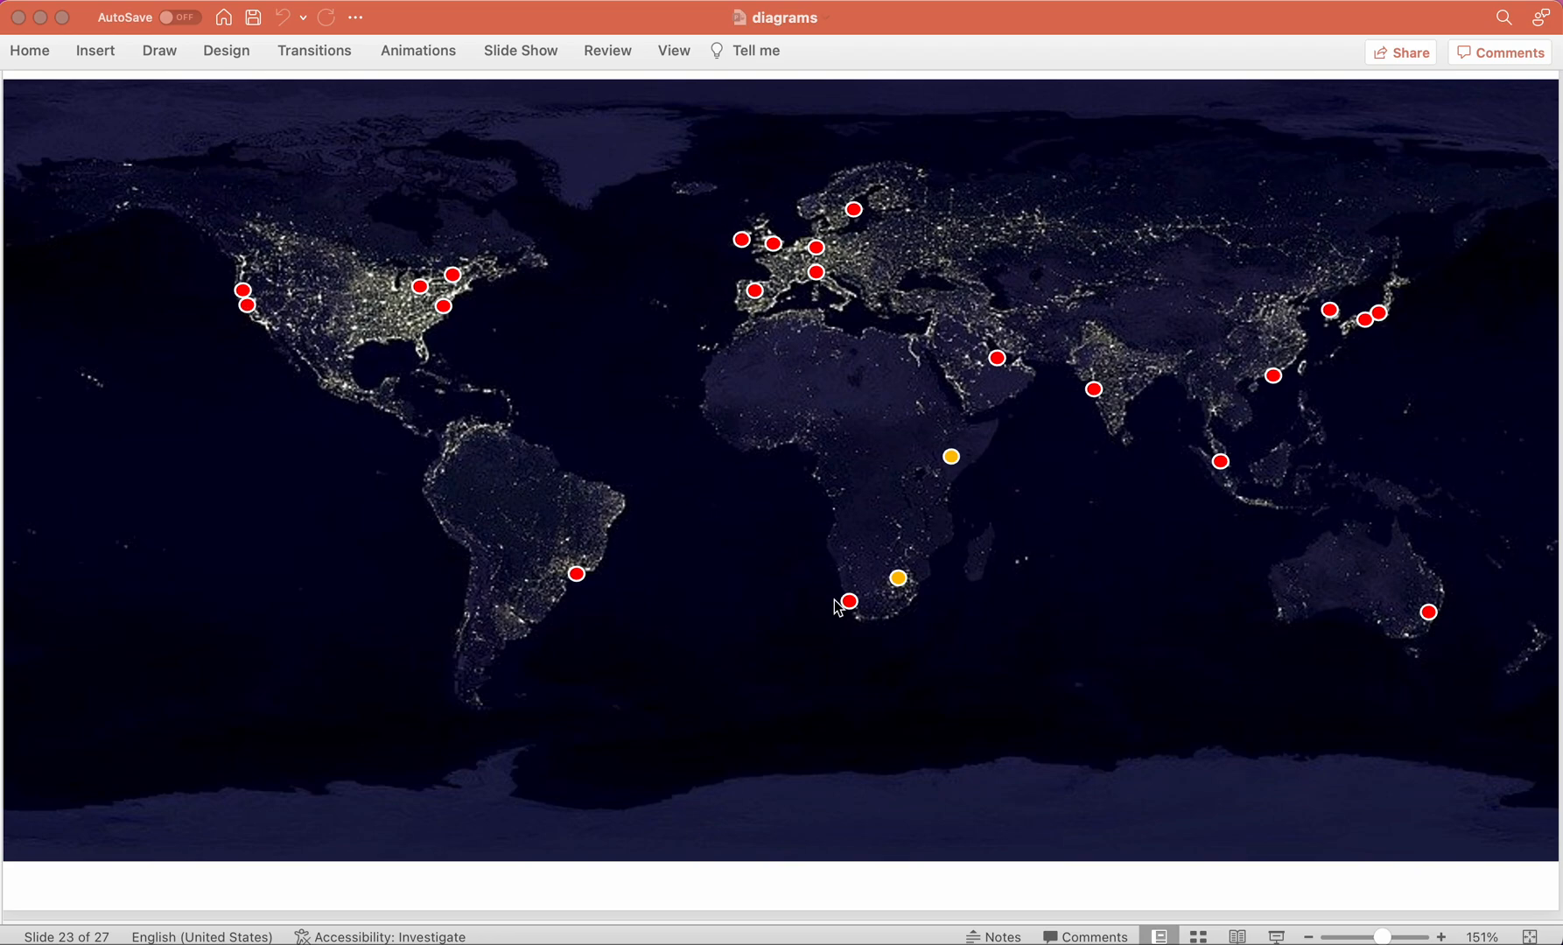
pyautogui.moveTo(830, 598)
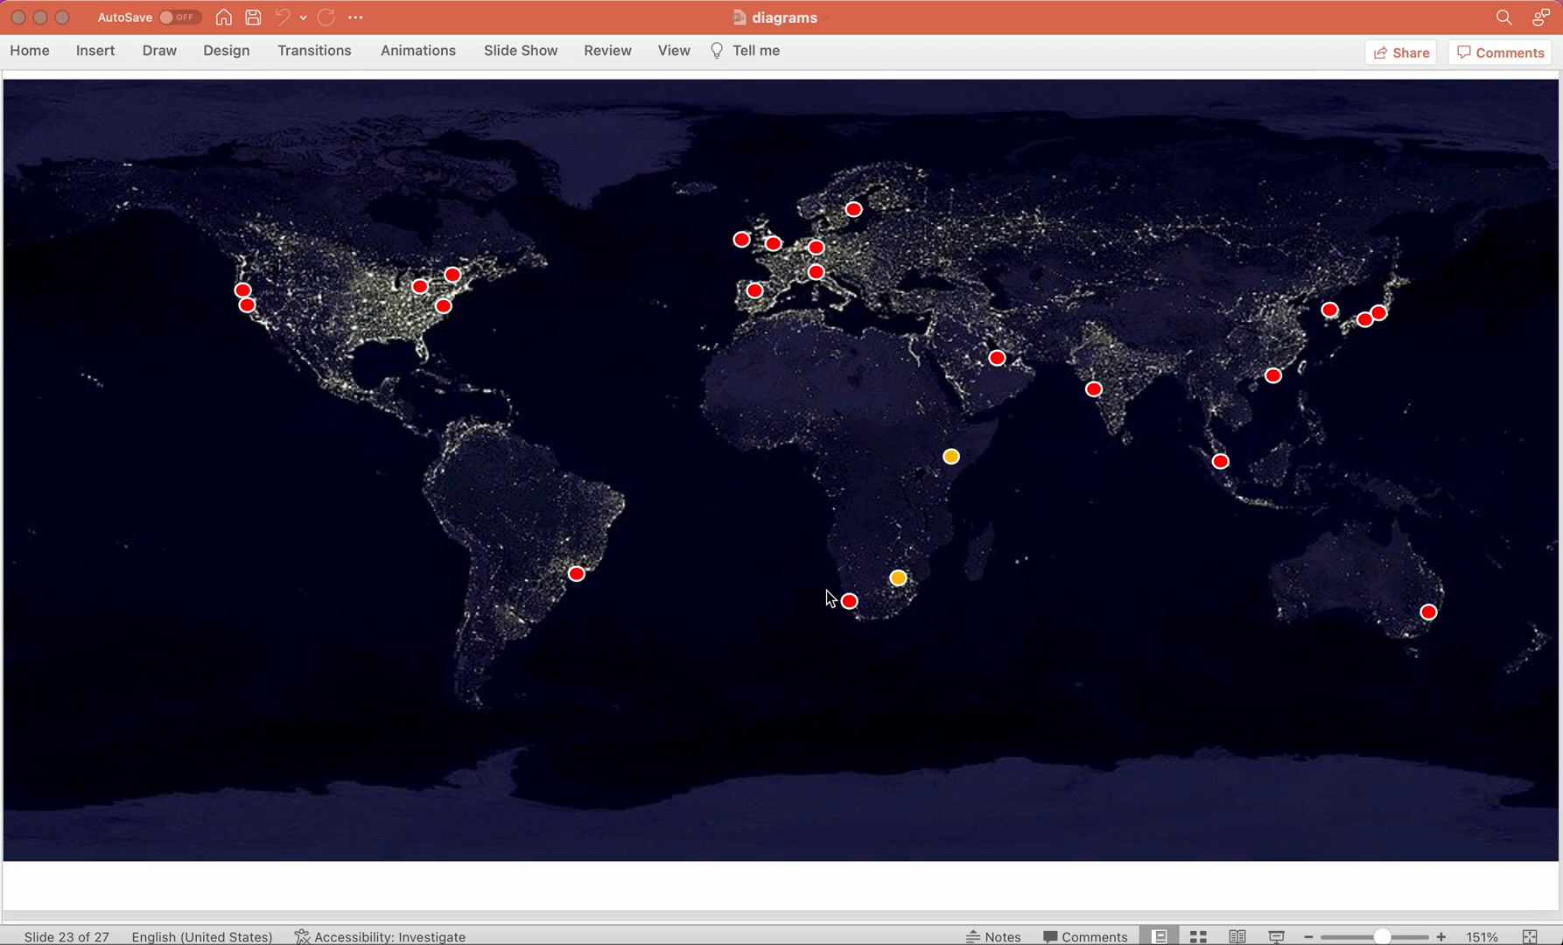
pyautogui.moveTo(378, 361)
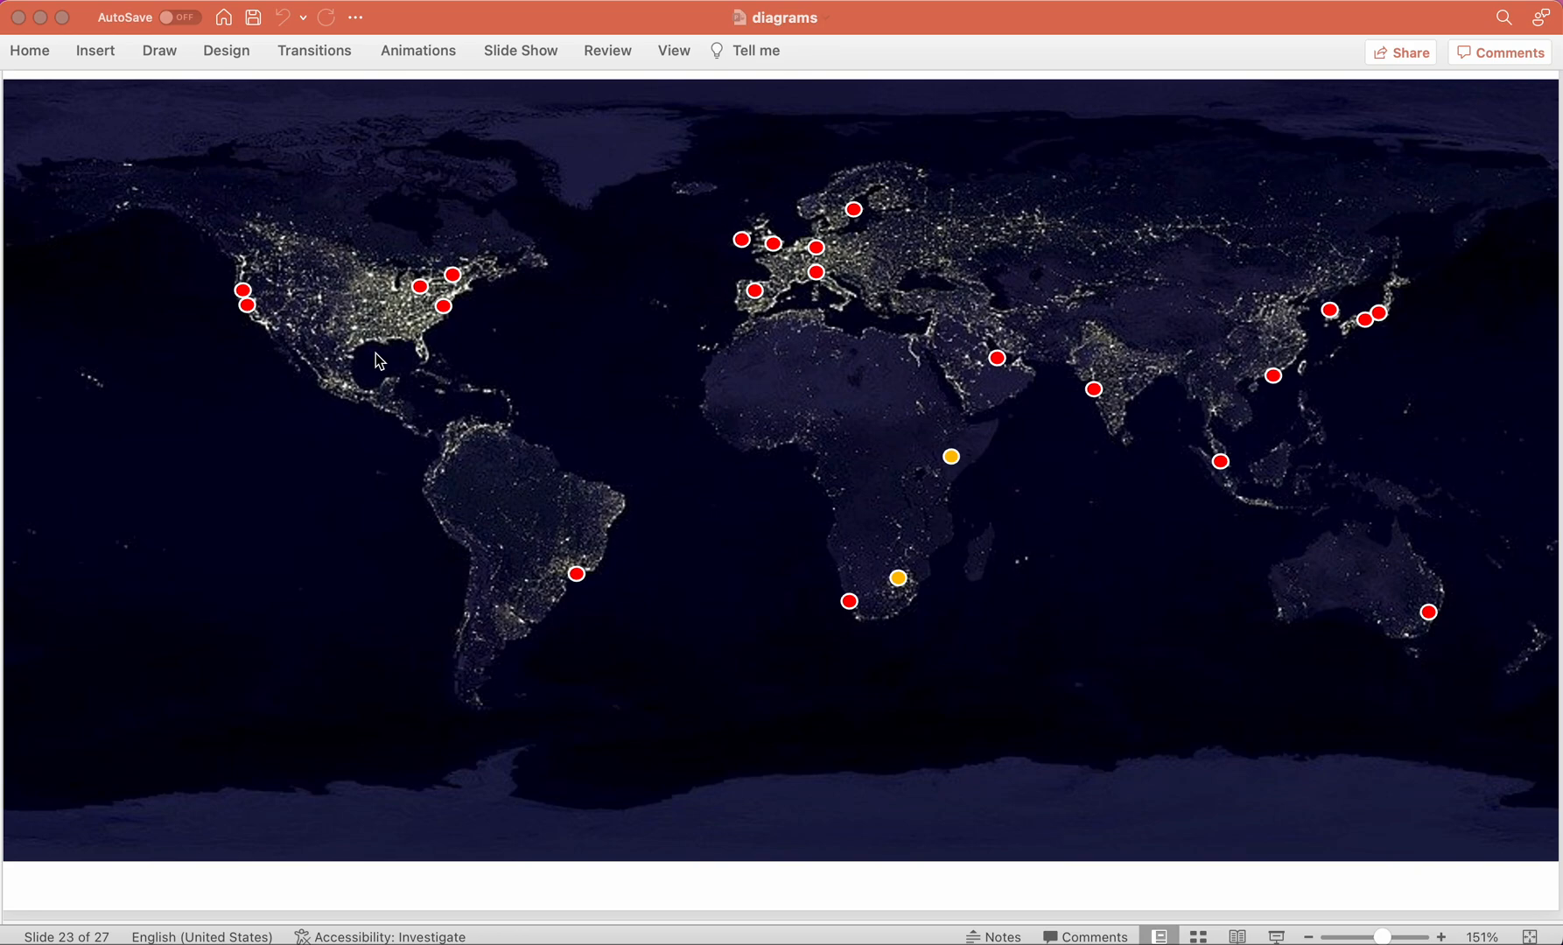
pyautogui.moveTo(861, 610)
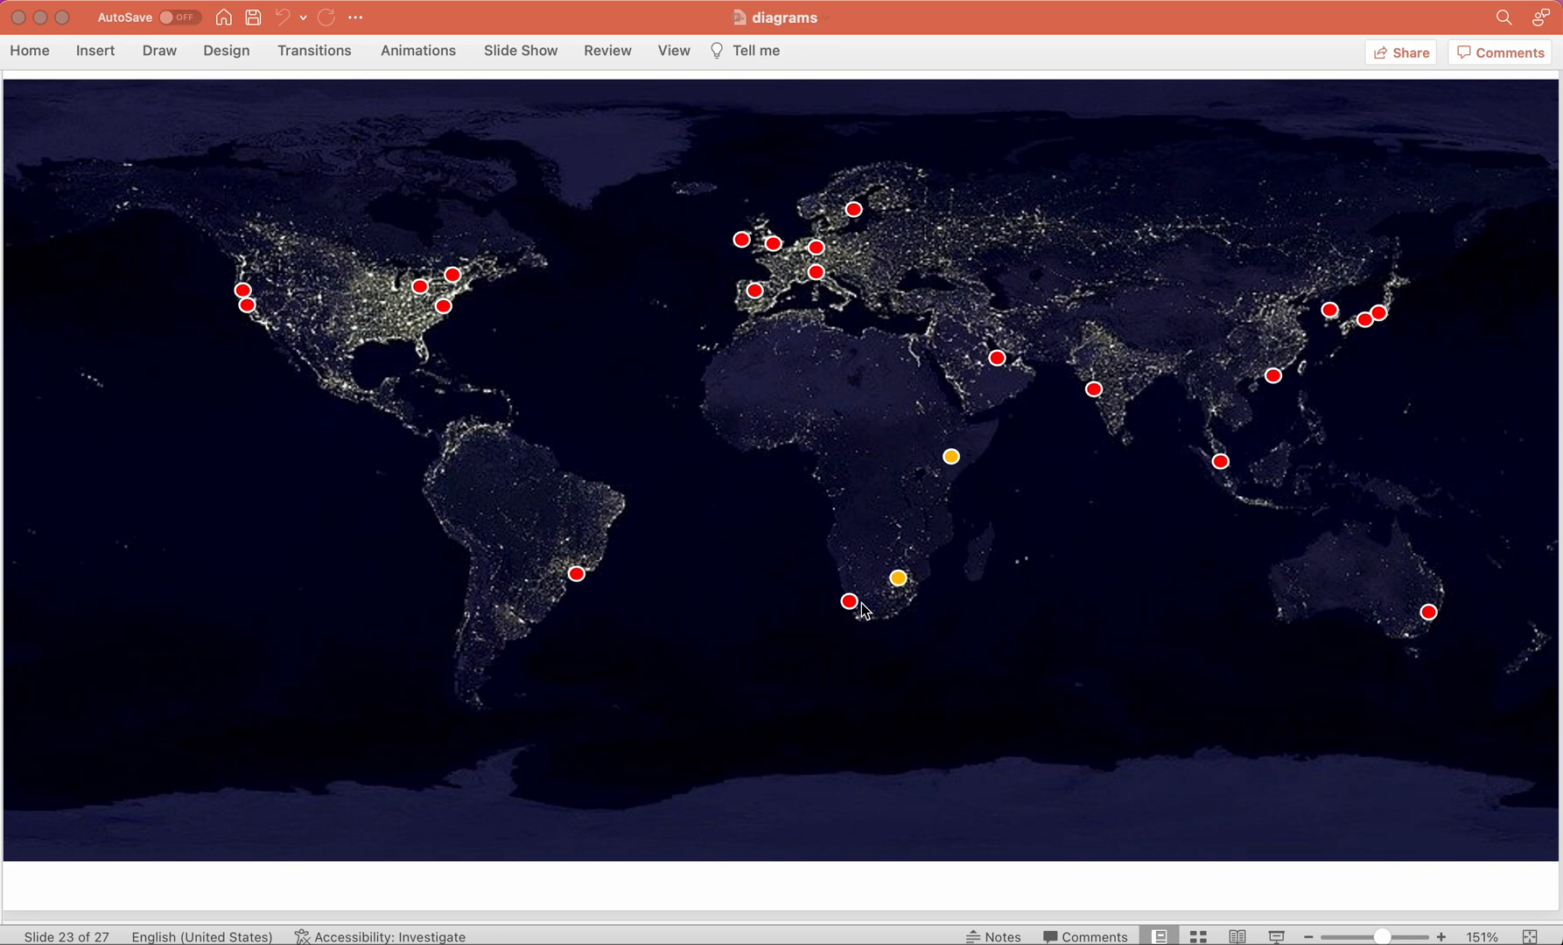
pyautogui.moveTo(507, 326)
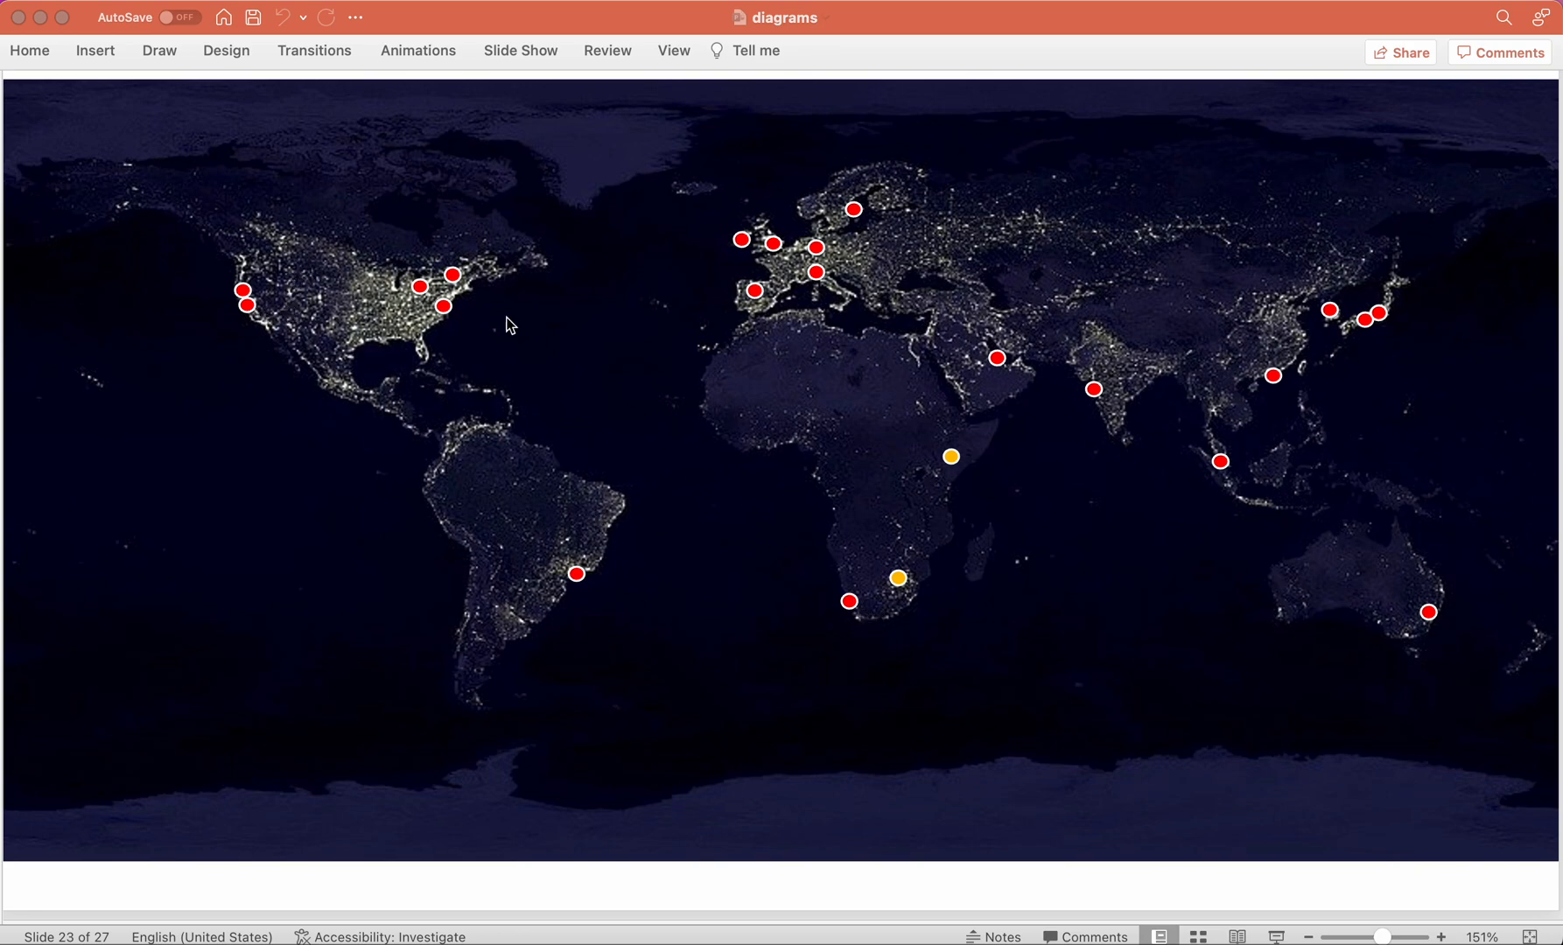
pyautogui.moveTo(376, 304)
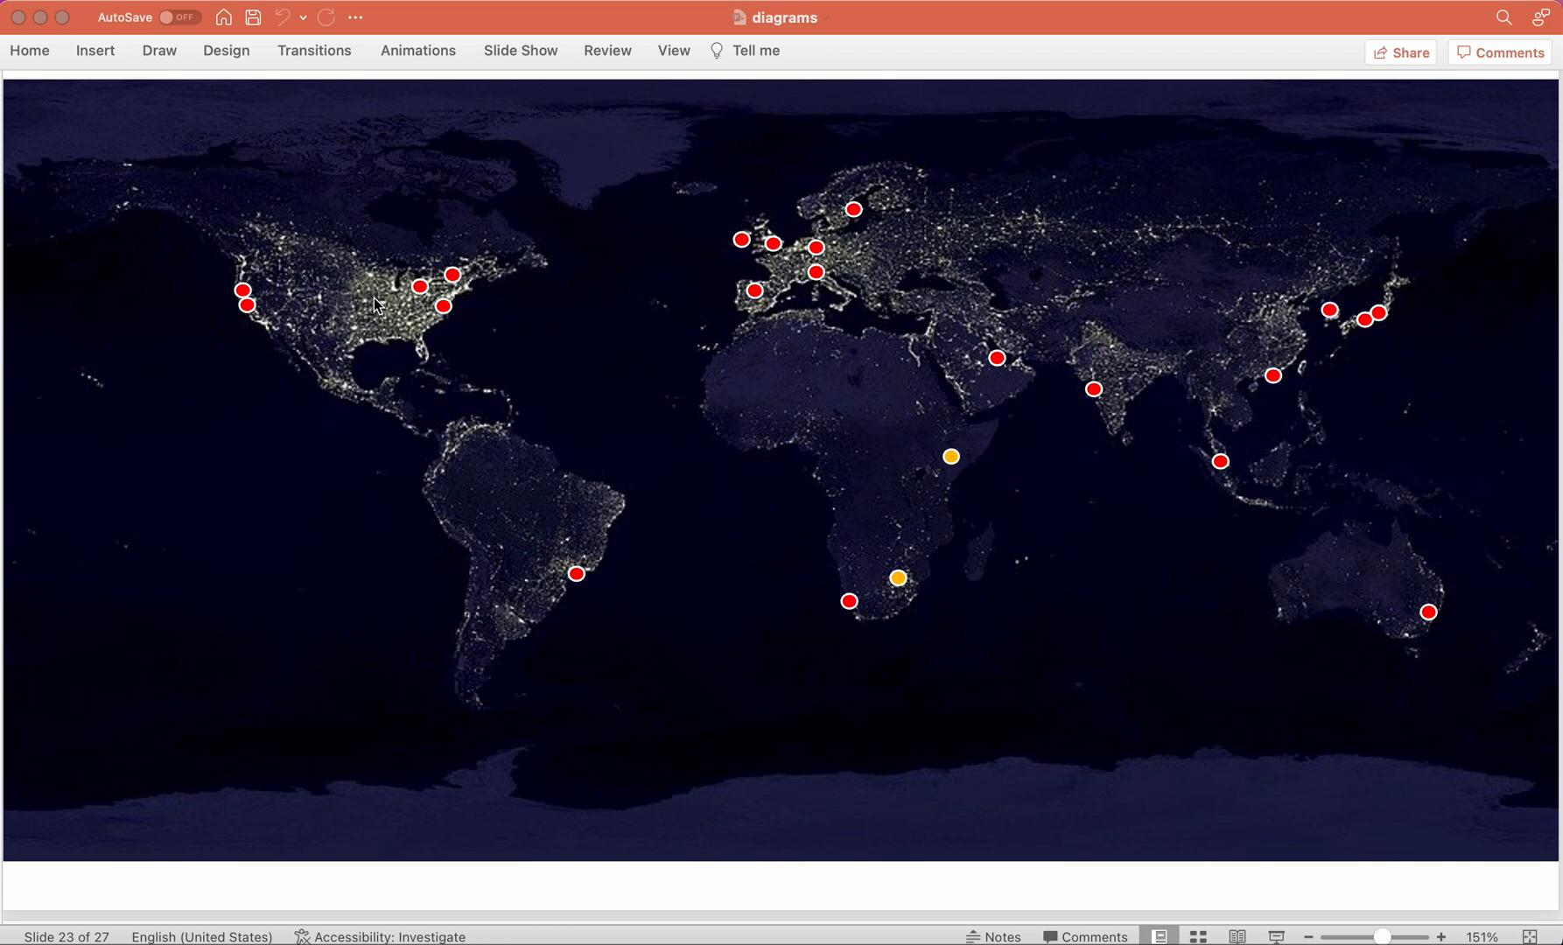
pyautogui.moveTo(368, 331)
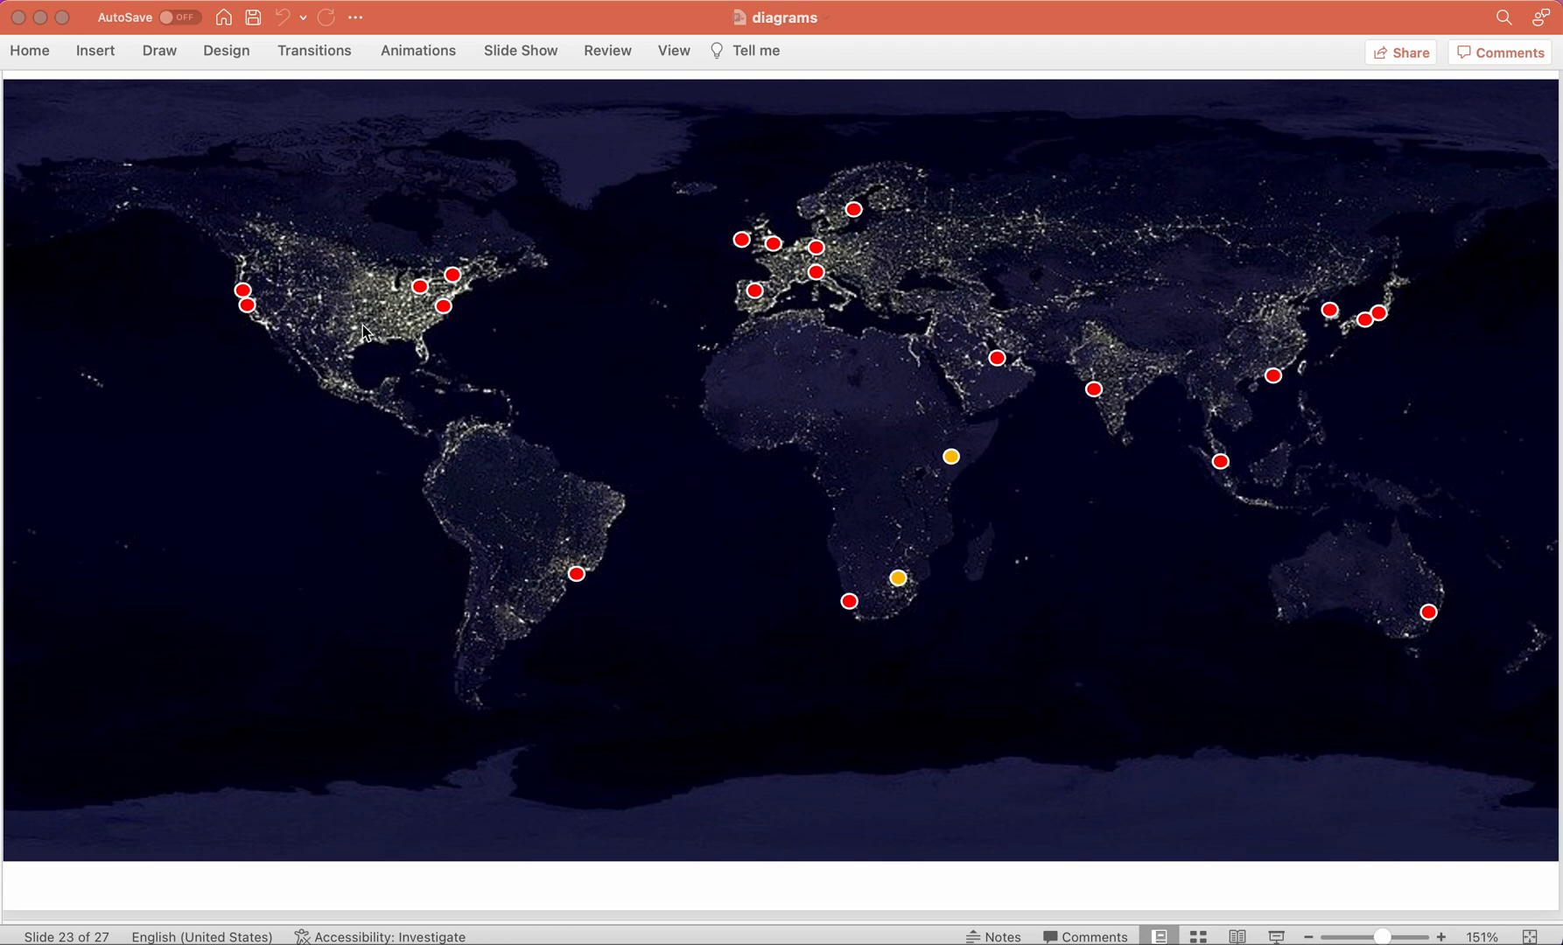
pyautogui.moveTo(247, 313)
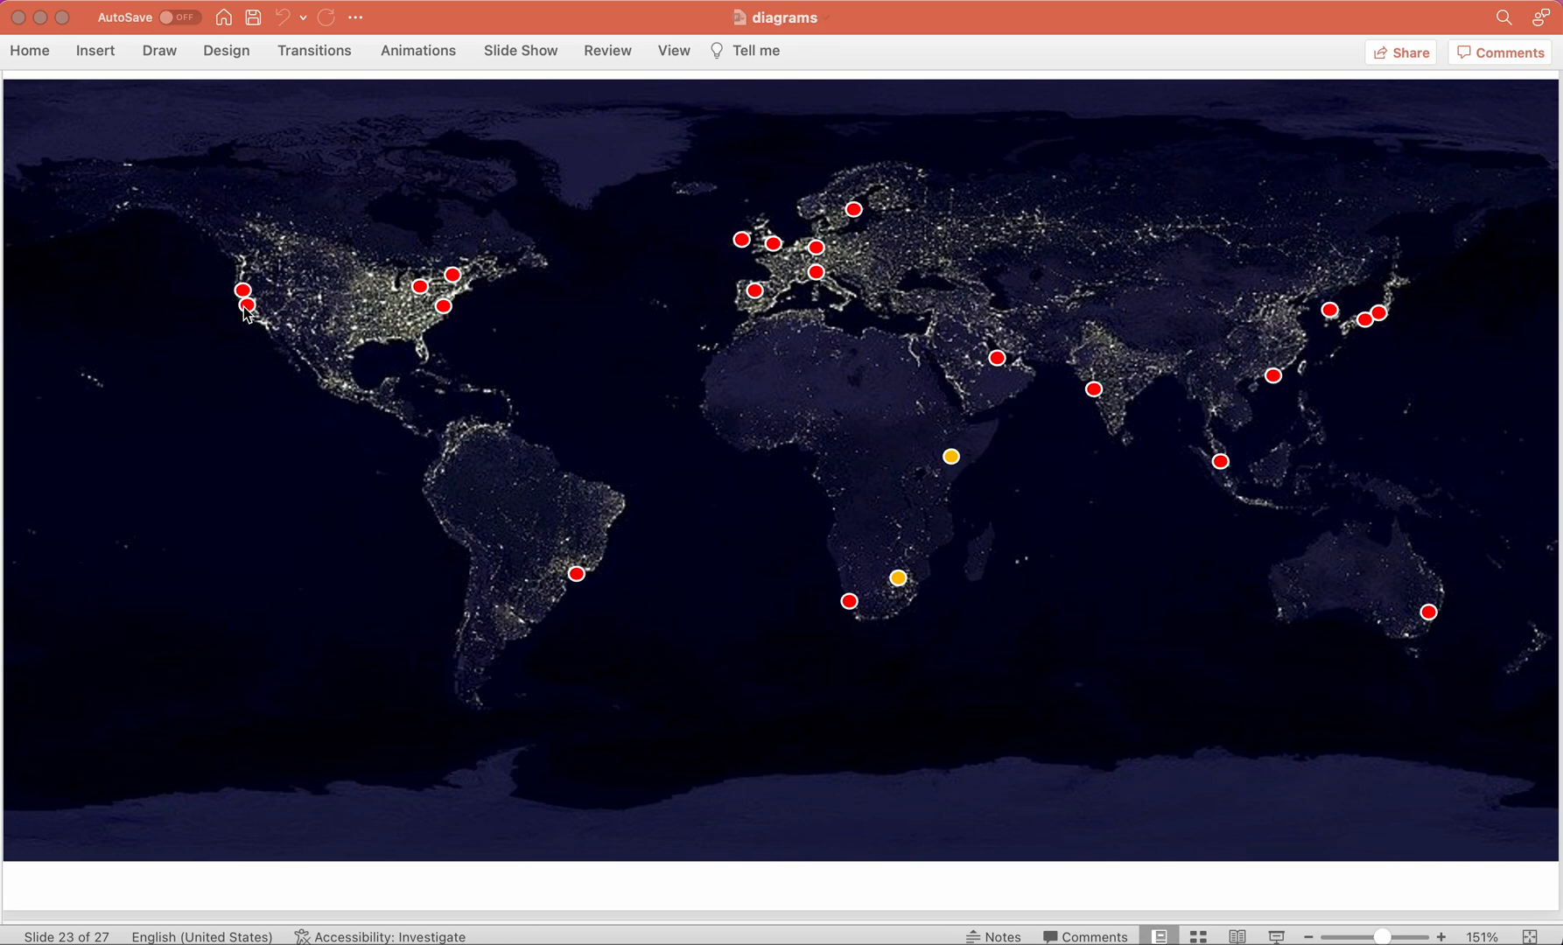
pyautogui.moveTo(271, 310)
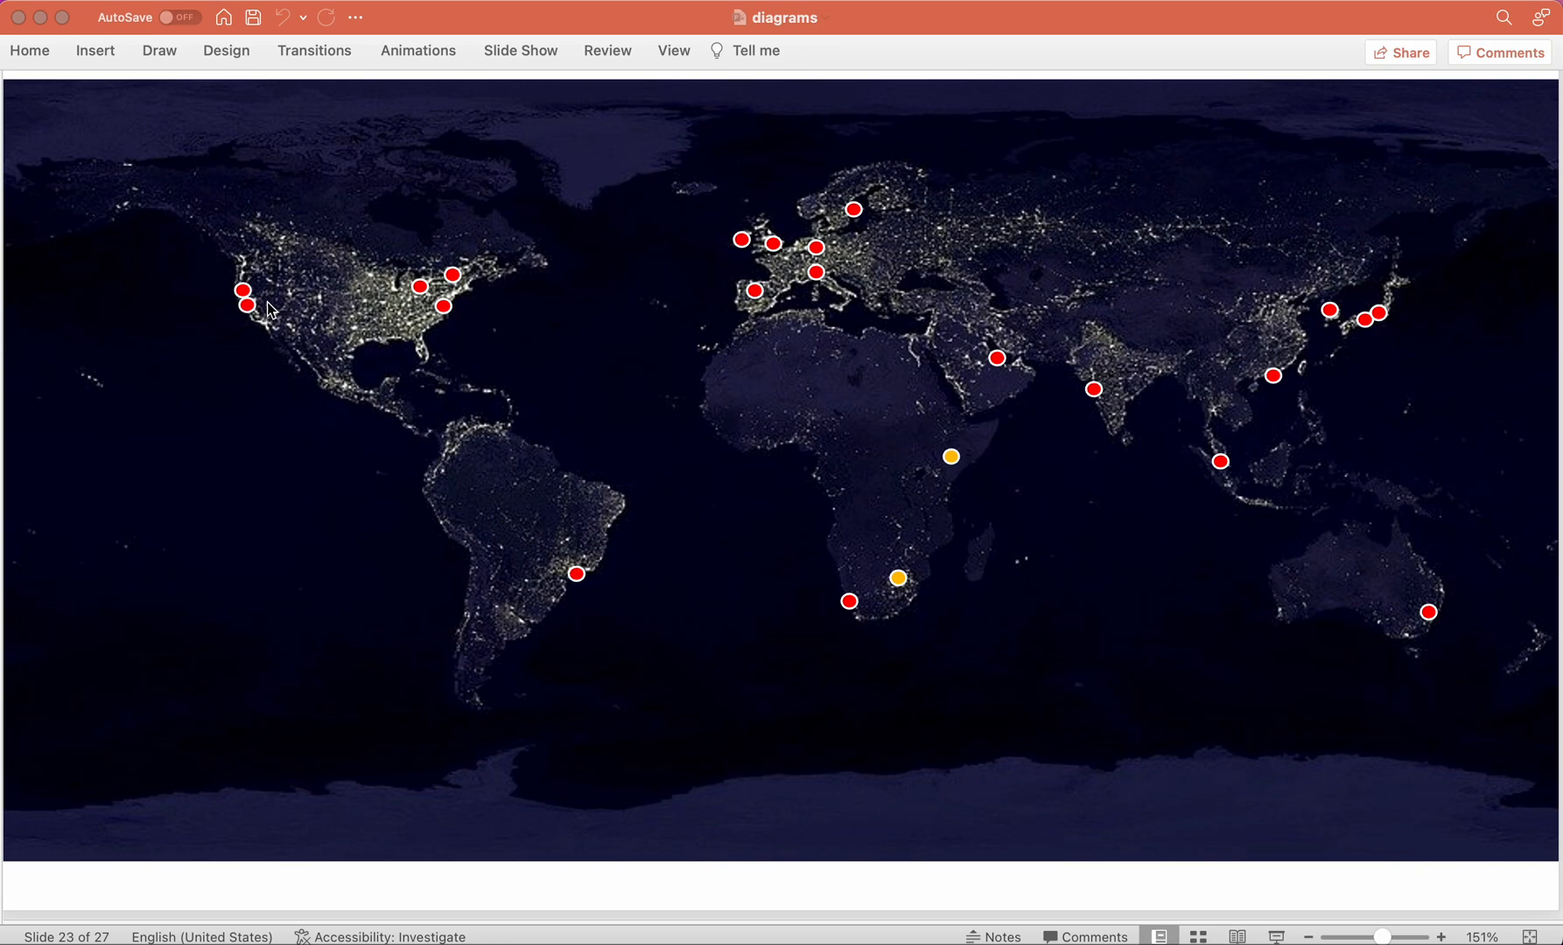
pyautogui.moveTo(397, 348)
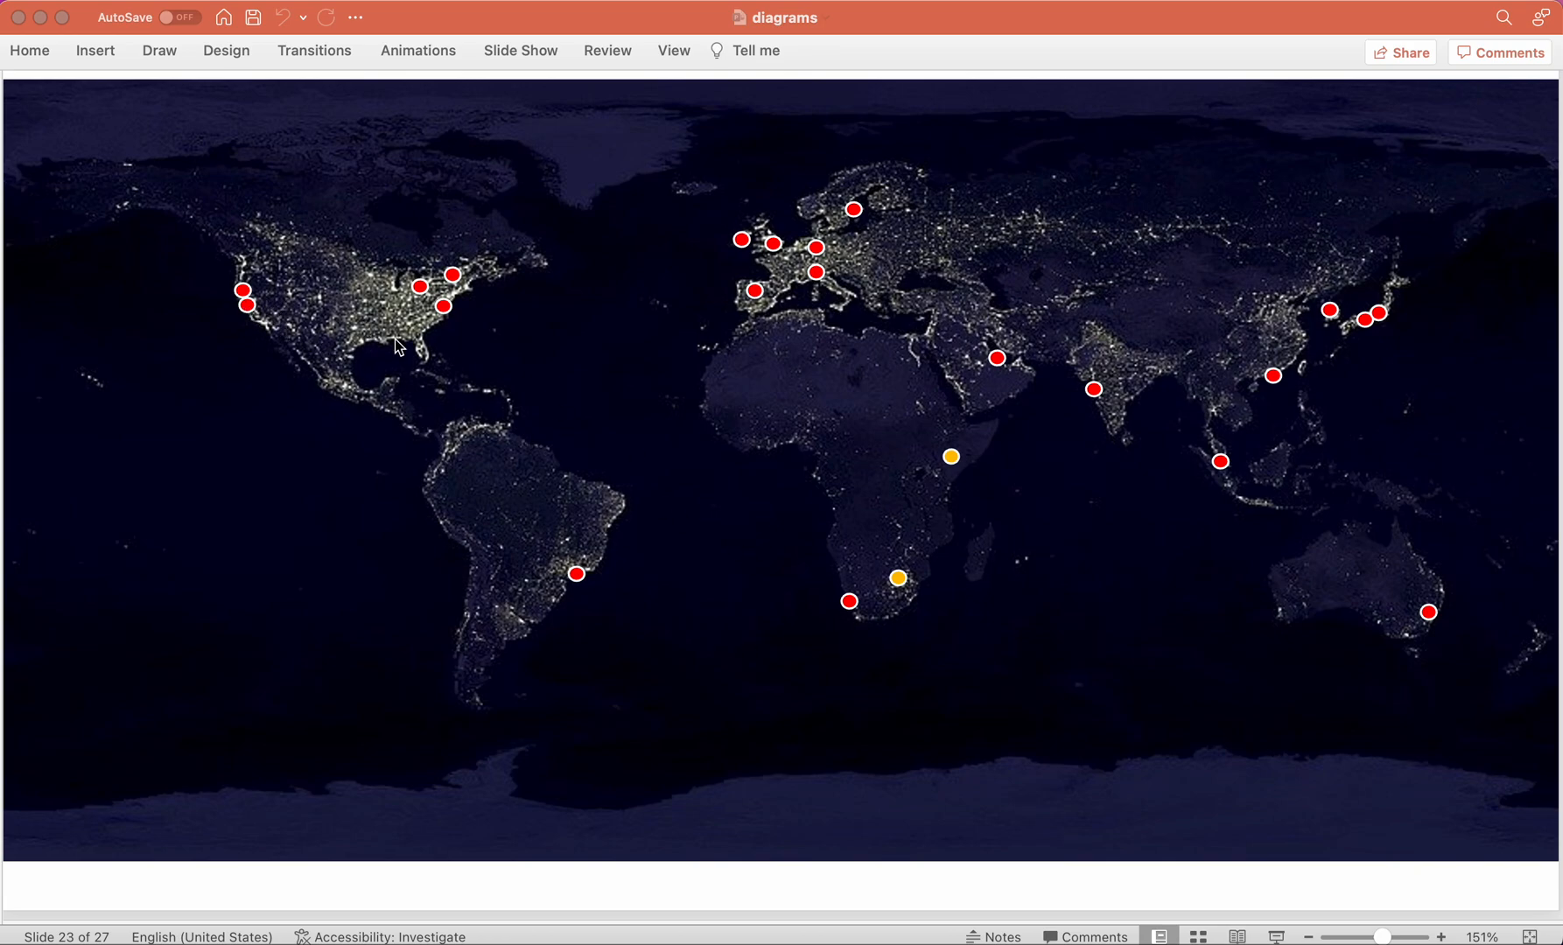
pyautogui.moveTo(254, 316)
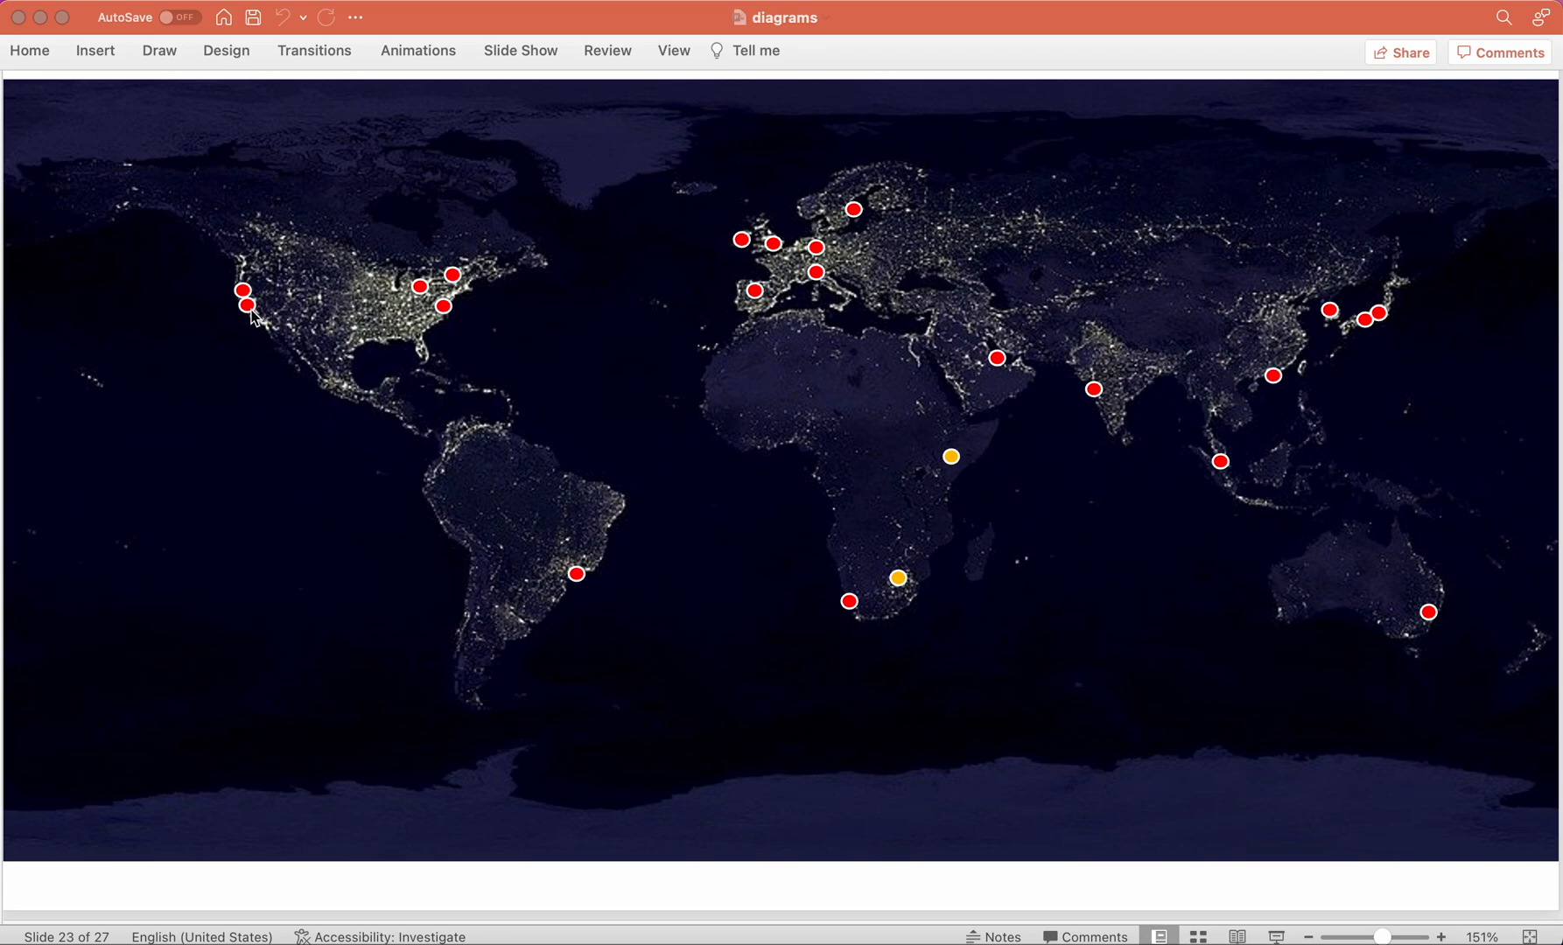
pyautogui.moveTo(228, 290)
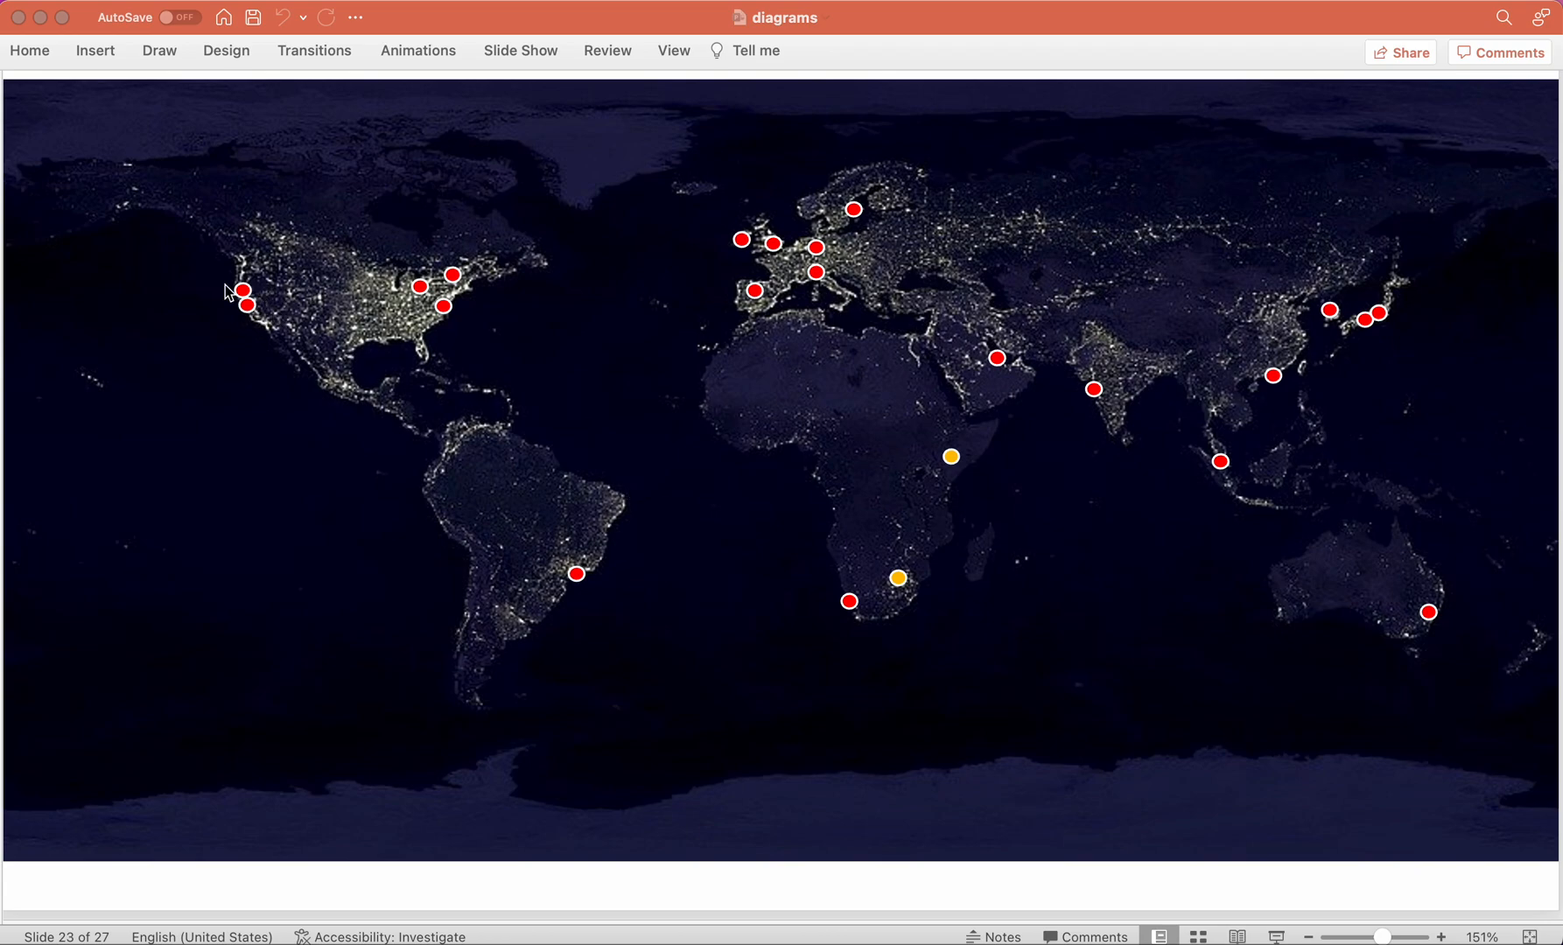
pyautogui.moveTo(246, 320)
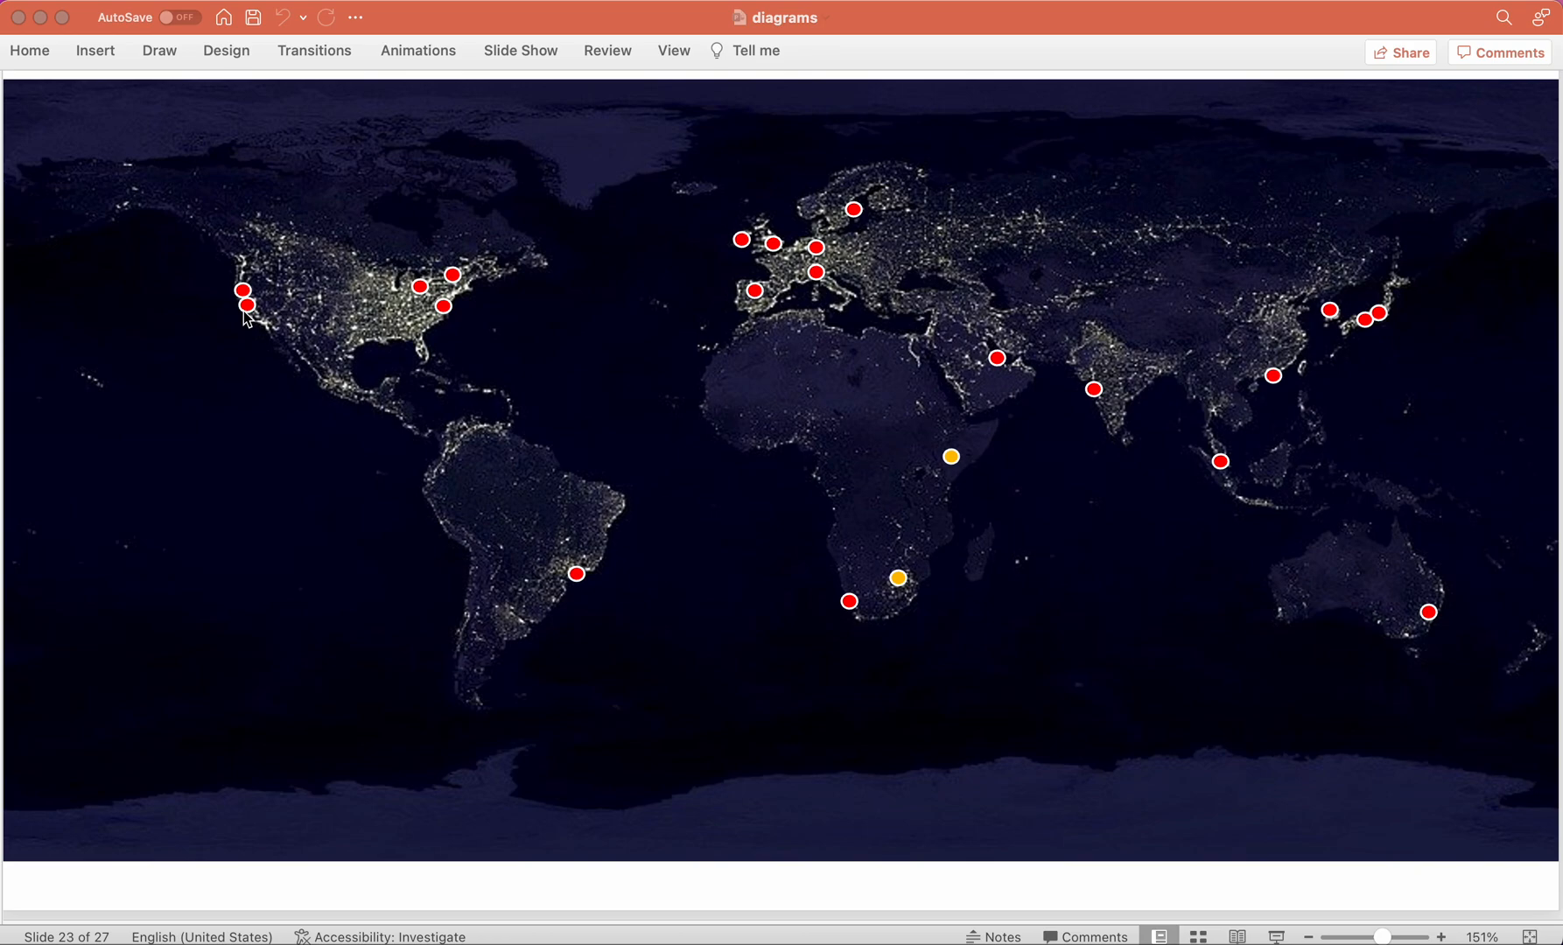
pyautogui.moveTo(405, 352)
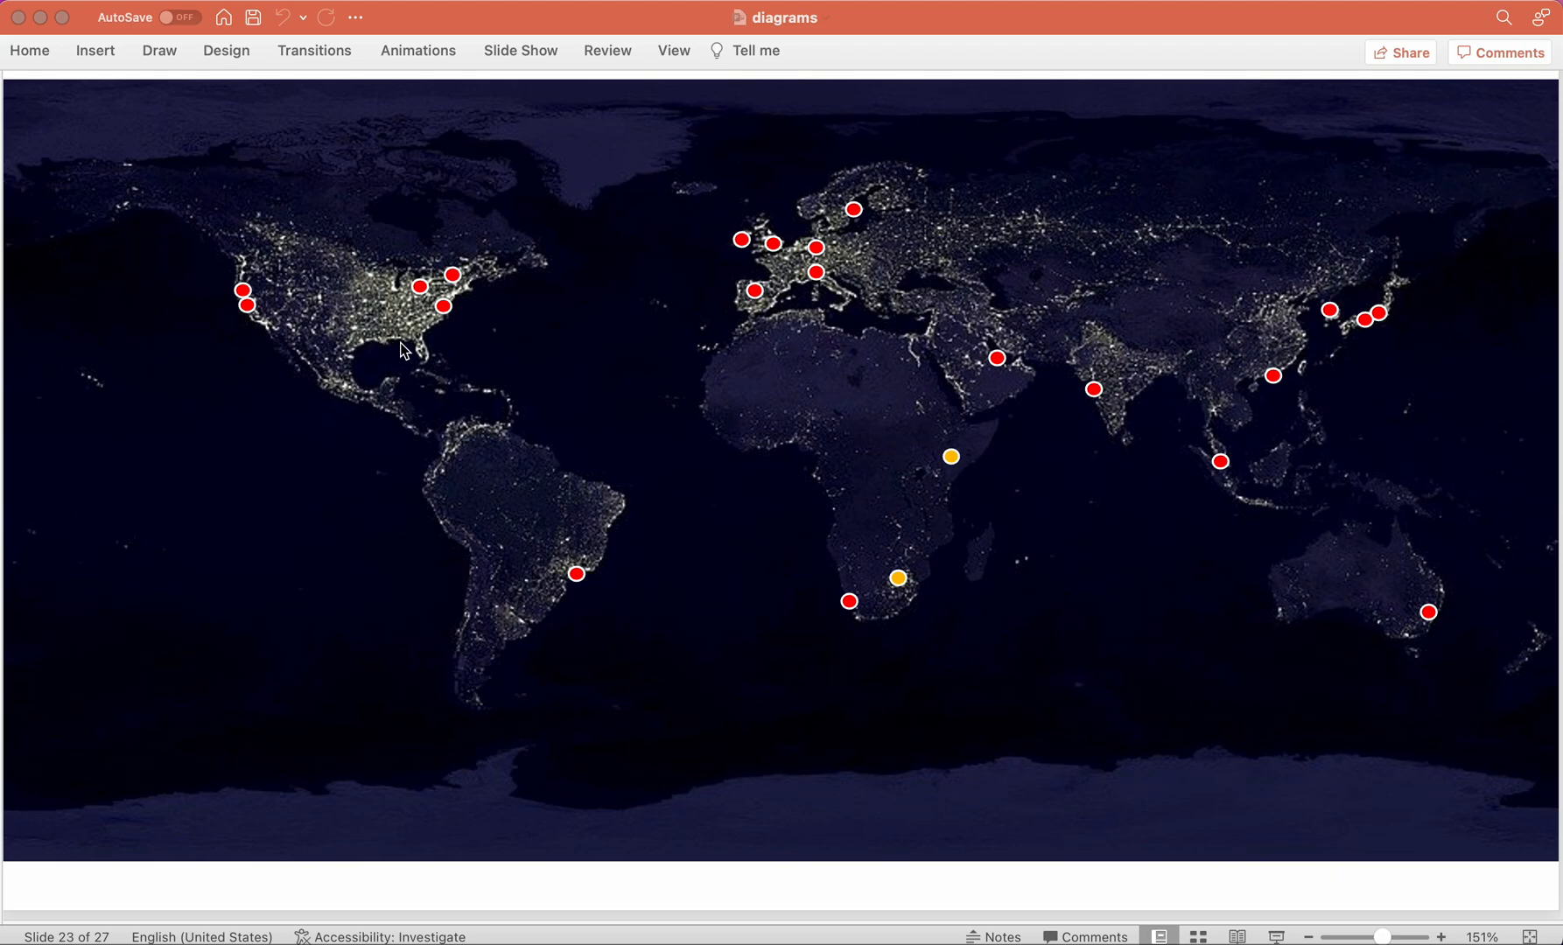
pyautogui.moveTo(413, 495)
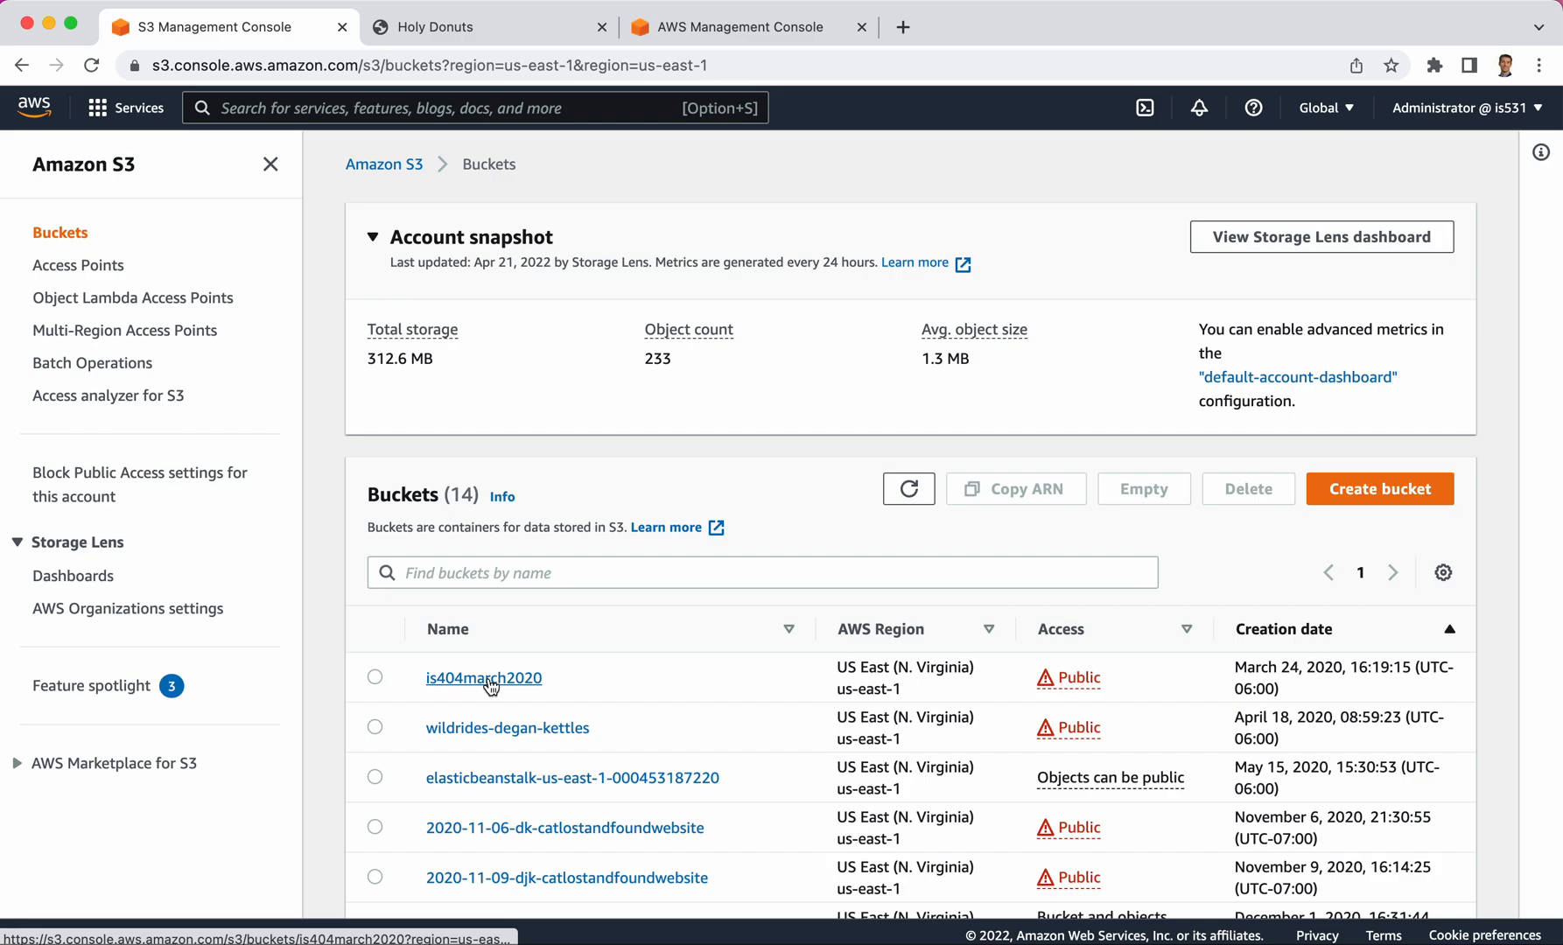
# Open the is404march2020 bucket's objects, then switch to the live Holy Donuts website
pyautogui.click(483, 678)
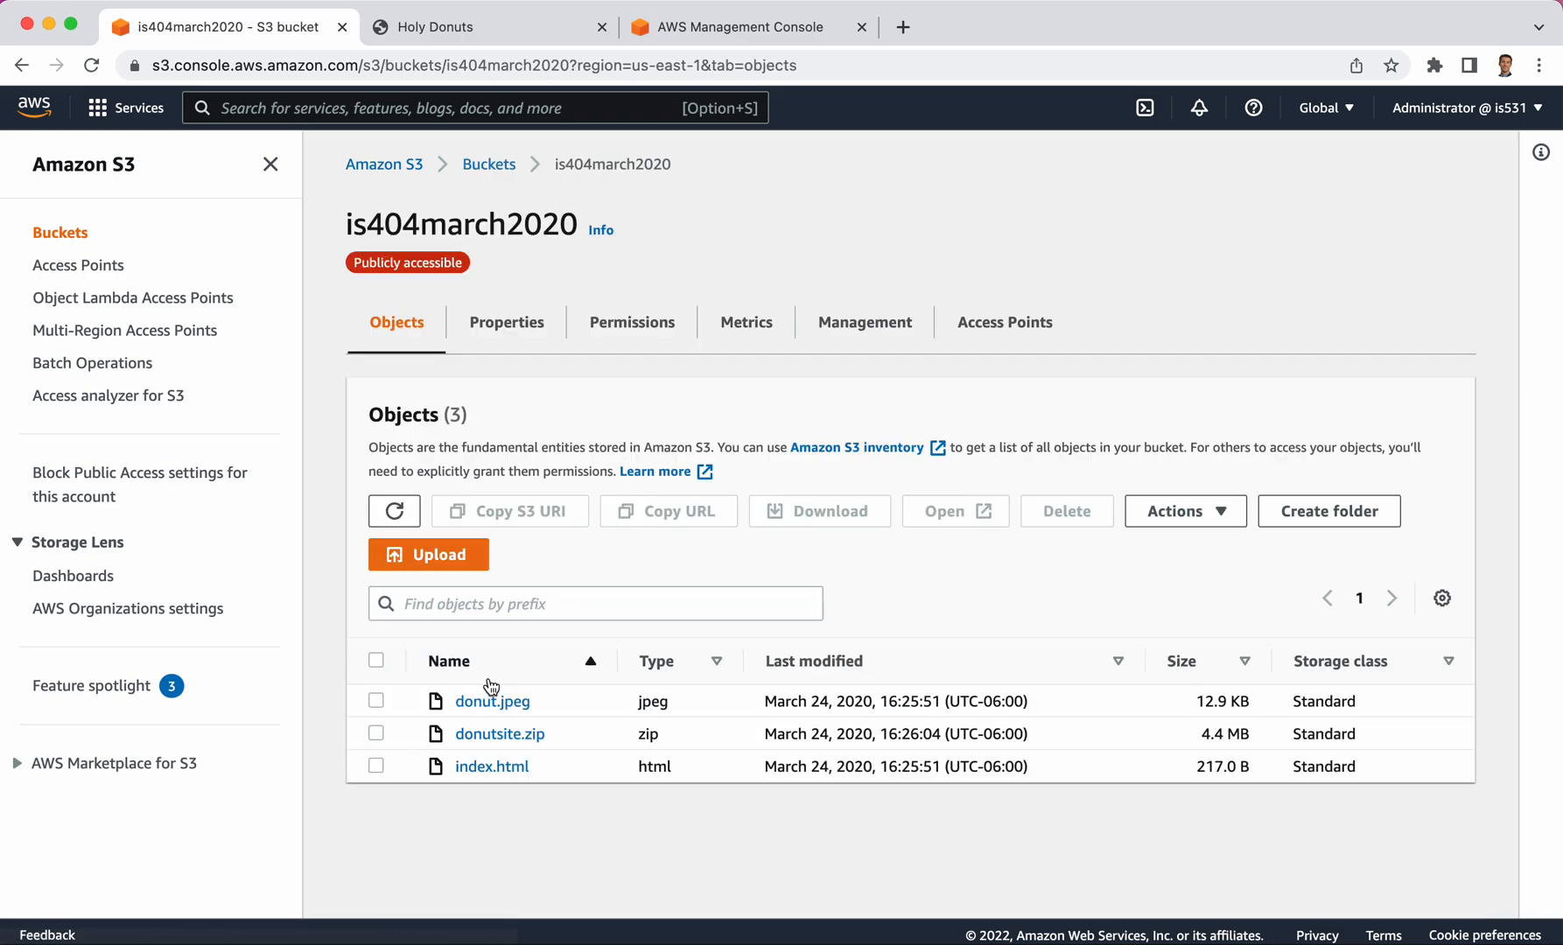
pyautogui.moveTo(483, 746)
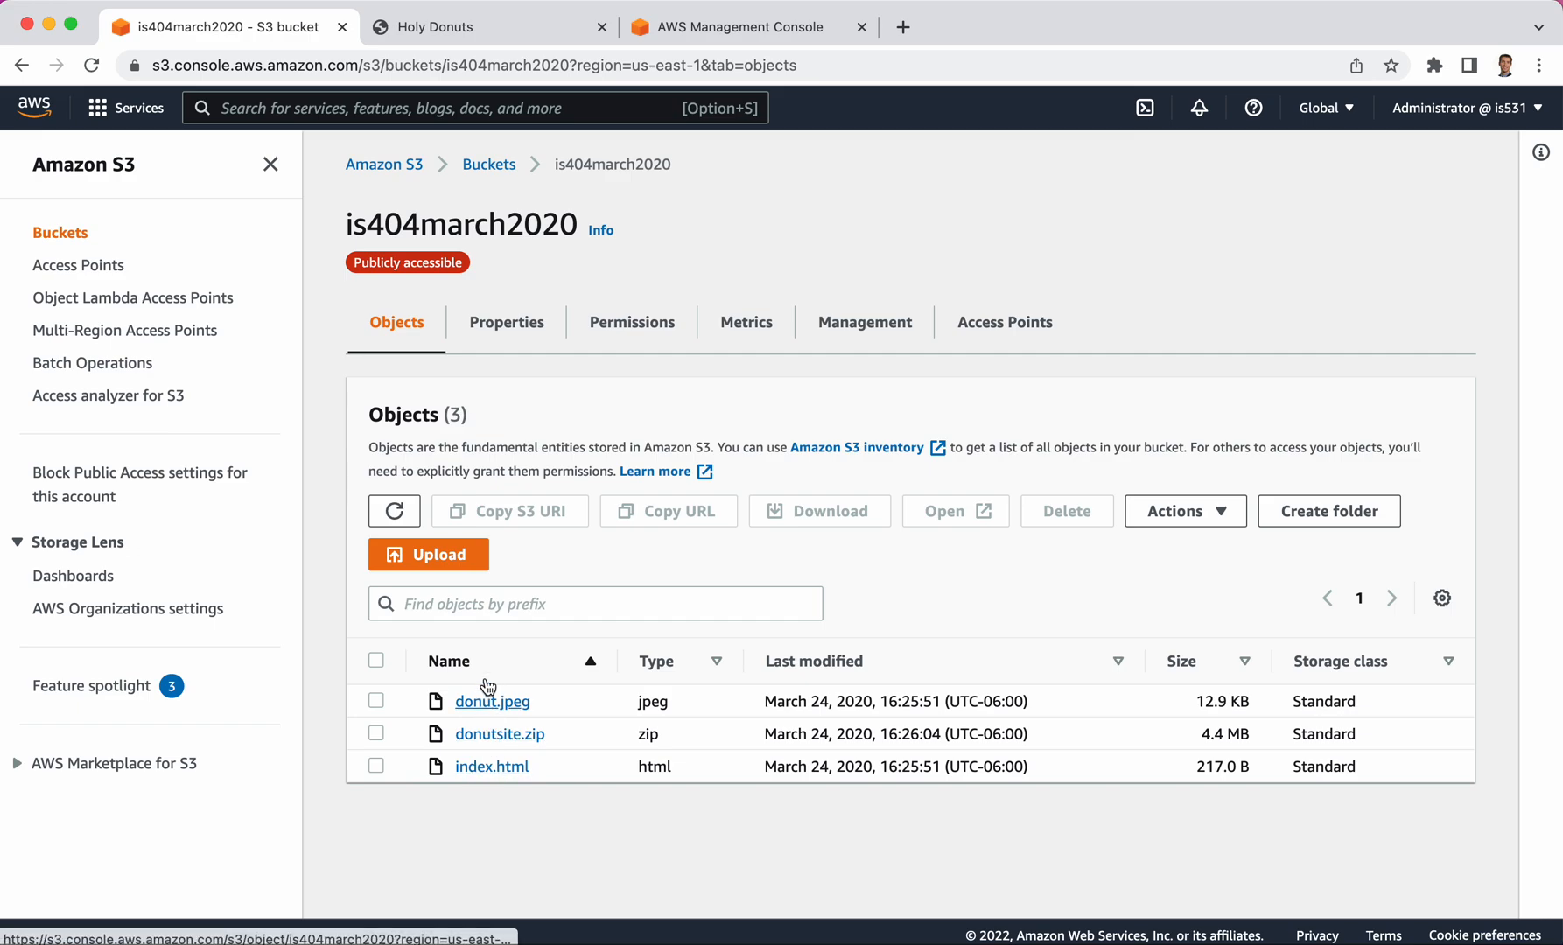
pyautogui.click(486, 27)
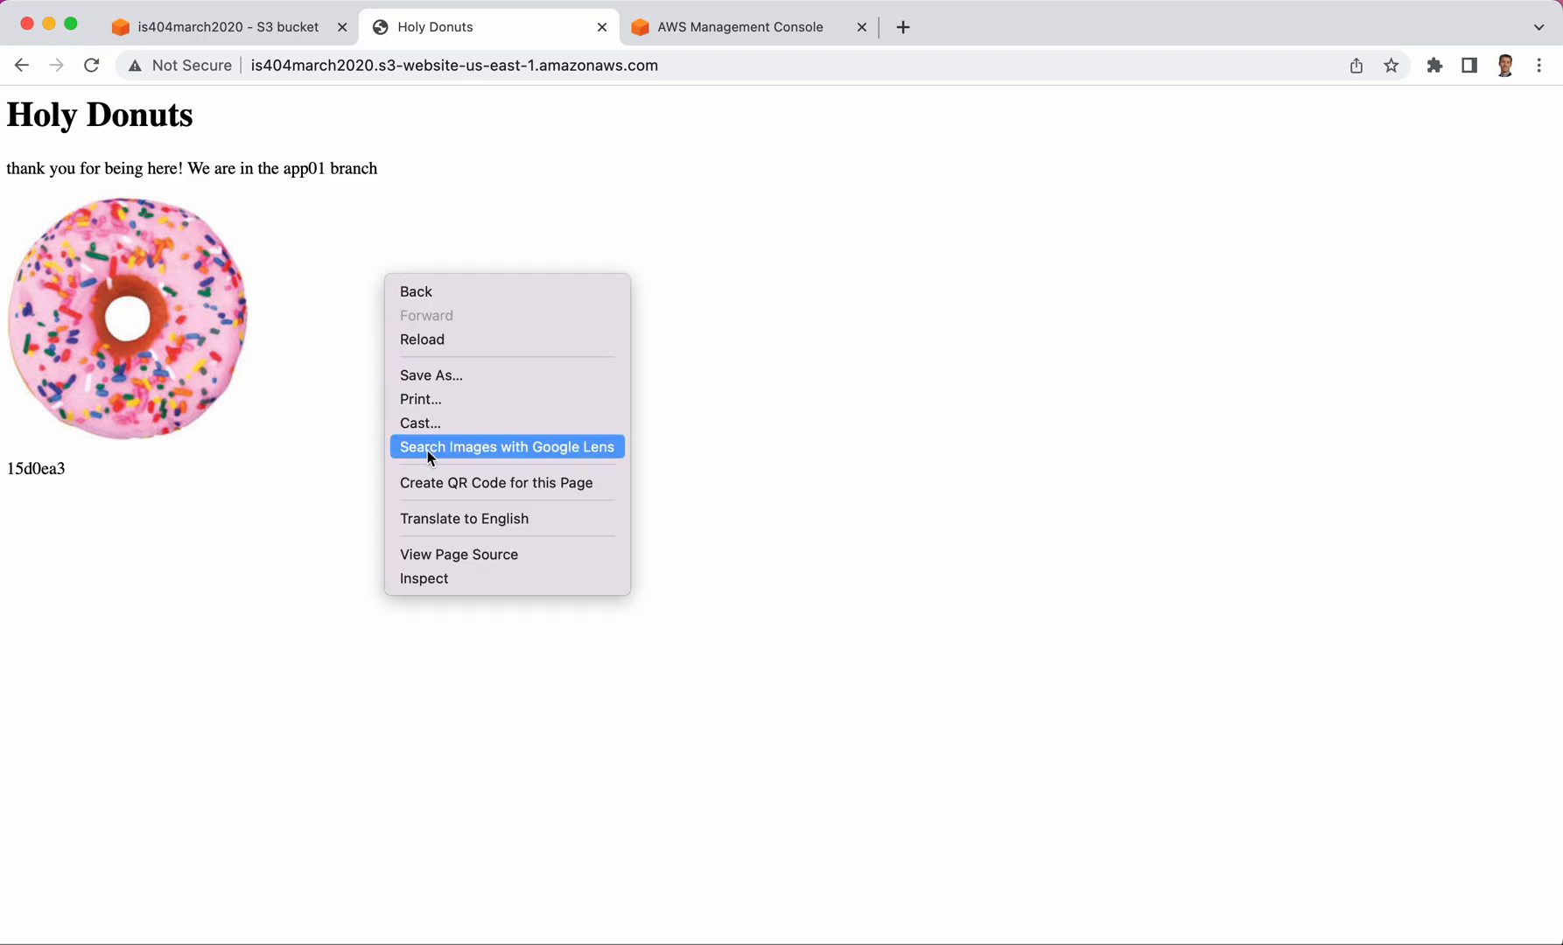
# View the Holy Donuts page's HTML source in a separate Chrome tab
pyautogui.click(459, 555)
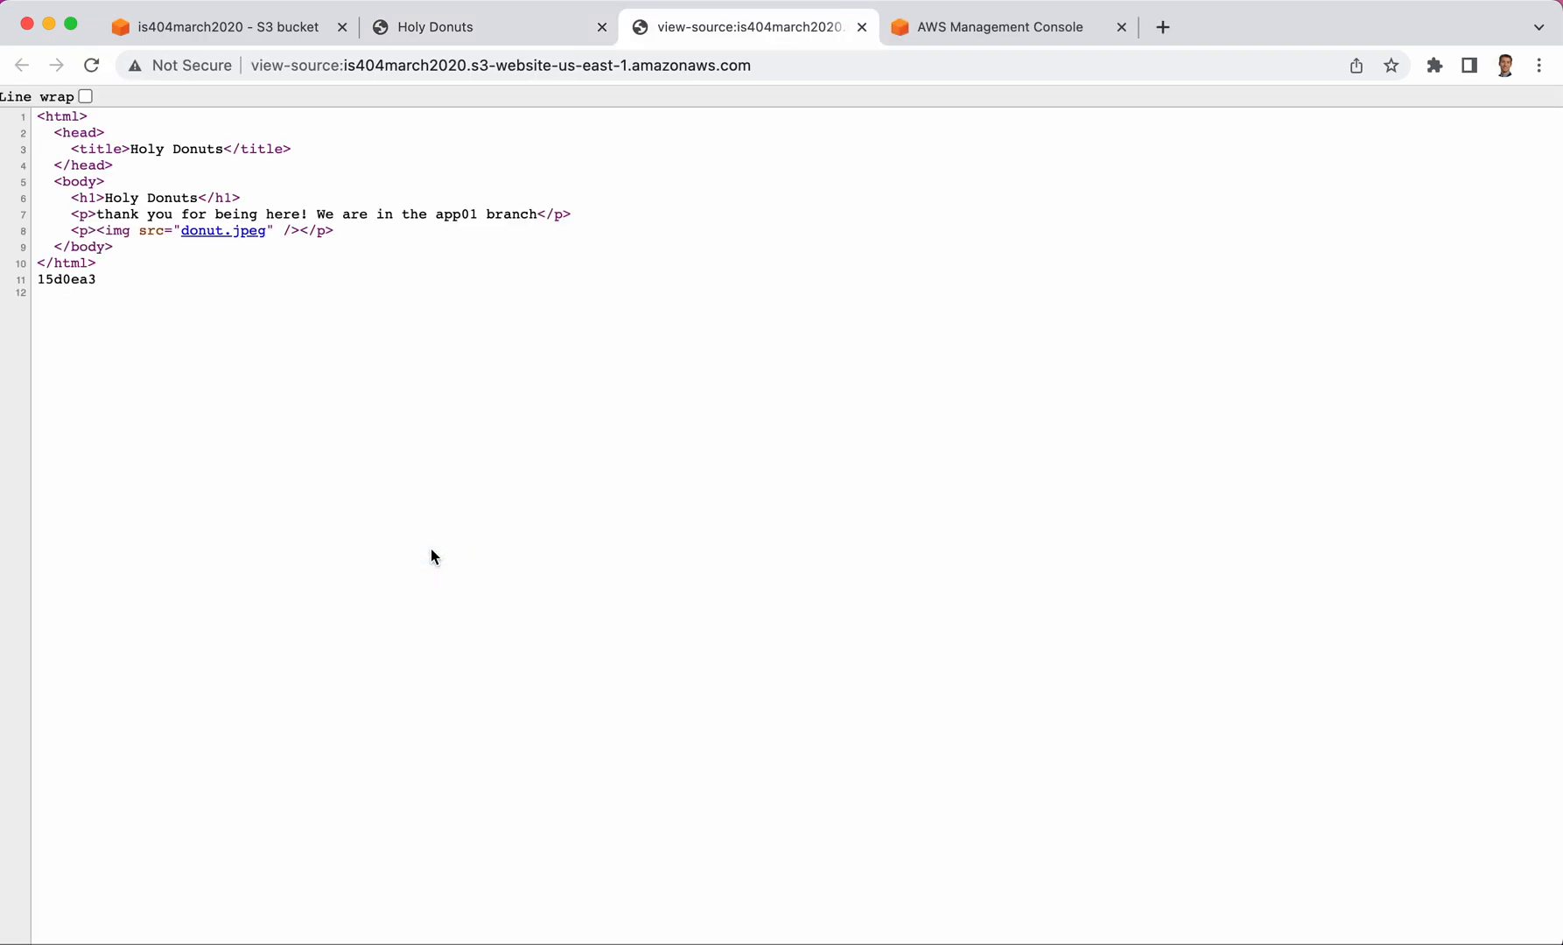
pyautogui.moveTo(105, 263)
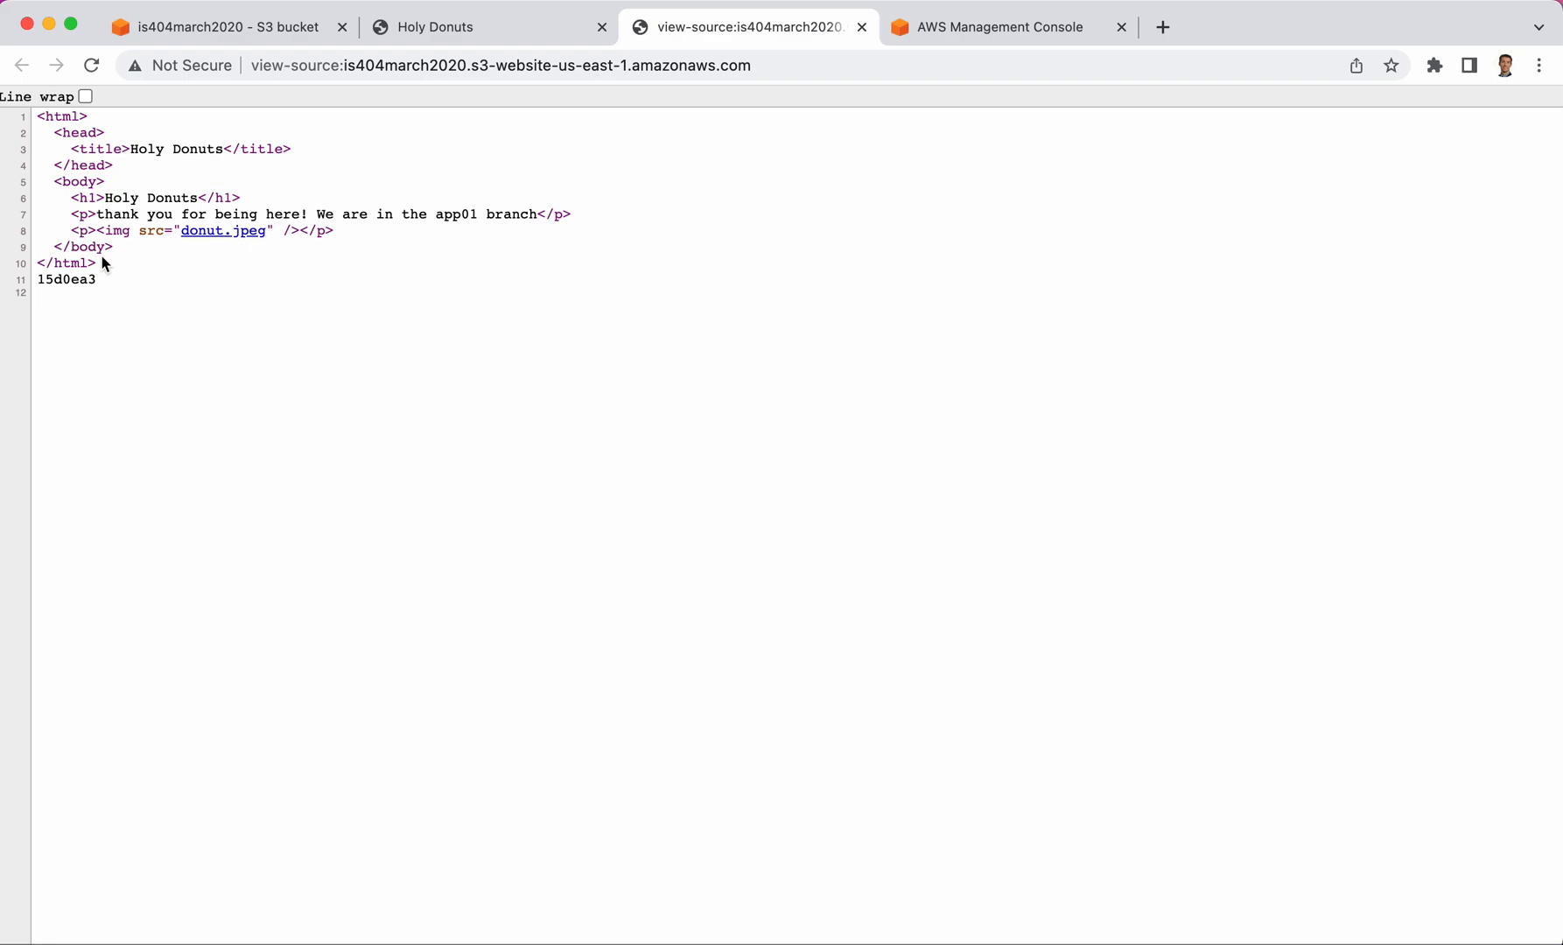
pyautogui.moveTo(221, 231)
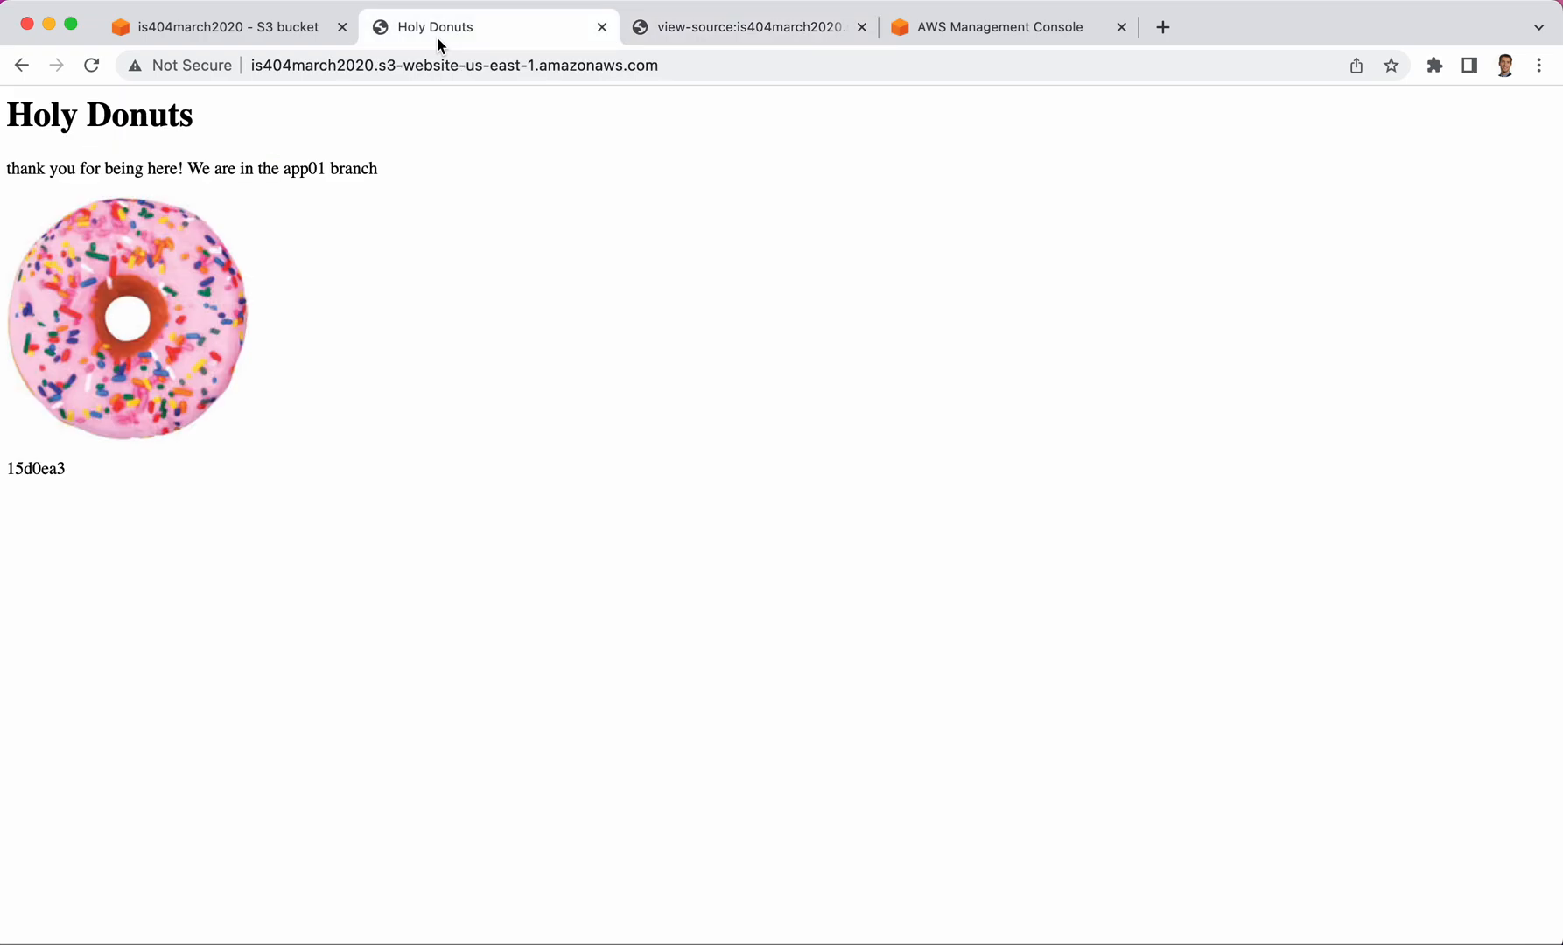
# Return to the is404march2020 bucket's Objects view in Amazon S3
pyautogui.click(218, 27)
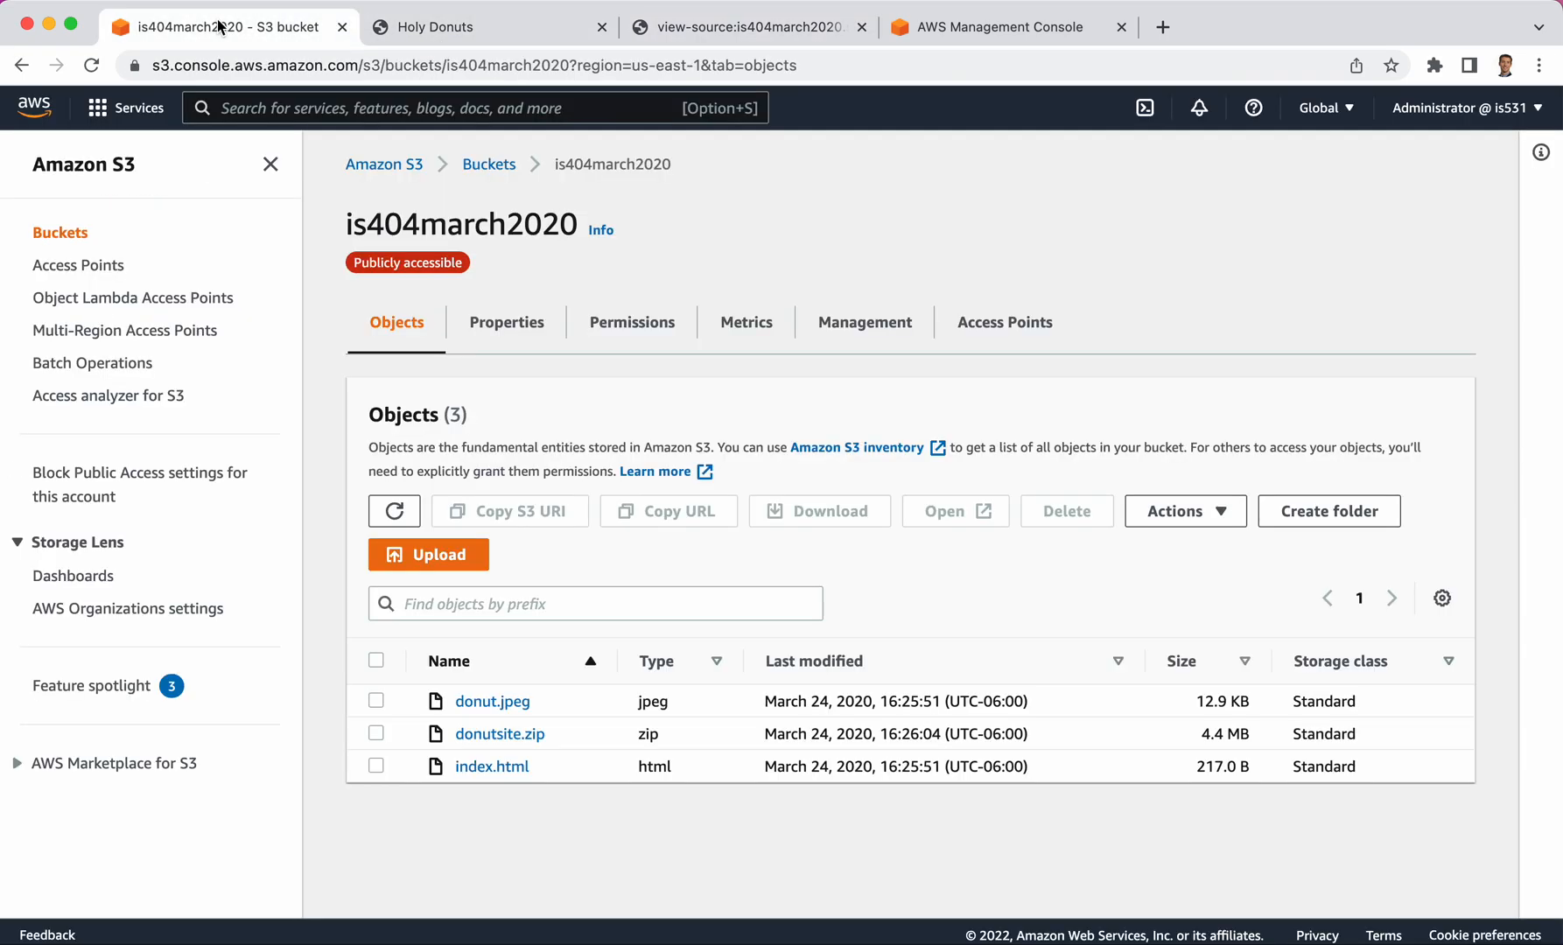
pyautogui.moveTo(490, 700)
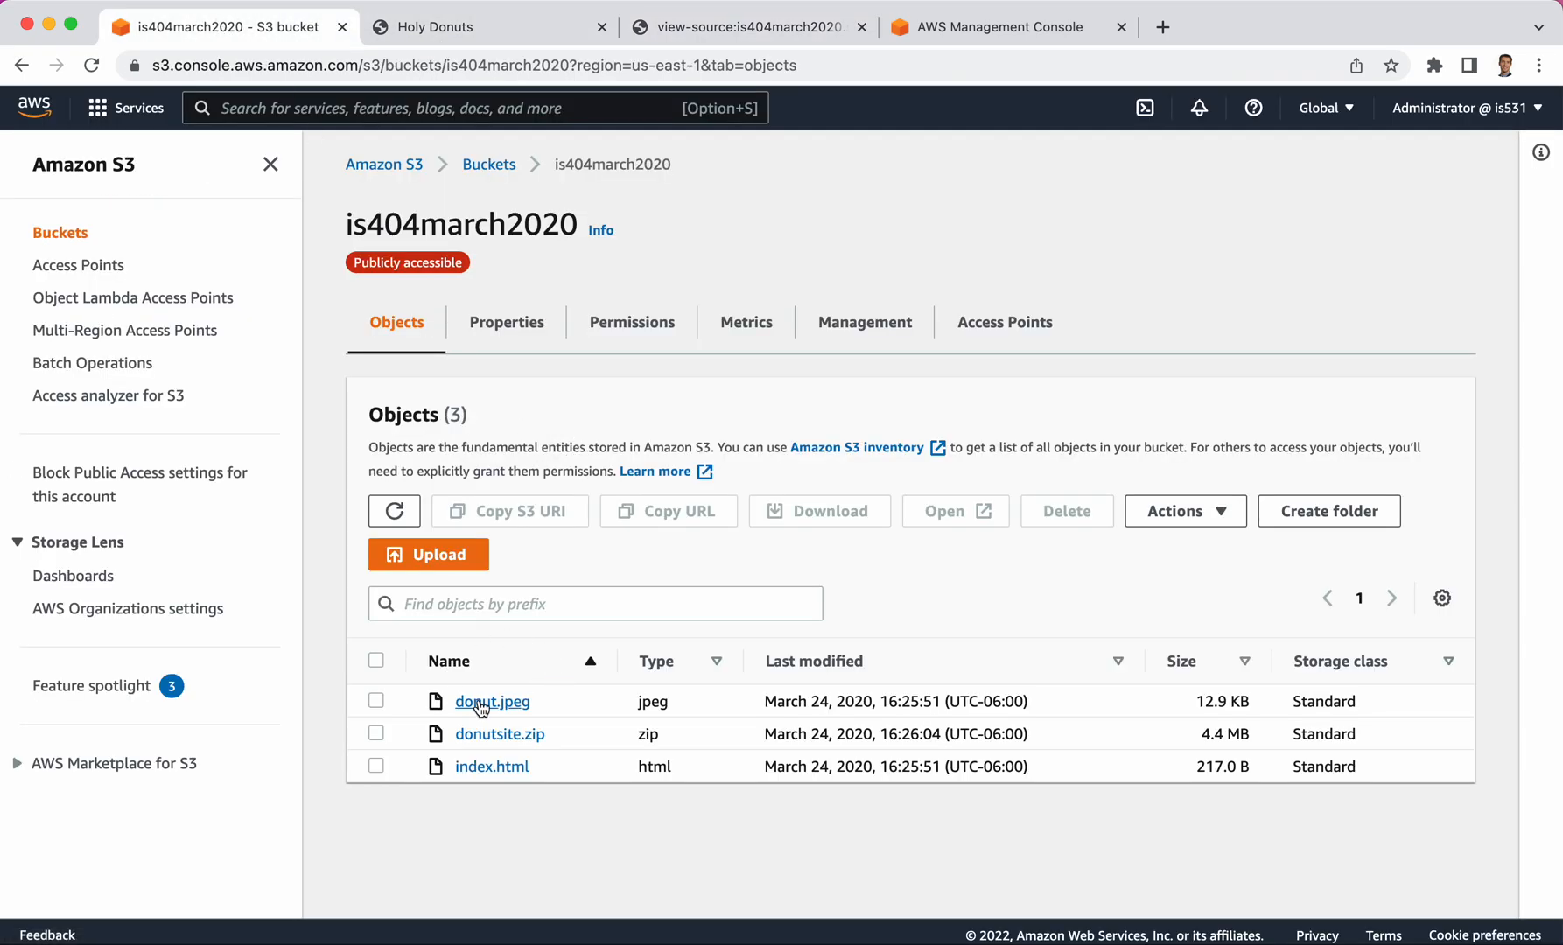
pyautogui.moveTo(349, 698)
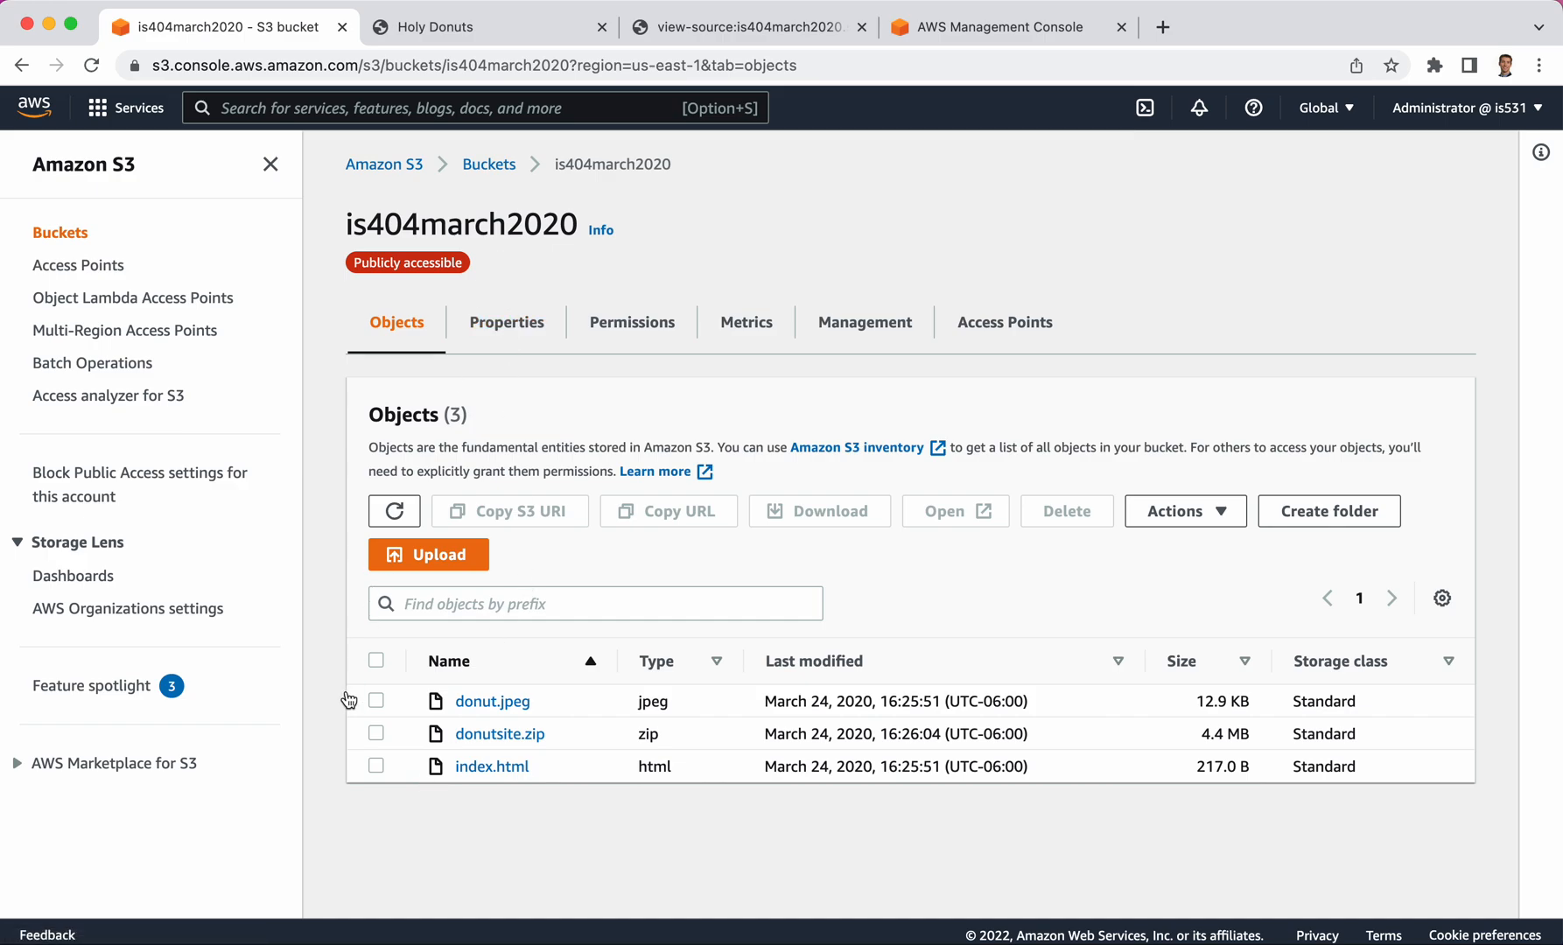
pyautogui.moveTo(327, 716)
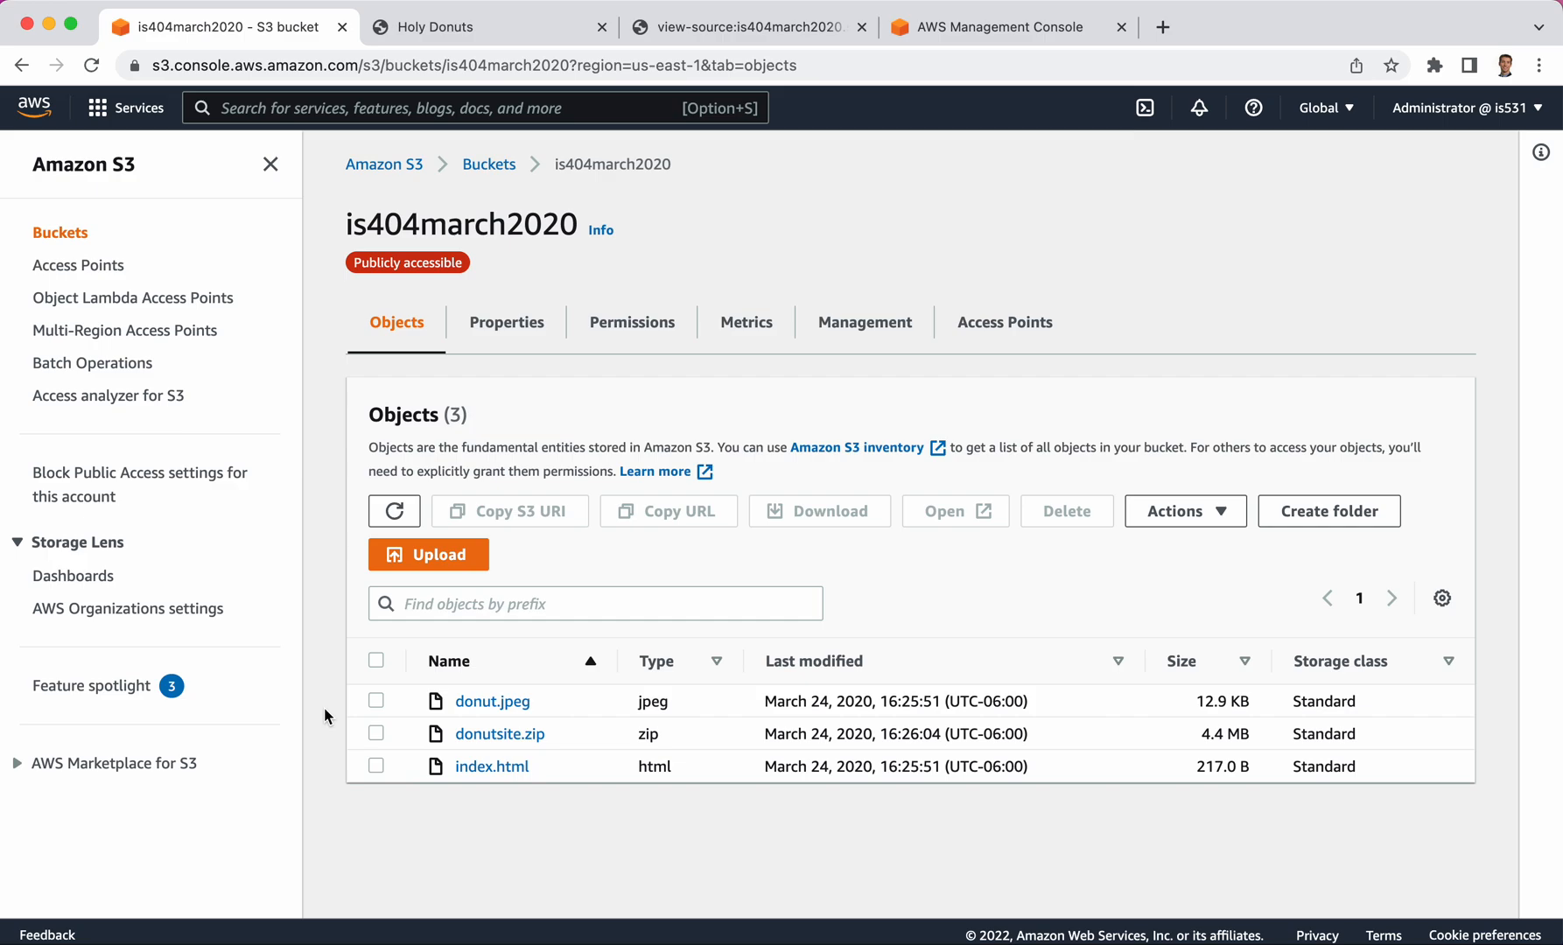
pyautogui.moveTo(833, 298)
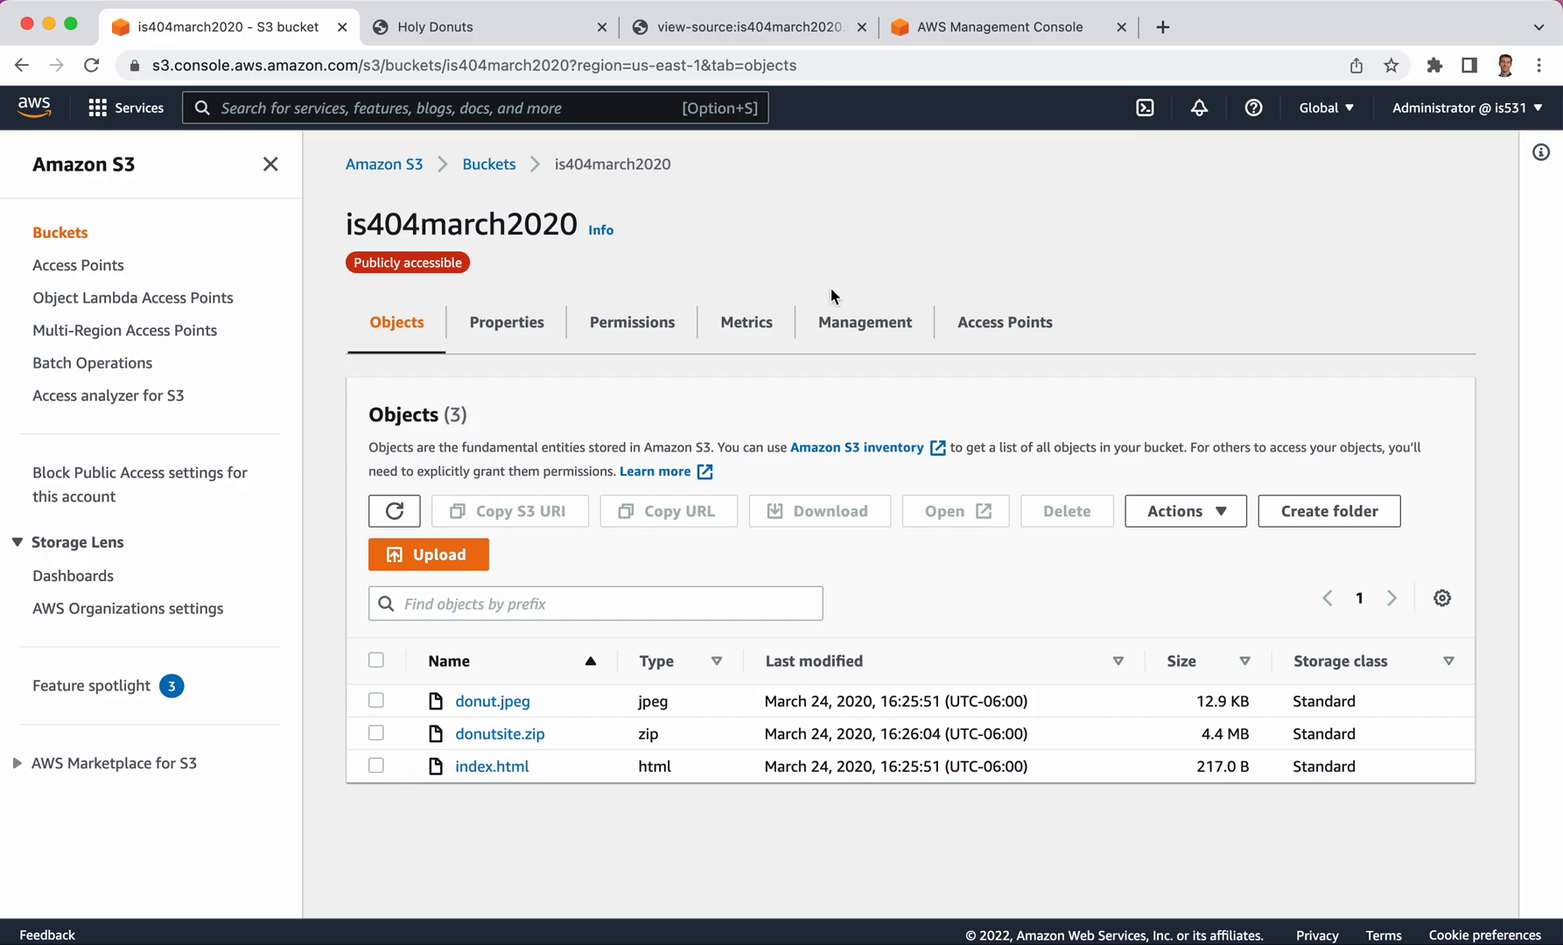
pyautogui.moveTo(632, 322)
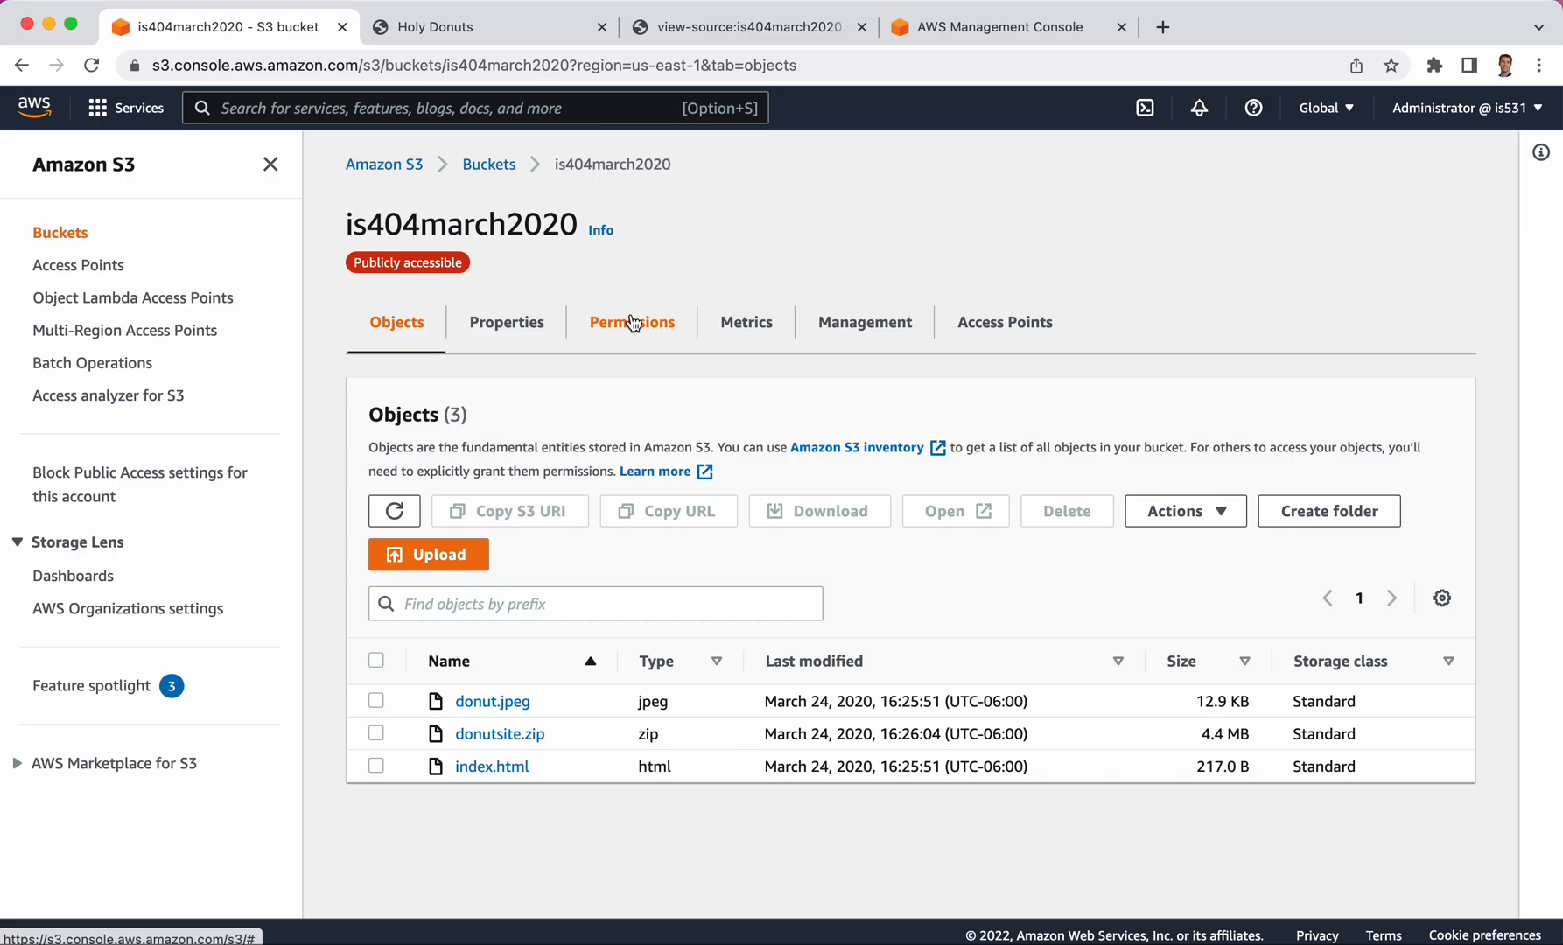
pyautogui.moveTo(731, 441)
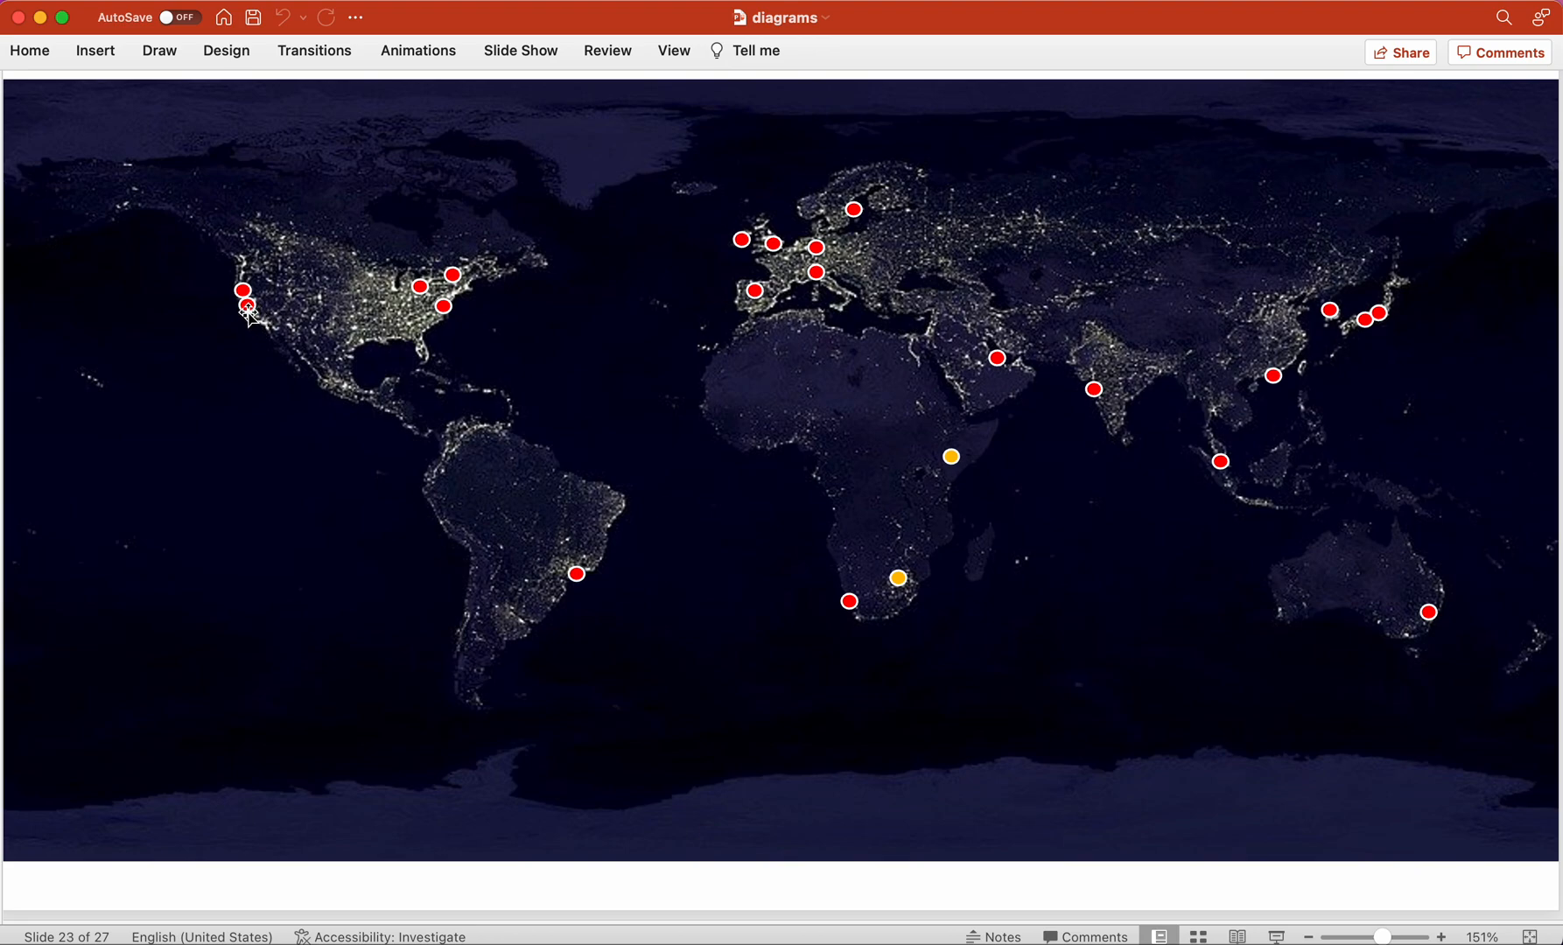
pyautogui.moveTo(823, 275)
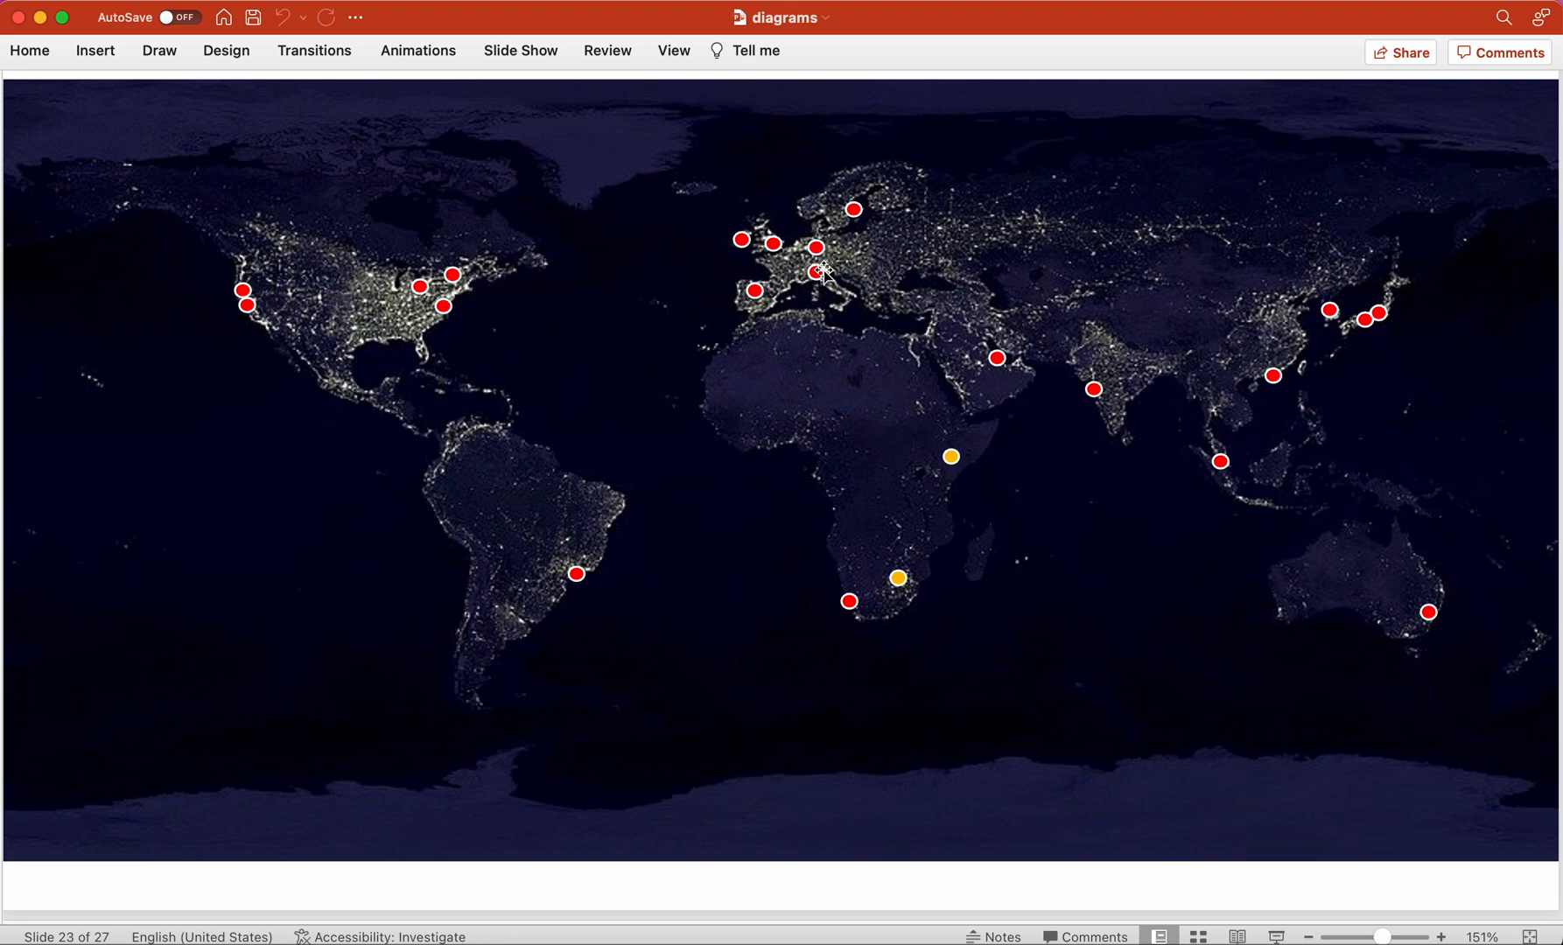
pyautogui.moveTo(490, 348)
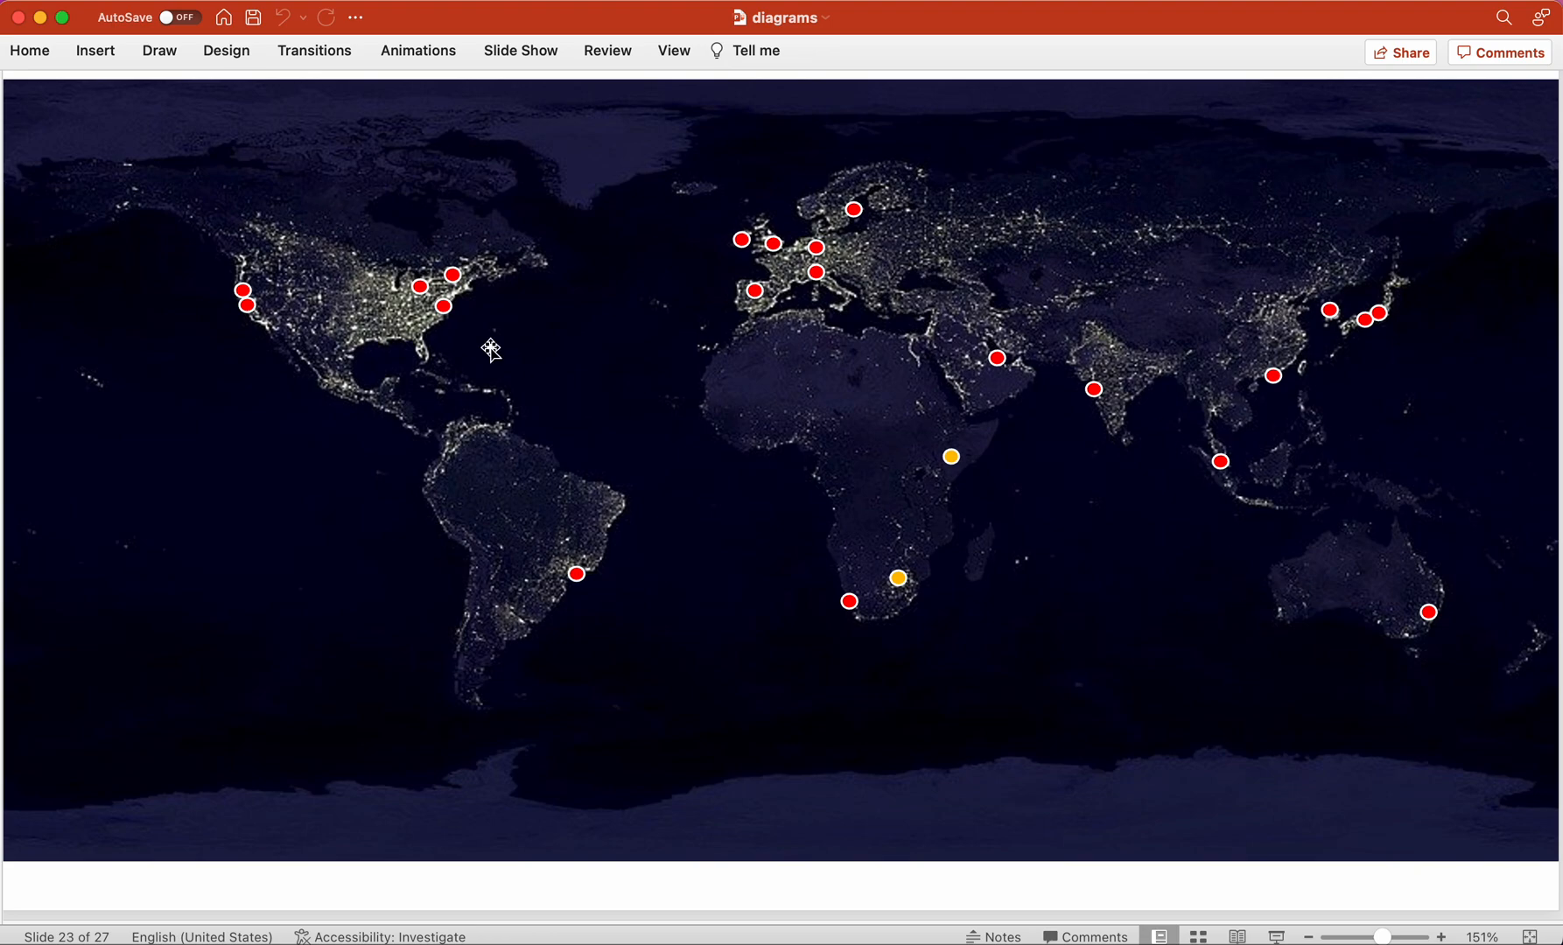
pyautogui.moveTo(816, 576)
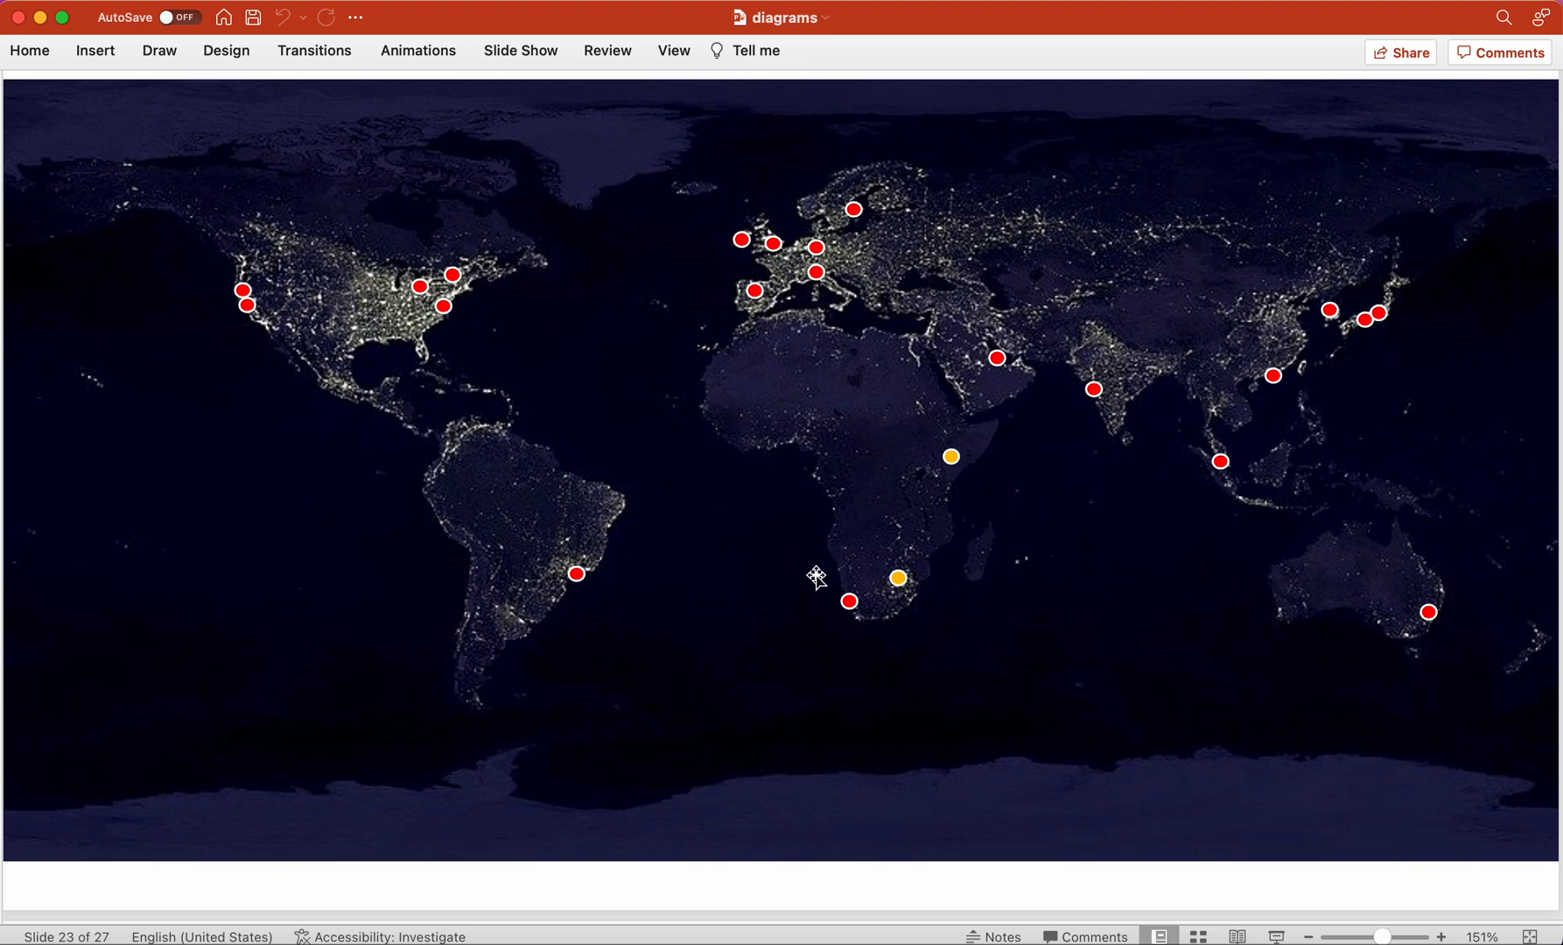
pyautogui.moveTo(390, 378)
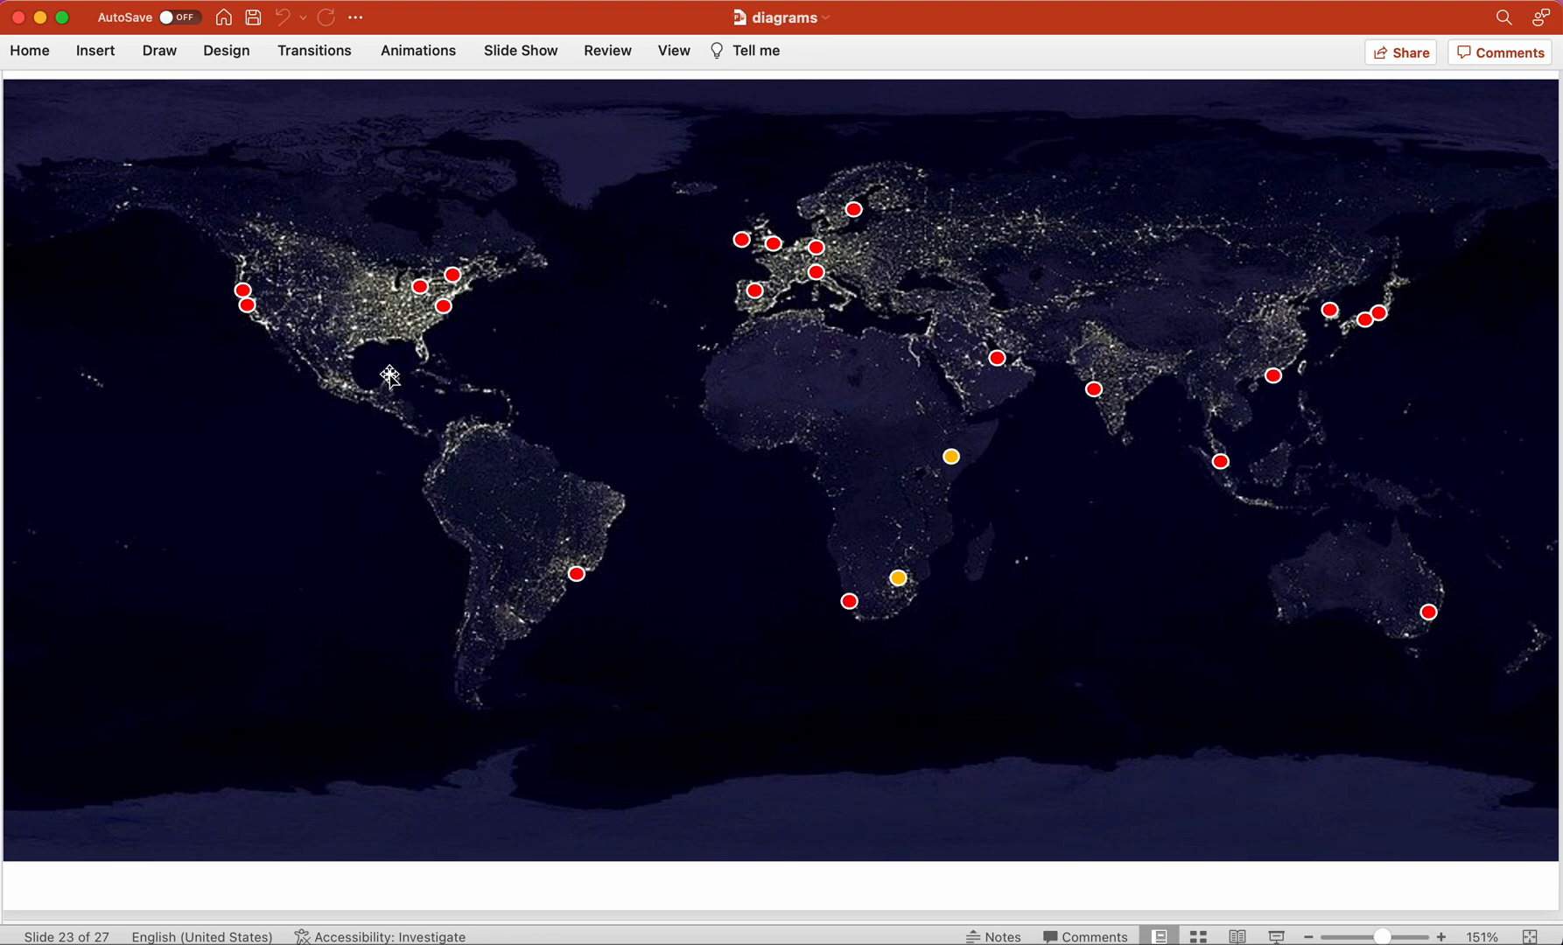
pyautogui.moveTo(706, 569)
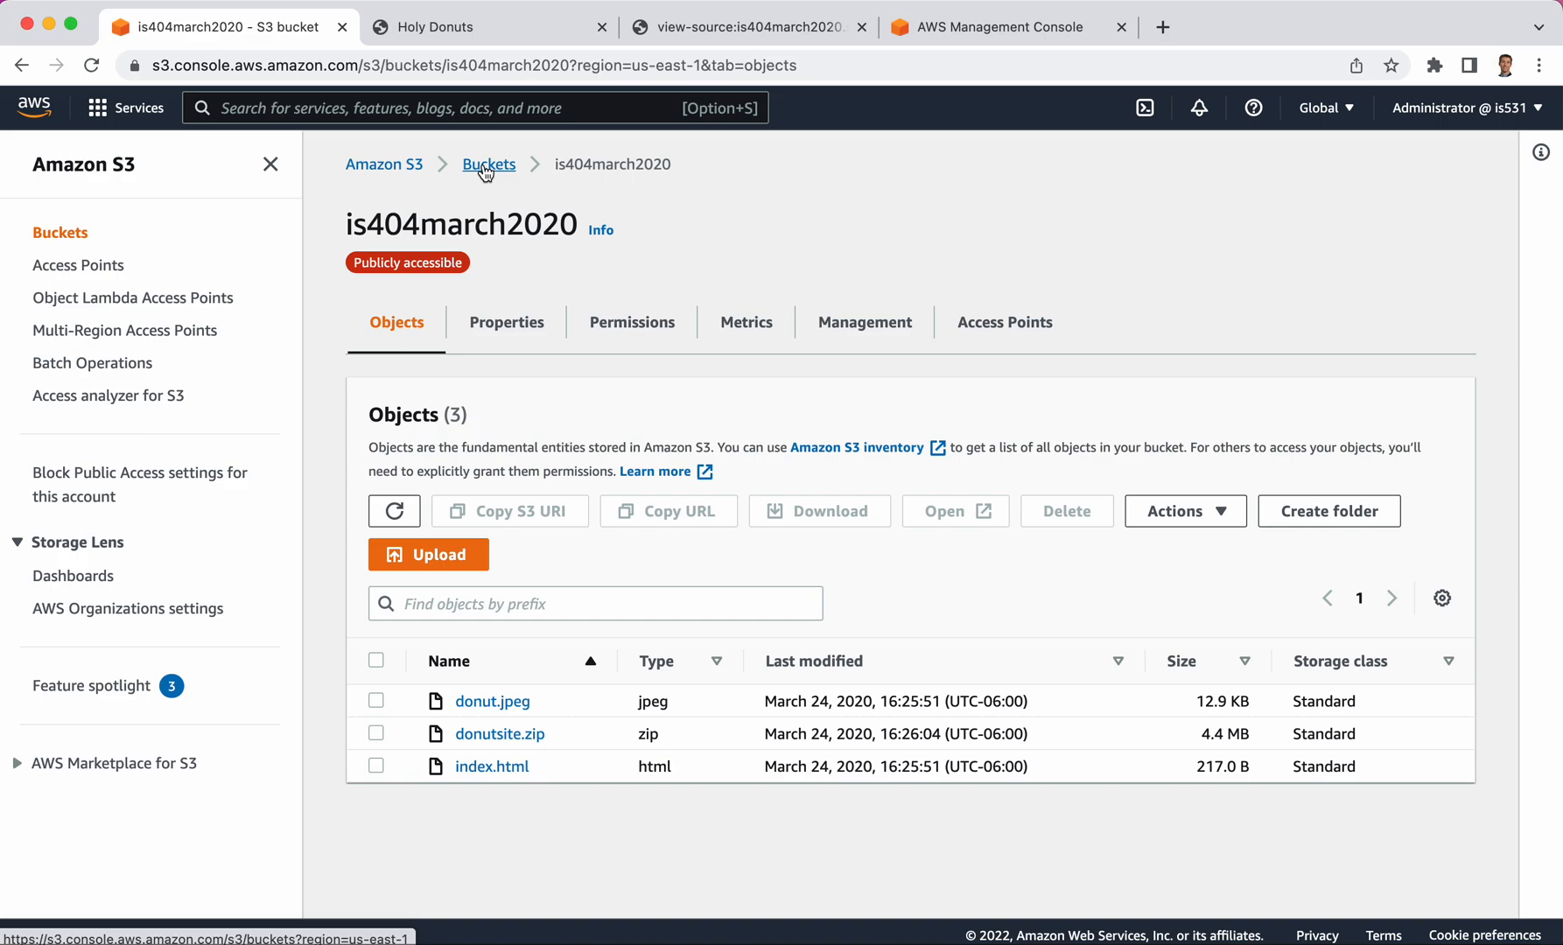
pyautogui.moveTo(622, 377)
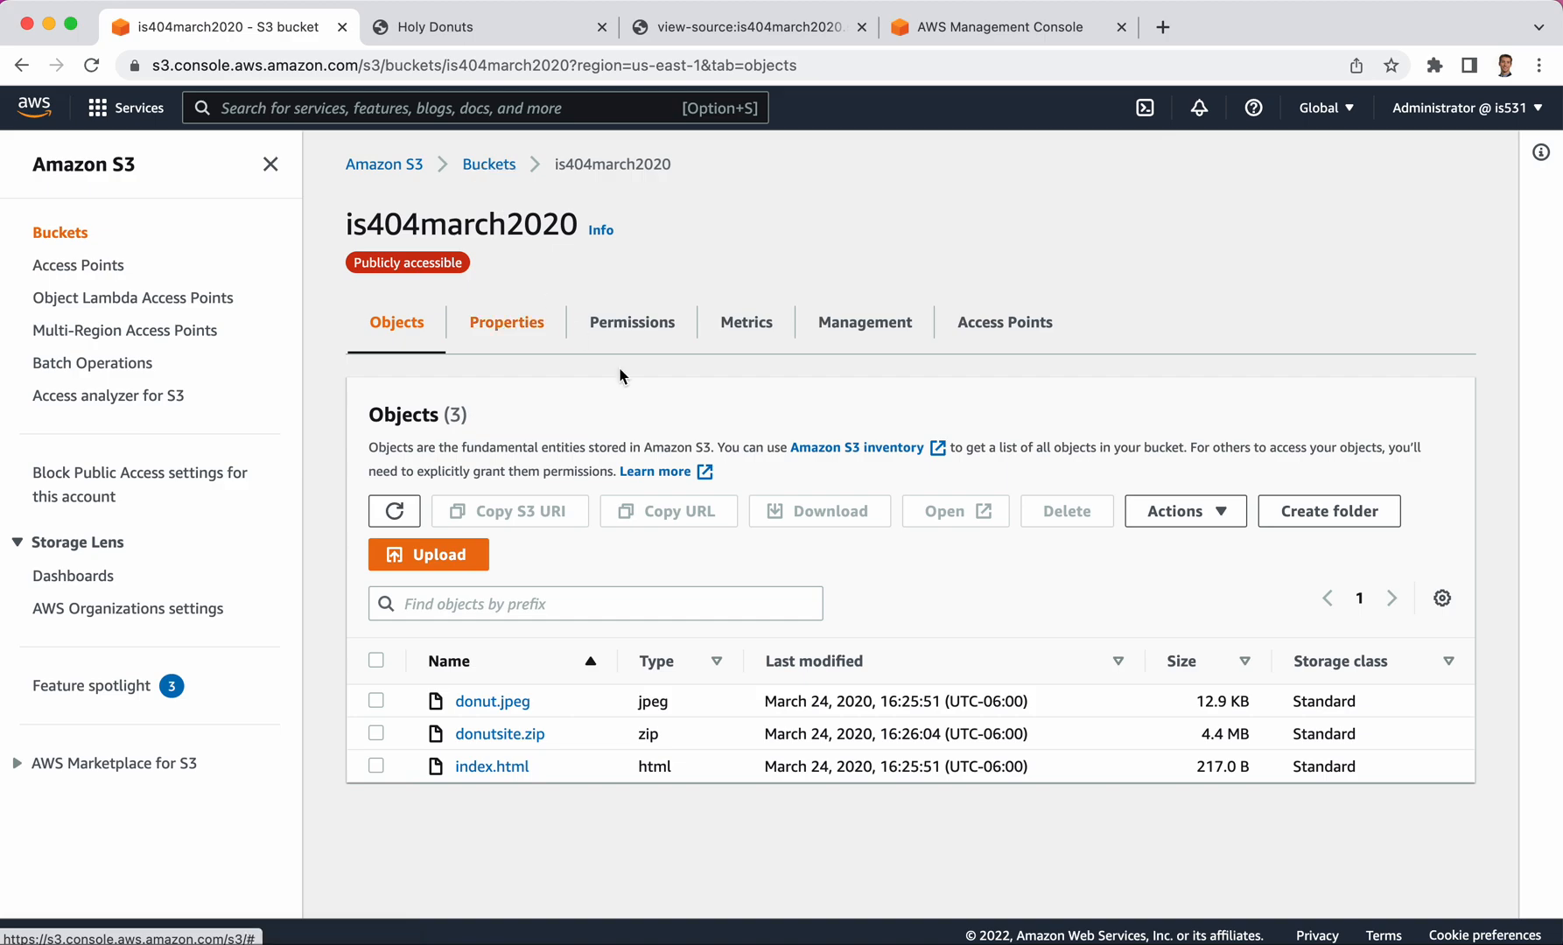
pyautogui.moveTo(748, 378)
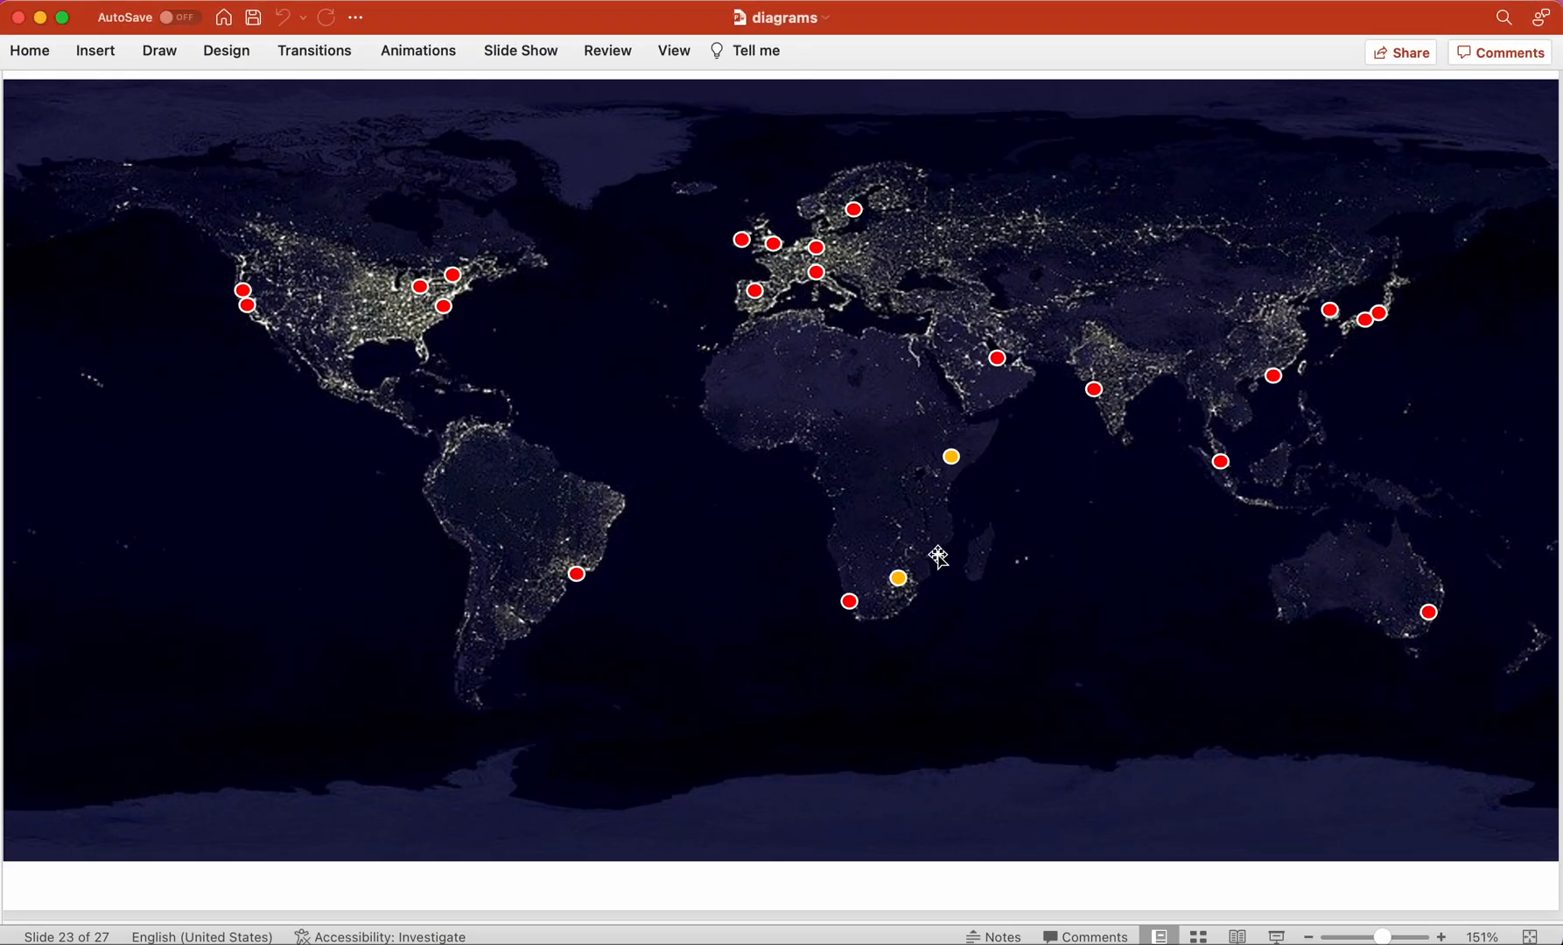
pyautogui.moveTo(648, 384)
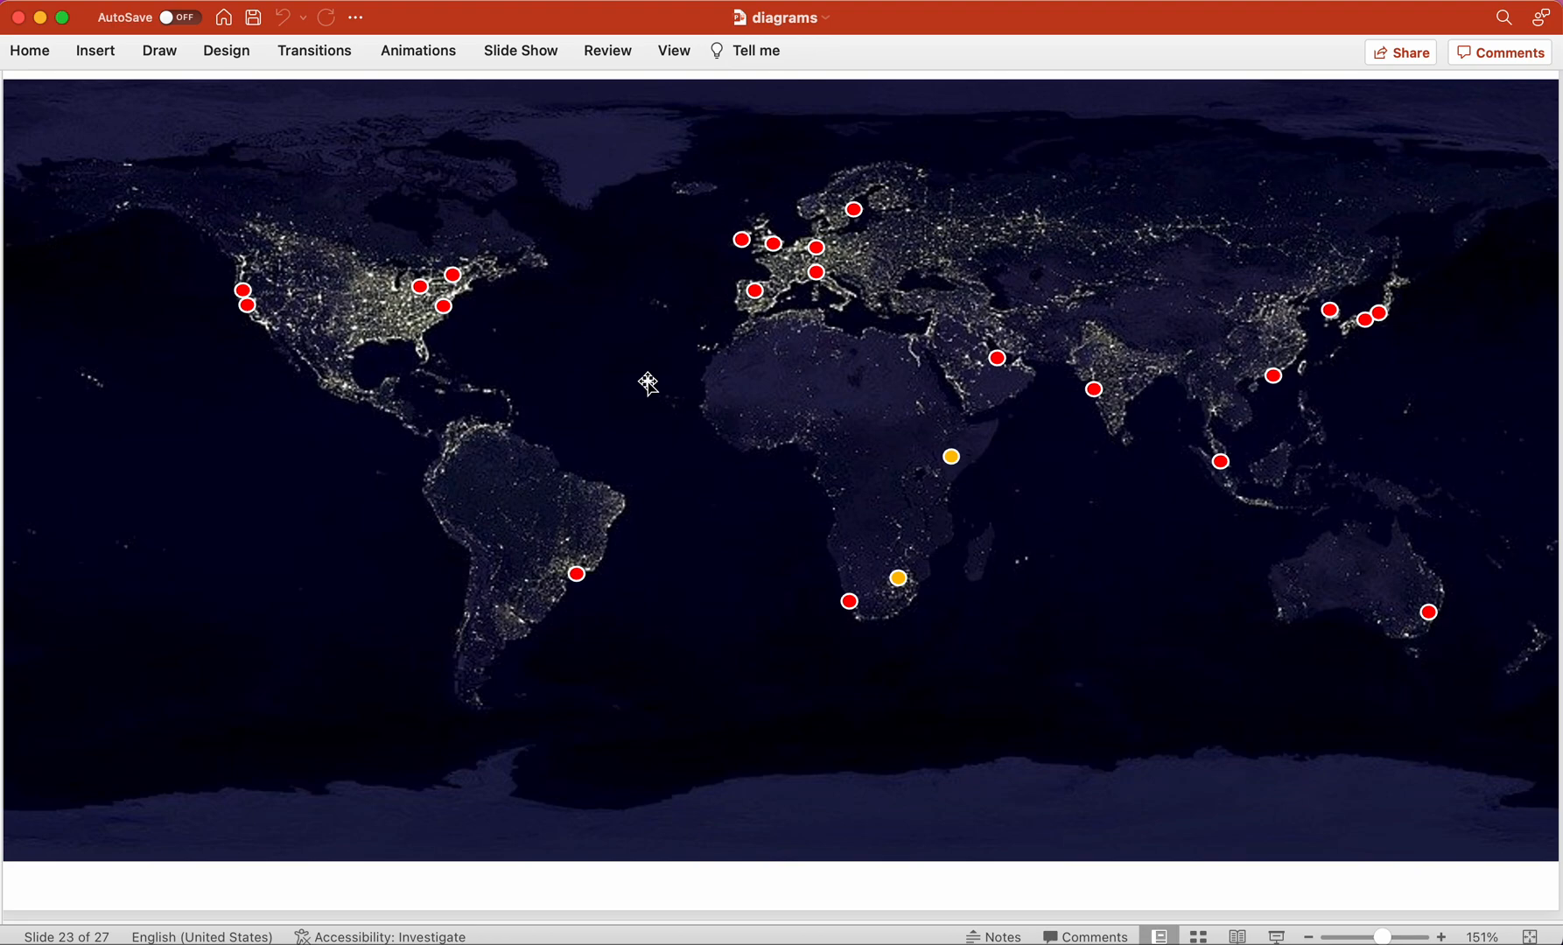
pyautogui.moveTo(454, 334)
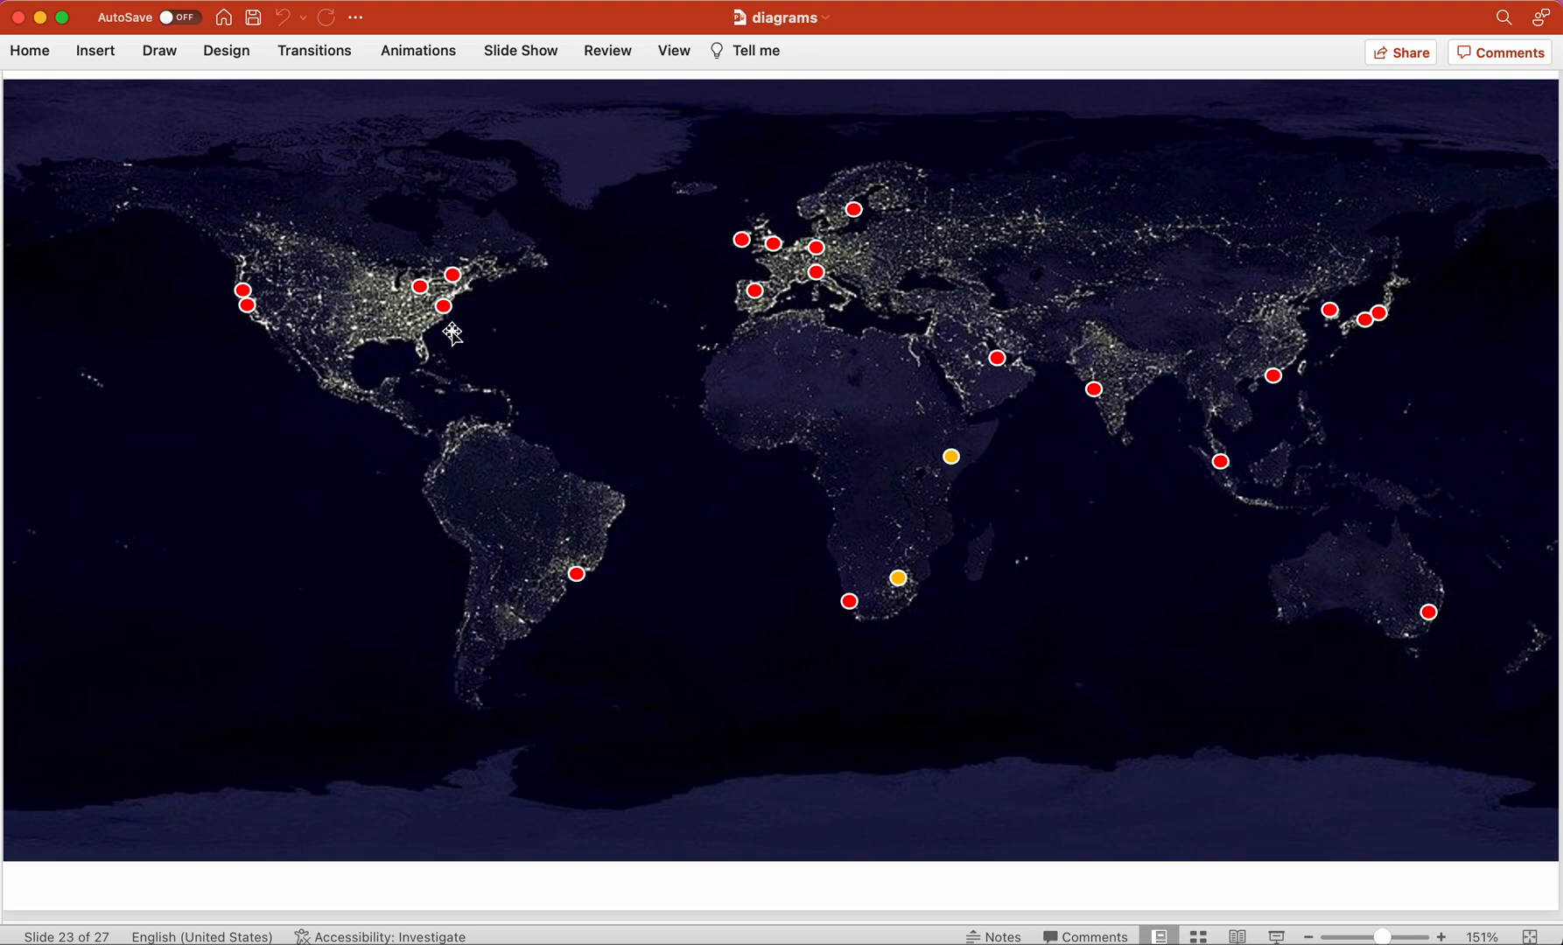
pyautogui.moveTo(922, 278)
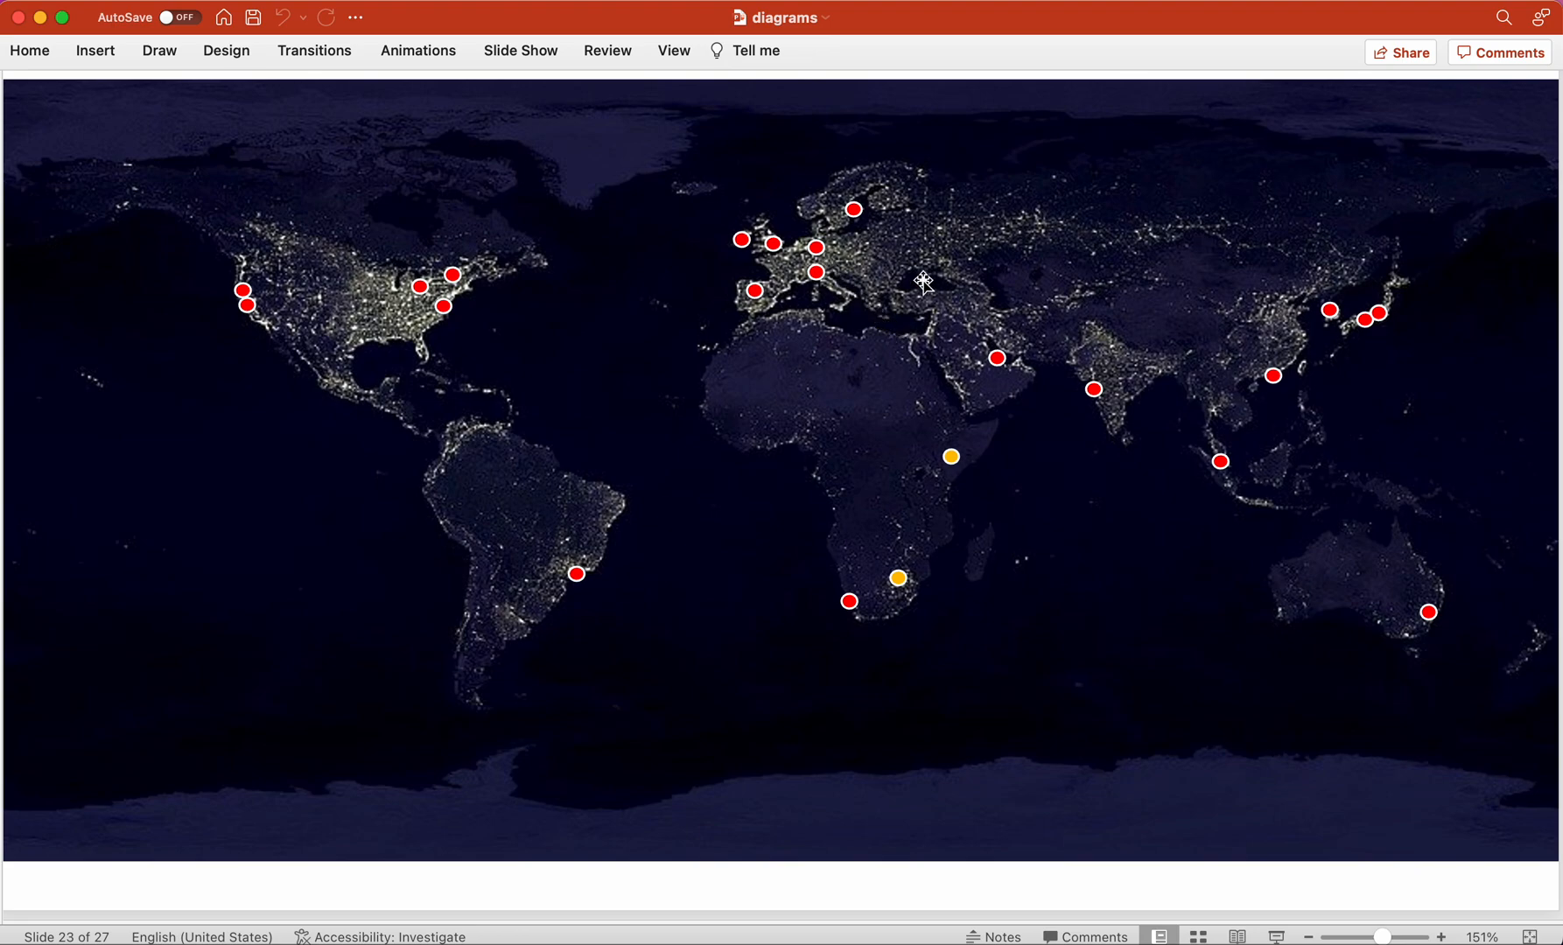
pyautogui.moveTo(264, 294)
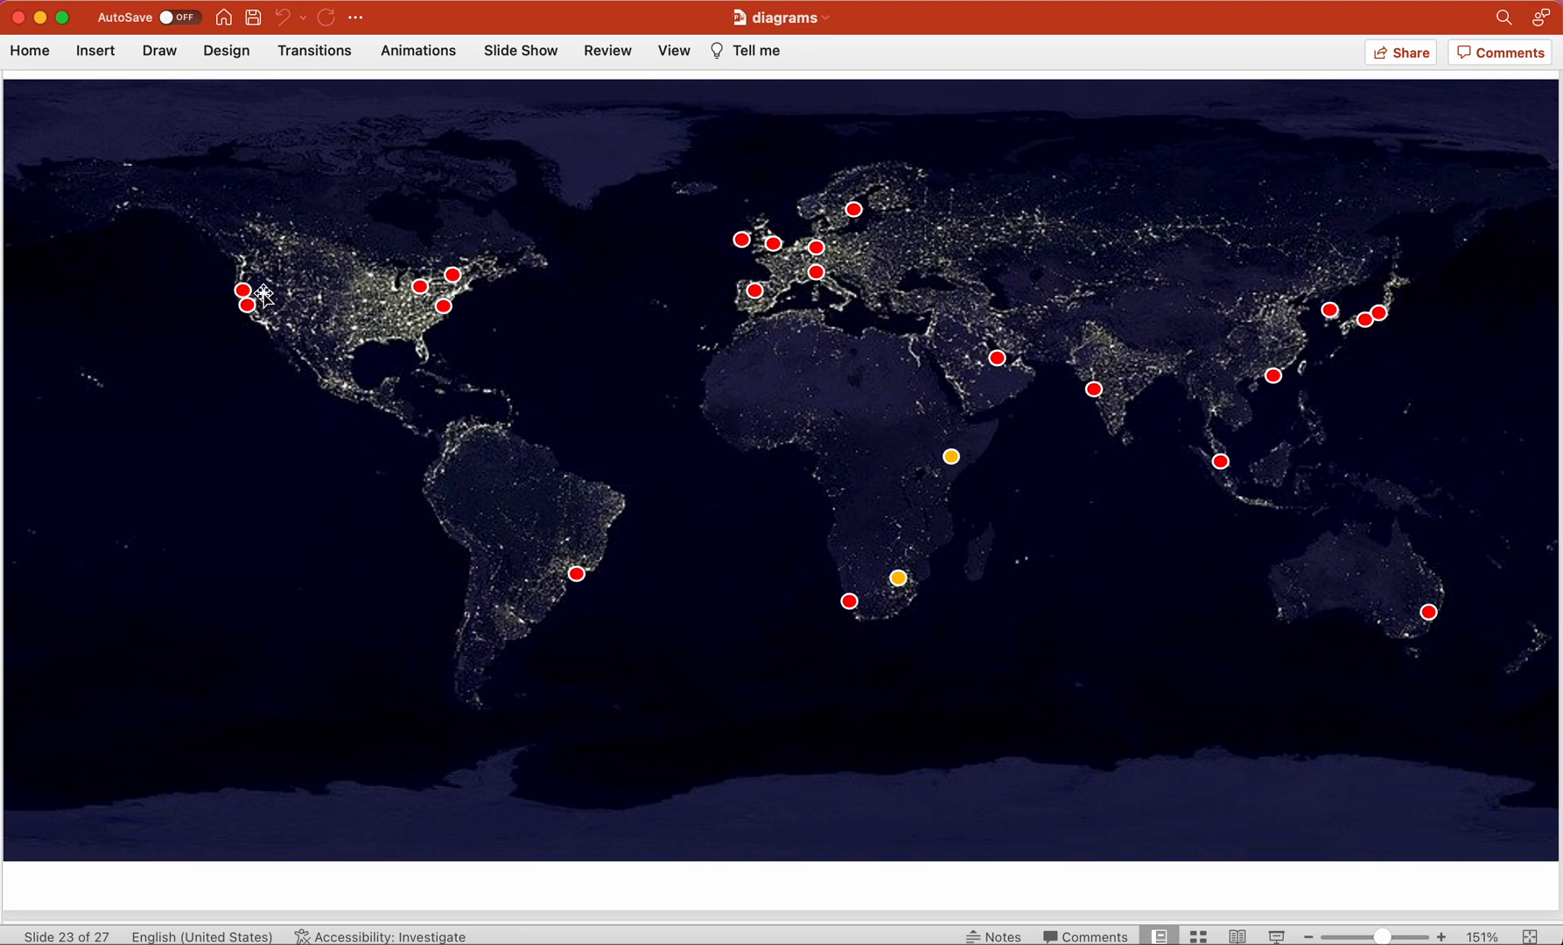
pyautogui.moveTo(252, 303)
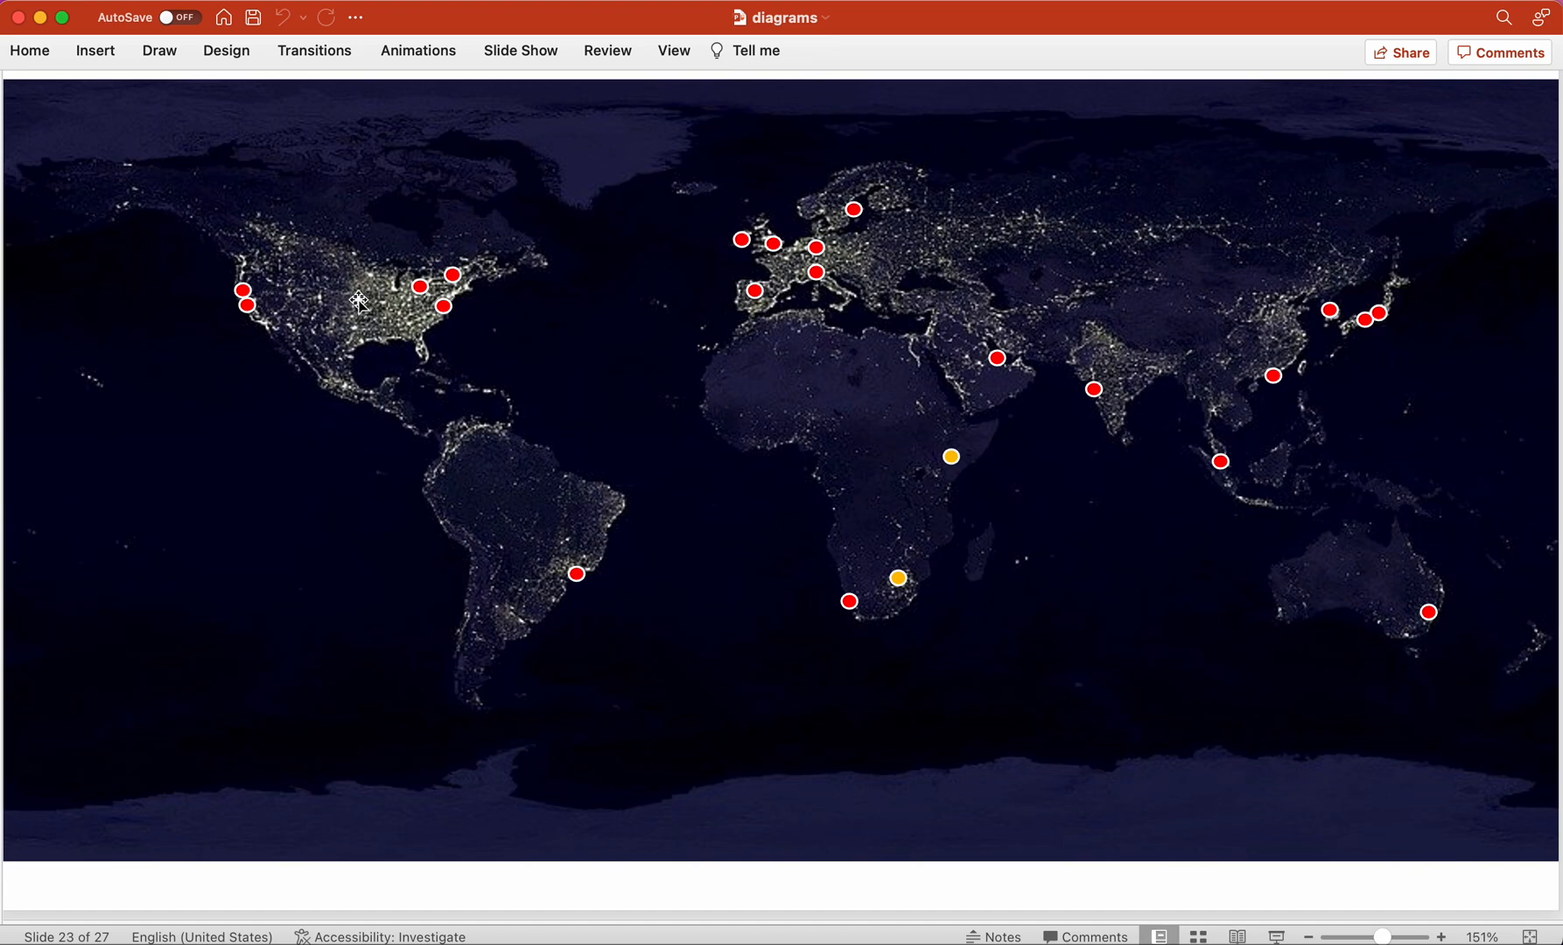
pyautogui.moveTo(742, 236)
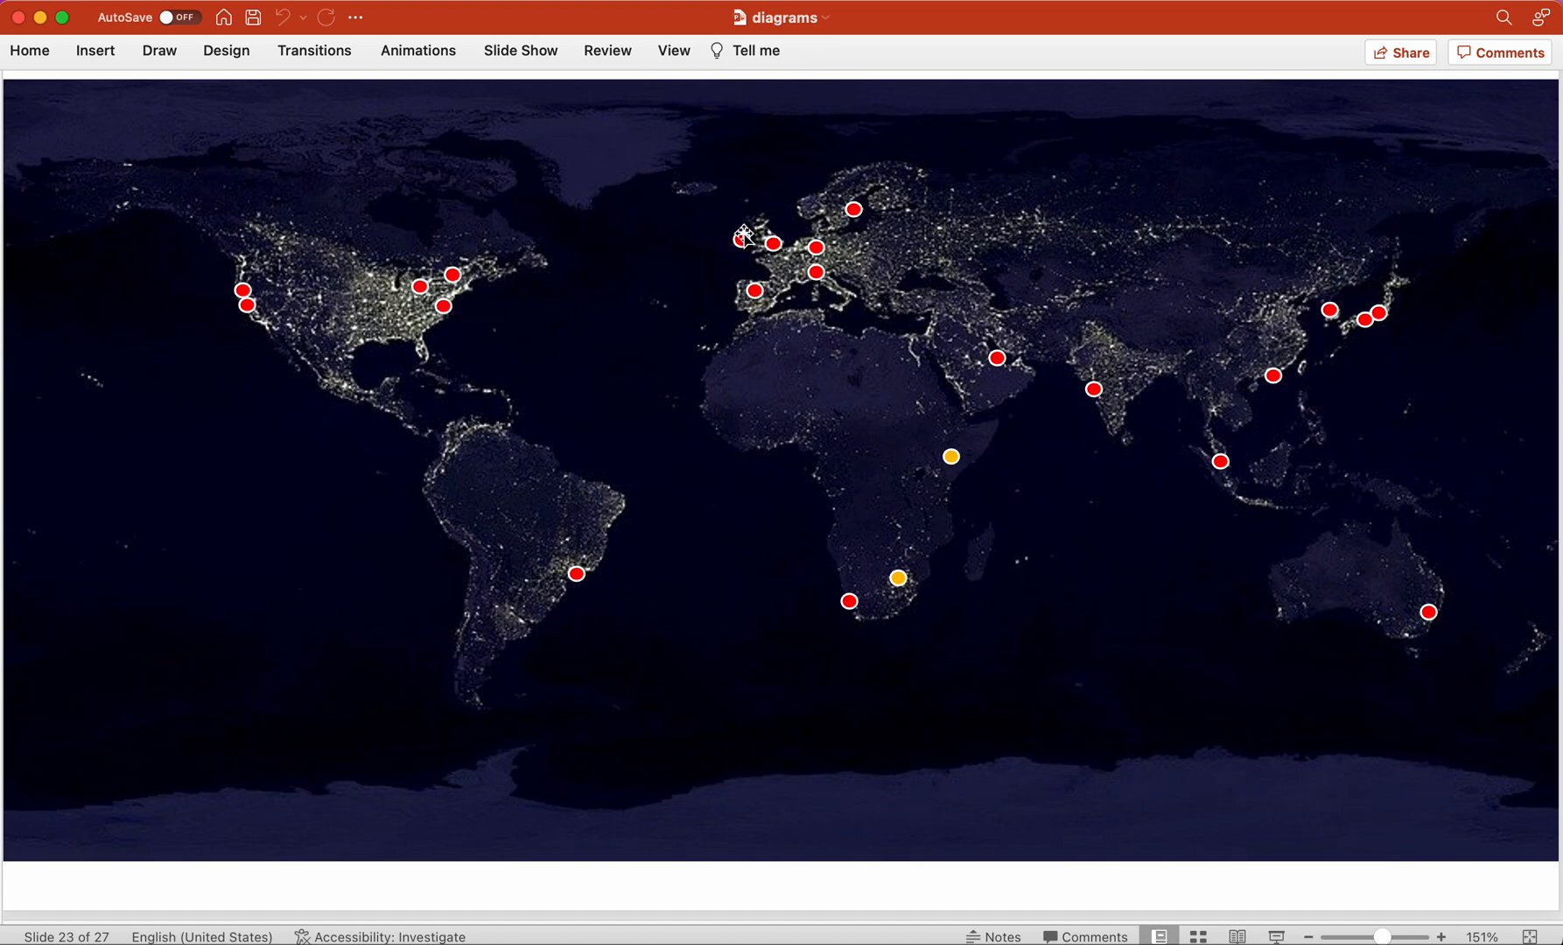
pyautogui.moveTo(1045, 338)
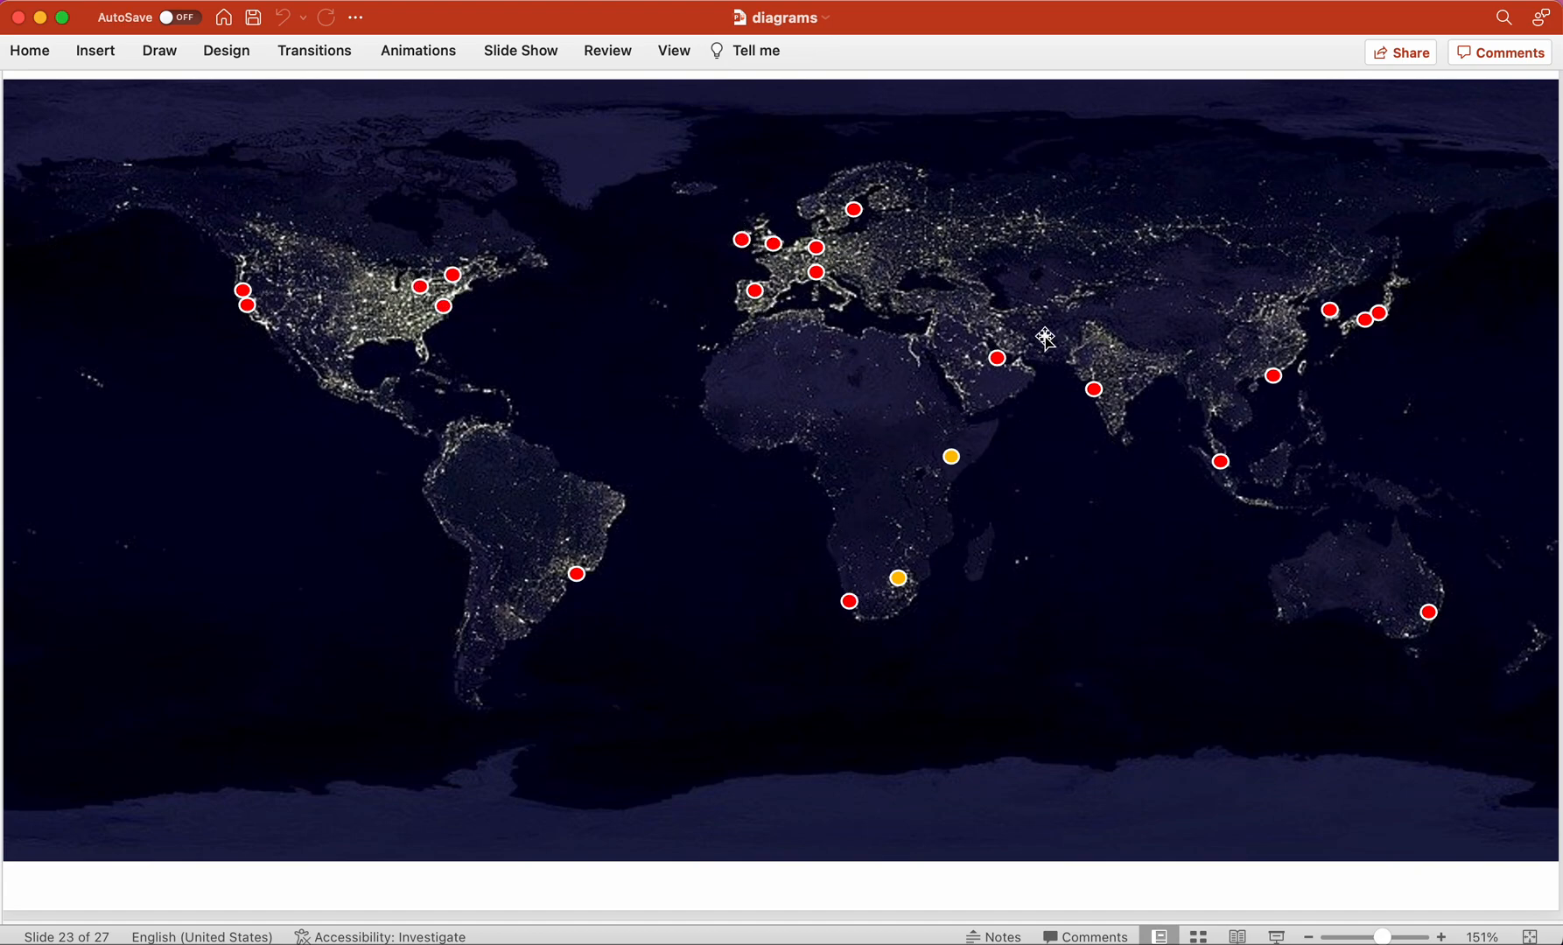
pyautogui.moveTo(1394, 344)
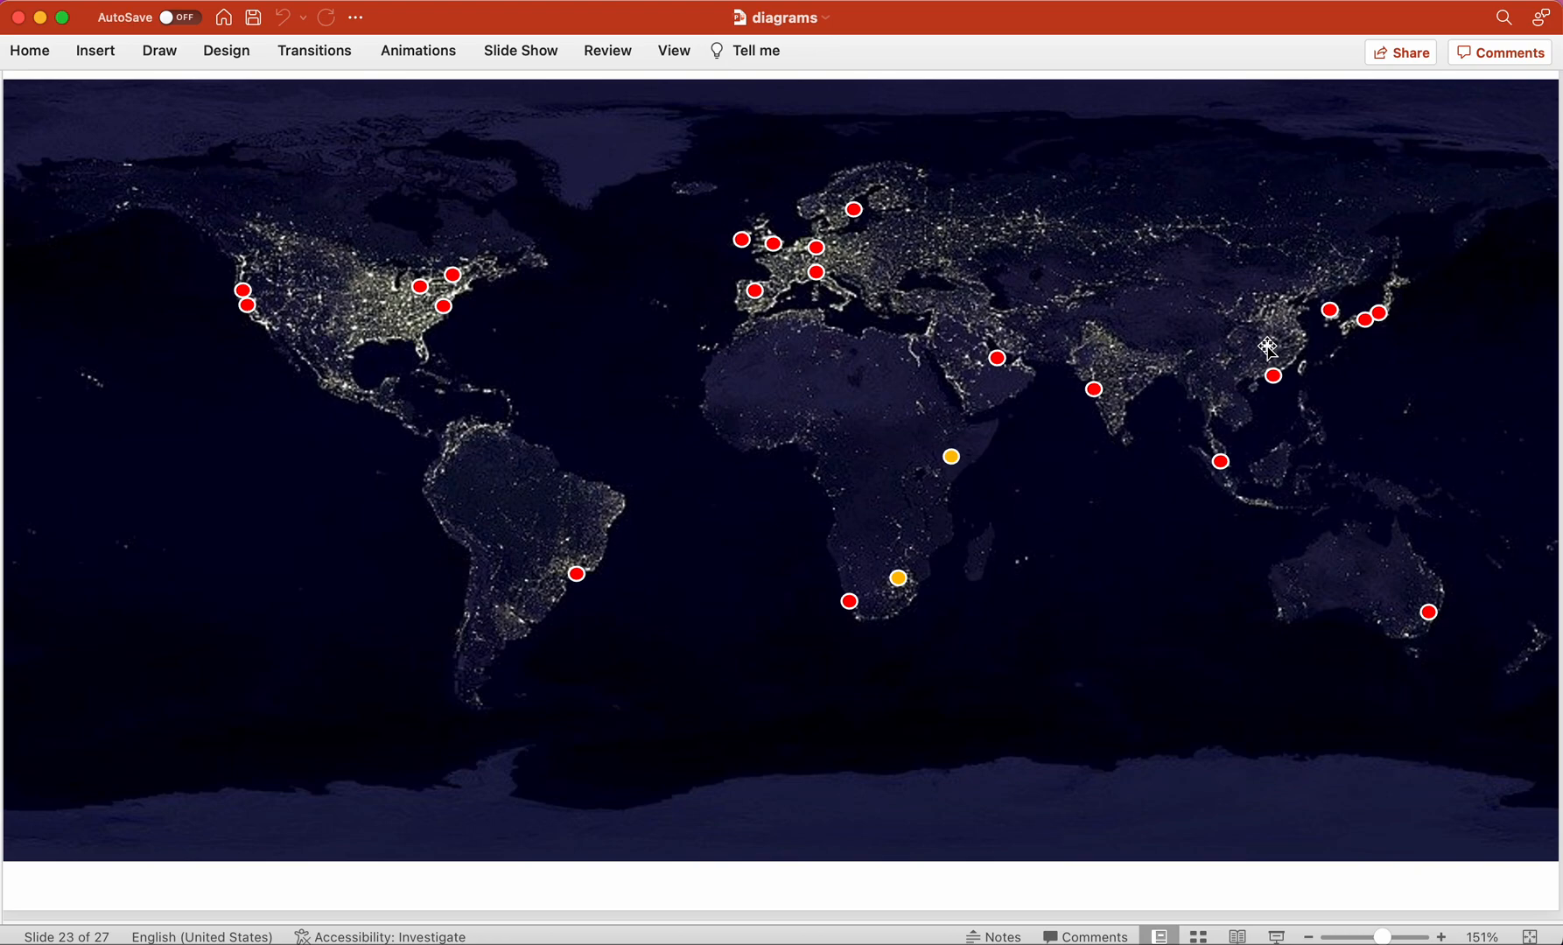
pyautogui.moveTo(306, 305)
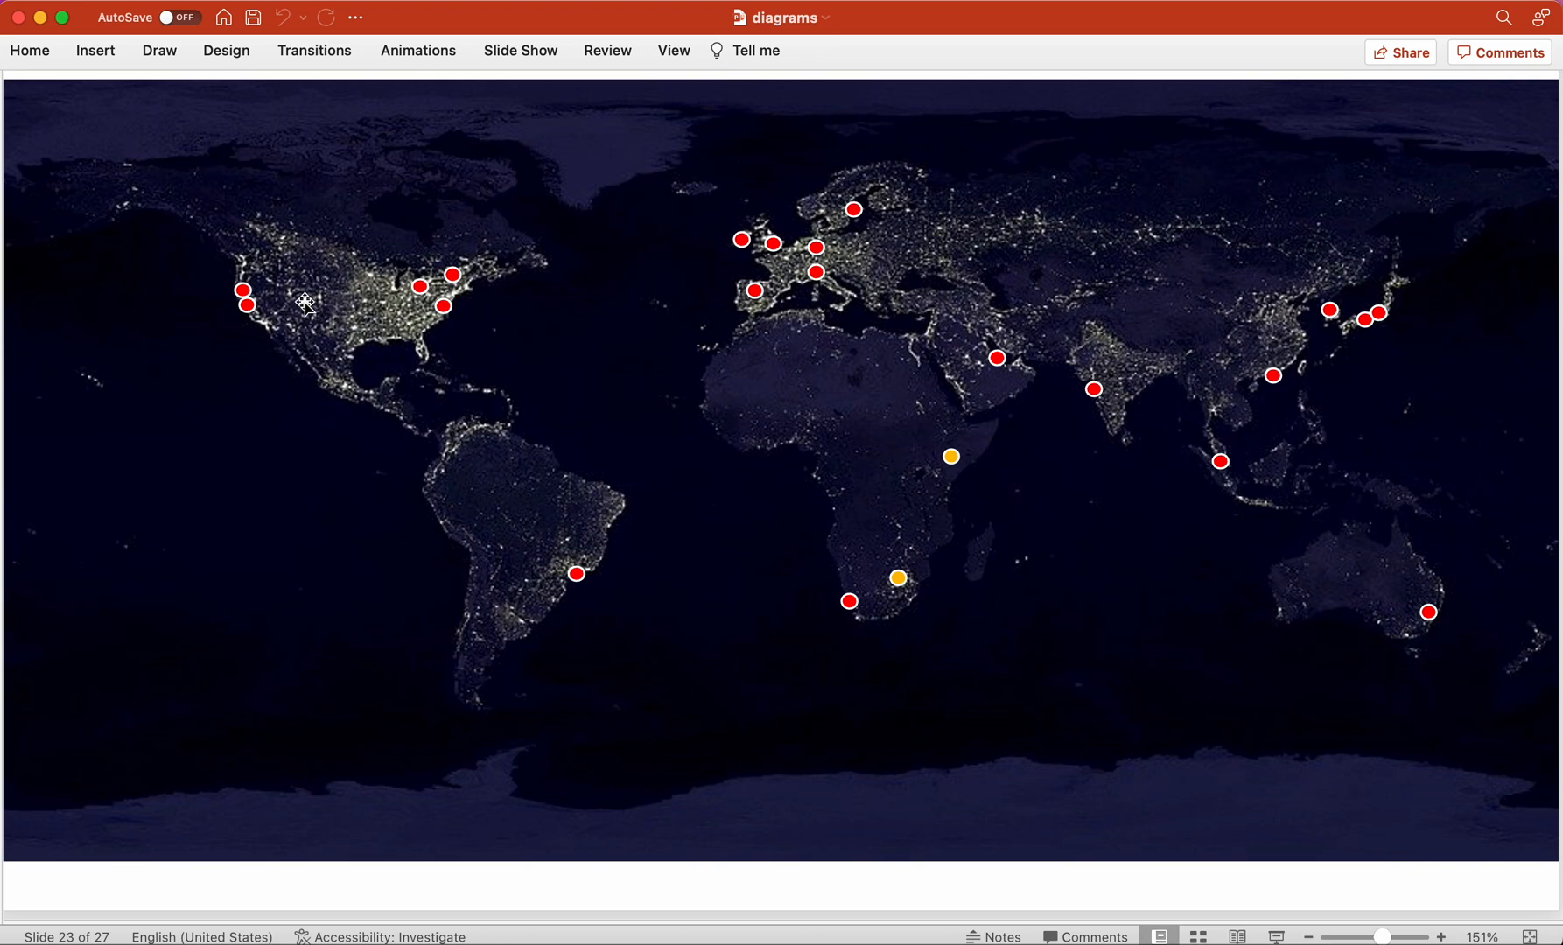
pyautogui.moveTo(791, 306)
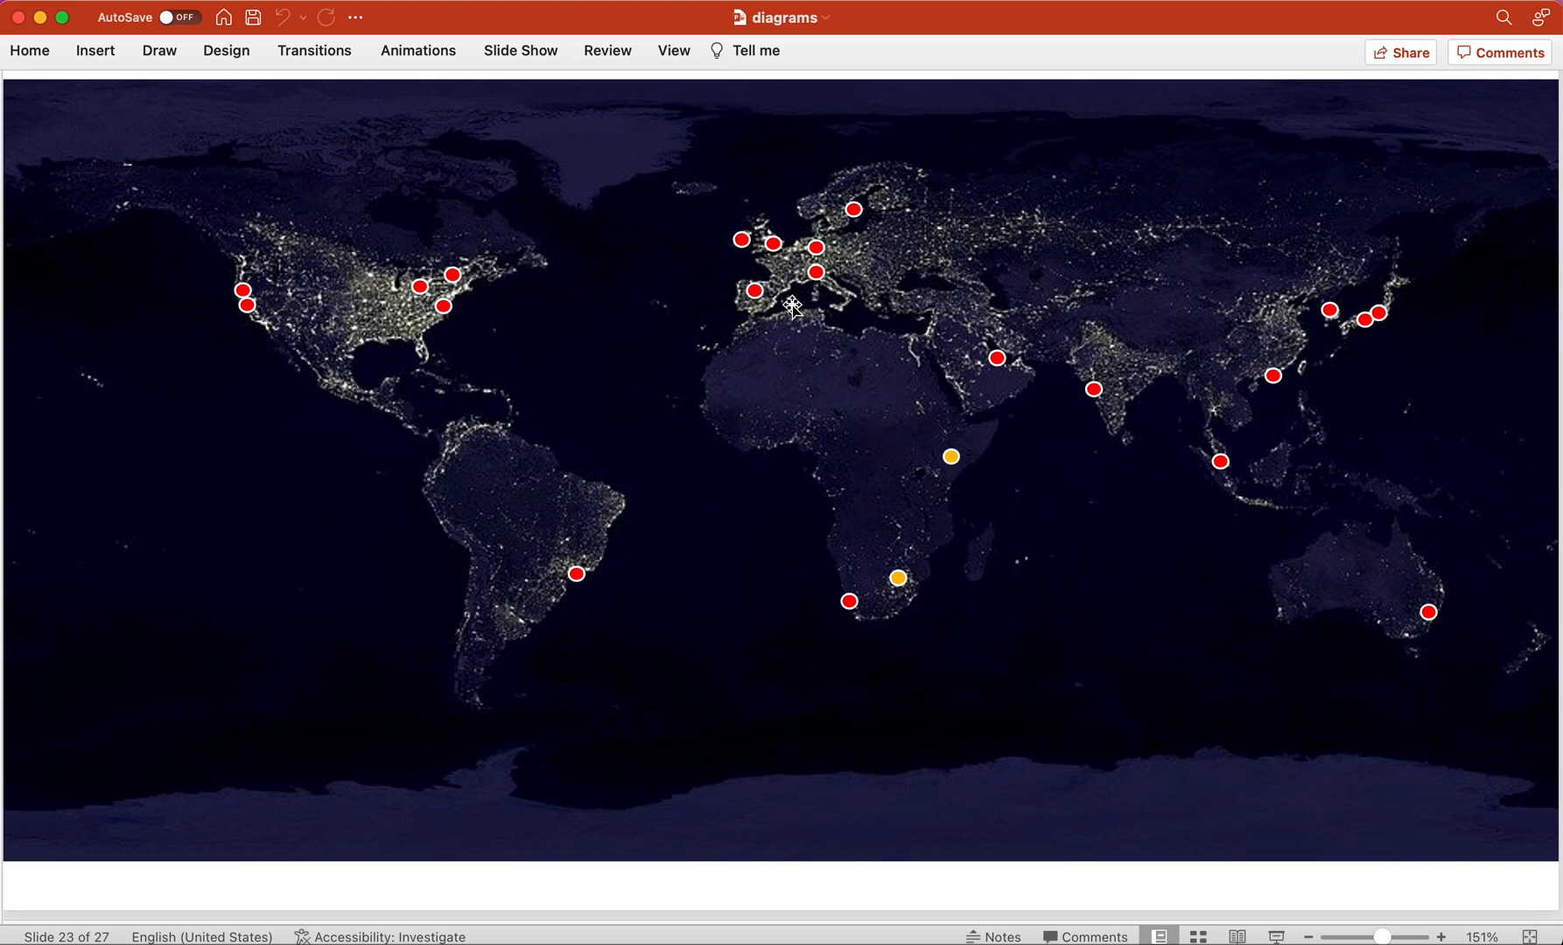
pyautogui.moveTo(763, 310)
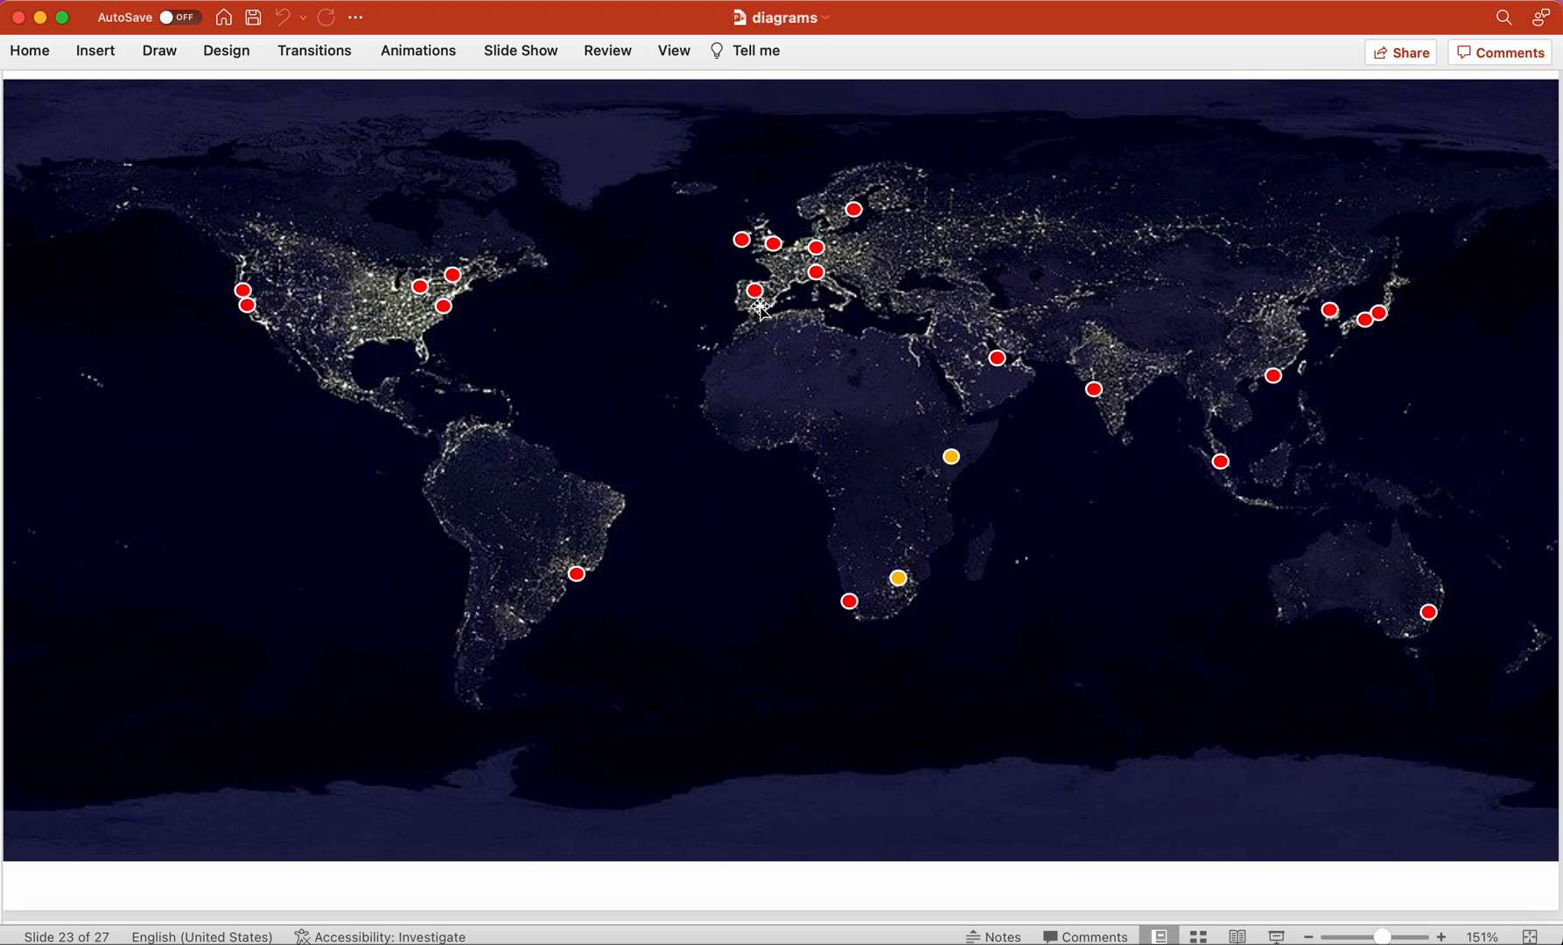
pyautogui.moveTo(854, 364)
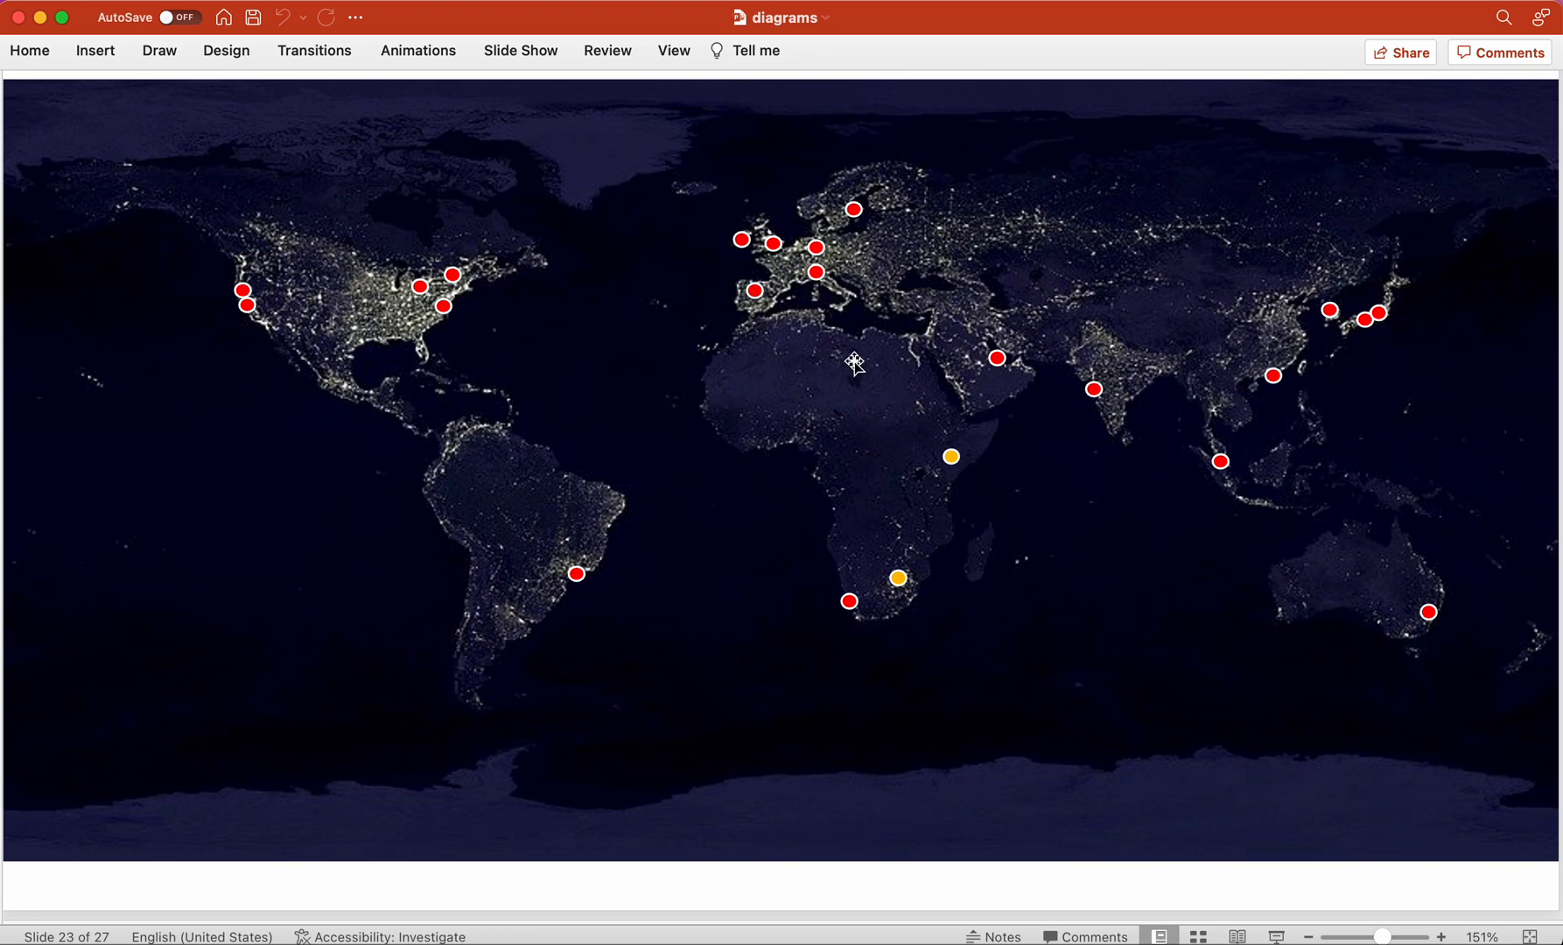
pyautogui.moveTo(759, 308)
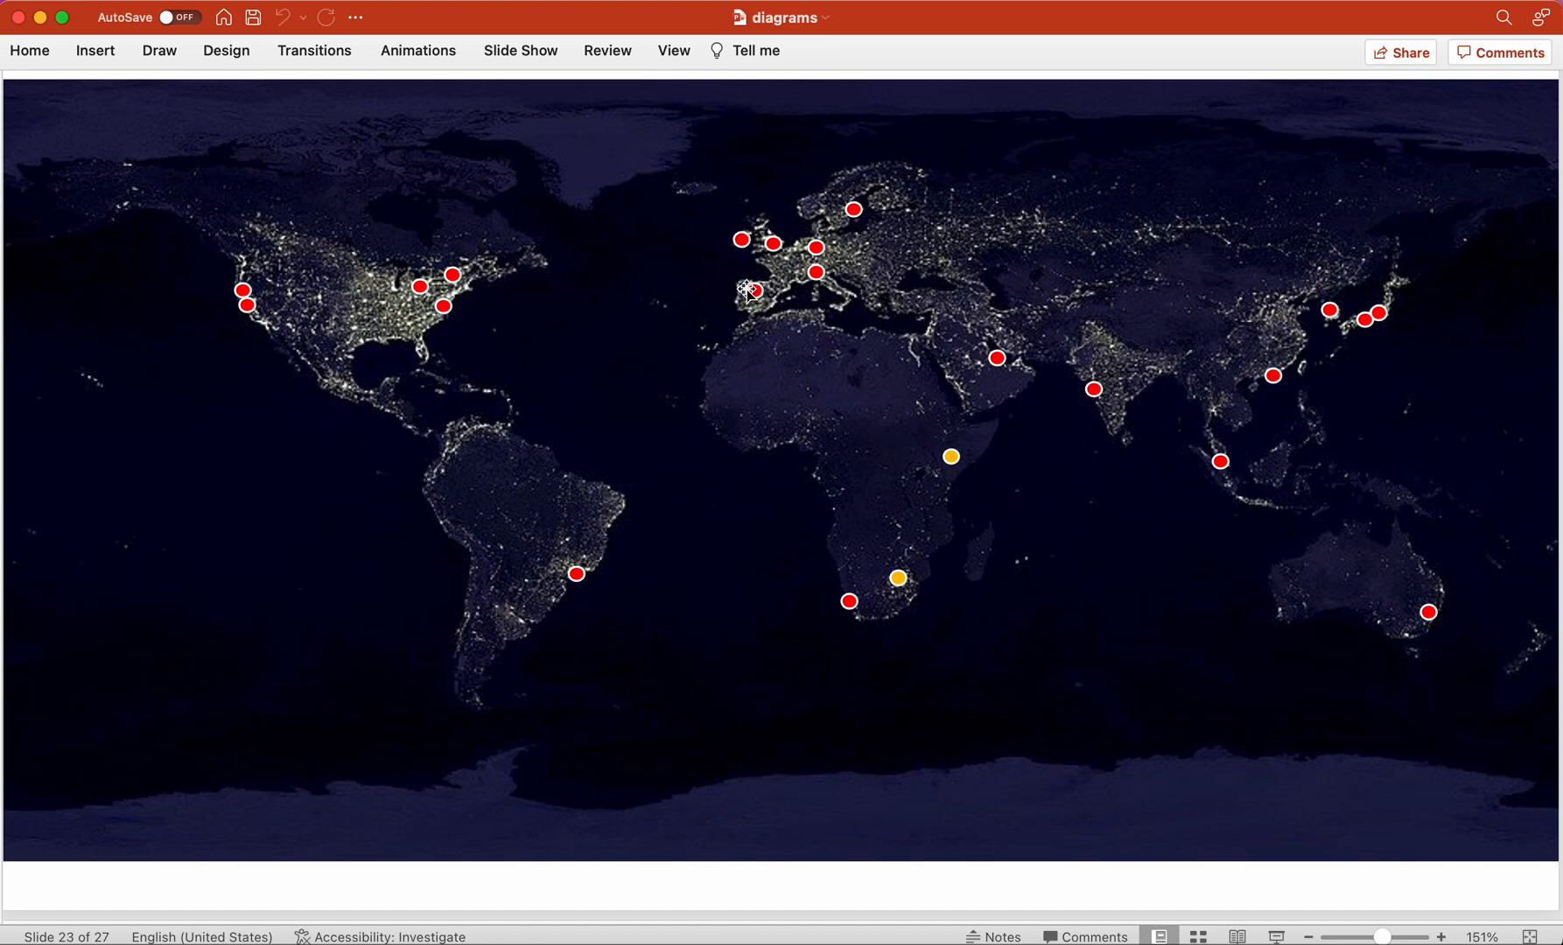
pyautogui.moveTo(547, 261)
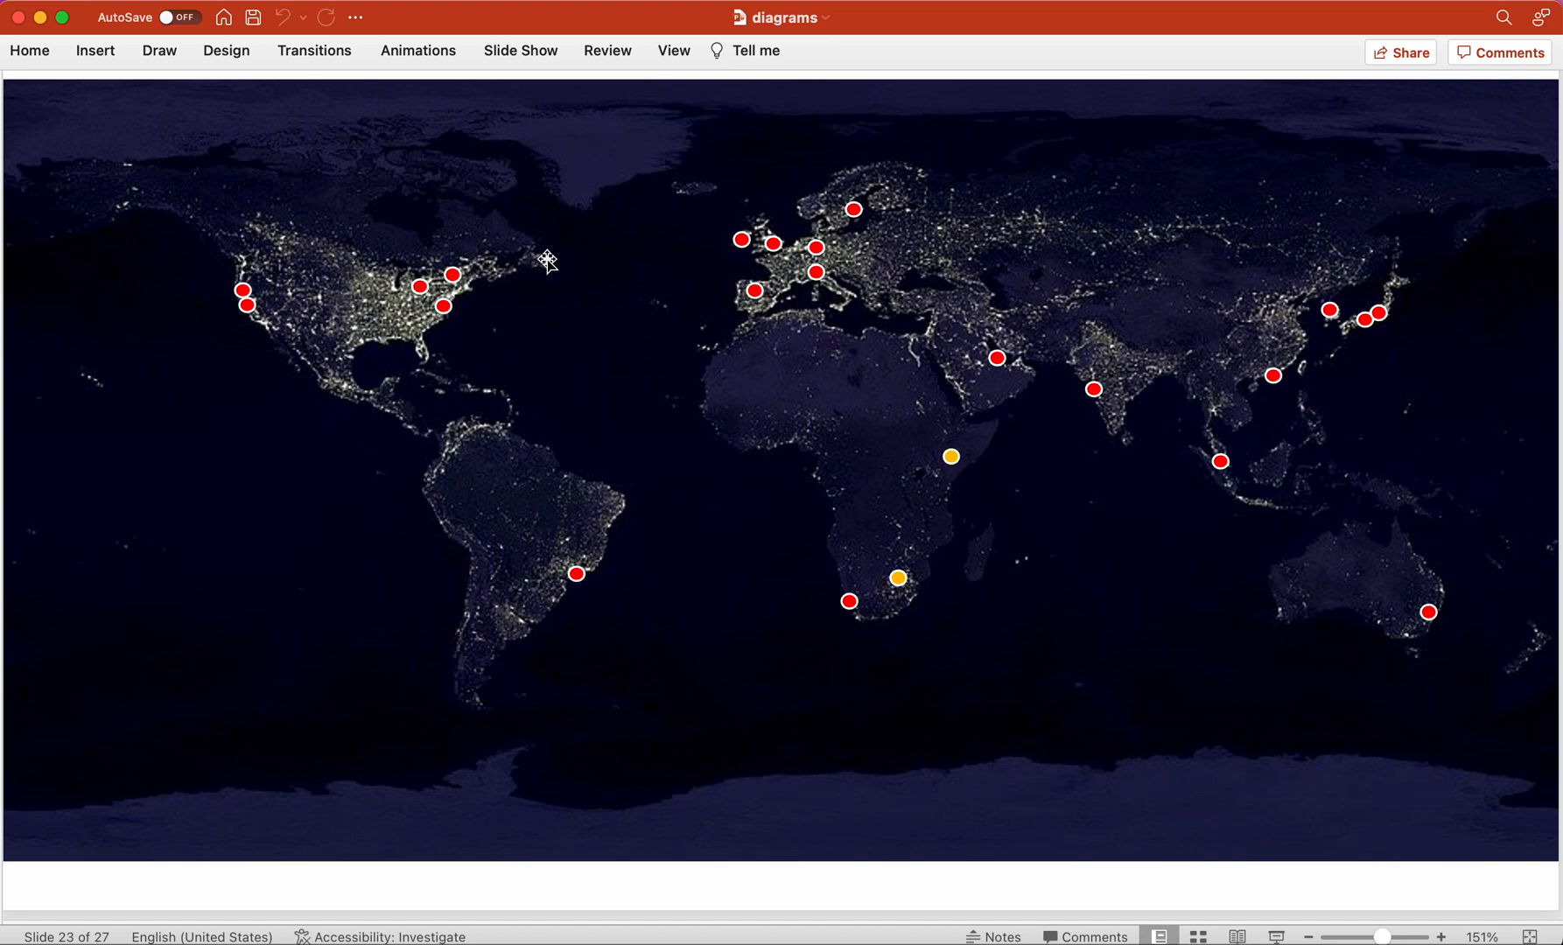
pyautogui.moveTo(758, 290)
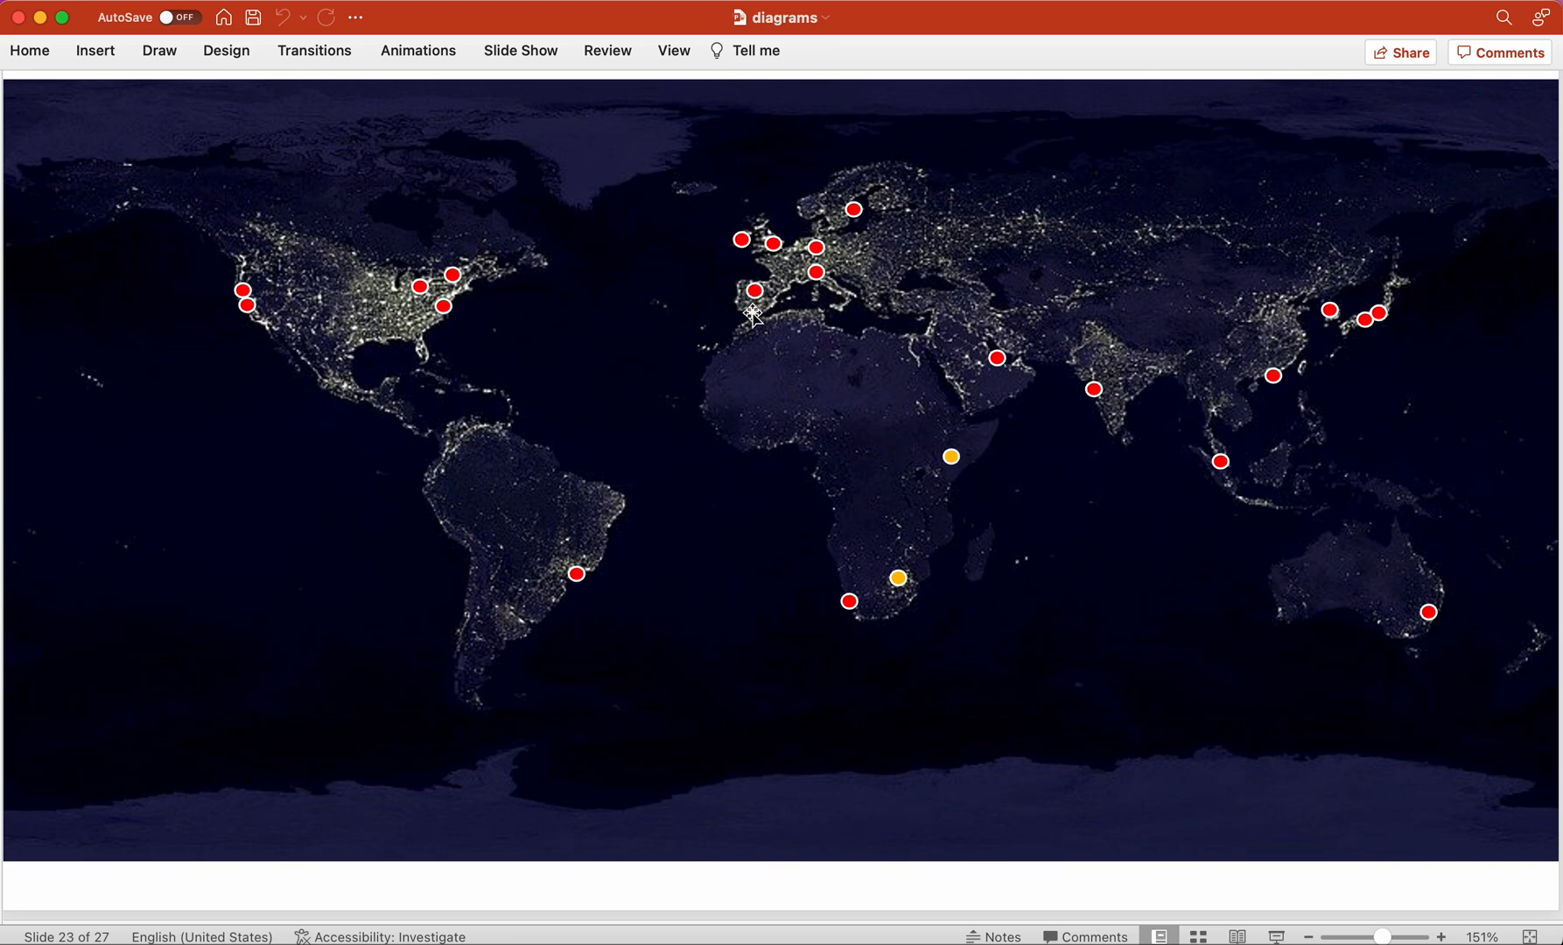
pyautogui.moveTo(733, 292)
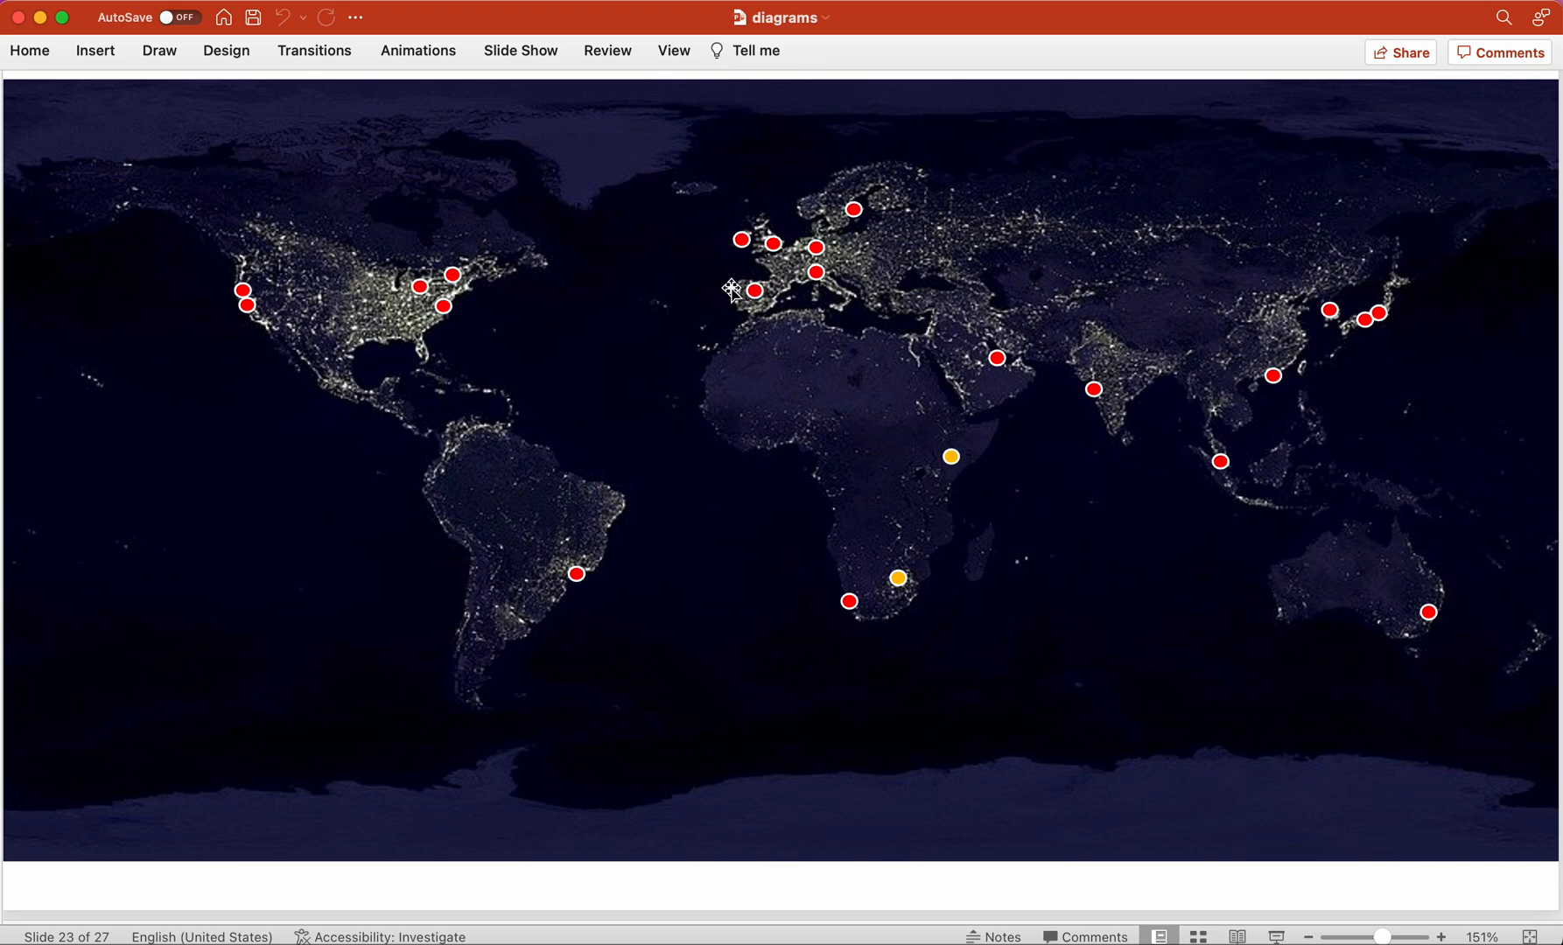
pyautogui.moveTo(758, 317)
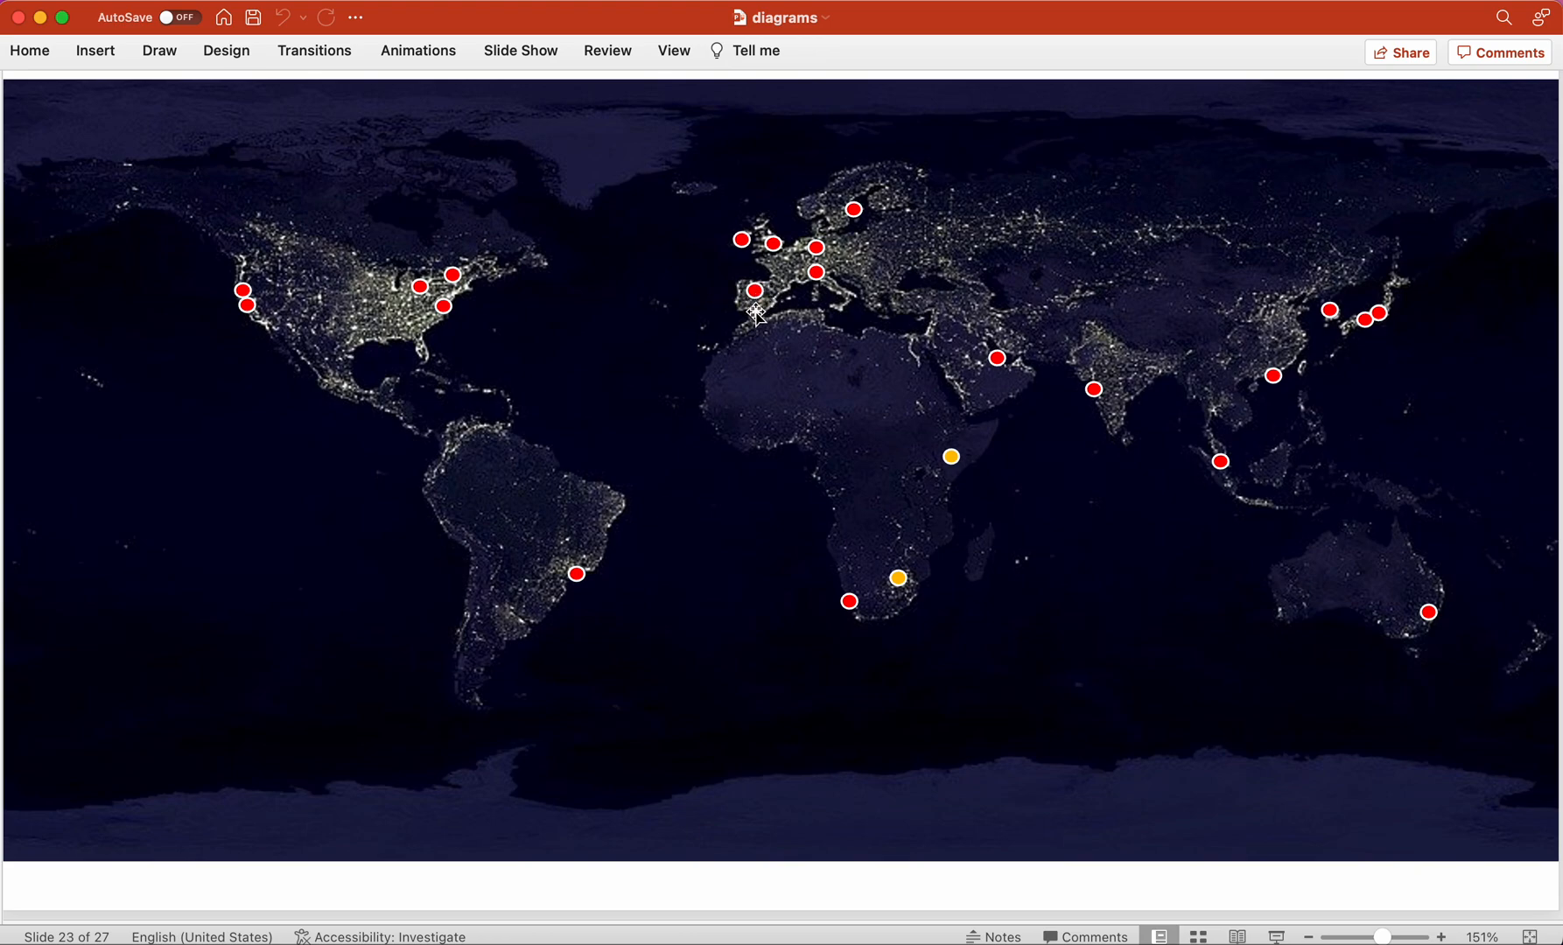
pyautogui.moveTo(684, 290)
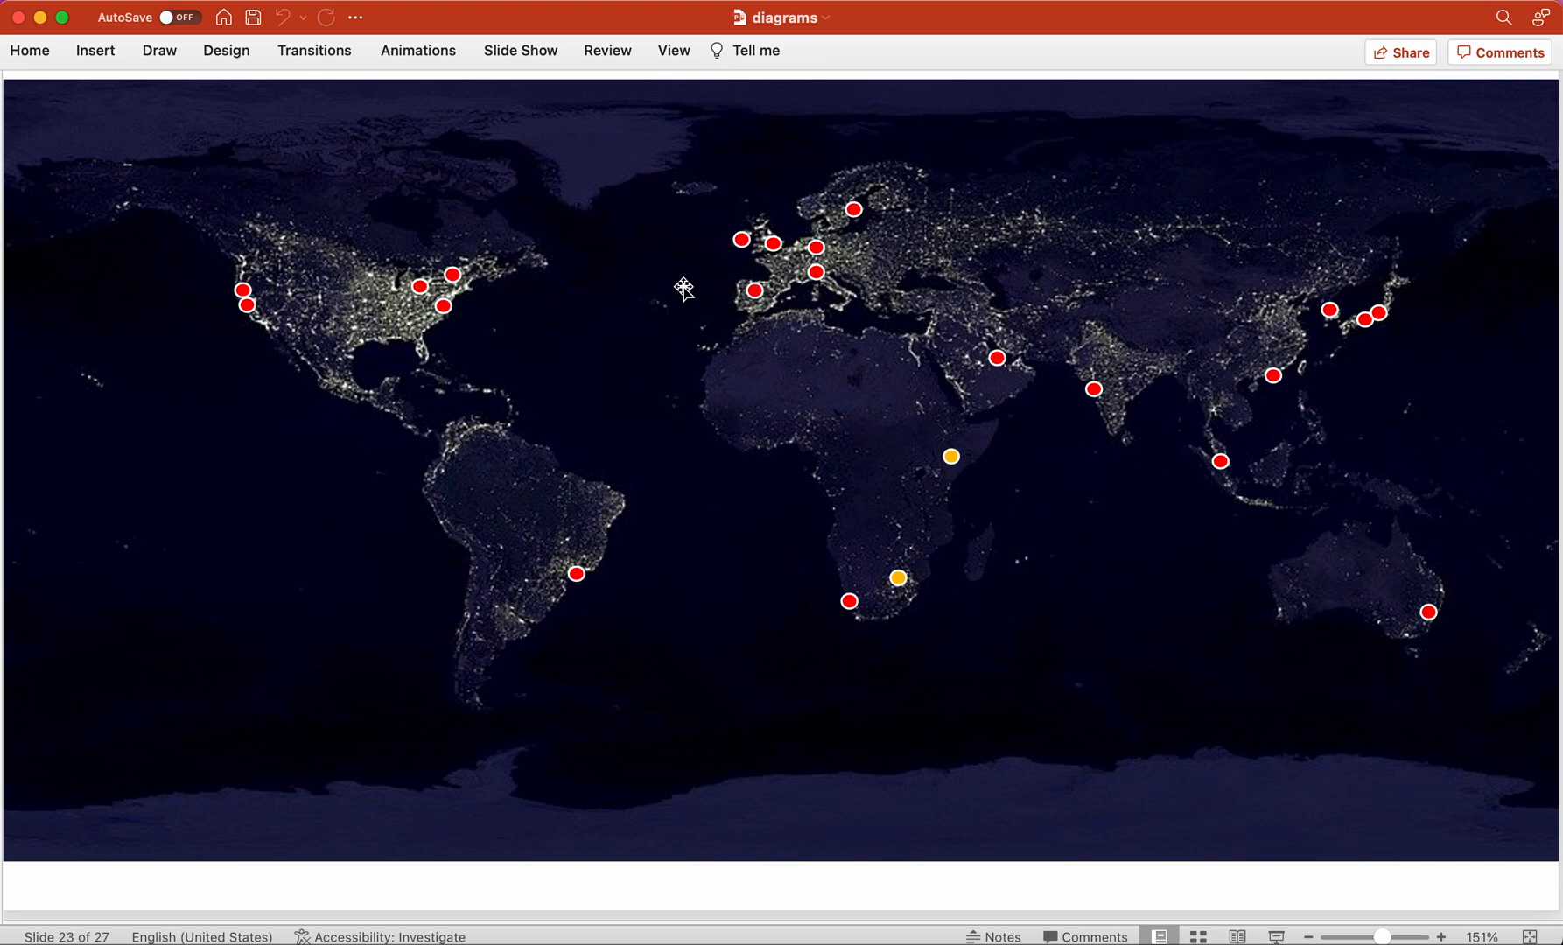
pyautogui.moveTo(1218, 403)
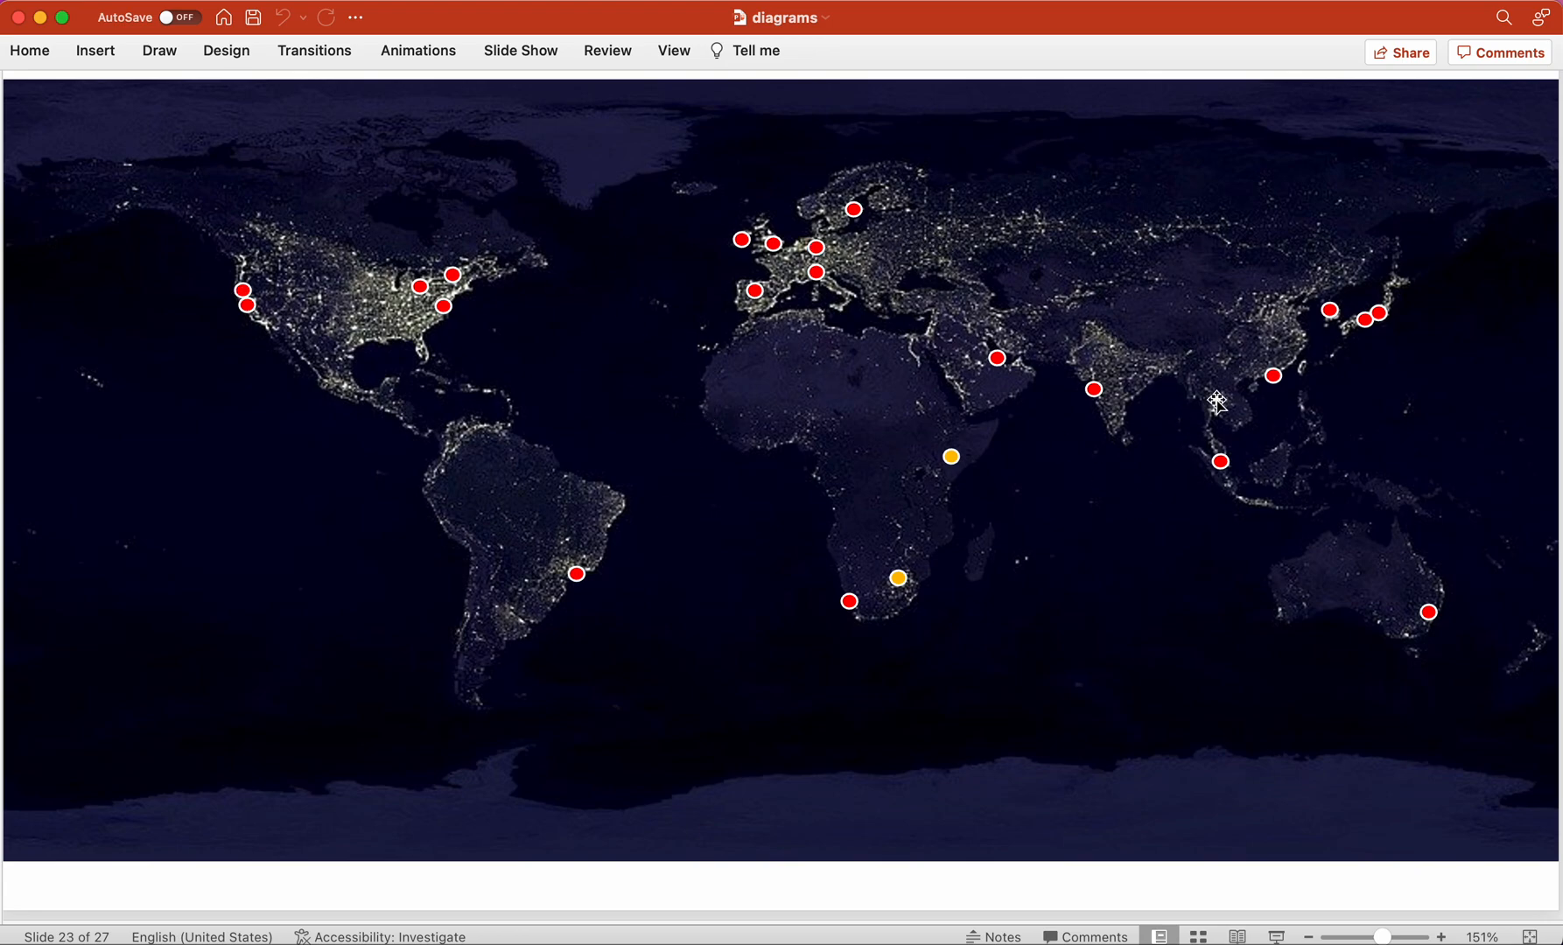
pyautogui.moveTo(566, 282)
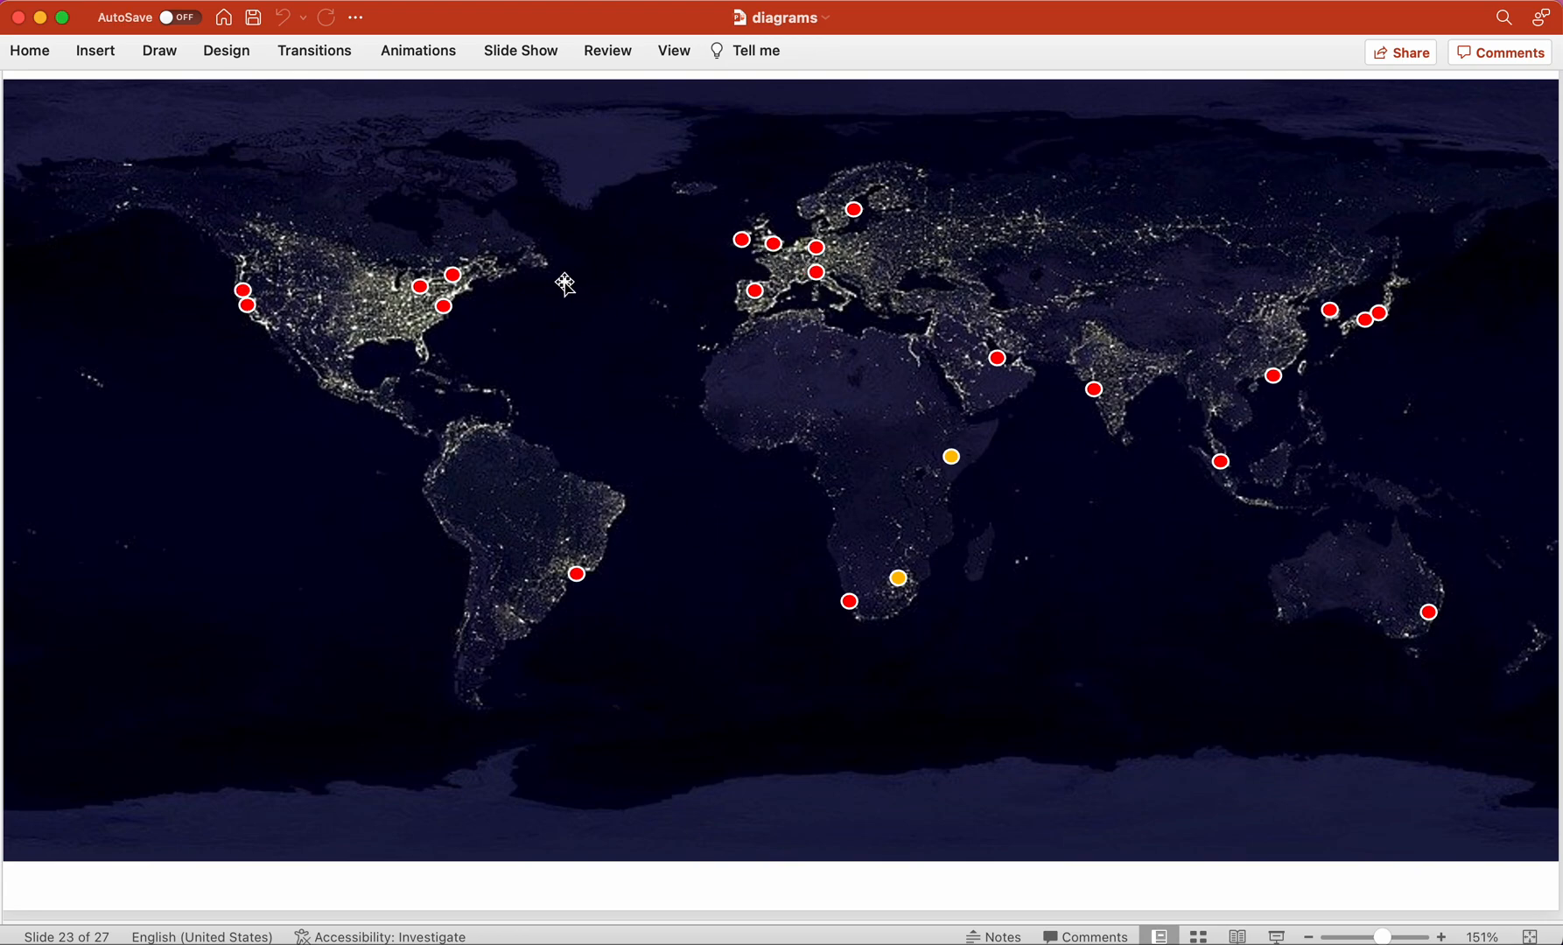
pyautogui.moveTo(744, 389)
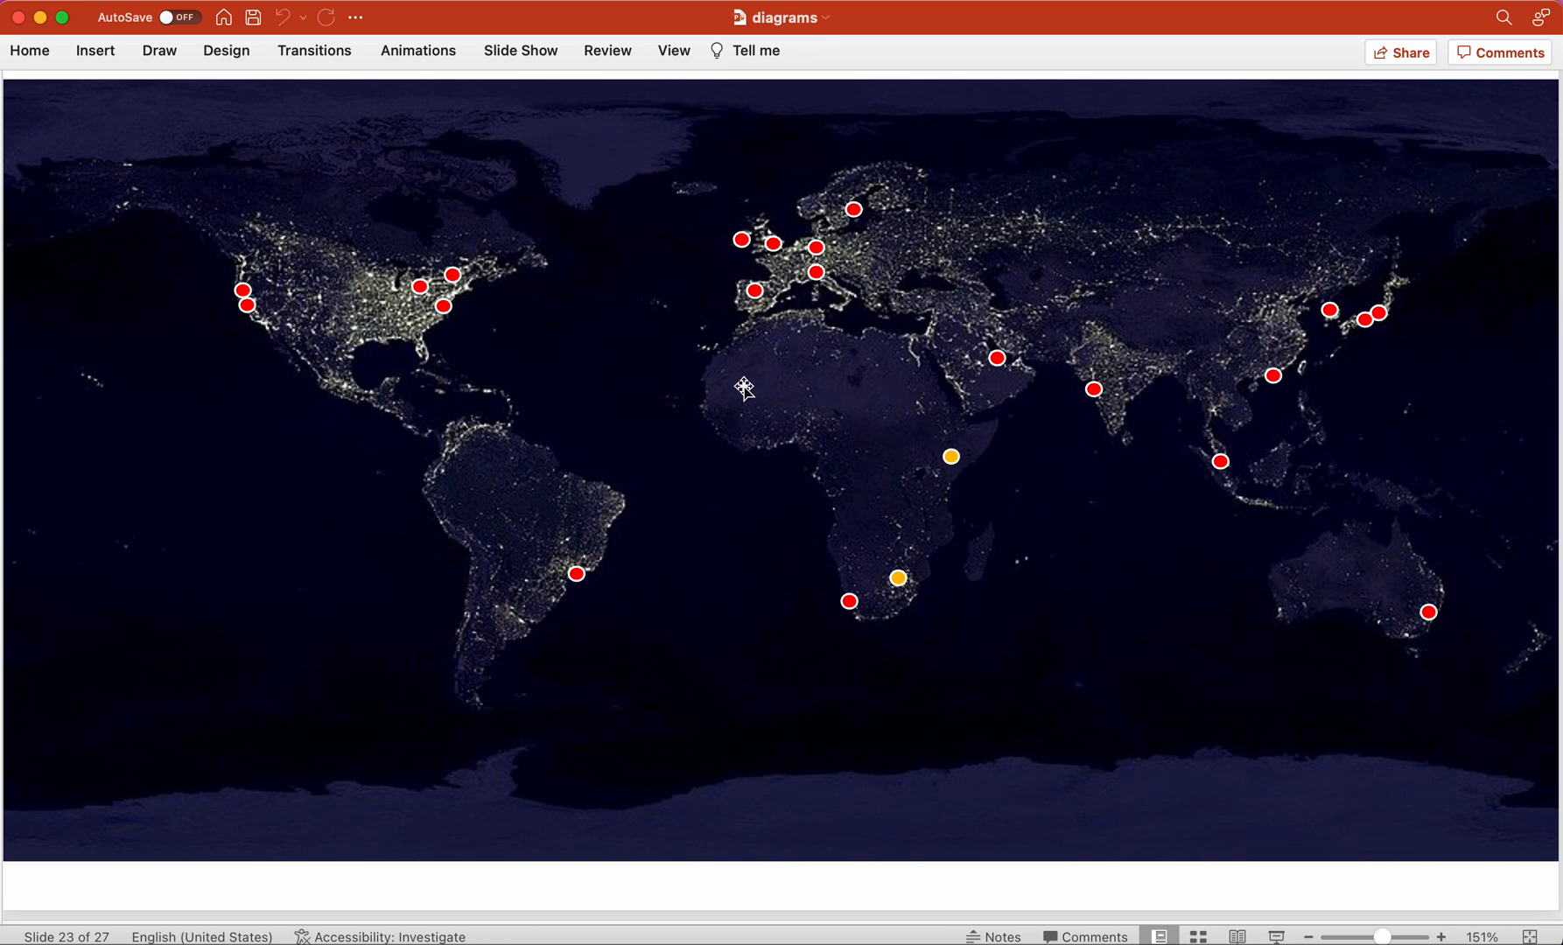
pyautogui.moveTo(582, 385)
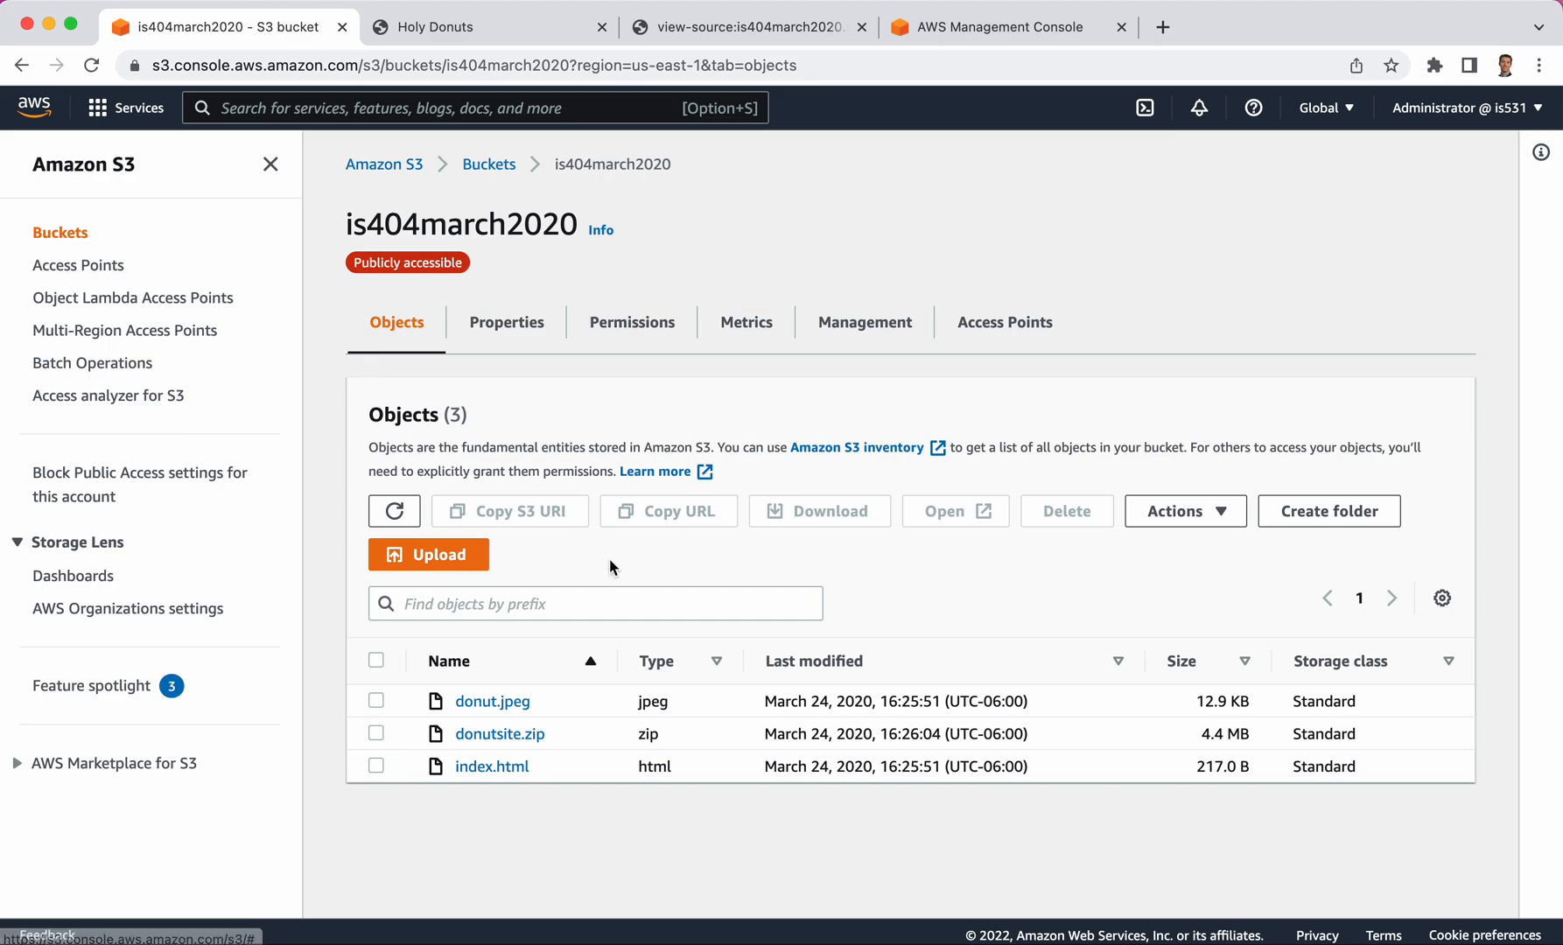
pyautogui.moveTo(434, 268)
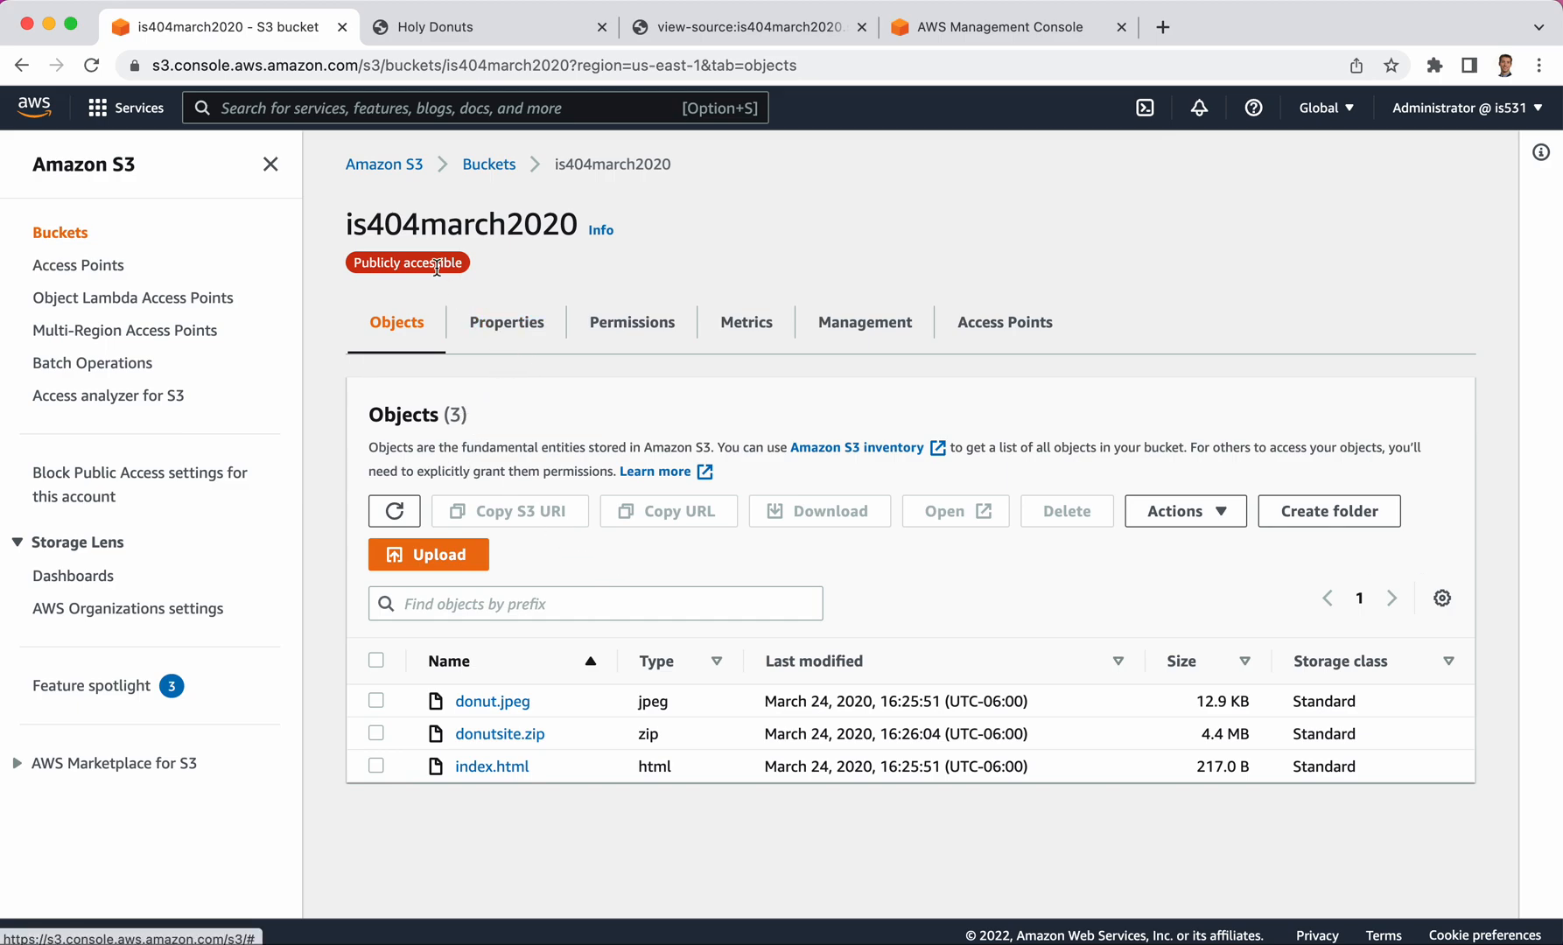
# Check the bucket's website endpoint in Properties, then return to the AWS console home
pyautogui.click(506, 323)
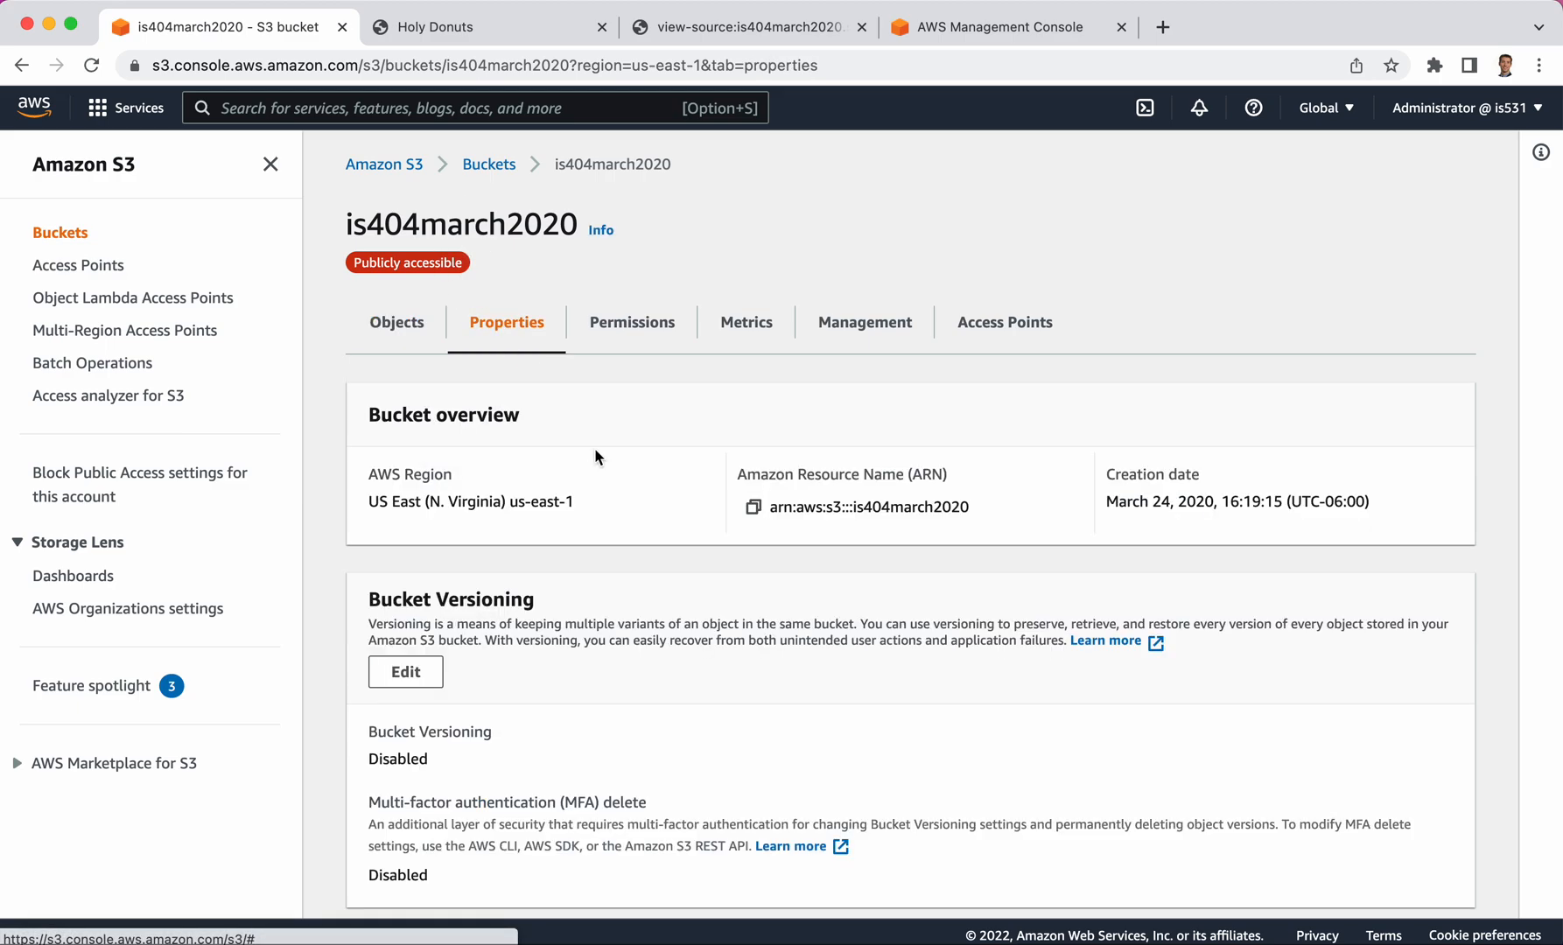
pyautogui.scroll(-3)
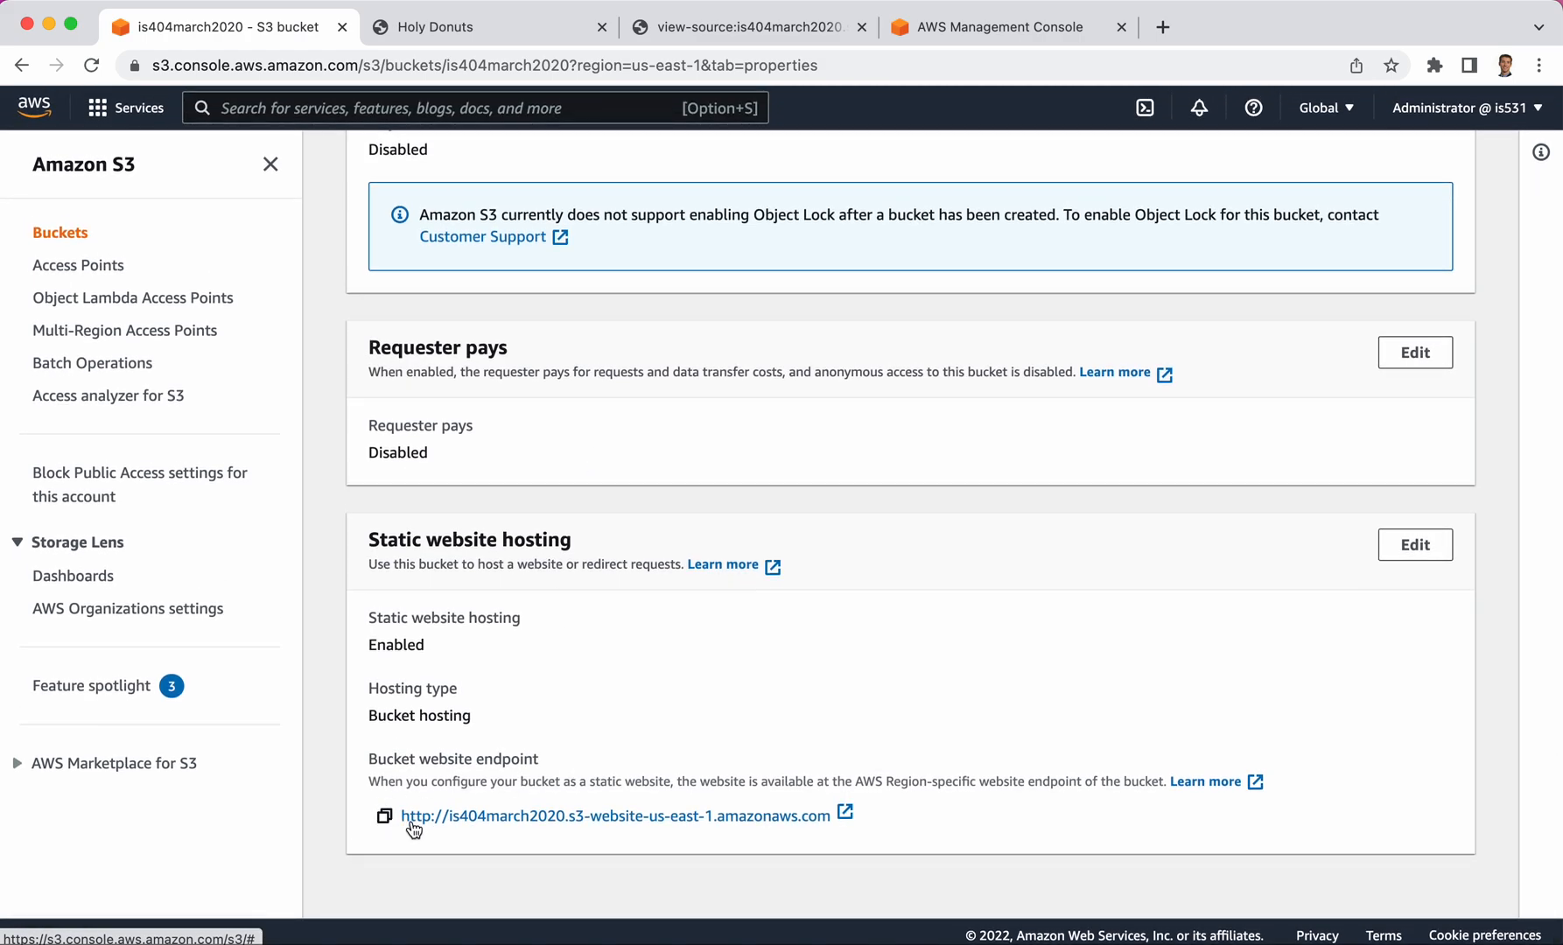
pyautogui.moveTo(577, 820)
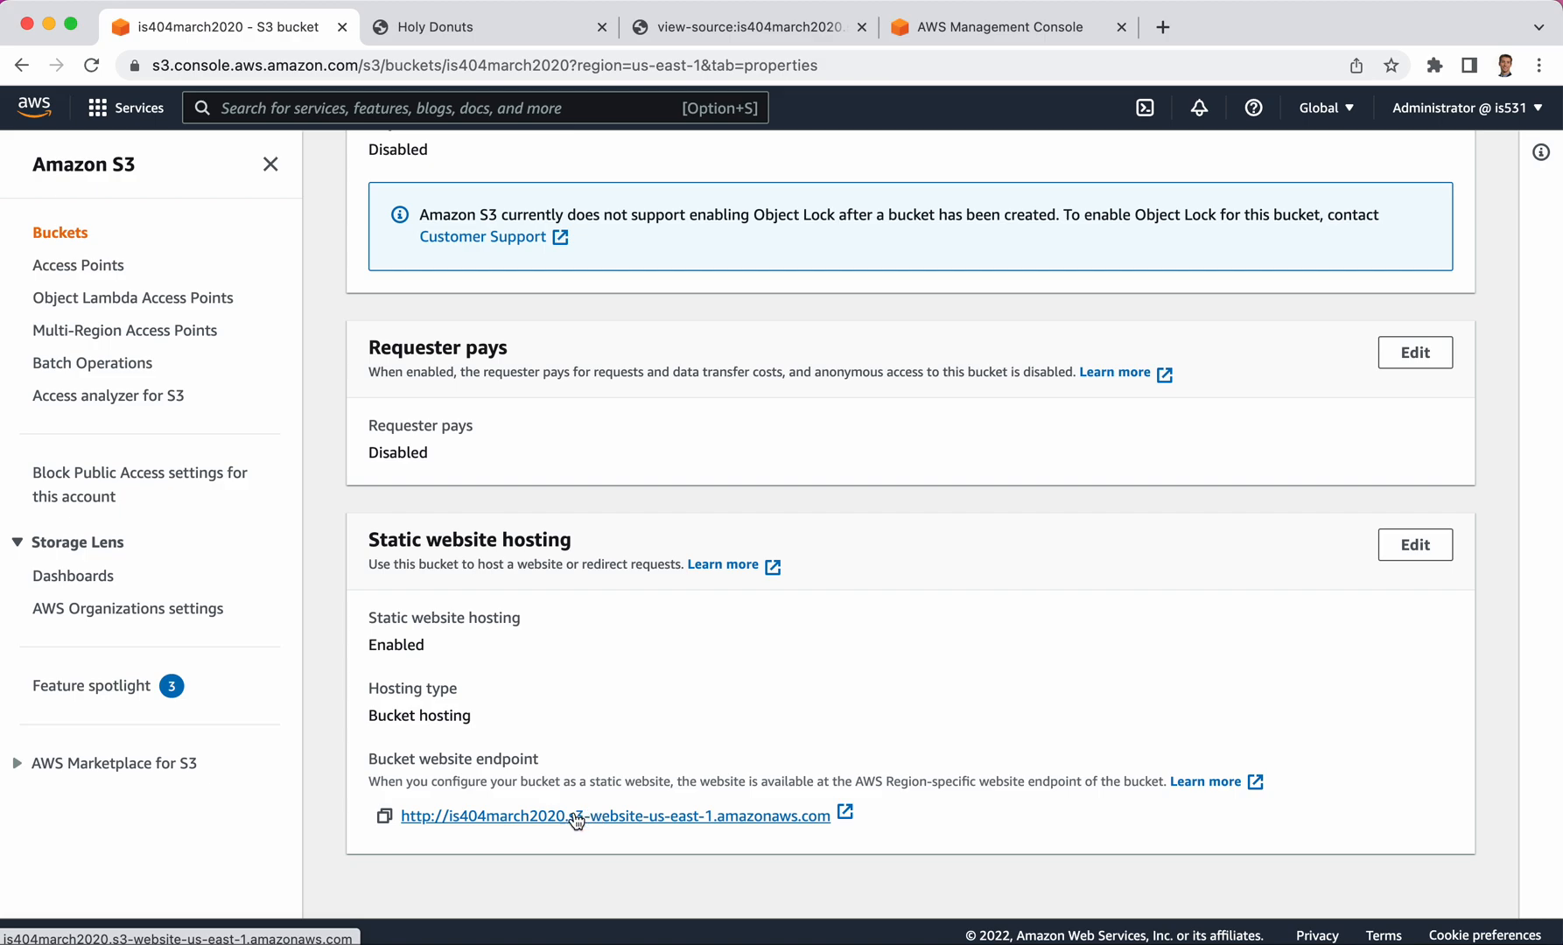
pyautogui.moveTo(597, 849)
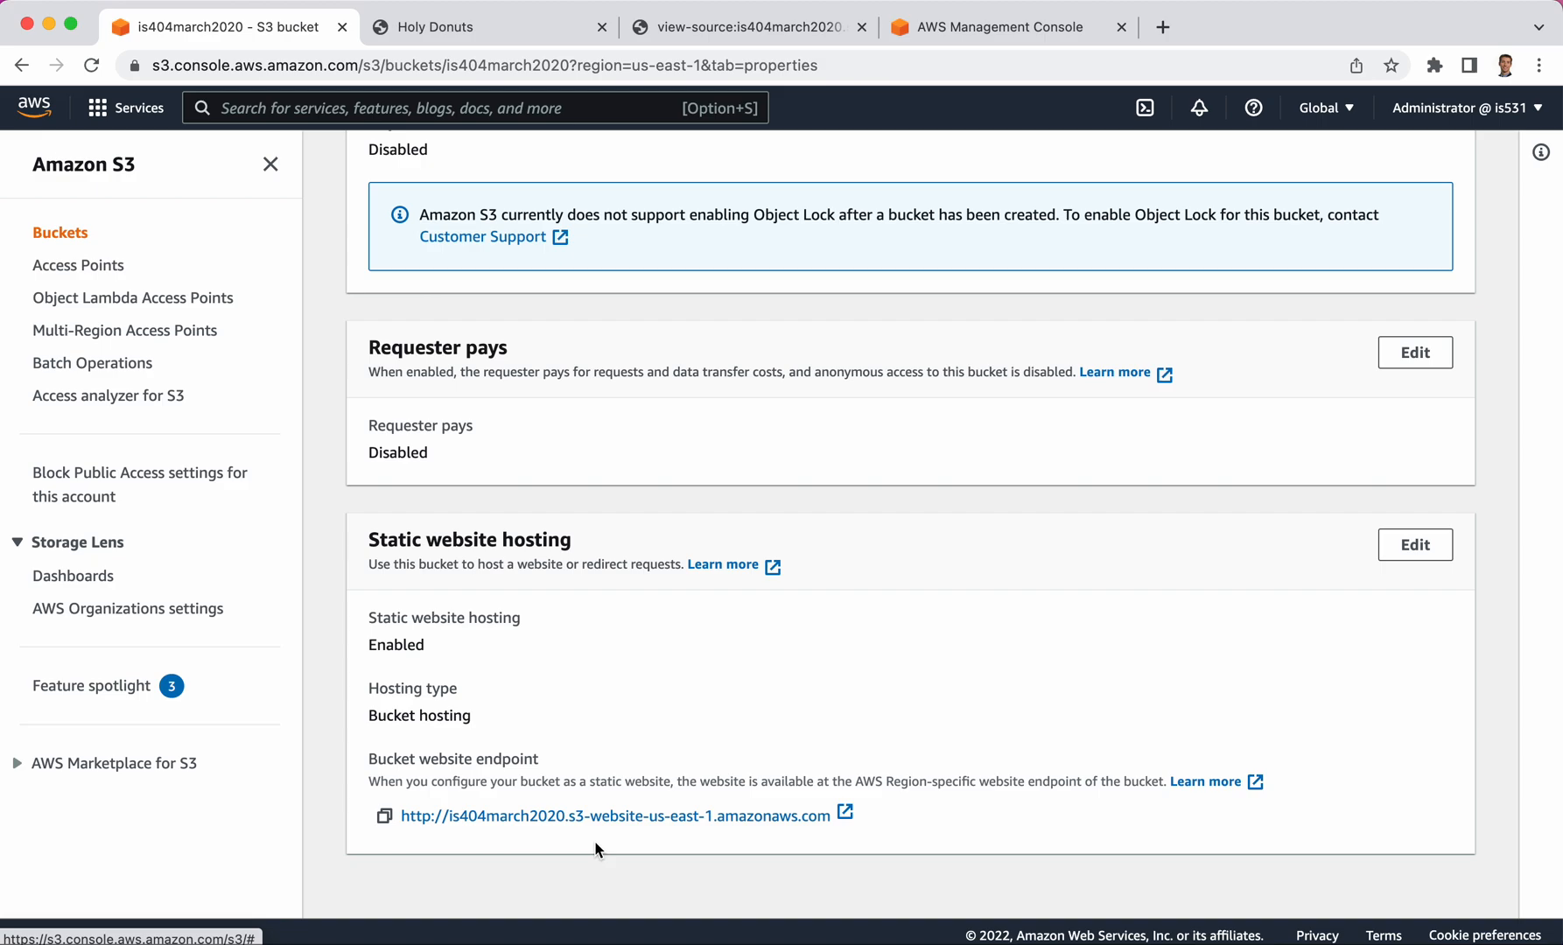
pyautogui.moveTo(513, 816)
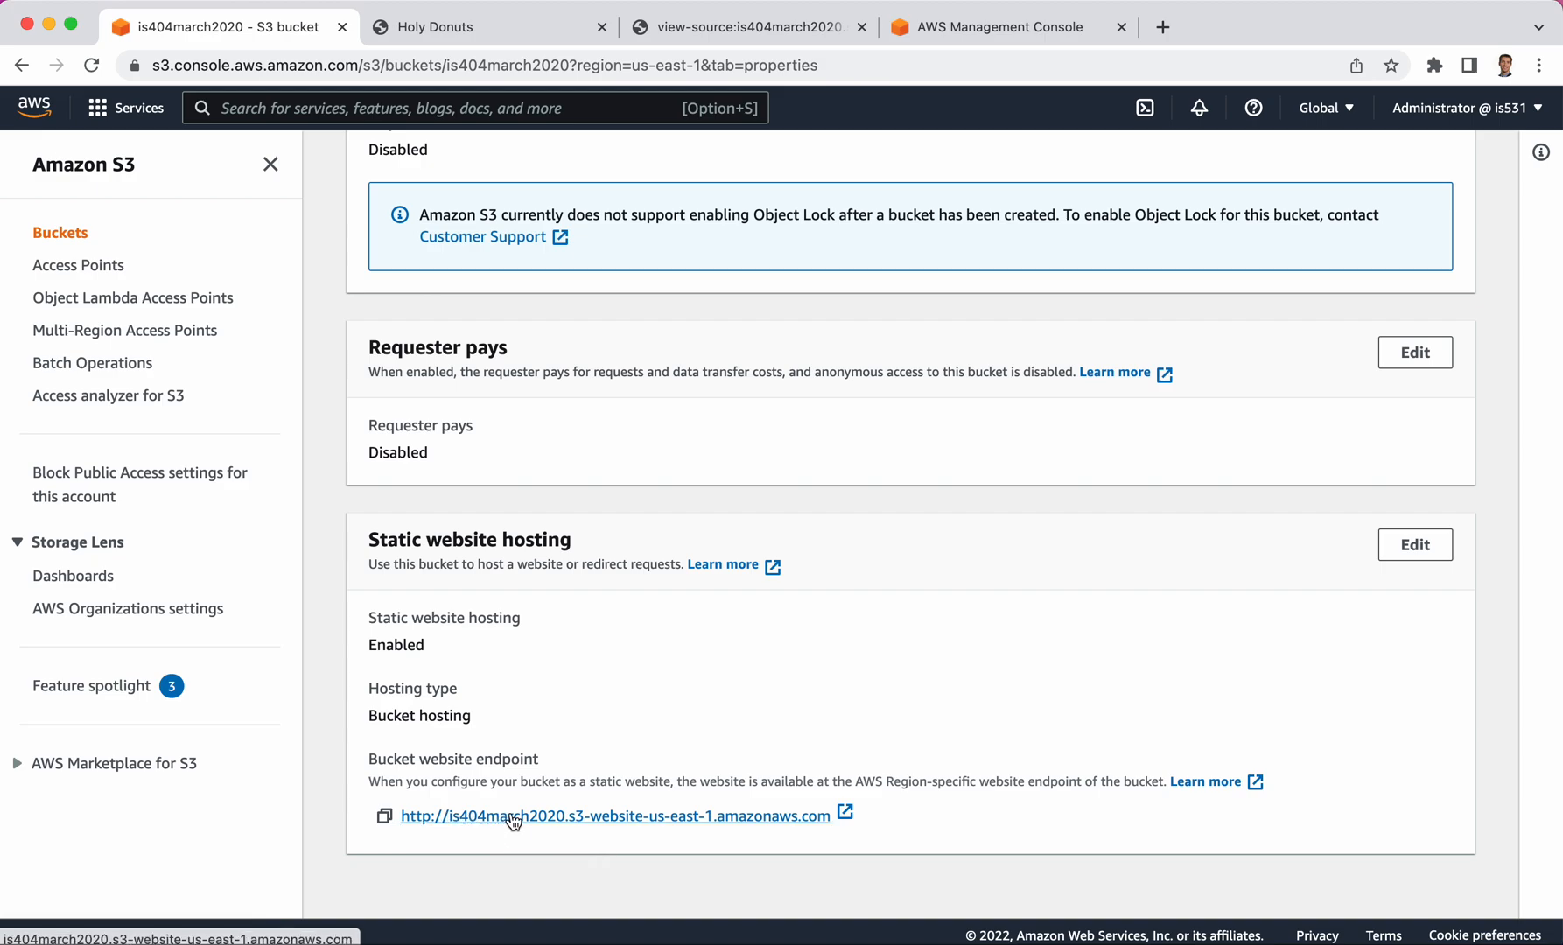
pyautogui.moveTo(565, 821)
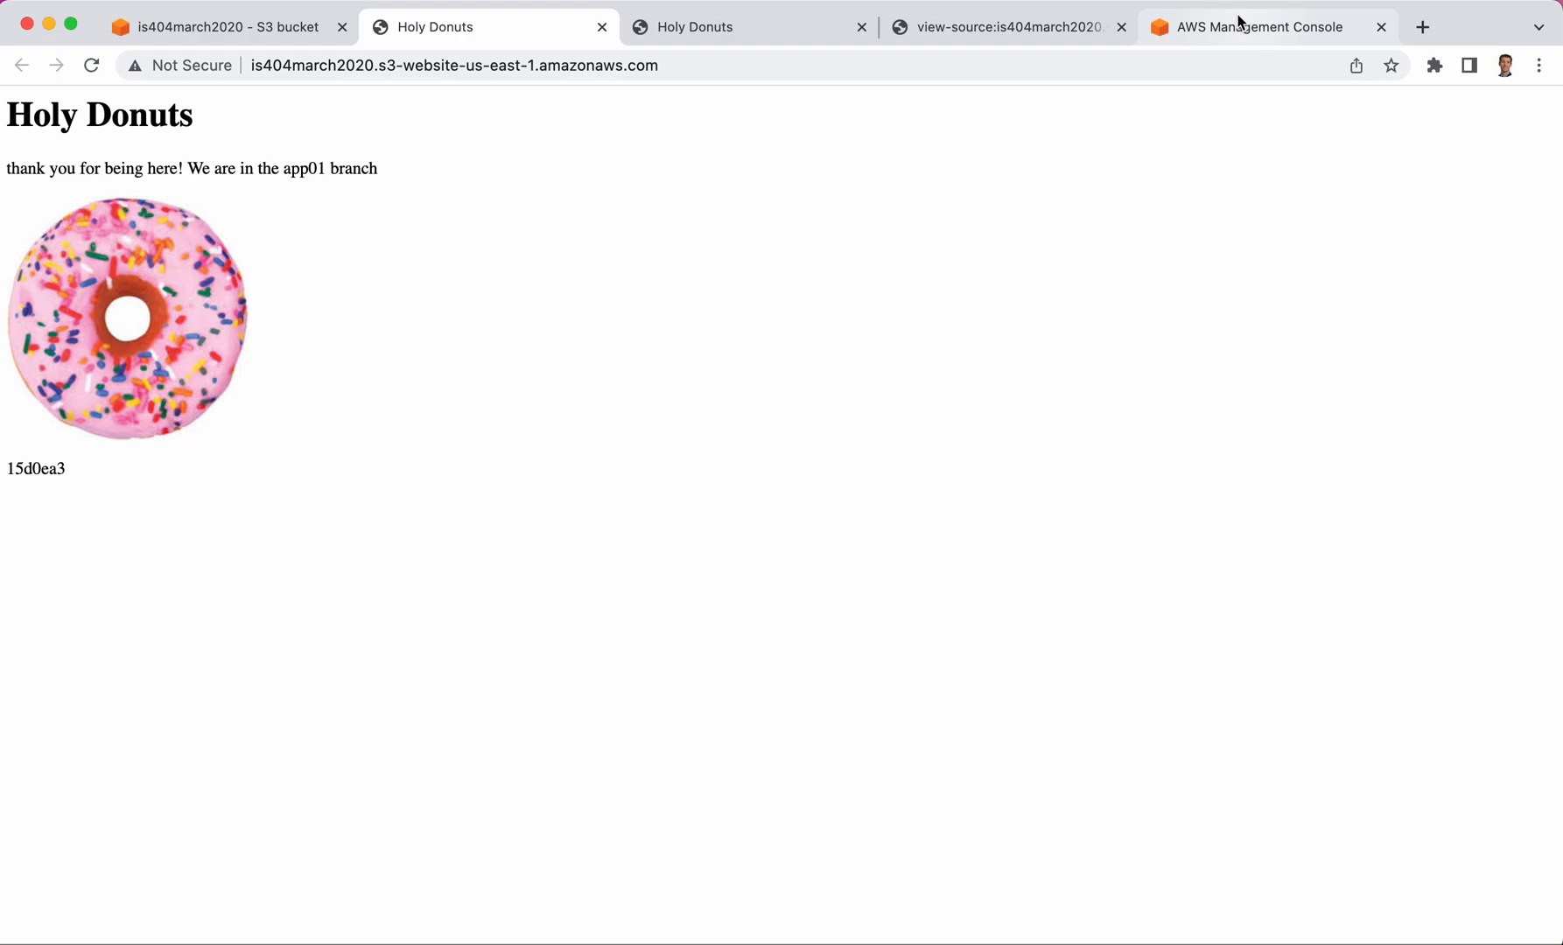
pyautogui.click(1260, 26)
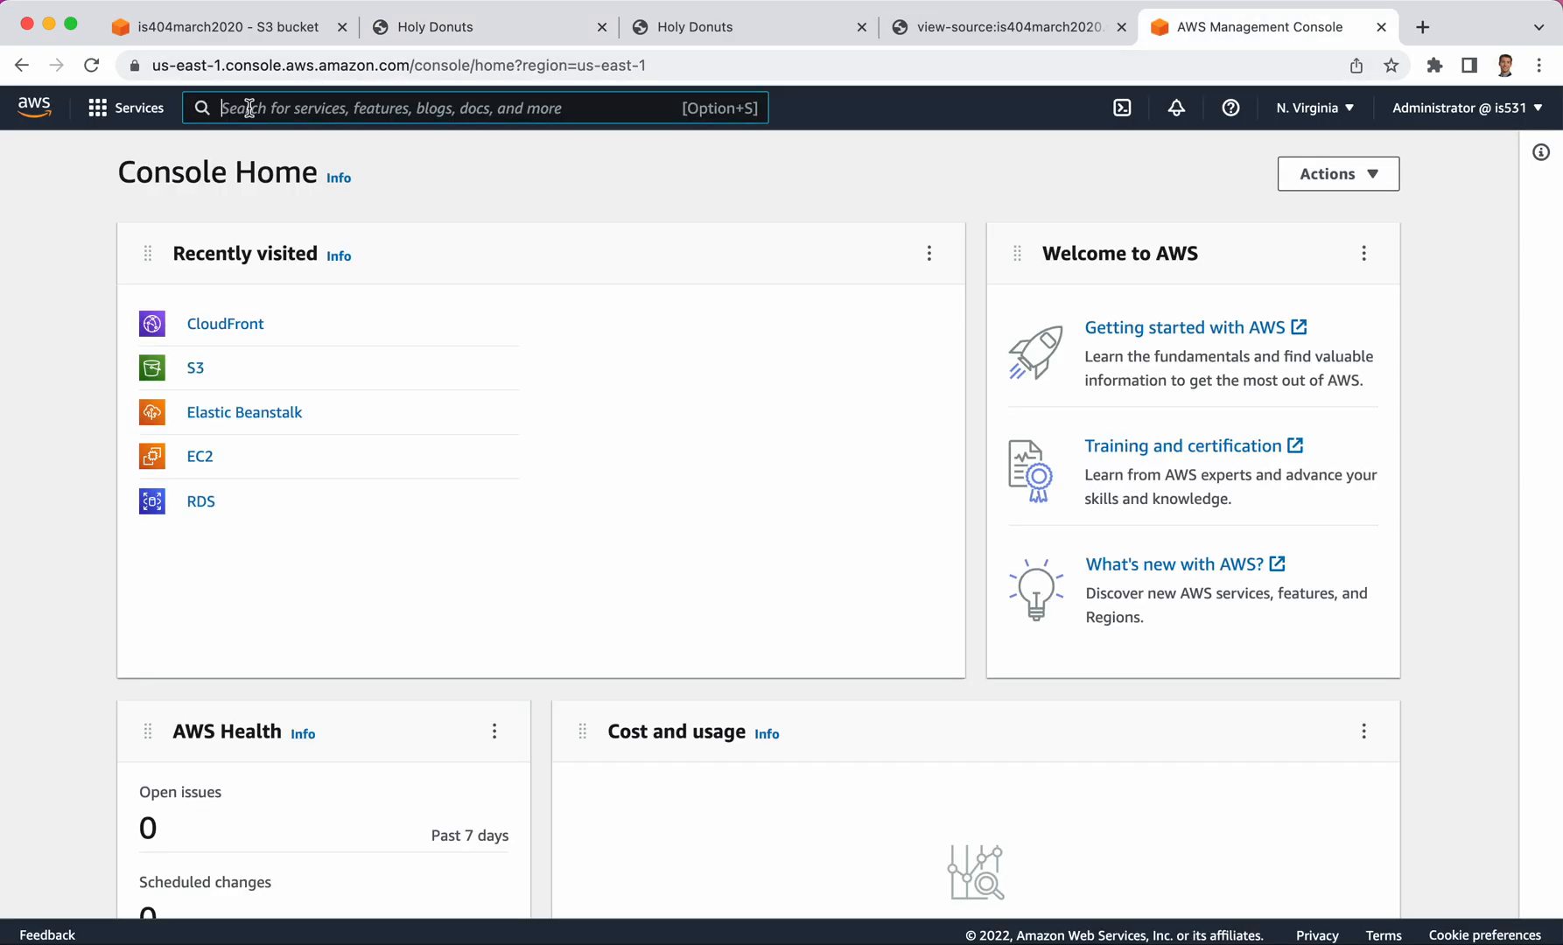
# Find CloudFront via the console search ('clou') and open the service
pyautogui.write('cloudf')
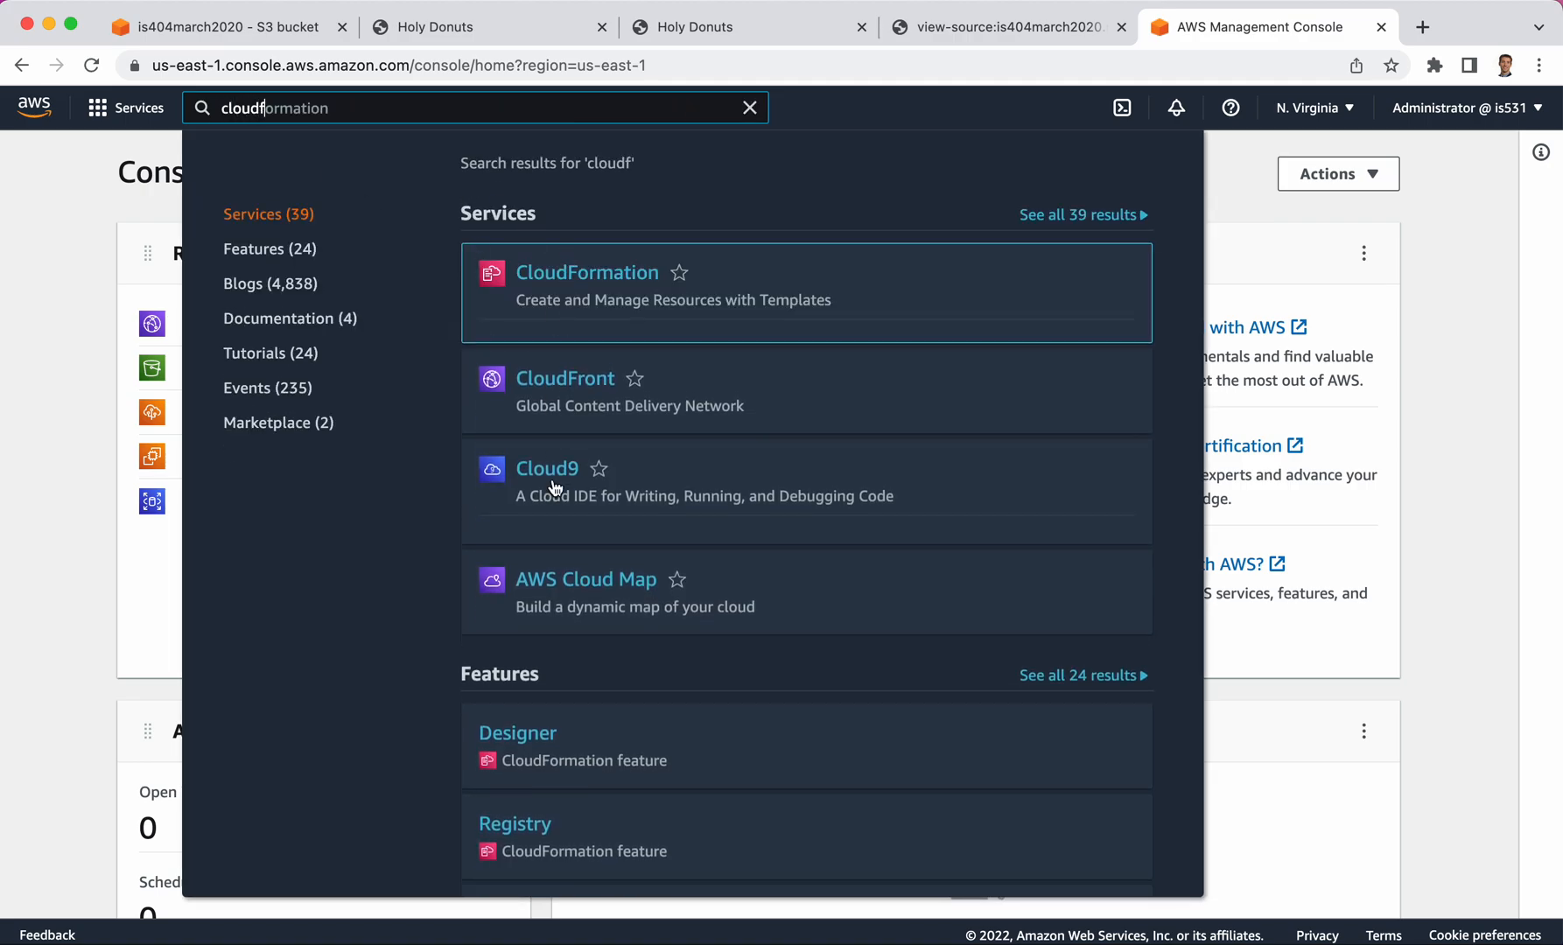
pyautogui.click(564, 378)
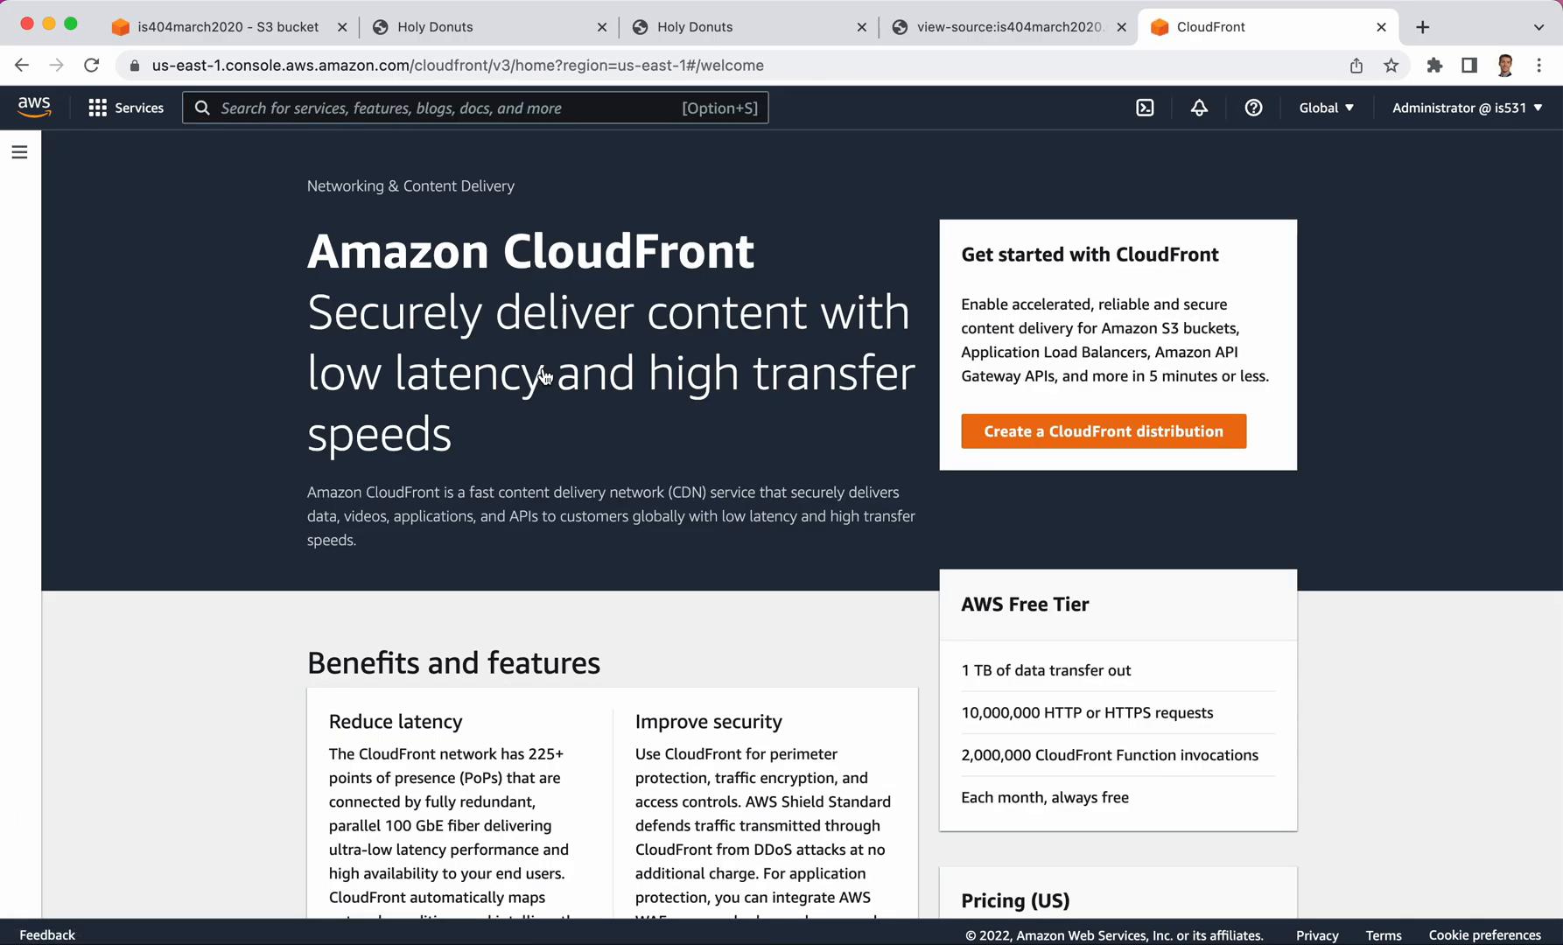
pyautogui.moveTo(350, 236)
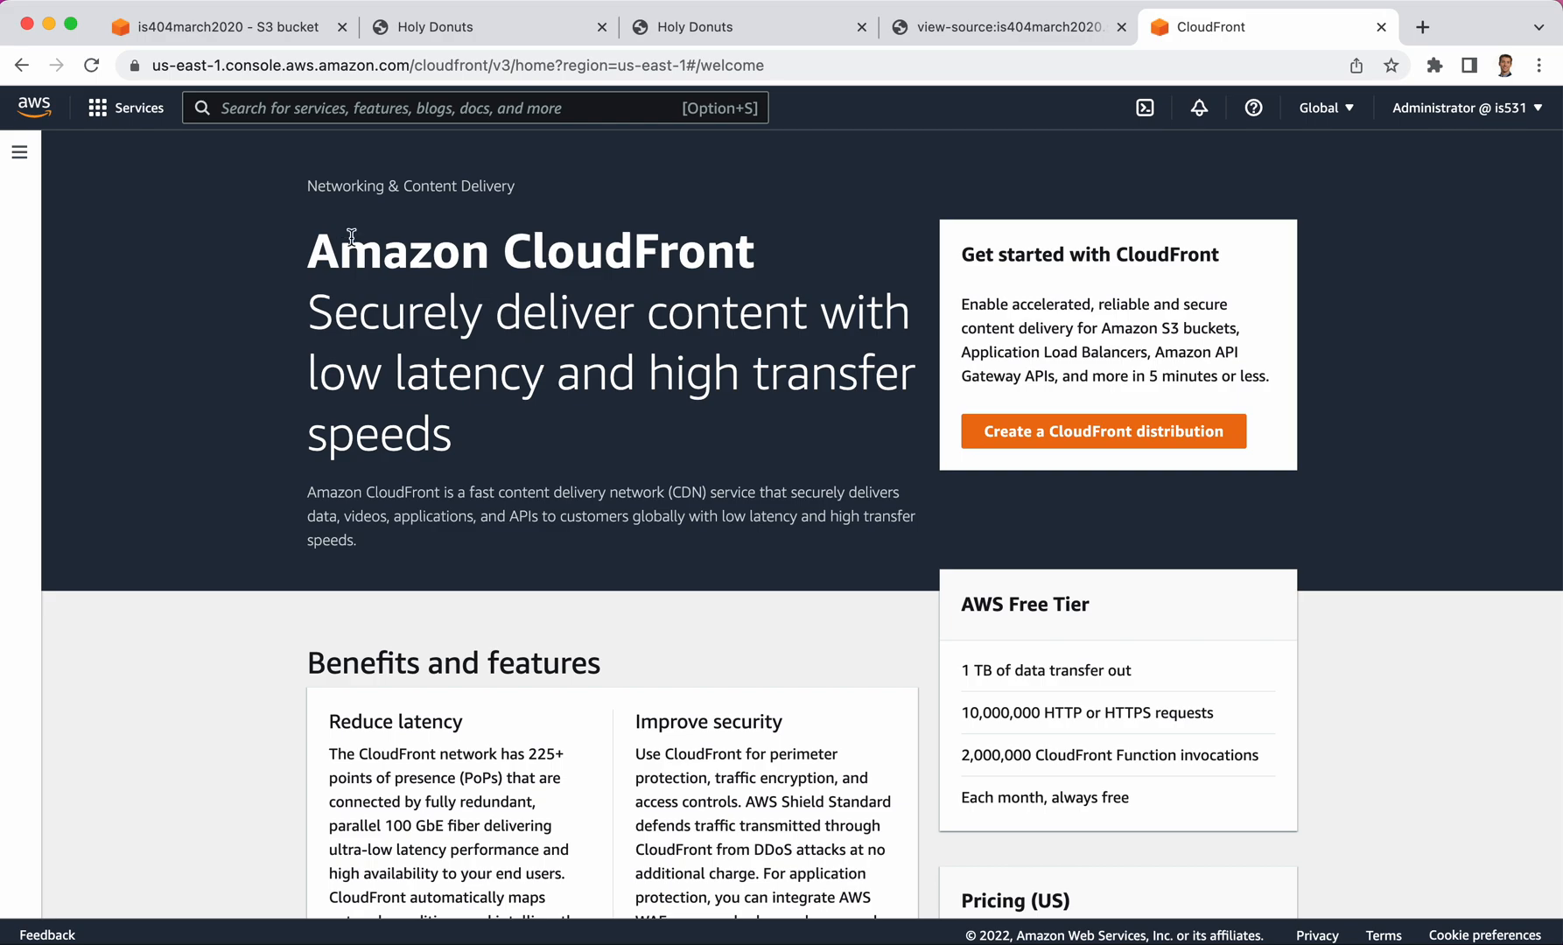
pyautogui.moveTo(865, 430)
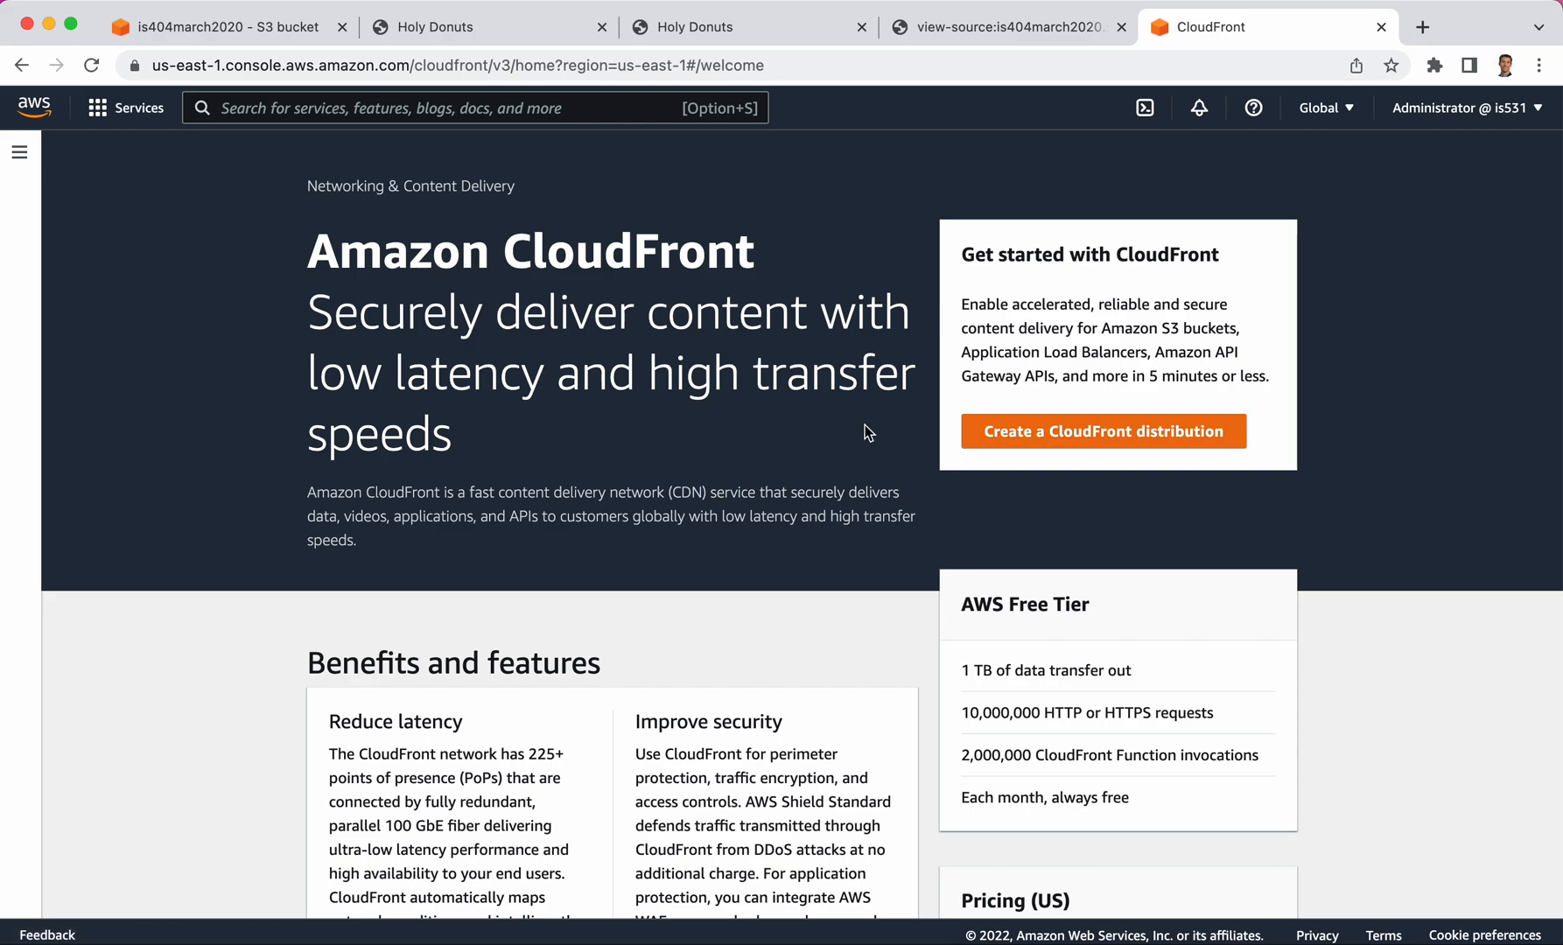
pyautogui.moveTo(1043, 449)
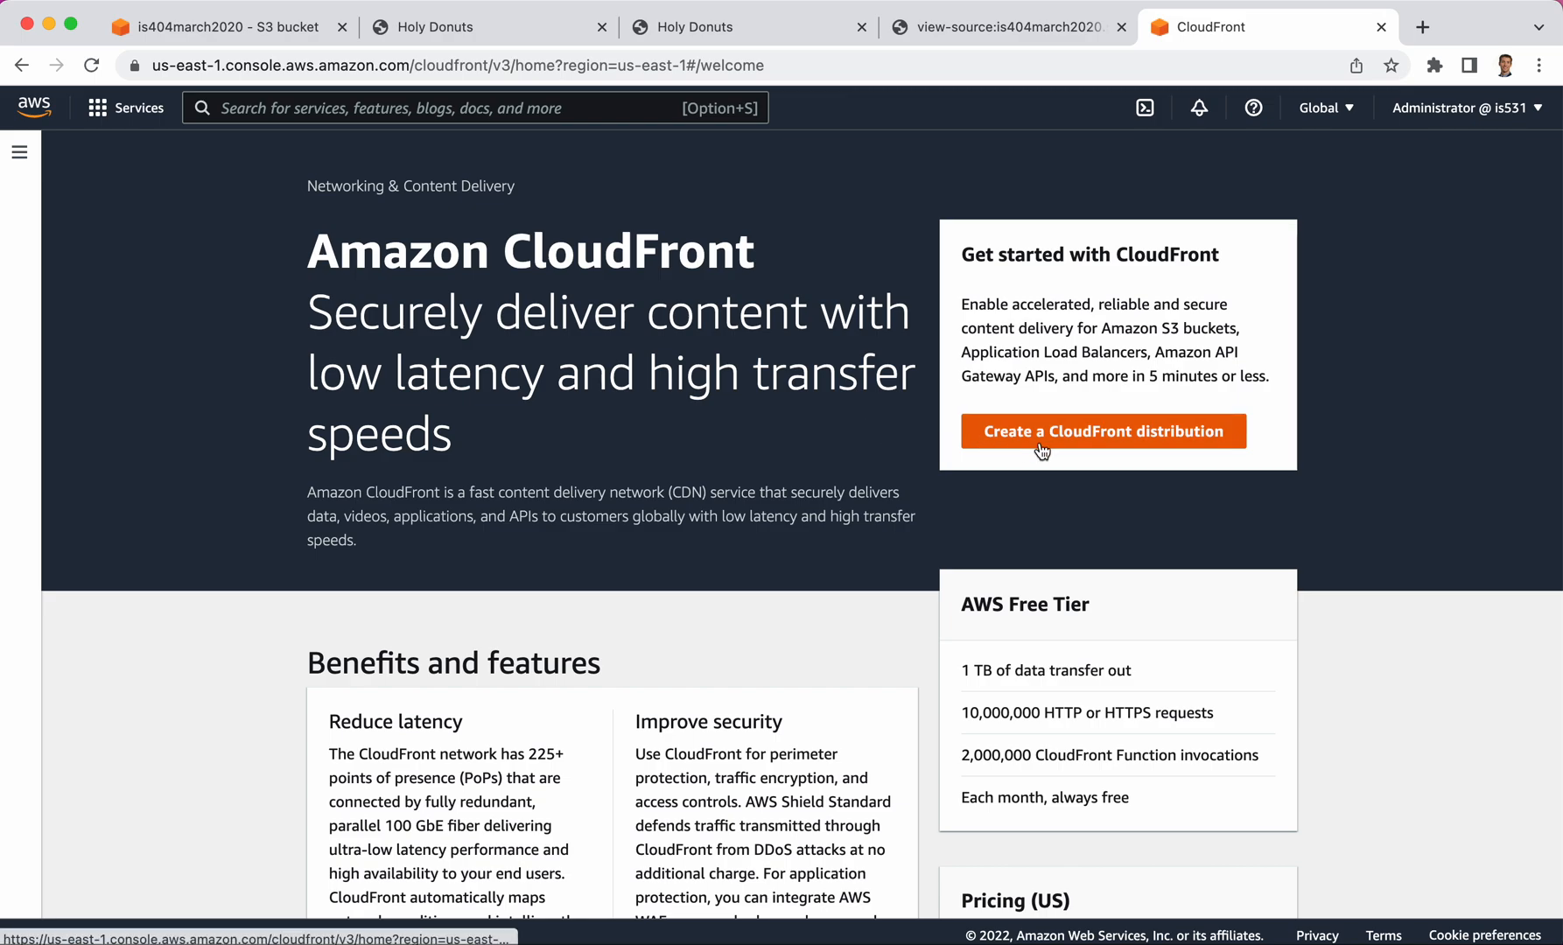
# Begin a new CloudFront distribution and focus the Origin domain field
pyautogui.click(1103, 431)
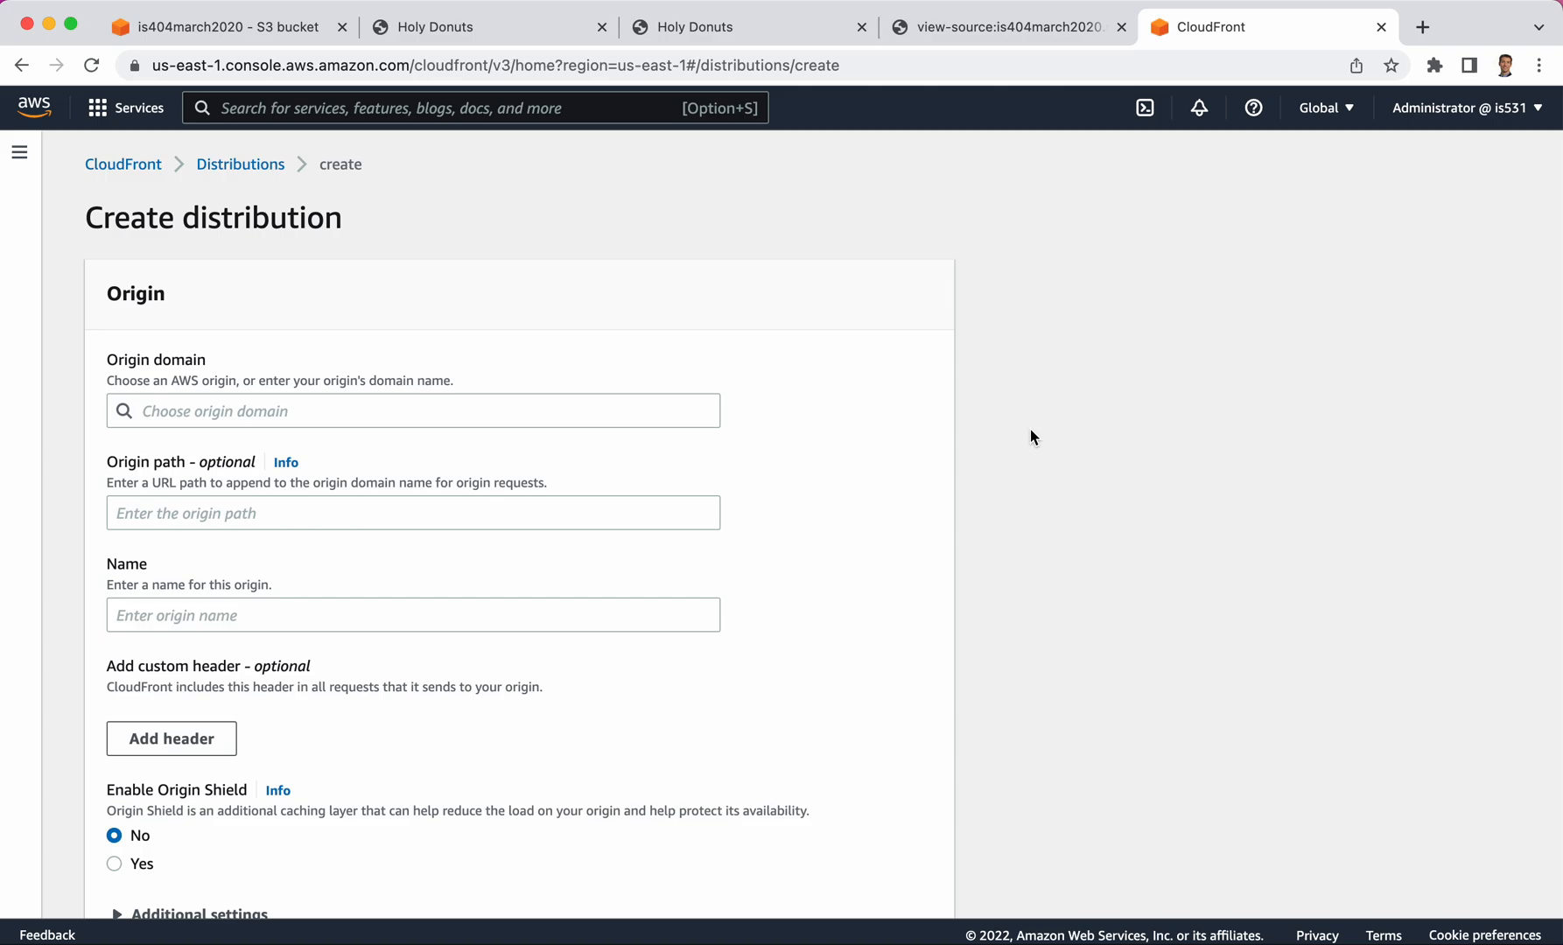
pyautogui.moveTo(450, 476)
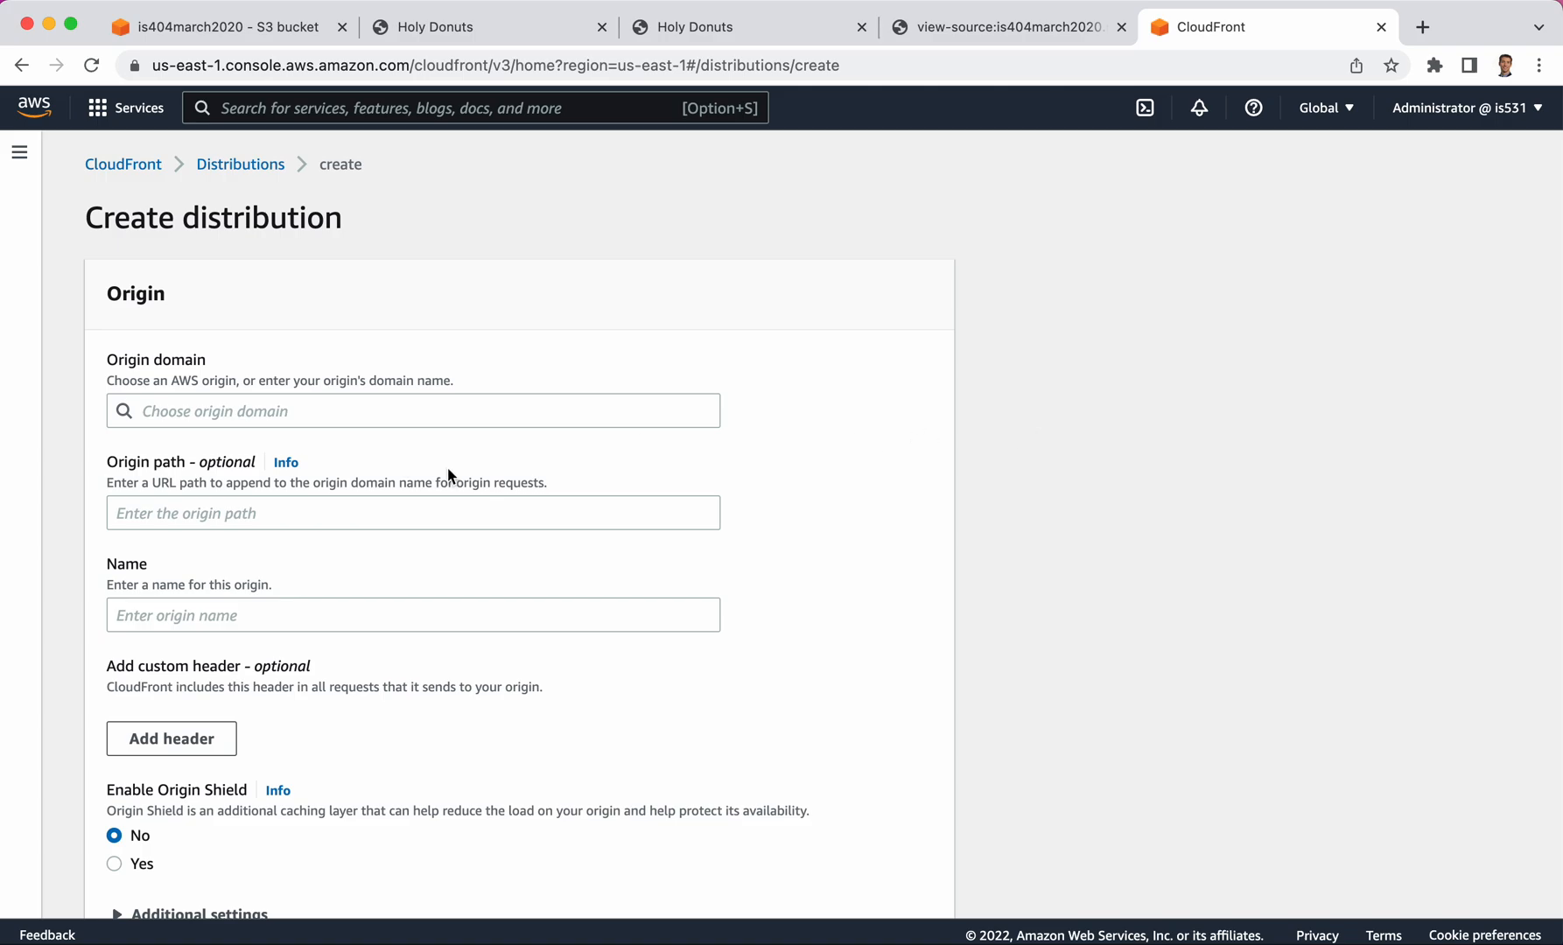
pyautogui.moveTo(238, 362)
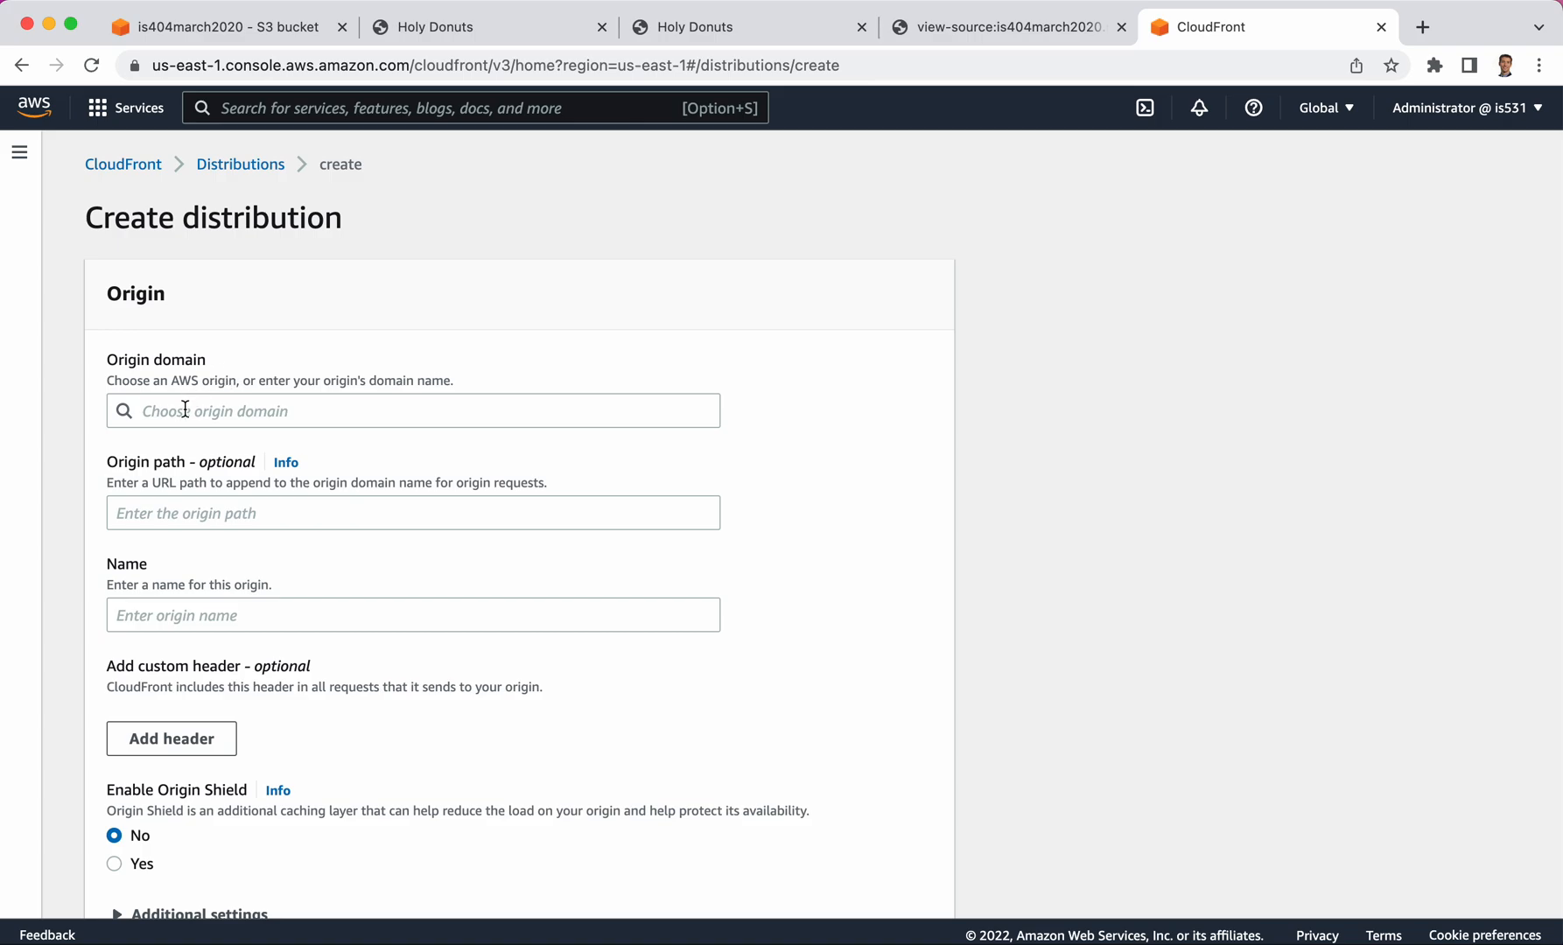
pyautogui.click(412, 410)
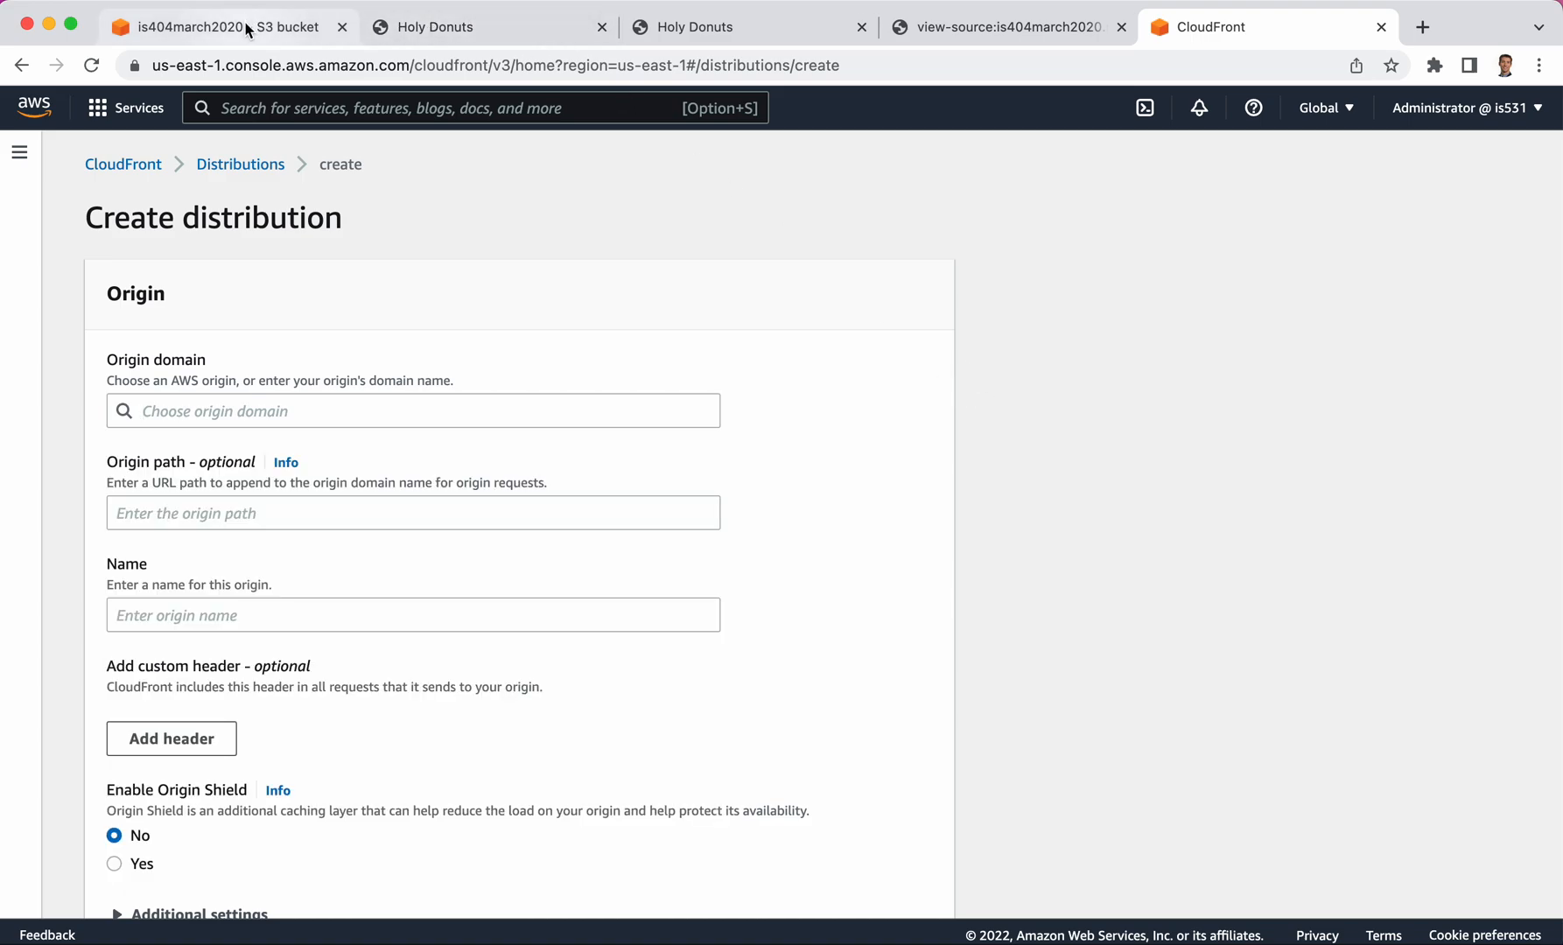
pyautogui.click(210, 26)
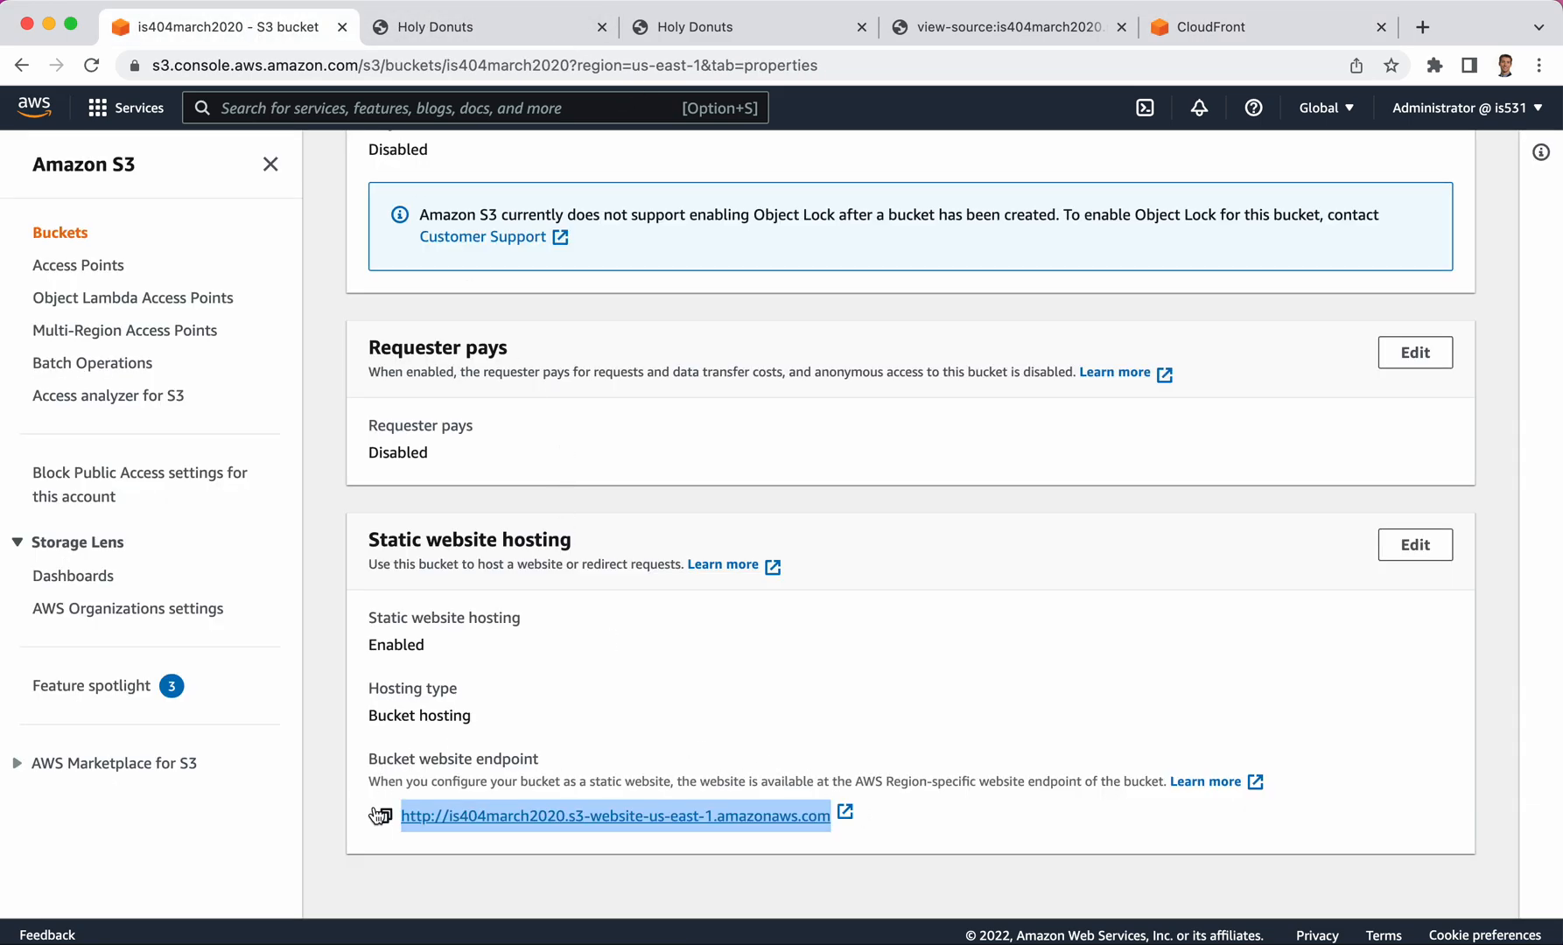
pyautogui.click(381, 815)
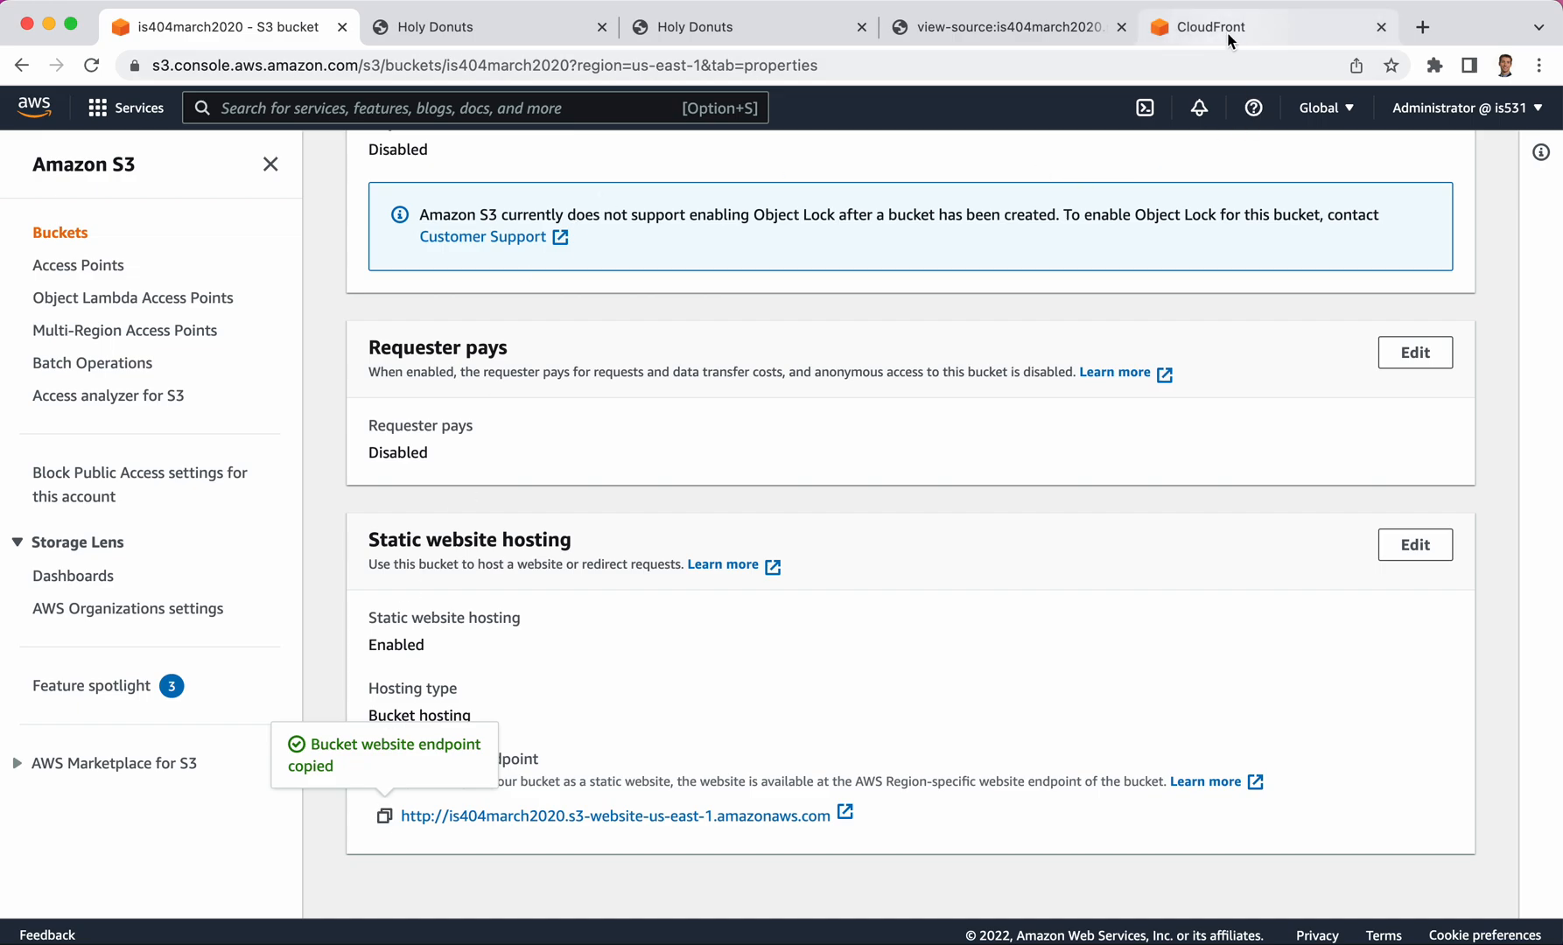
pyautogui.click(1202, 27)
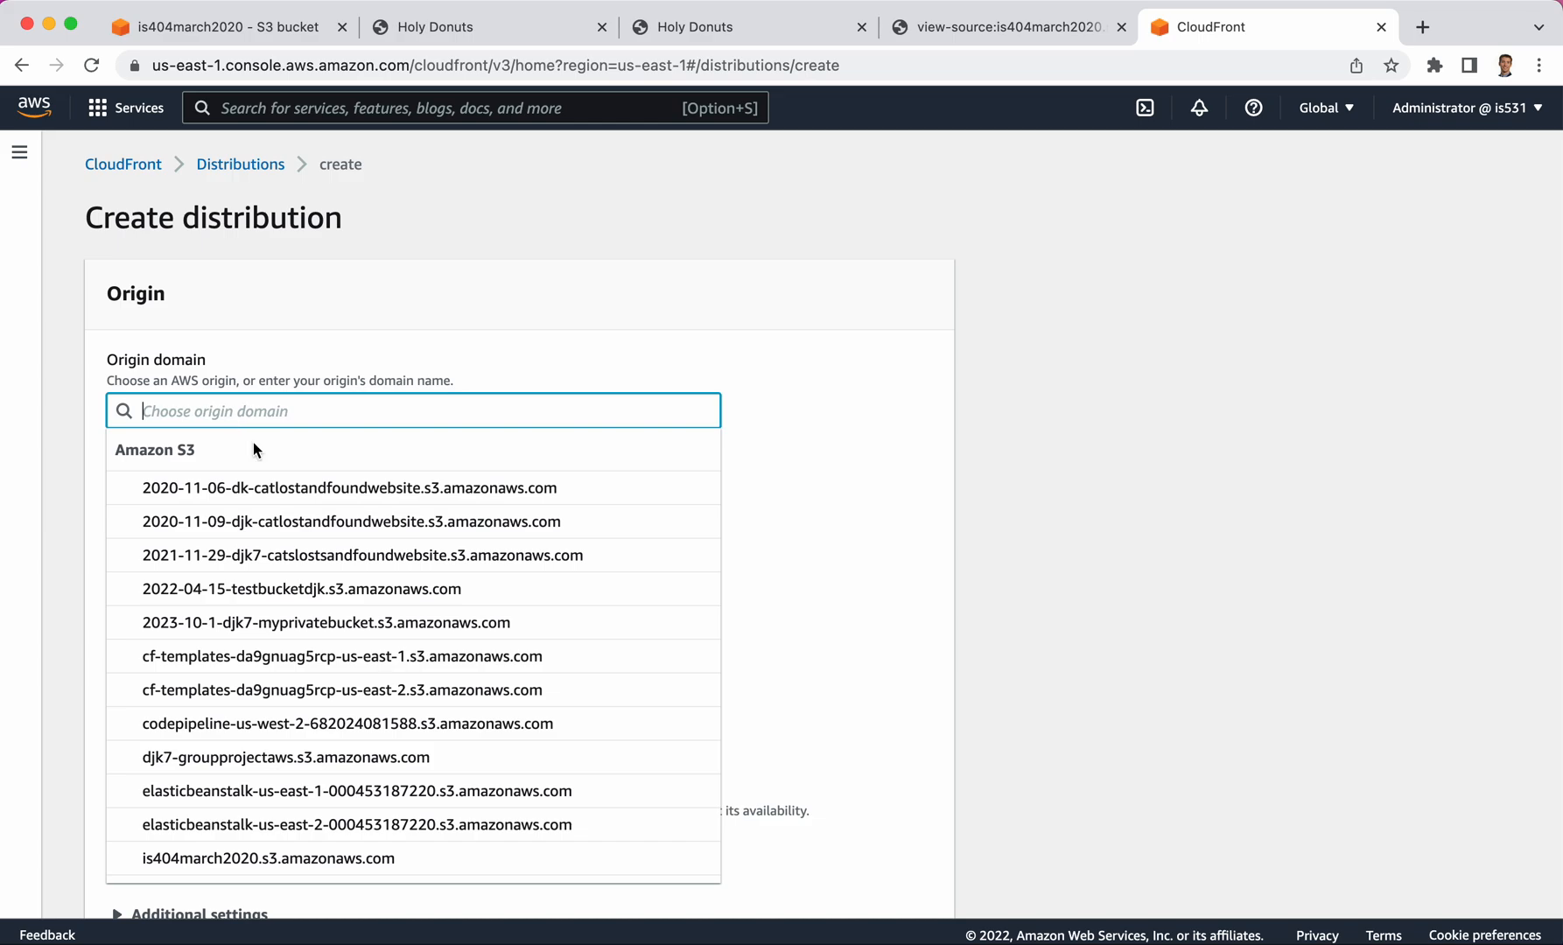
pyautogui.write('http://is404march2020.s3-website-us-east-1.amazonaws.com')
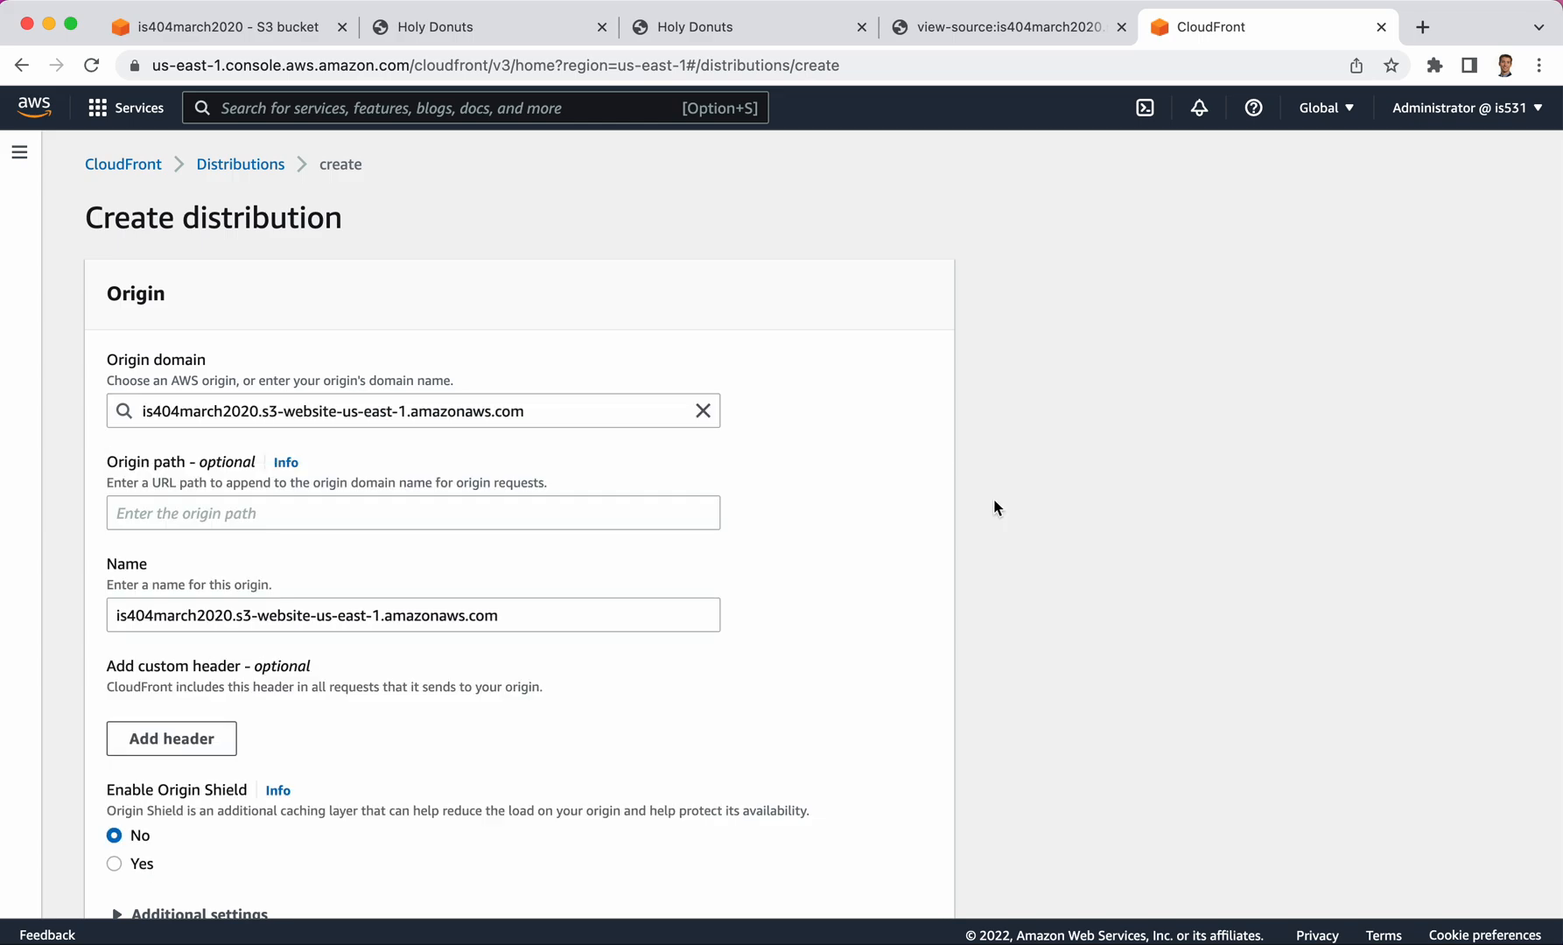
pyautogui.moveTo(570, 411)
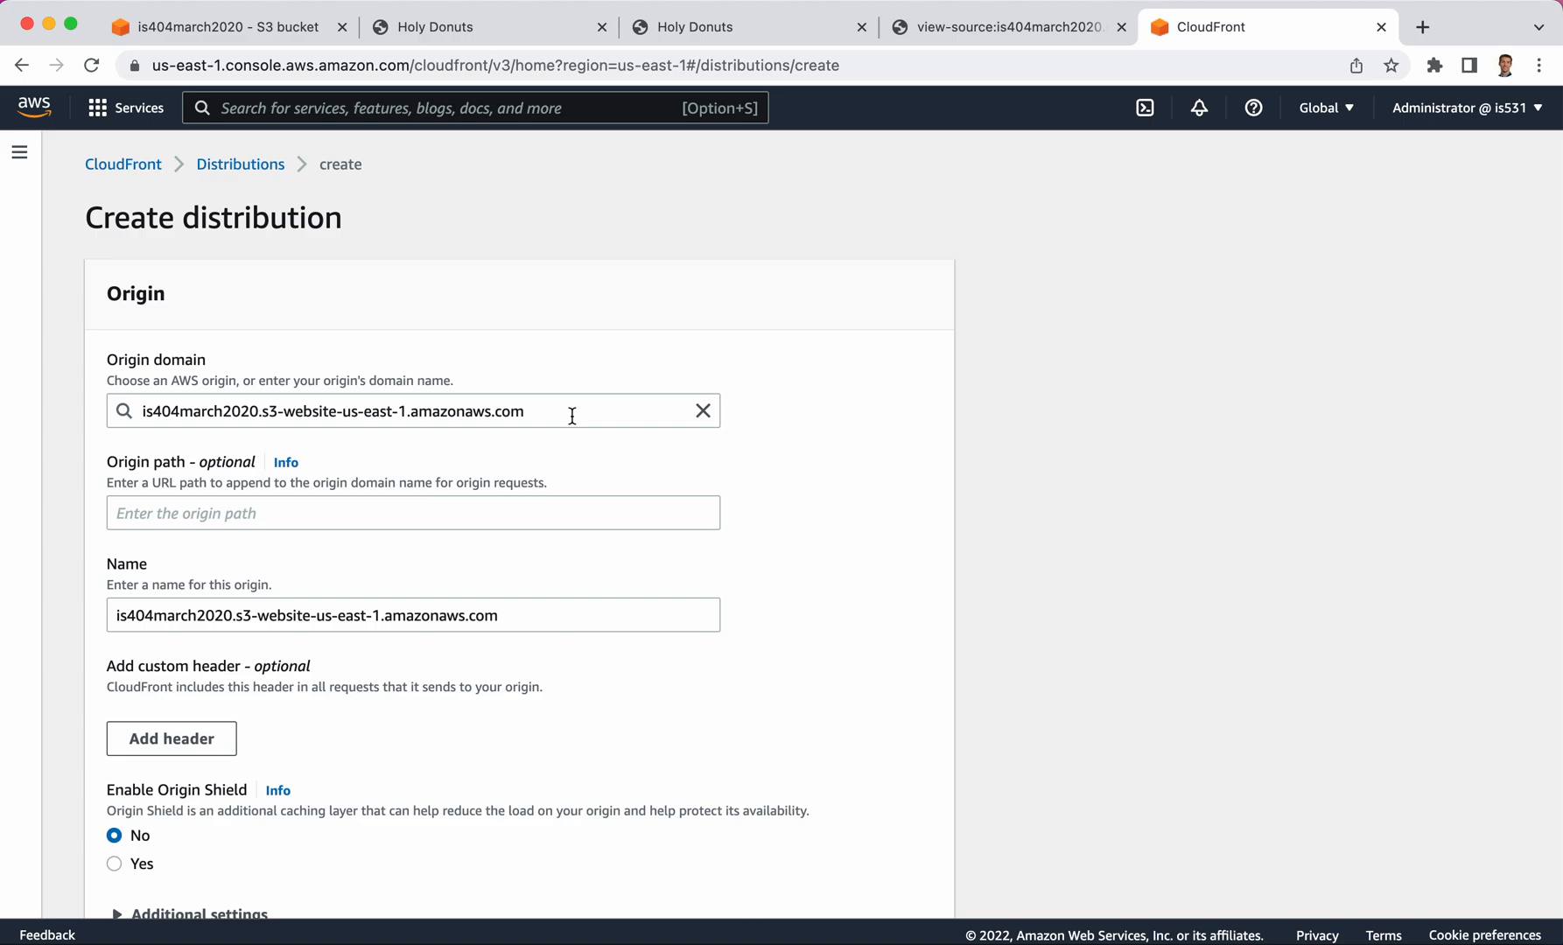
pyautogui.moveTo(265, 437)
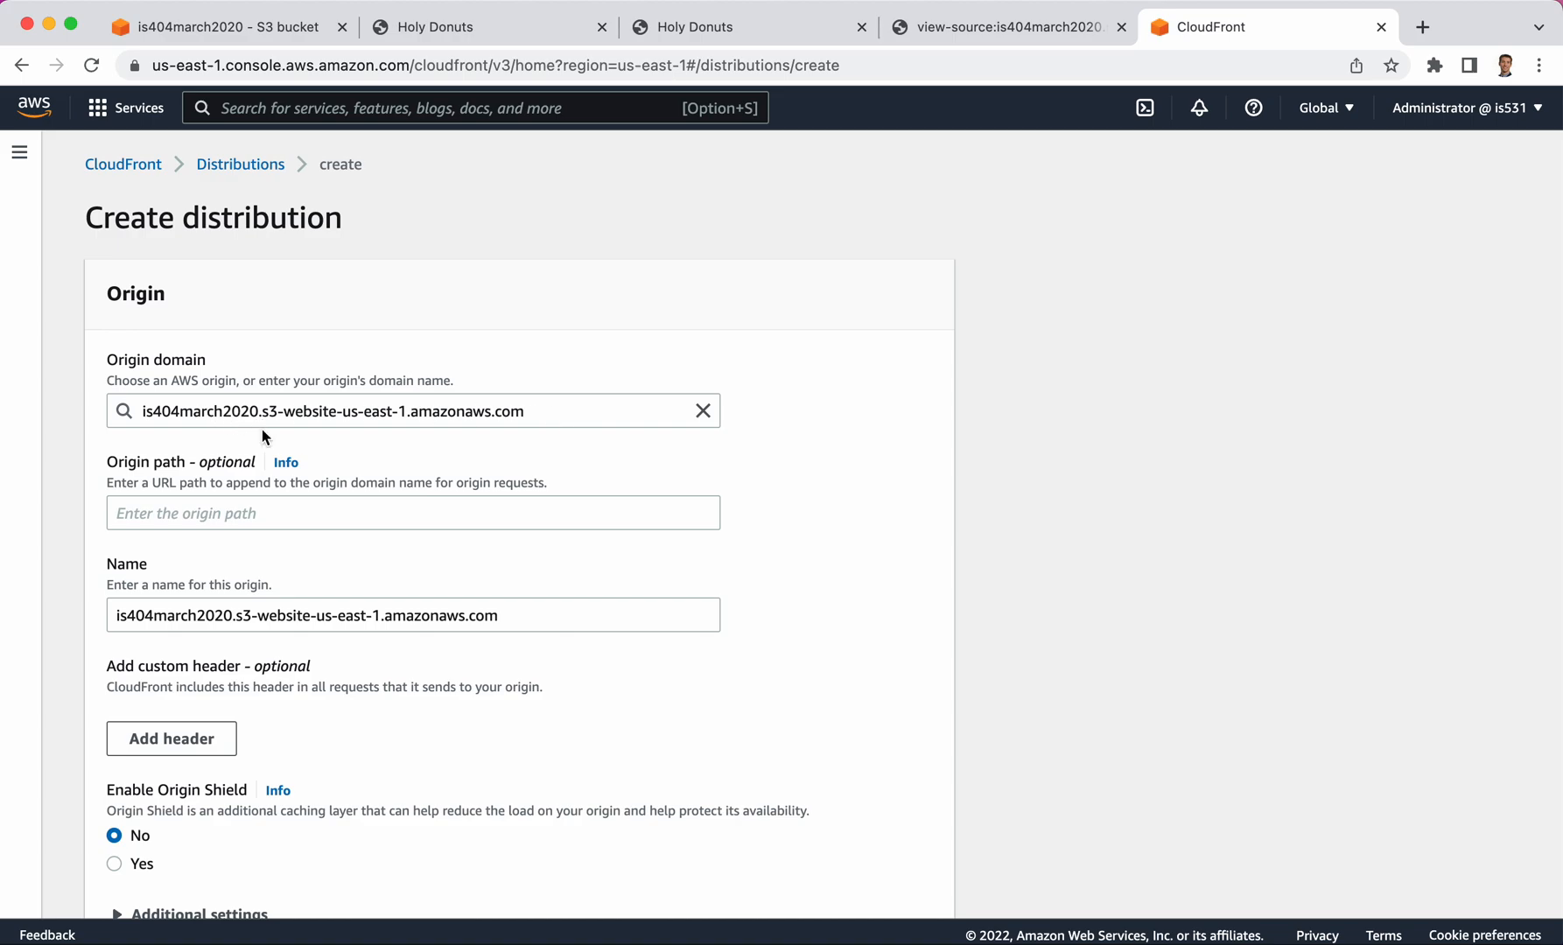
pyautogui.moveTo(1244, 623)
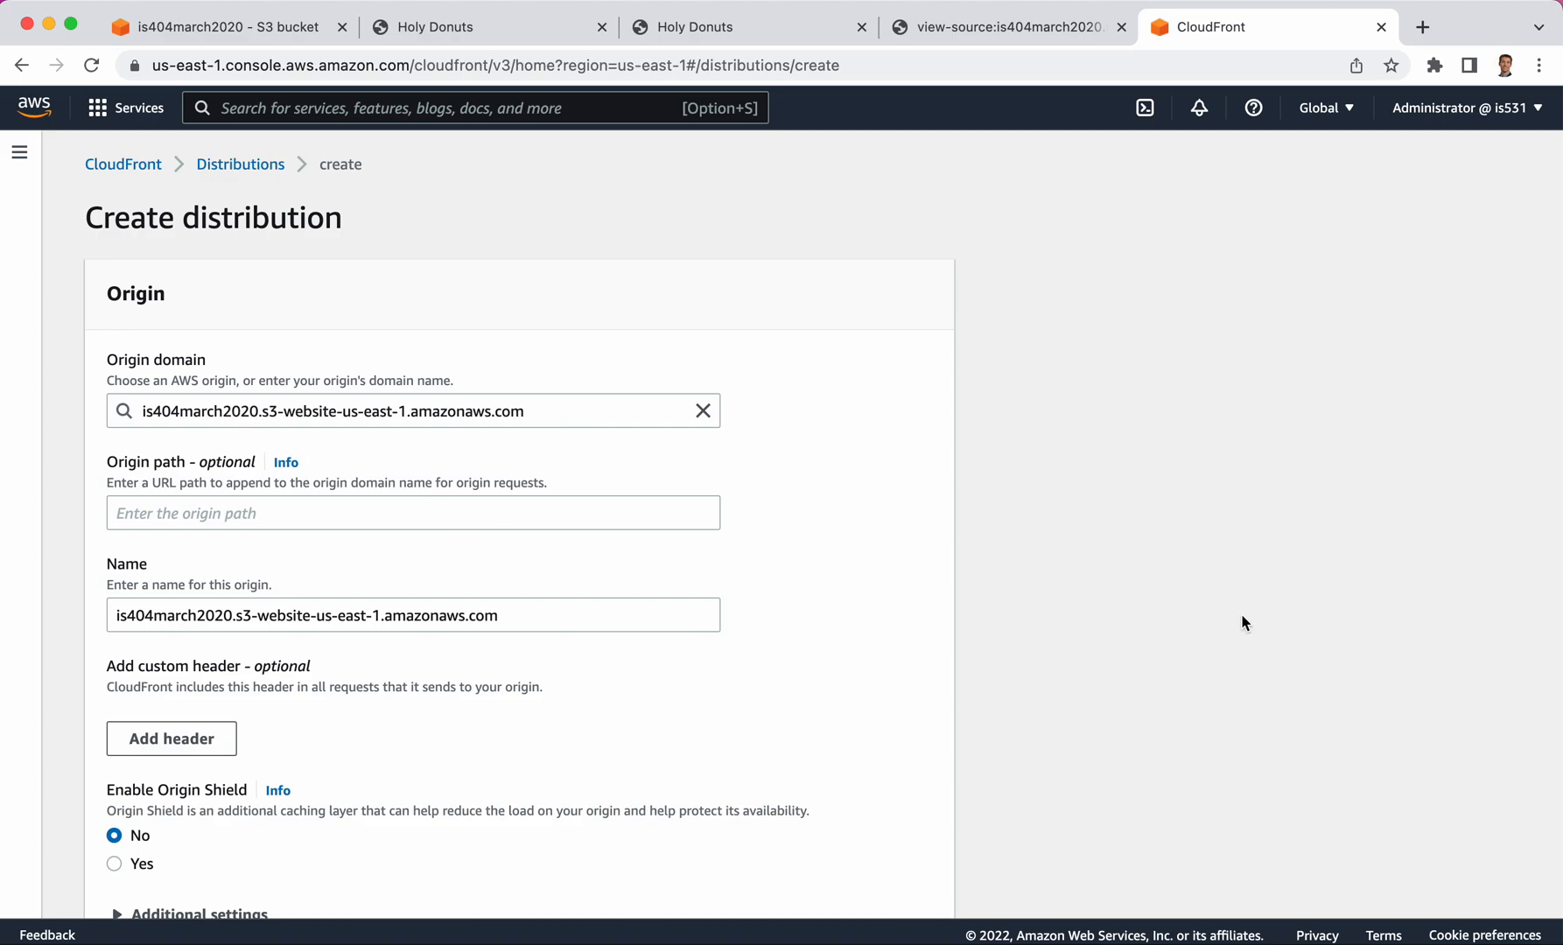
pyautogui.scroll(-3)
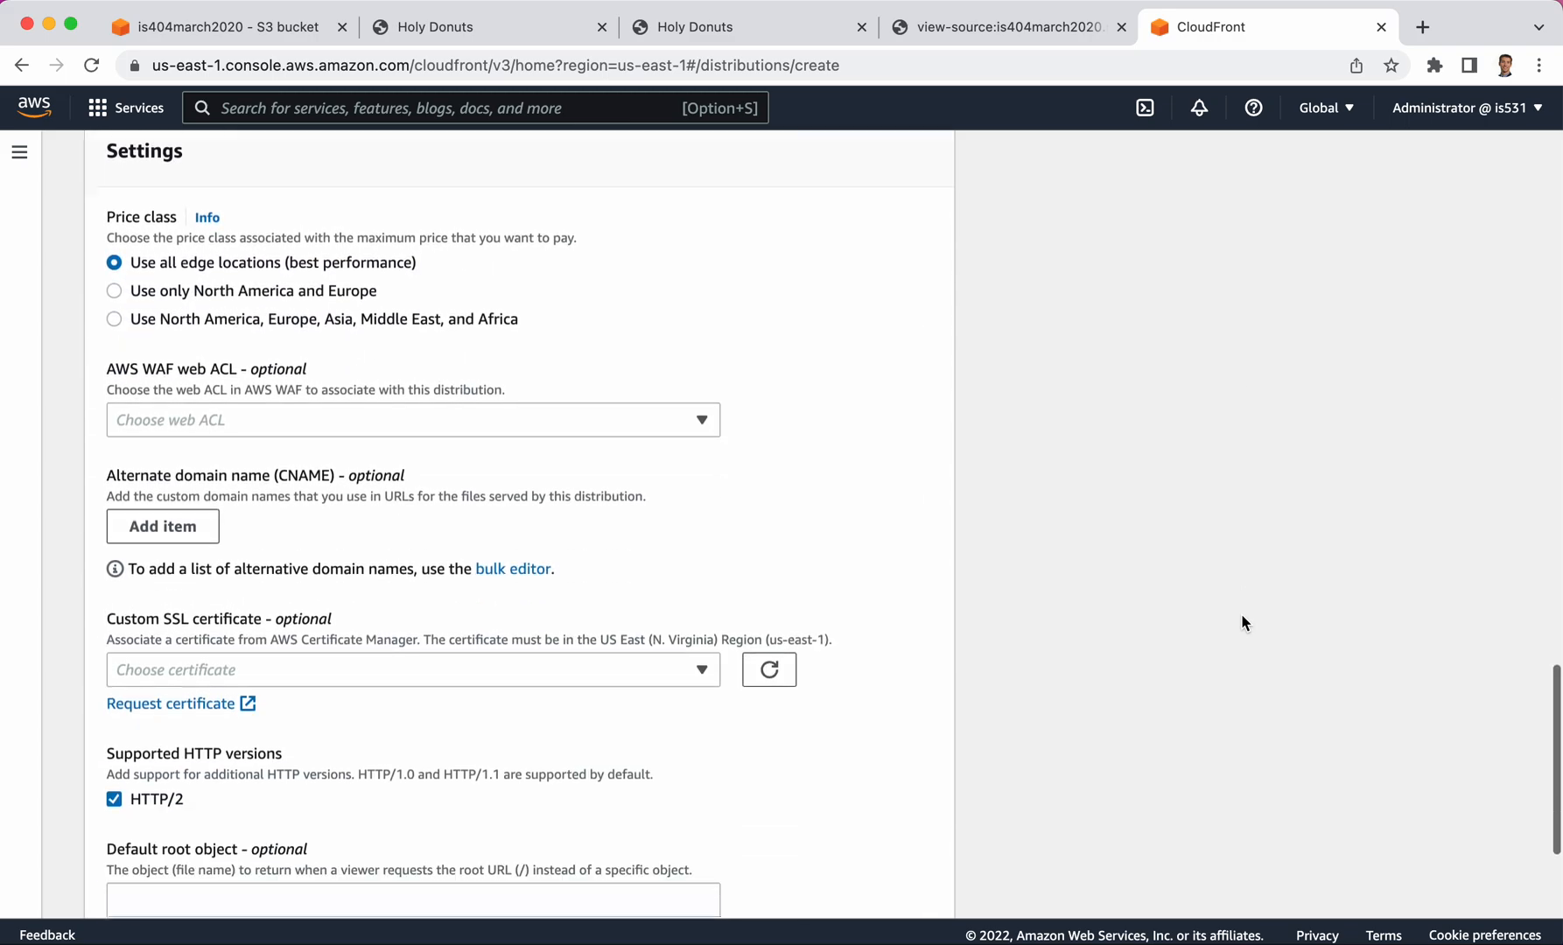
pyautogui.scroll(-3)
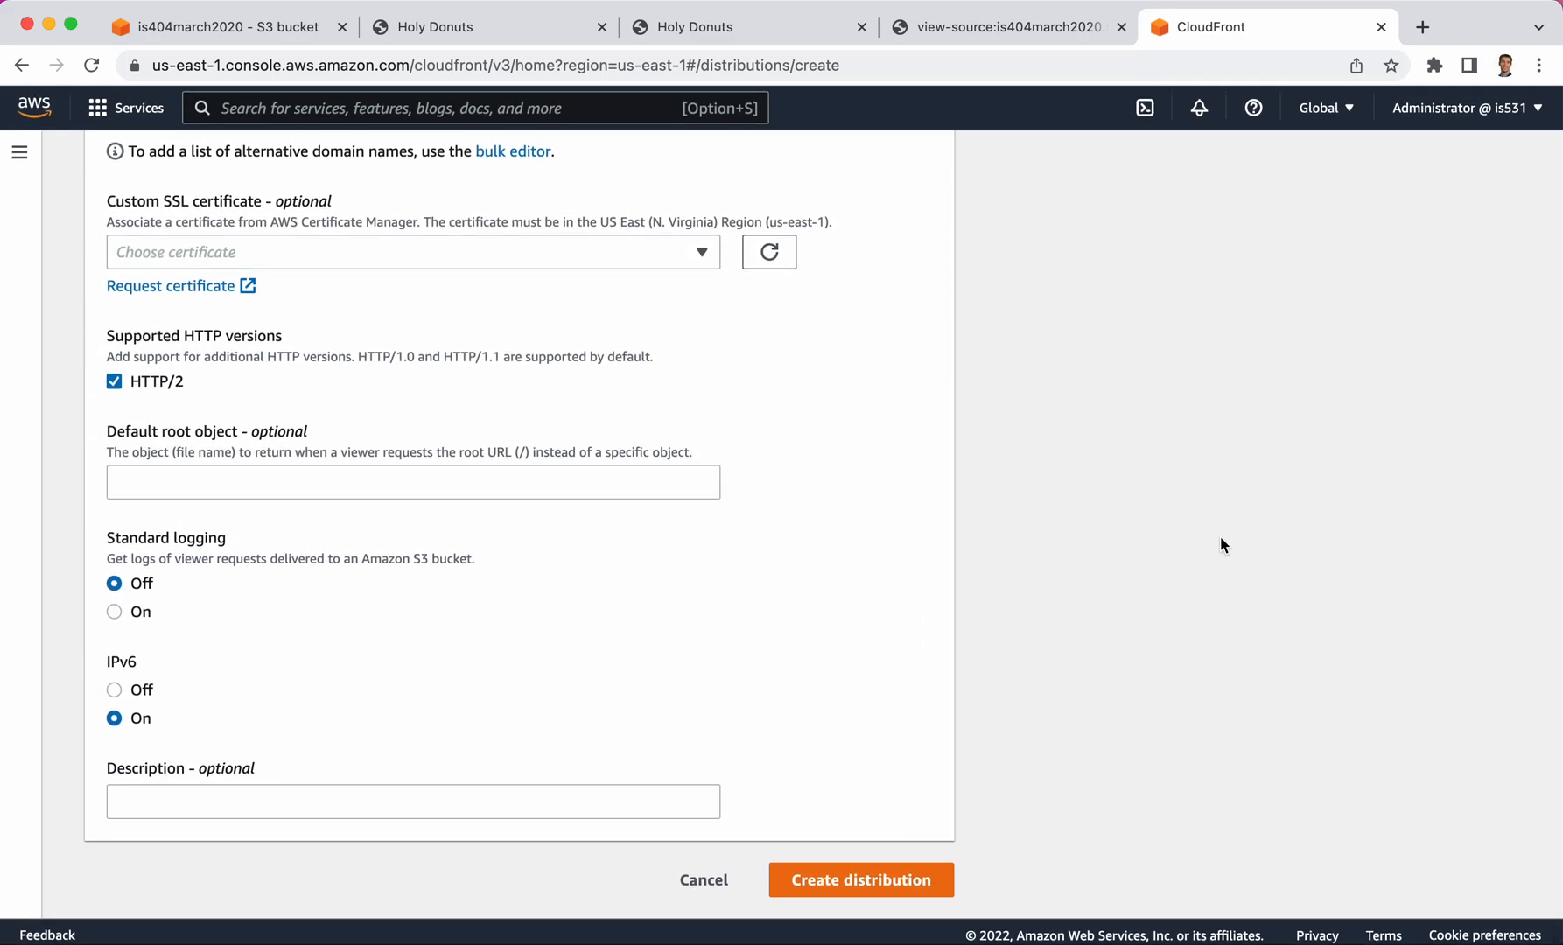
pyautogui.scroll(3)
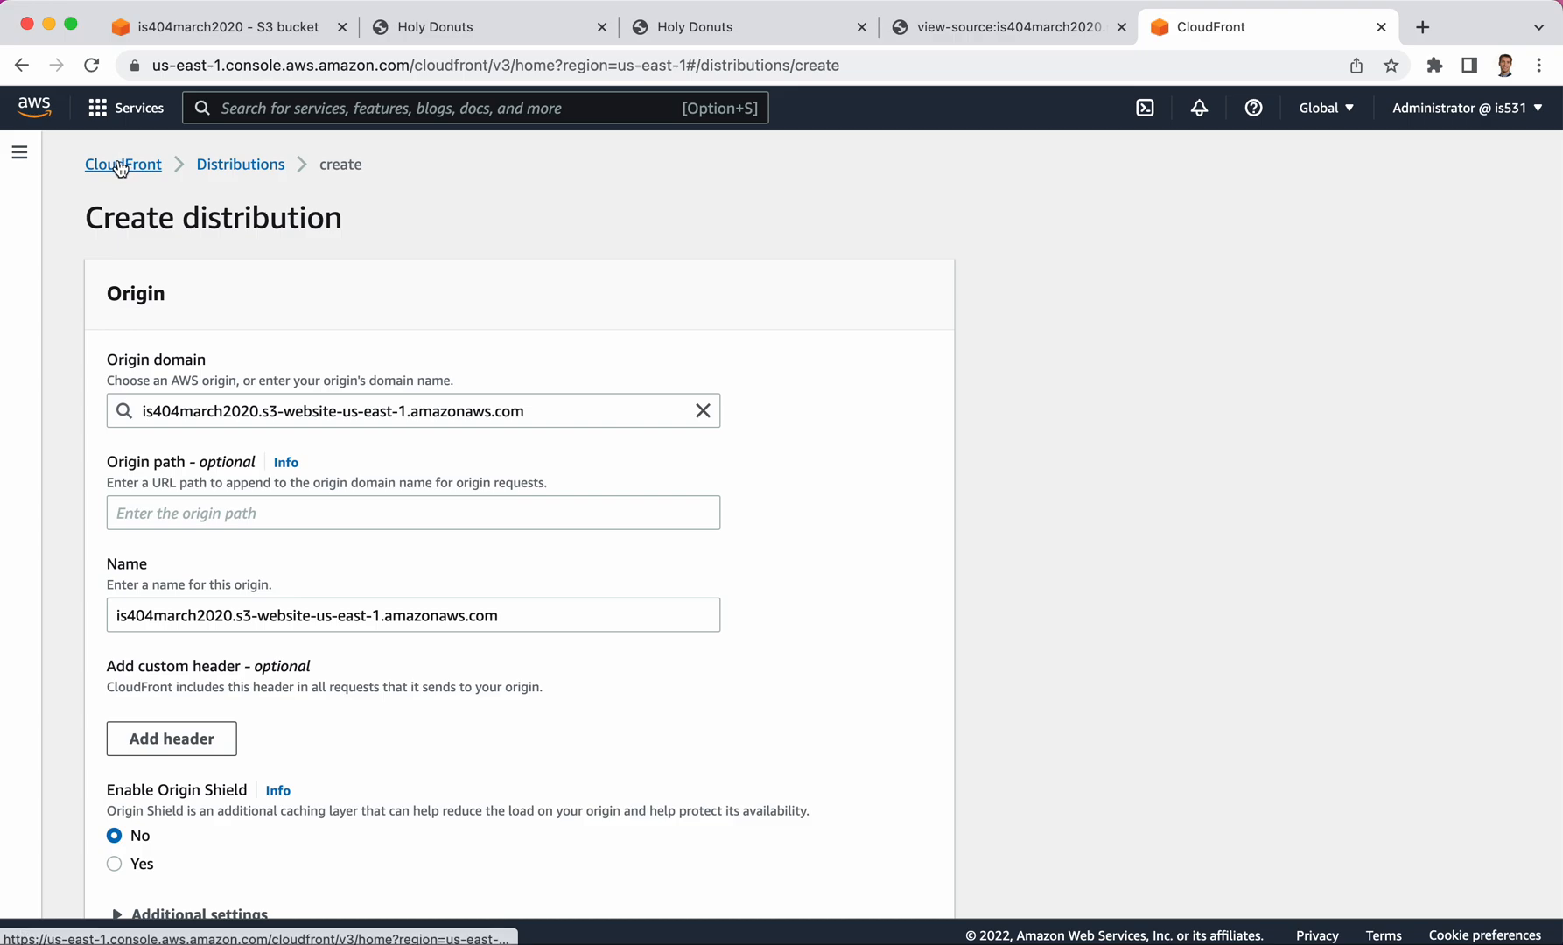
pyautogui.moveTo(369, 430)
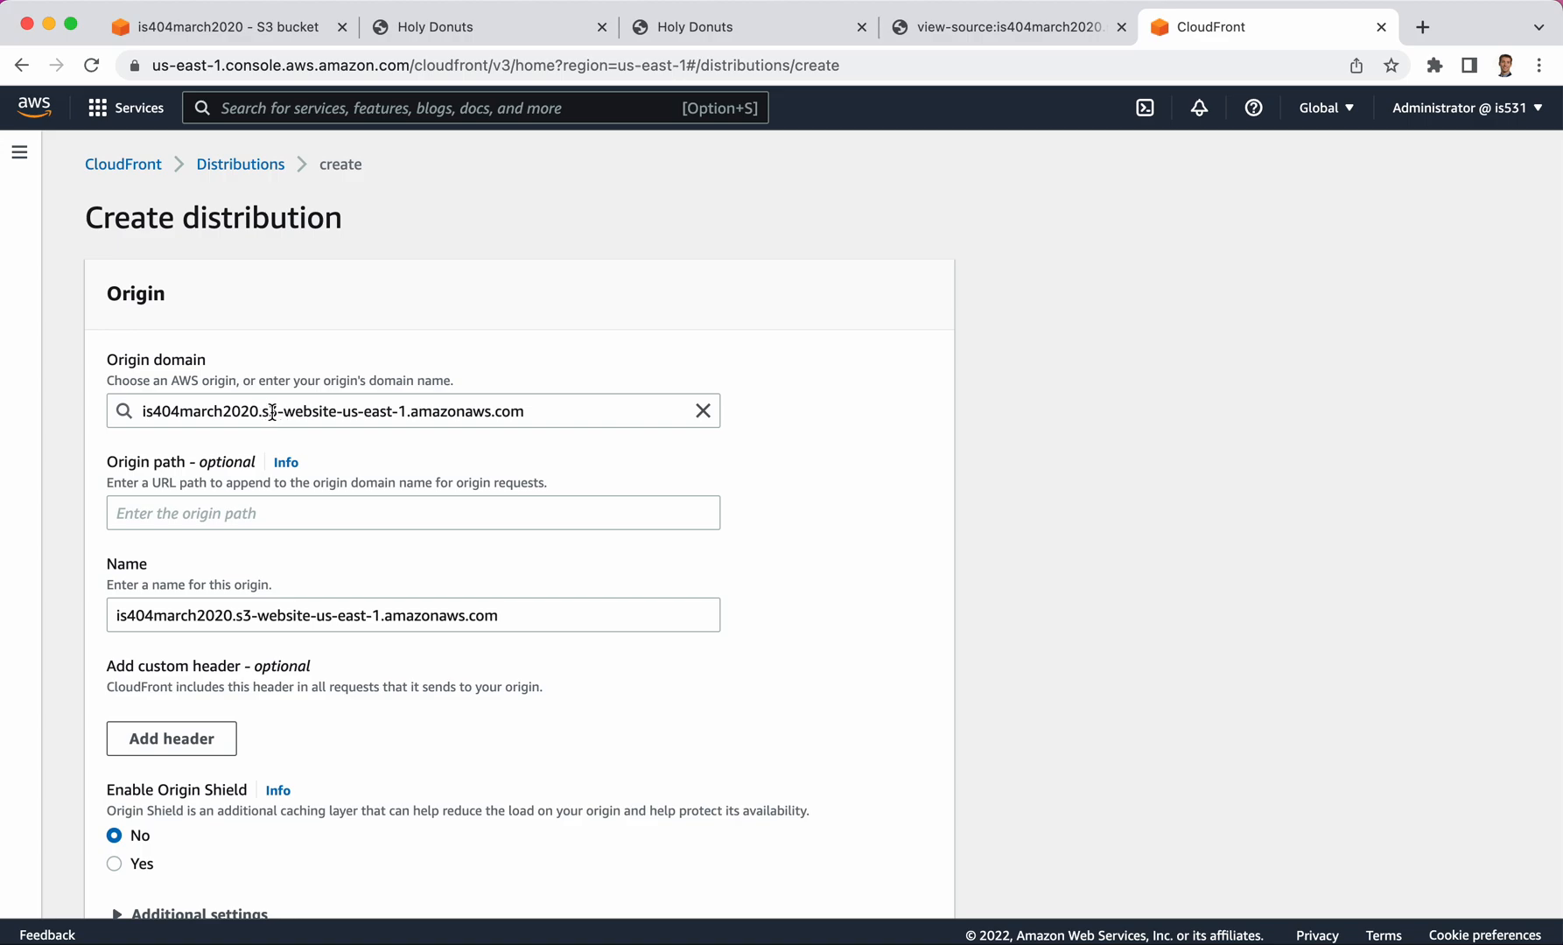
pyautogui.moveTo(340, 320)
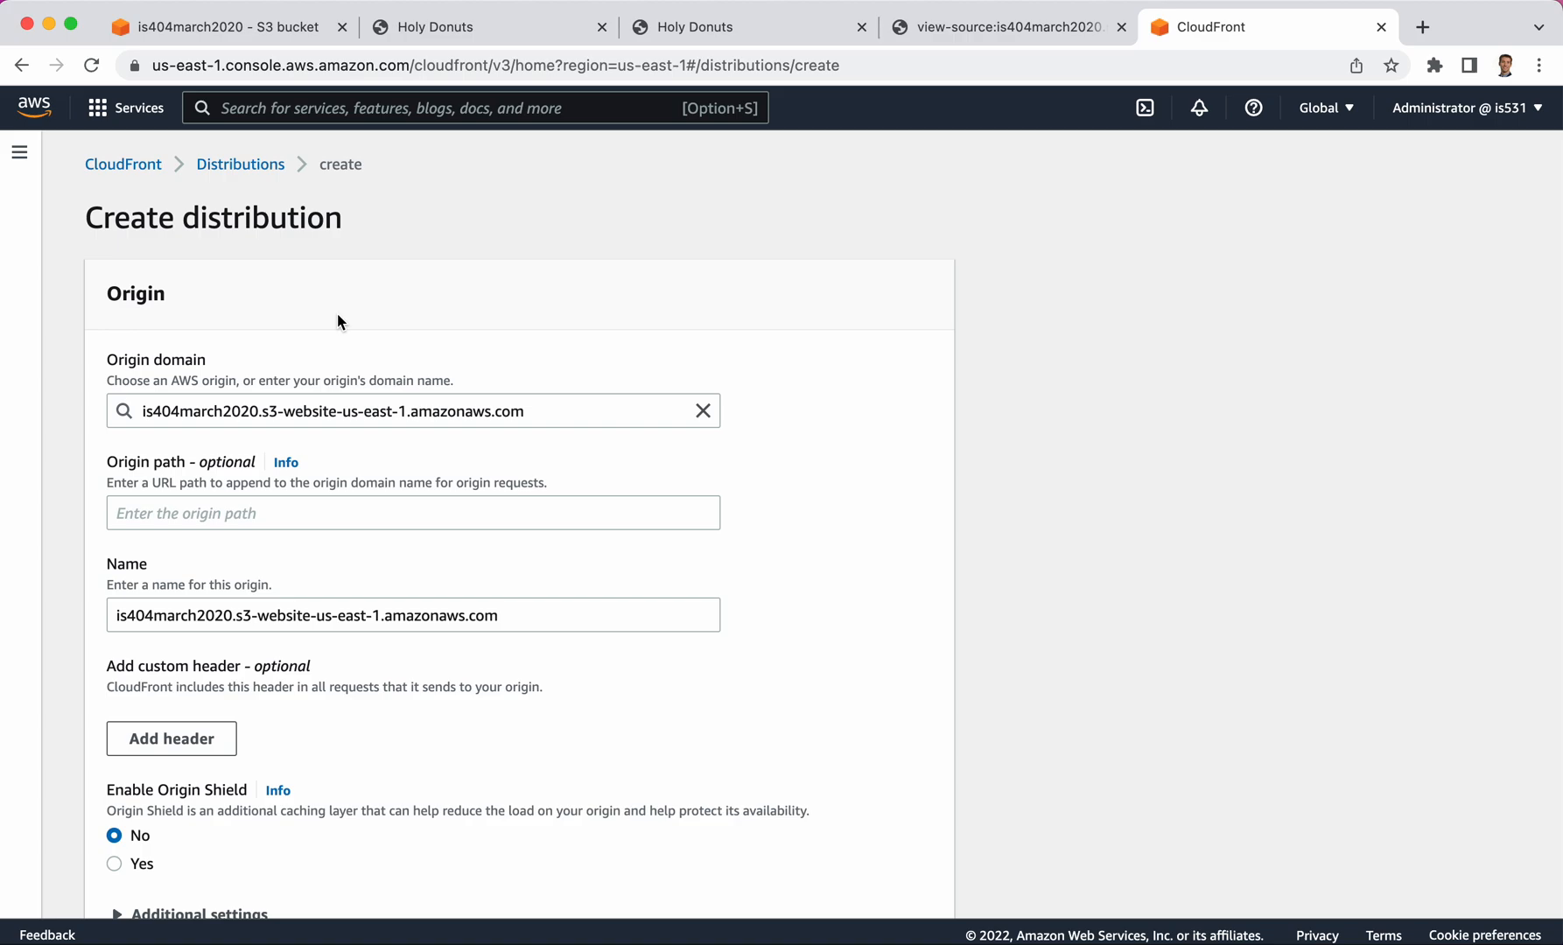
pyautogui.moveTo(56, 173)
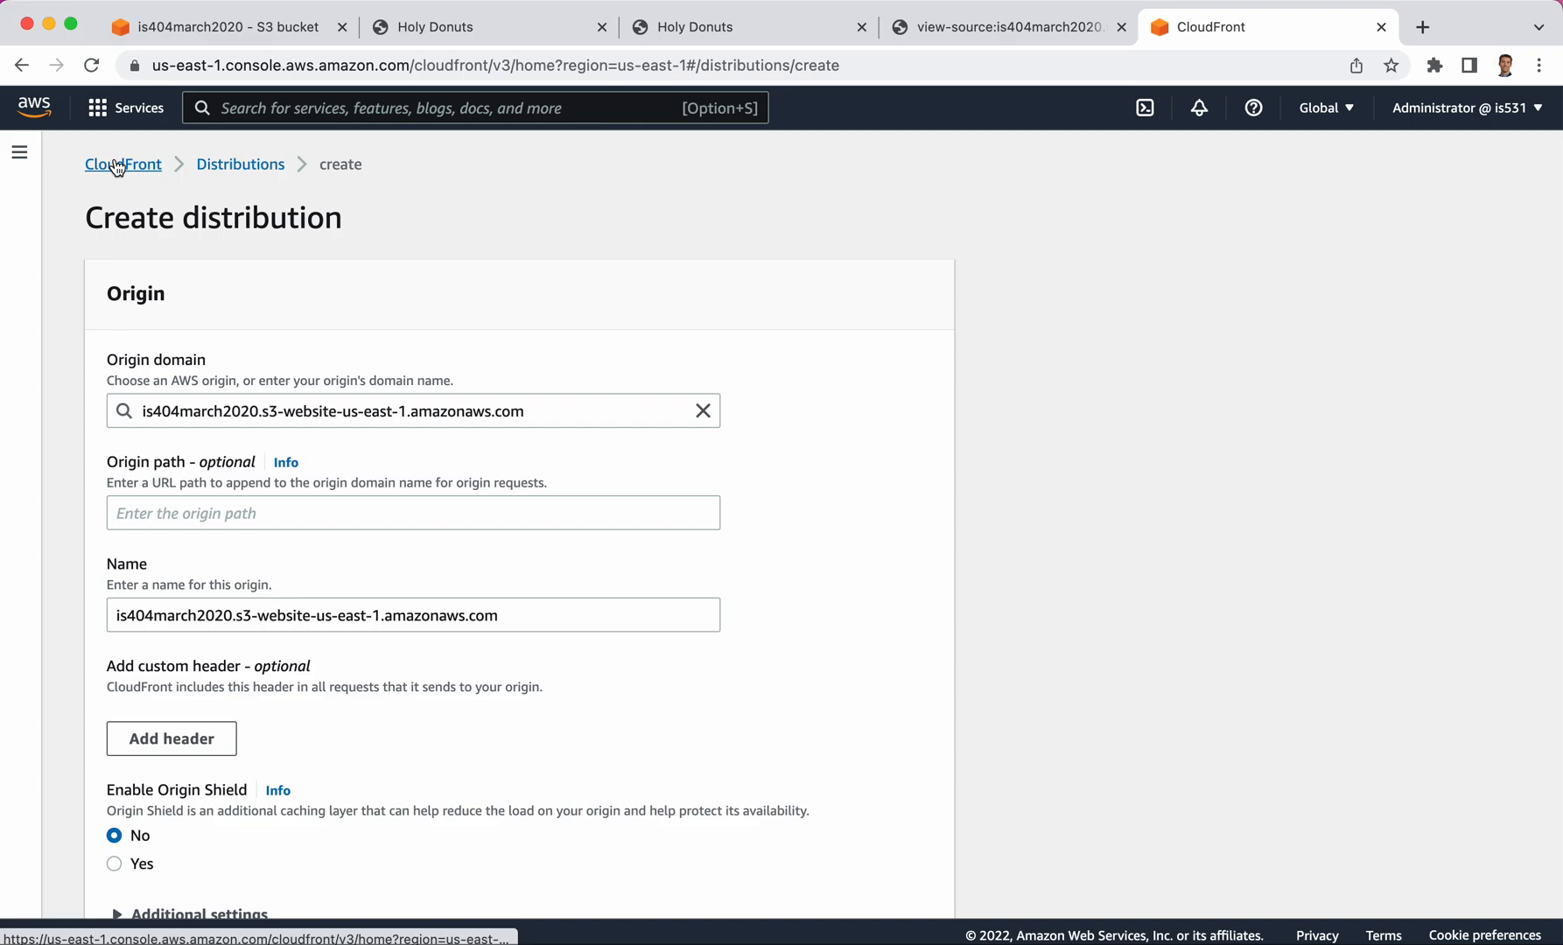
pyautogui.moveTo(346, 427)
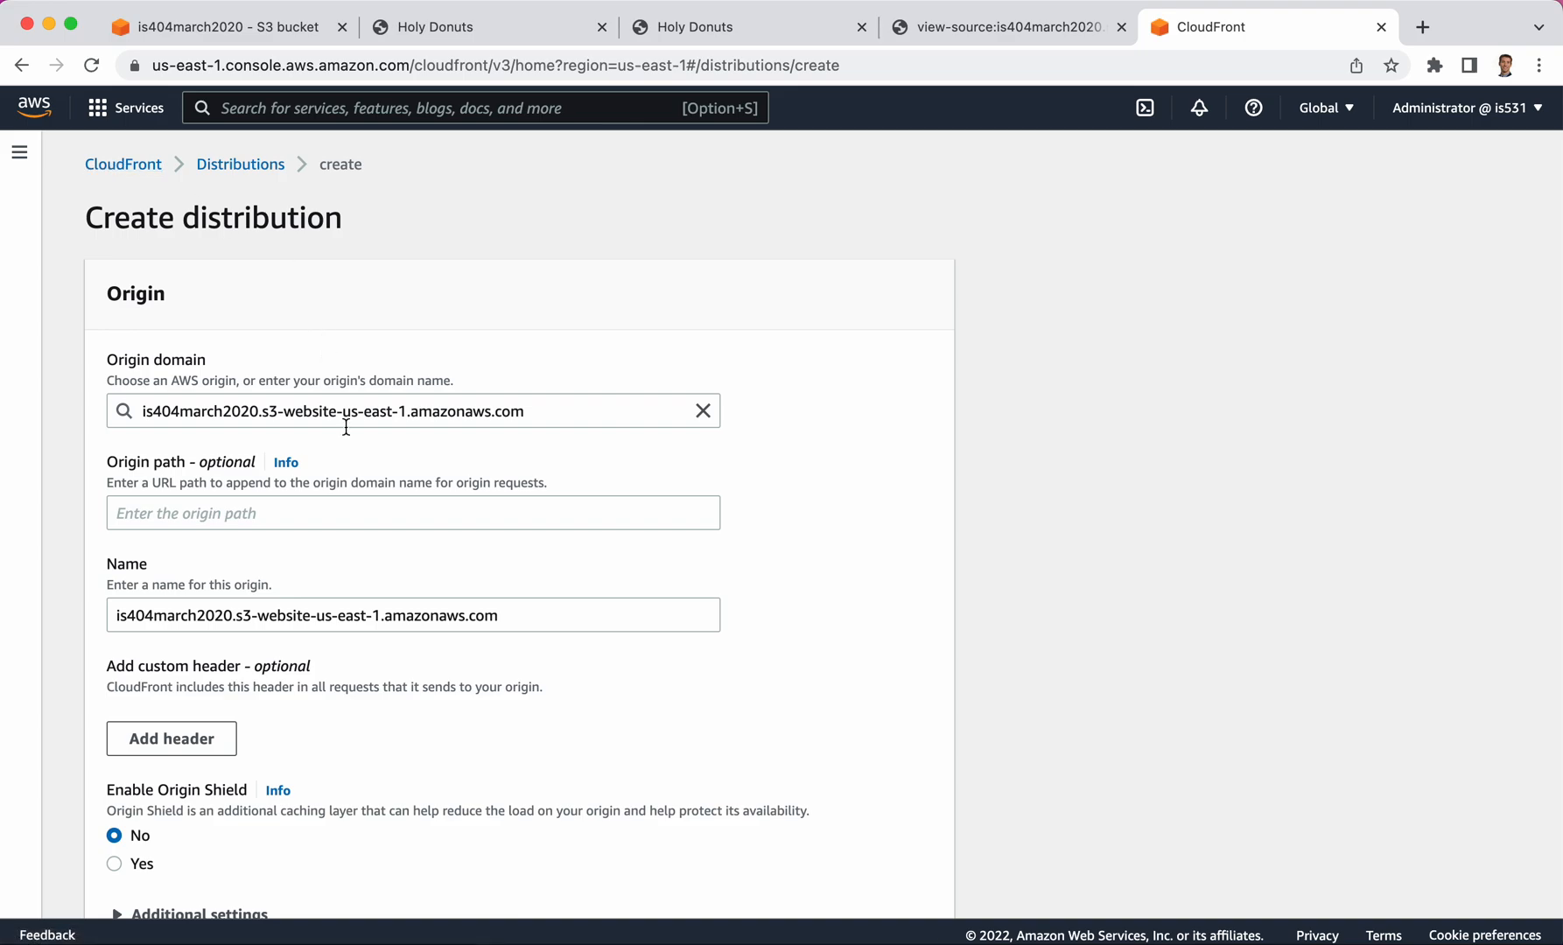
pyautogui.scroll(3)
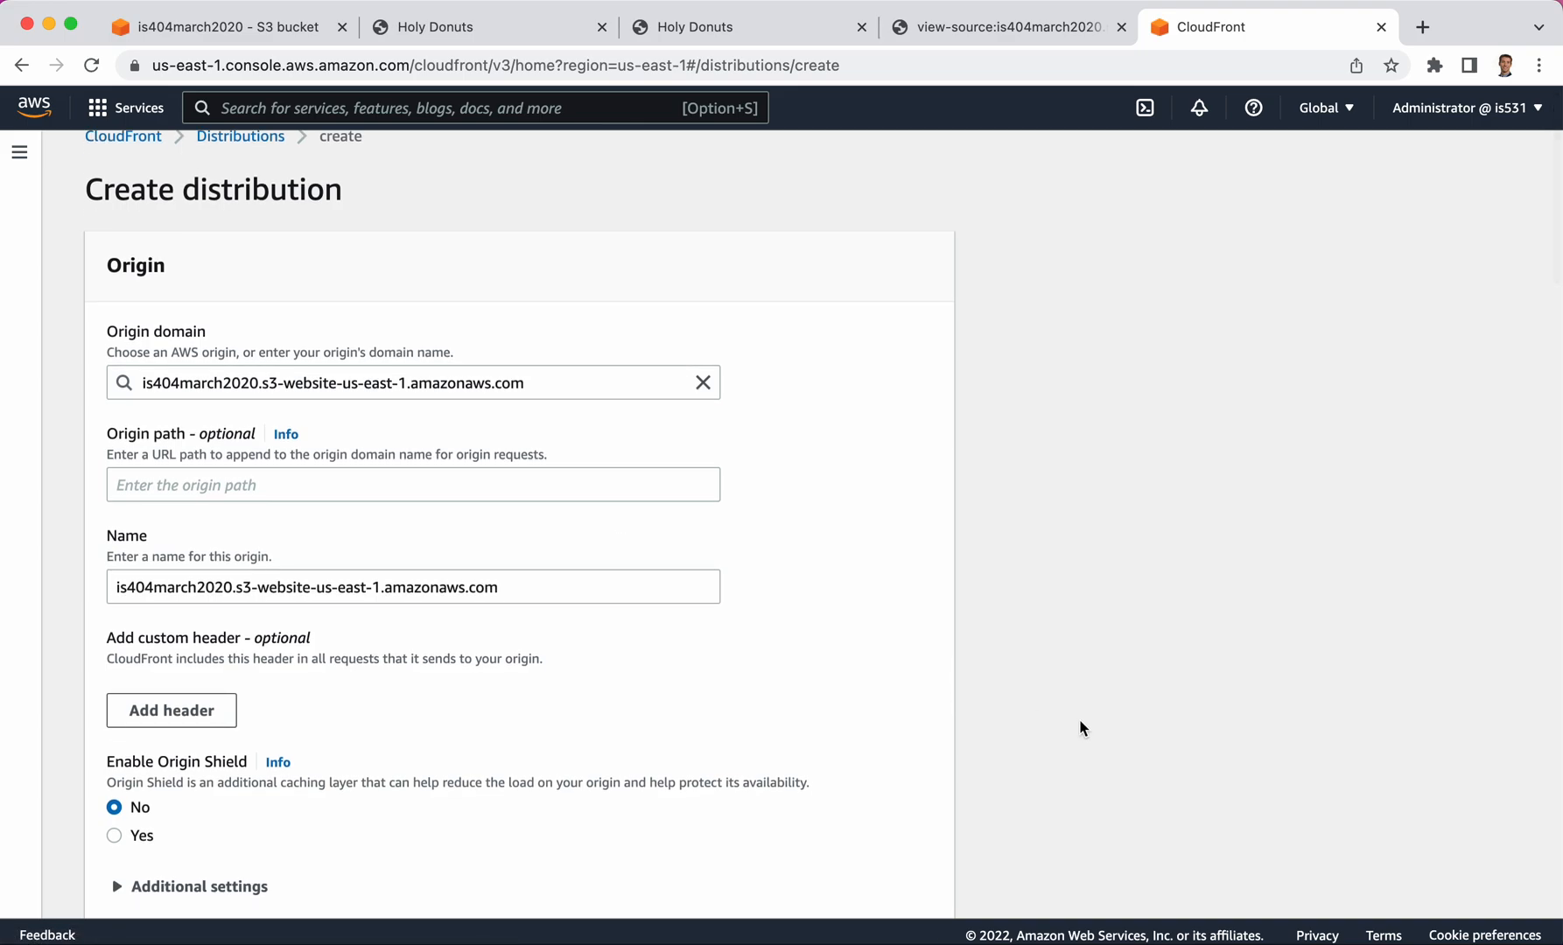
pyautogui.moveTo(1091, 730)
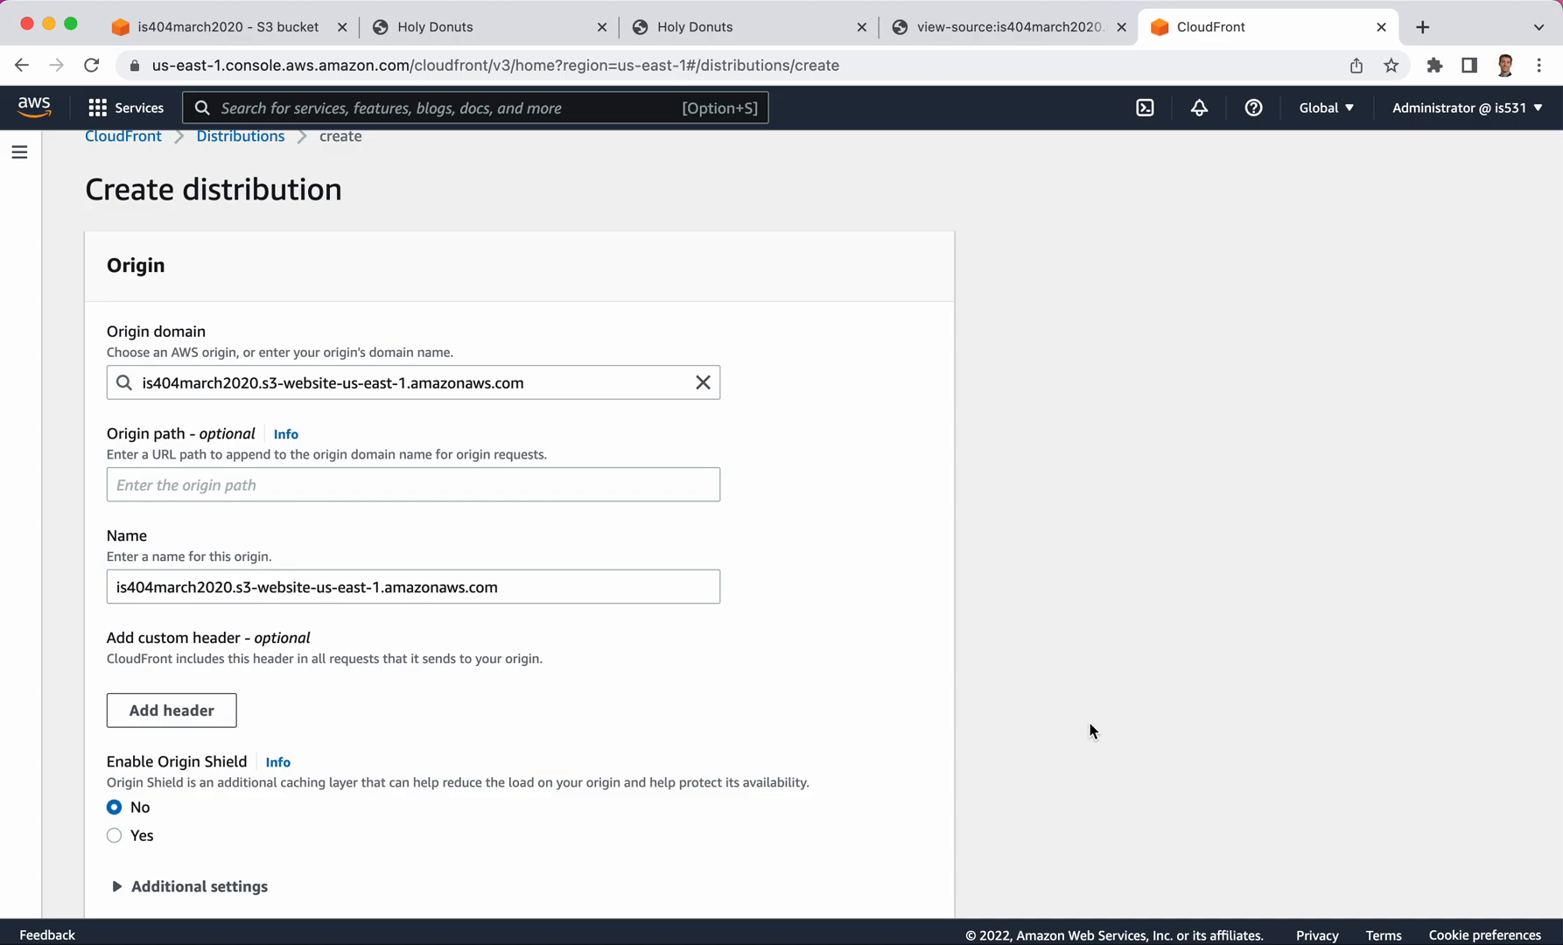
pyautogui.moveTo(730, 626)
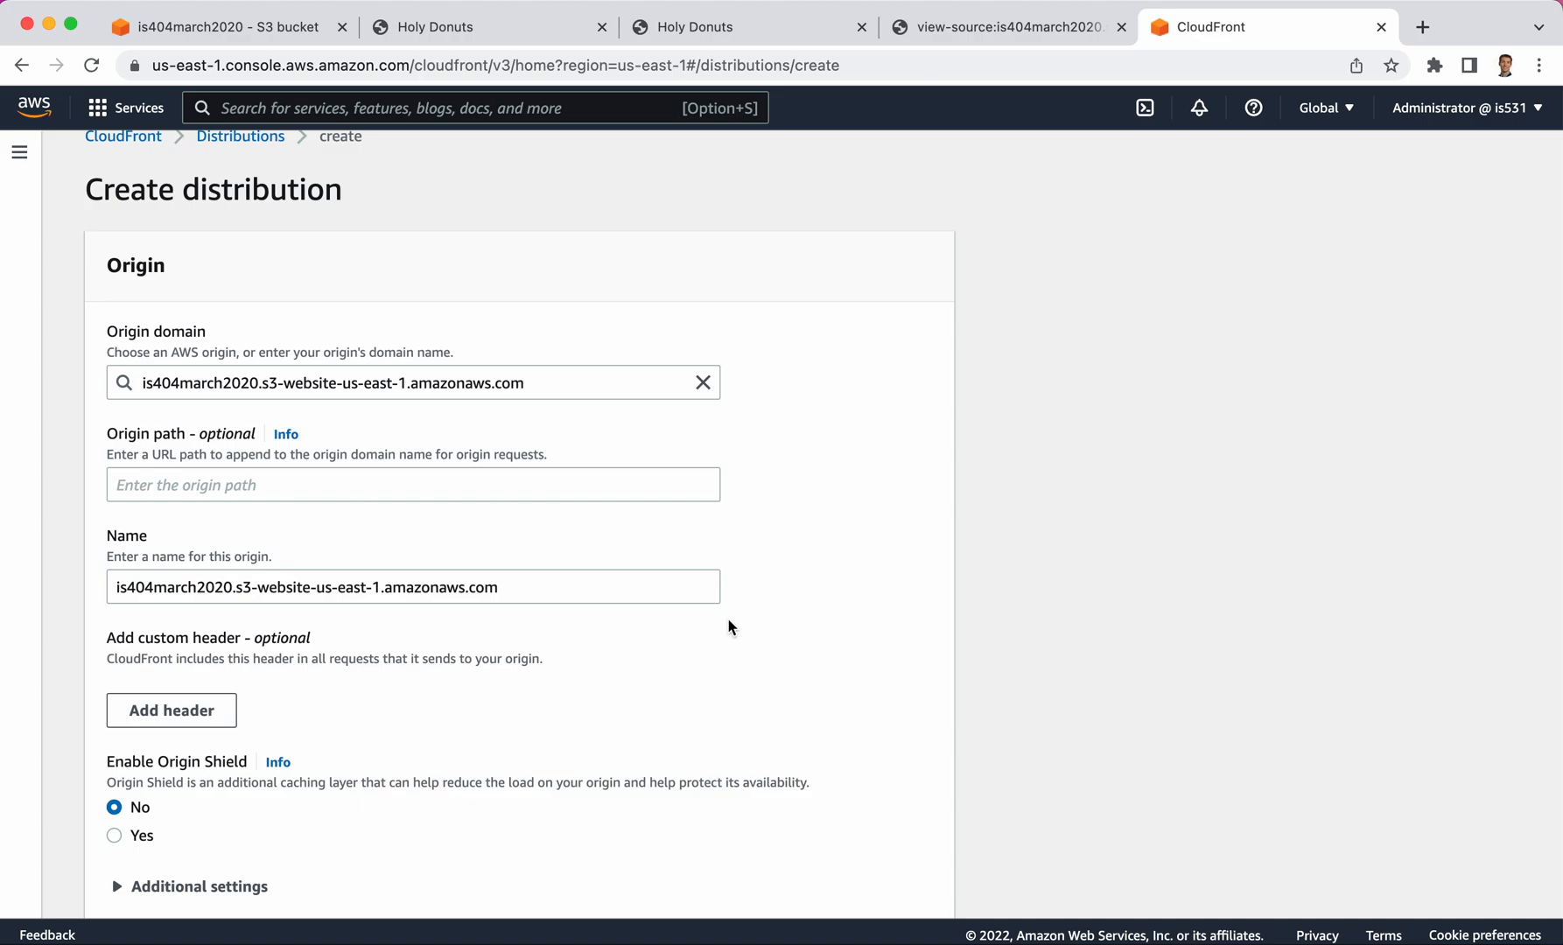
pyautogui.scroll(-3)
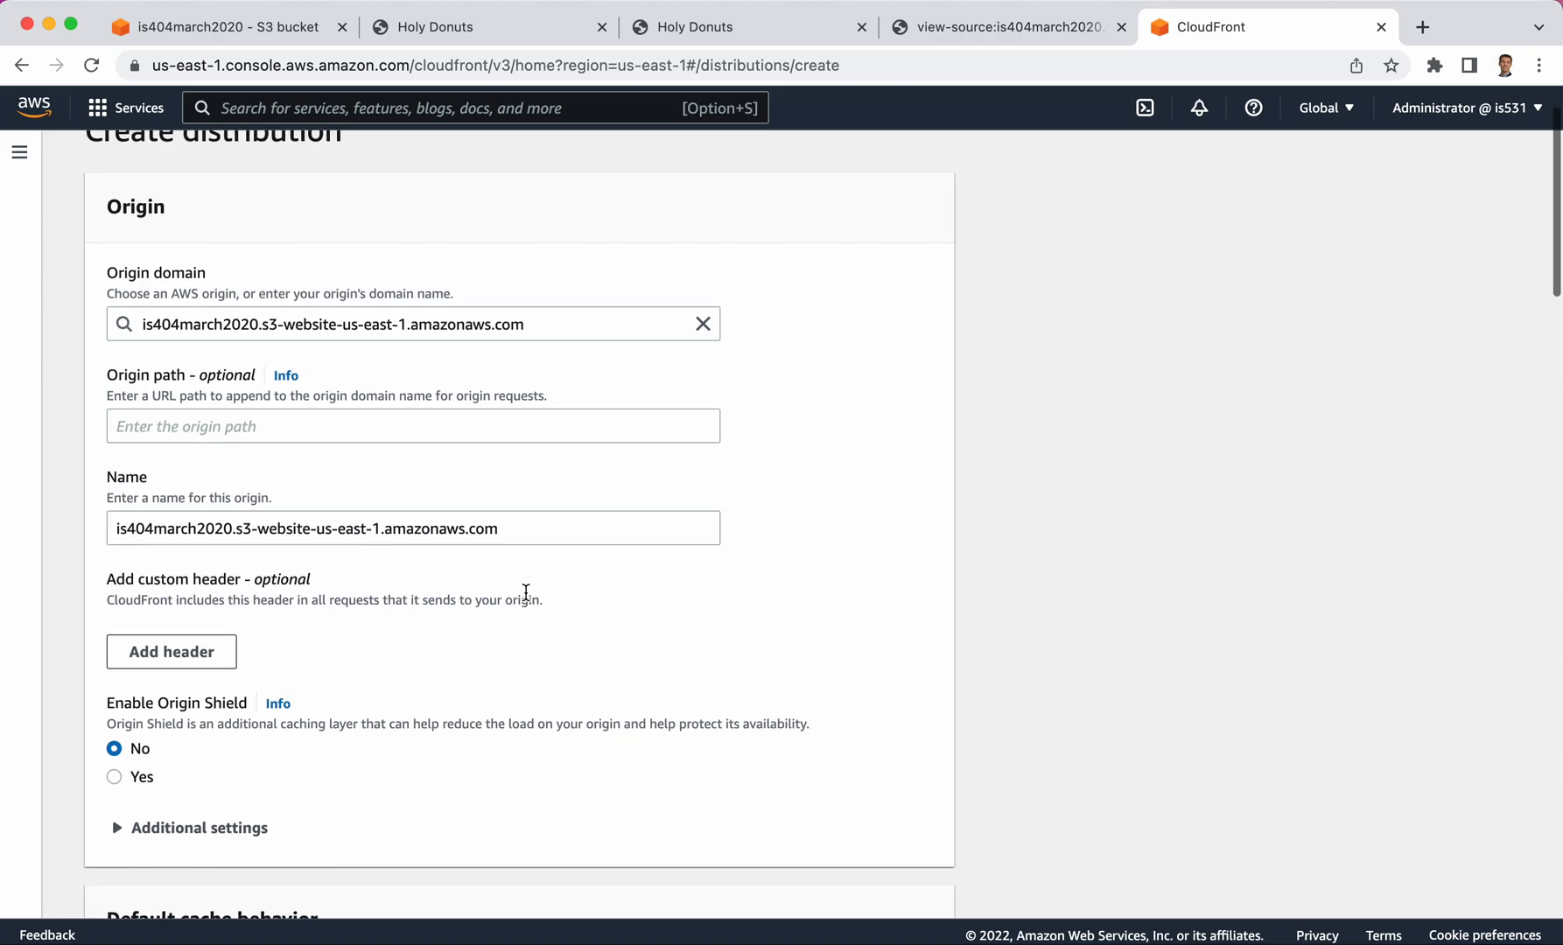
pyautogui.scroll(-3)
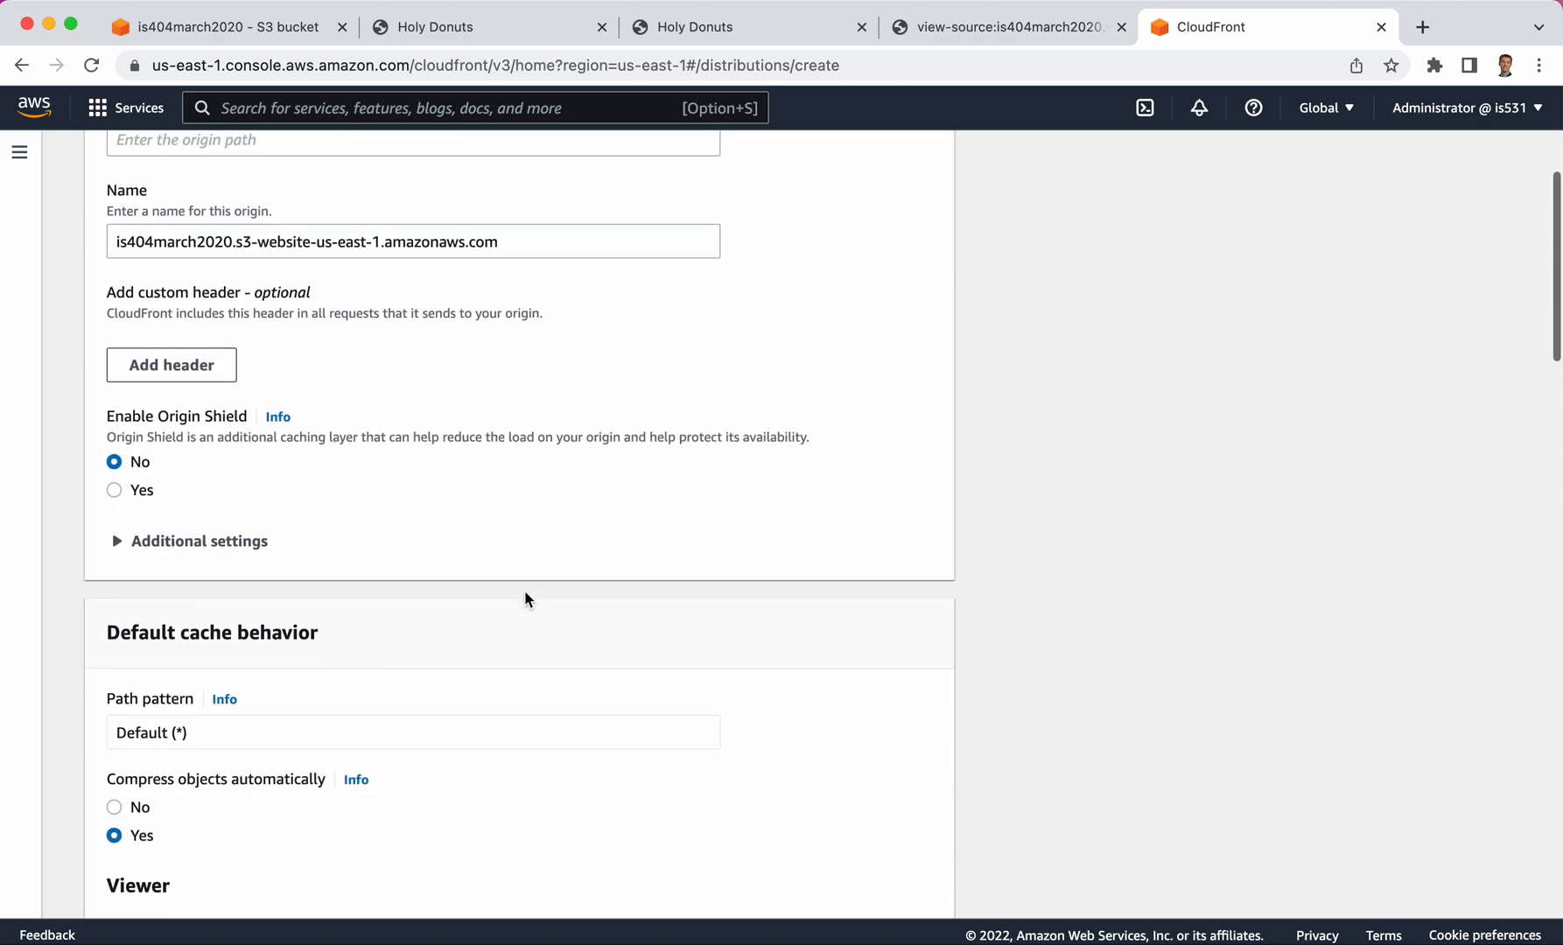
pyautogui.scroll(3)
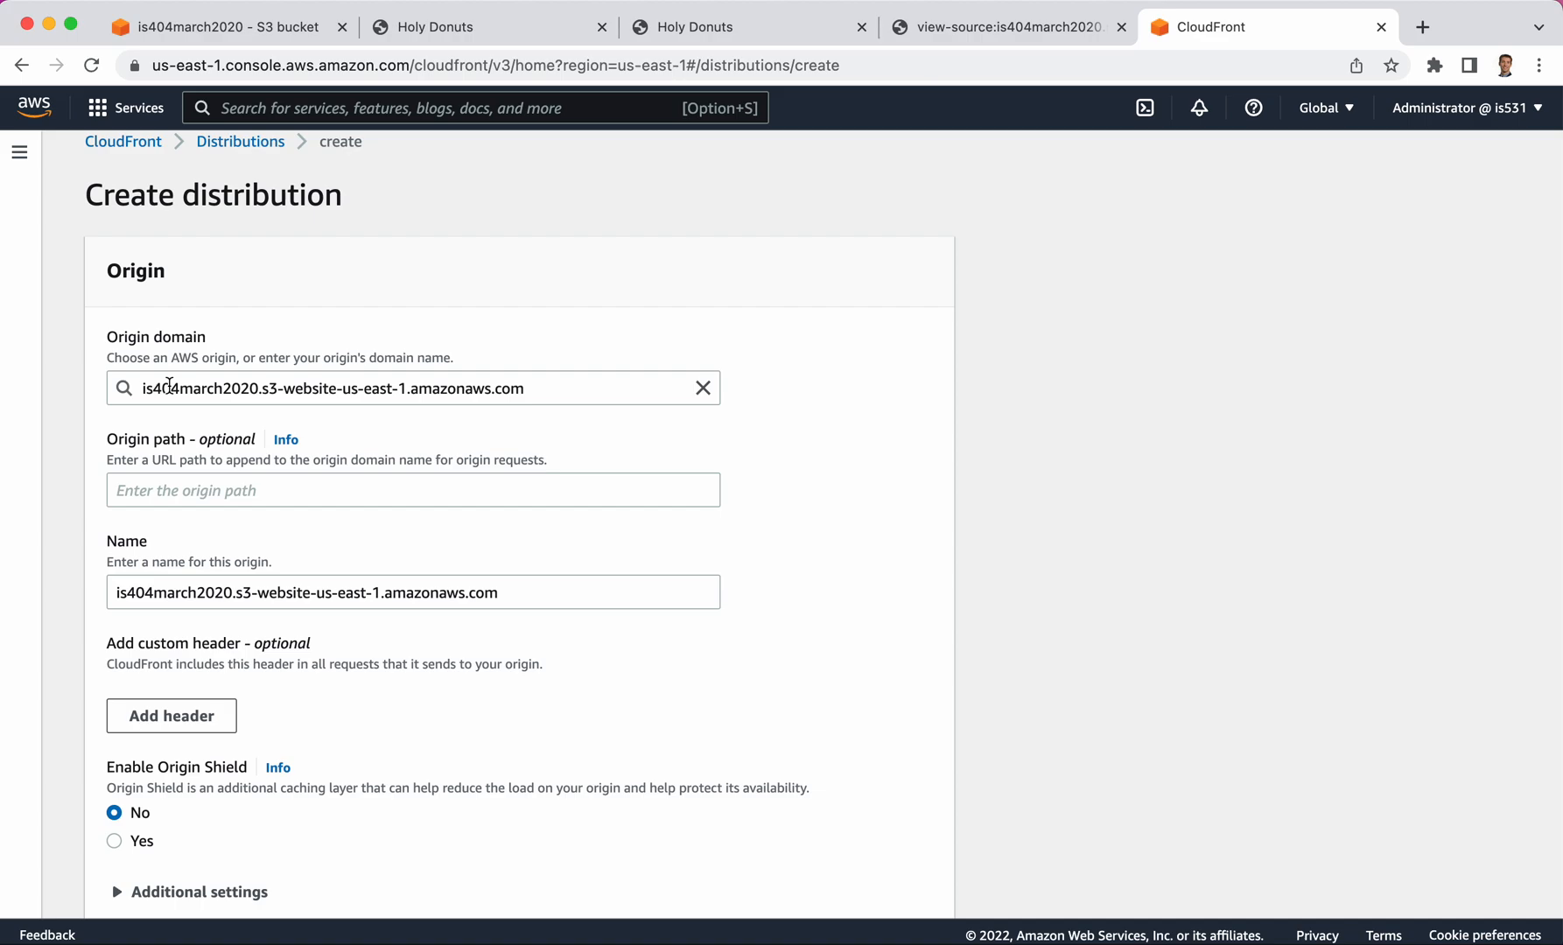
pyautogui.scroll(-3)
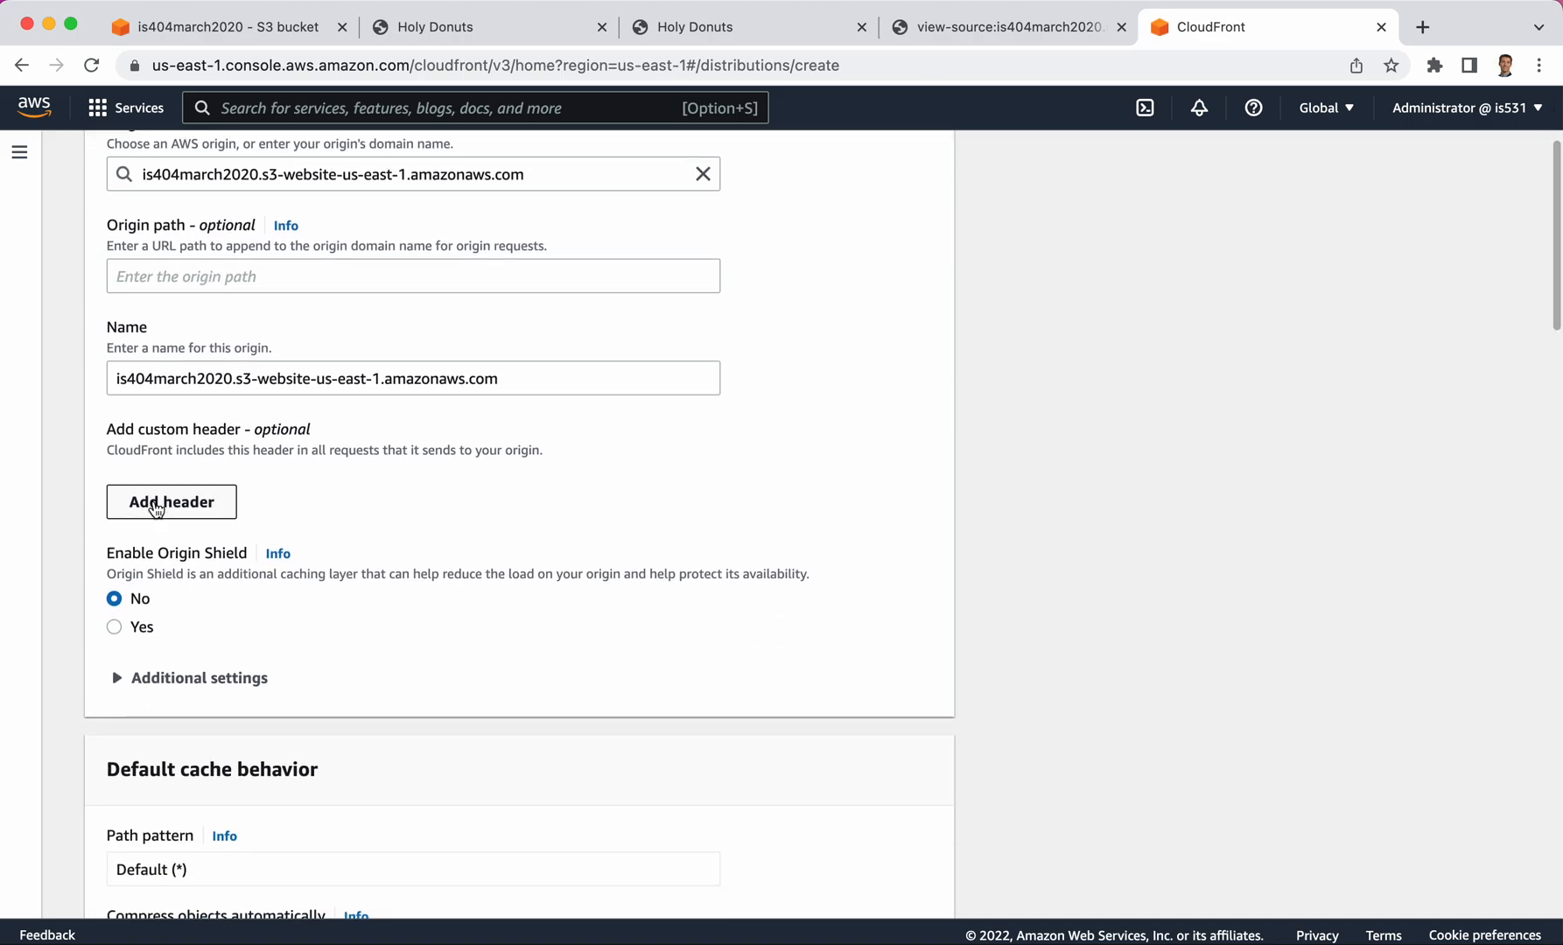
pyautogui.moveTo(358, 558)
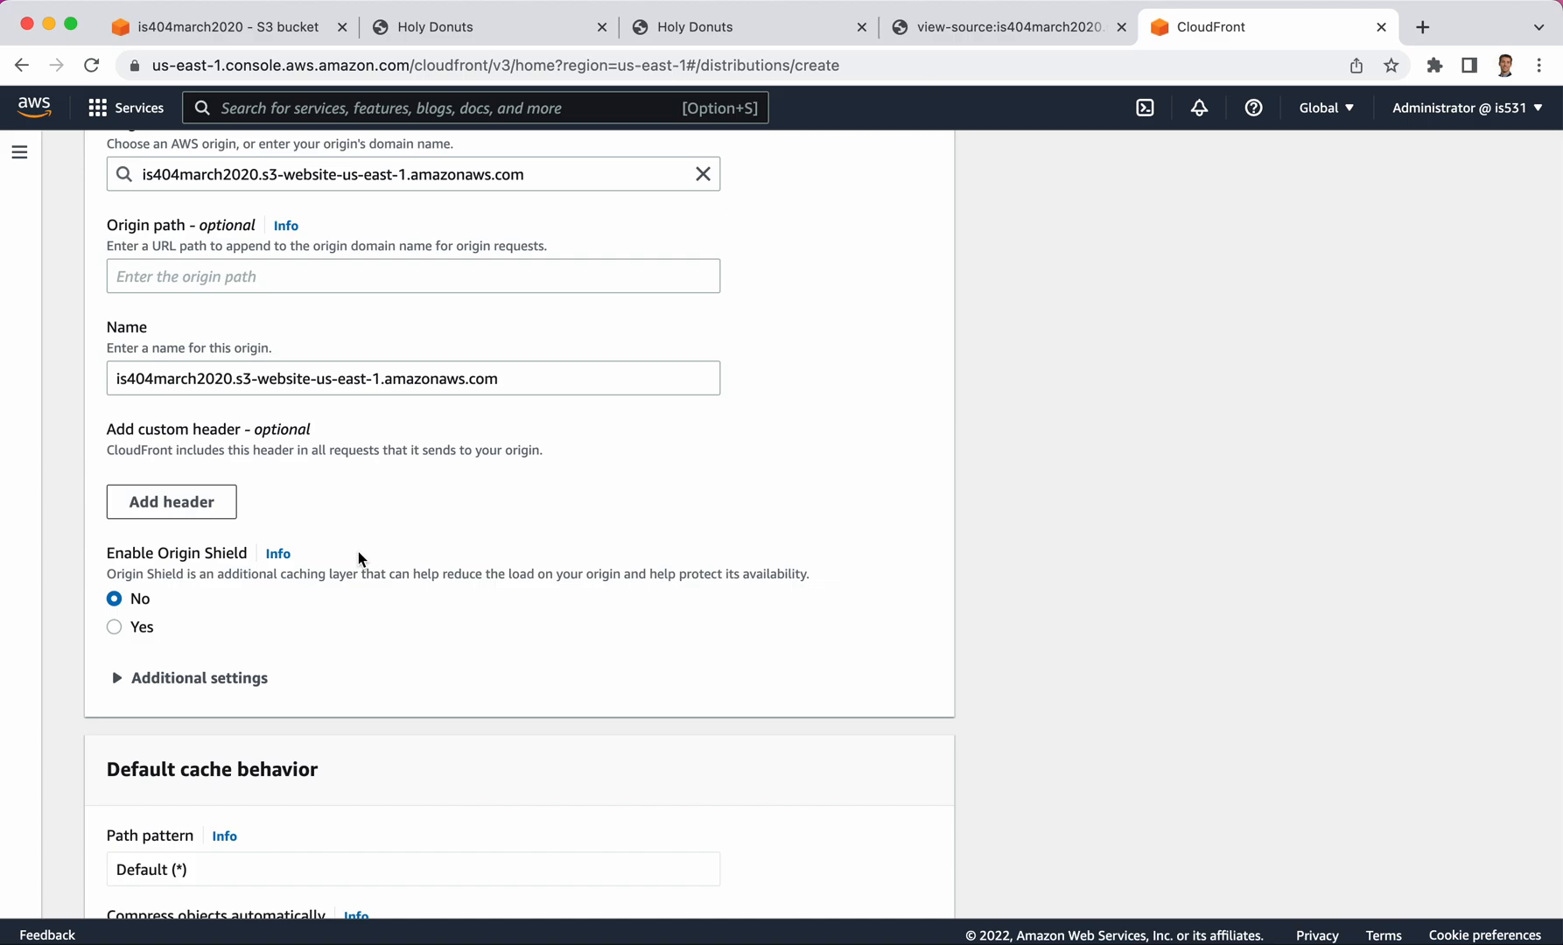
pyautogui.scroll(-3)
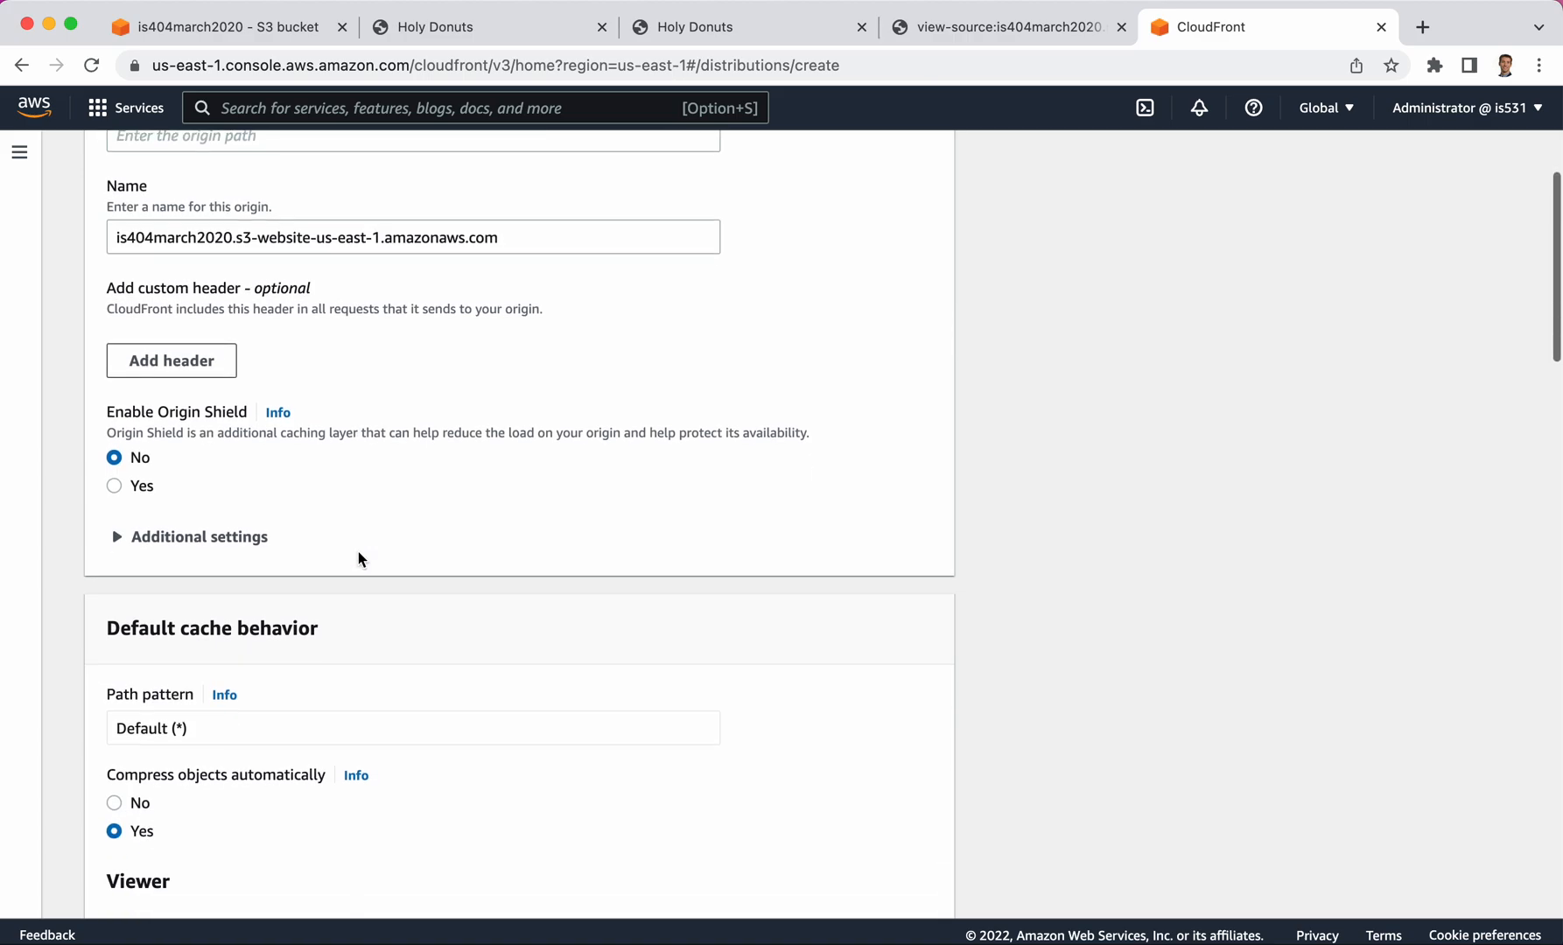
pyautogui.scroll(-3)
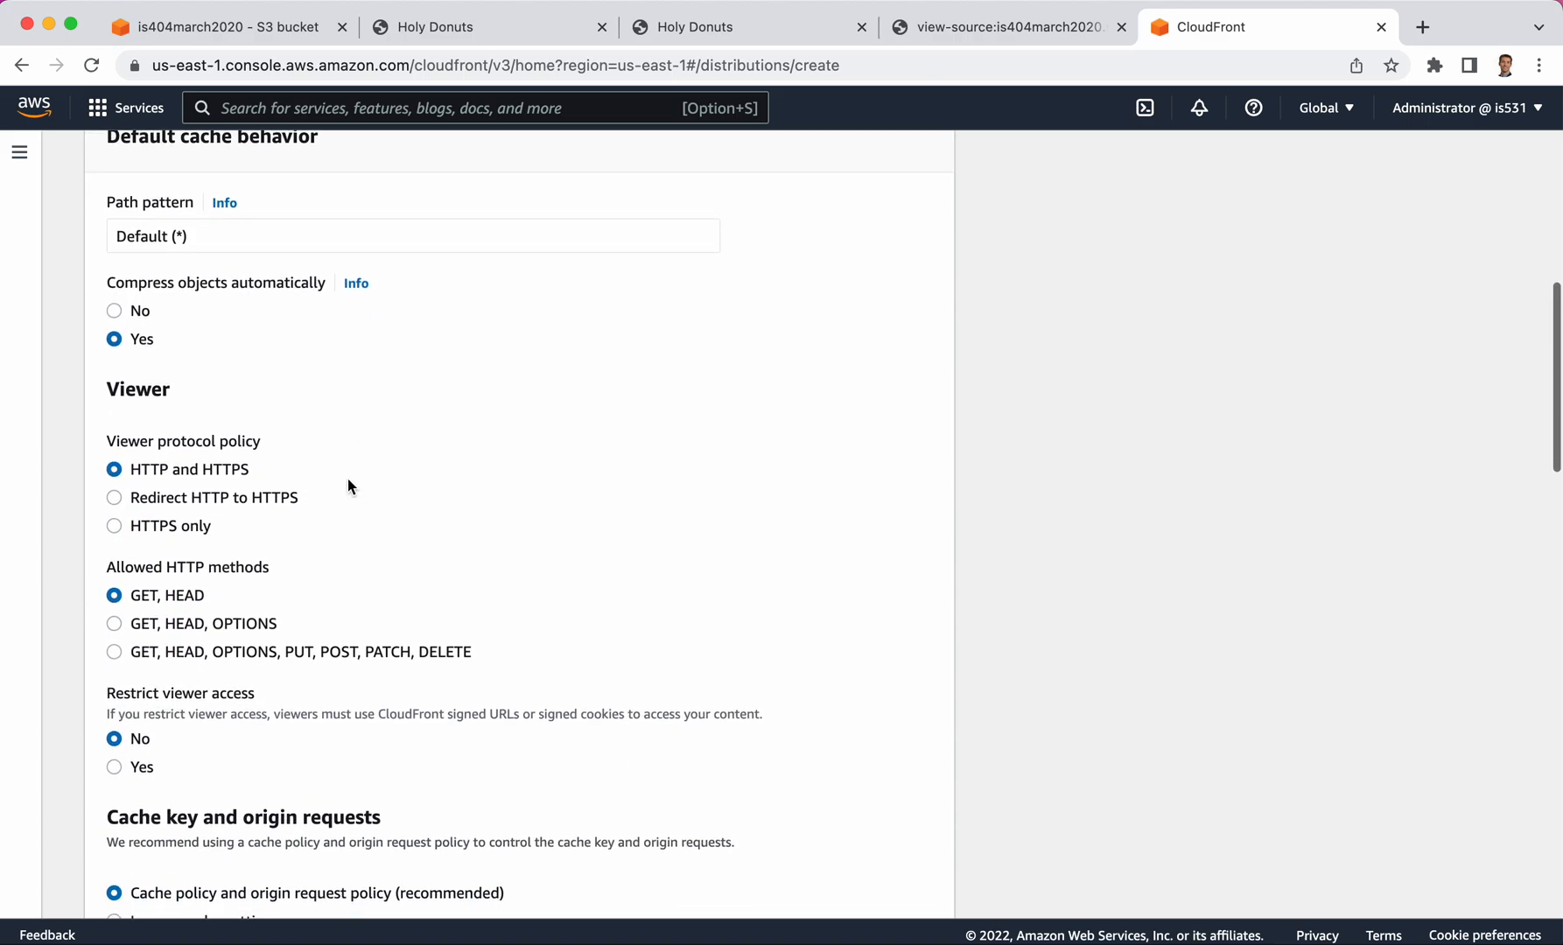
pyautogui.moveTo(869, 289)
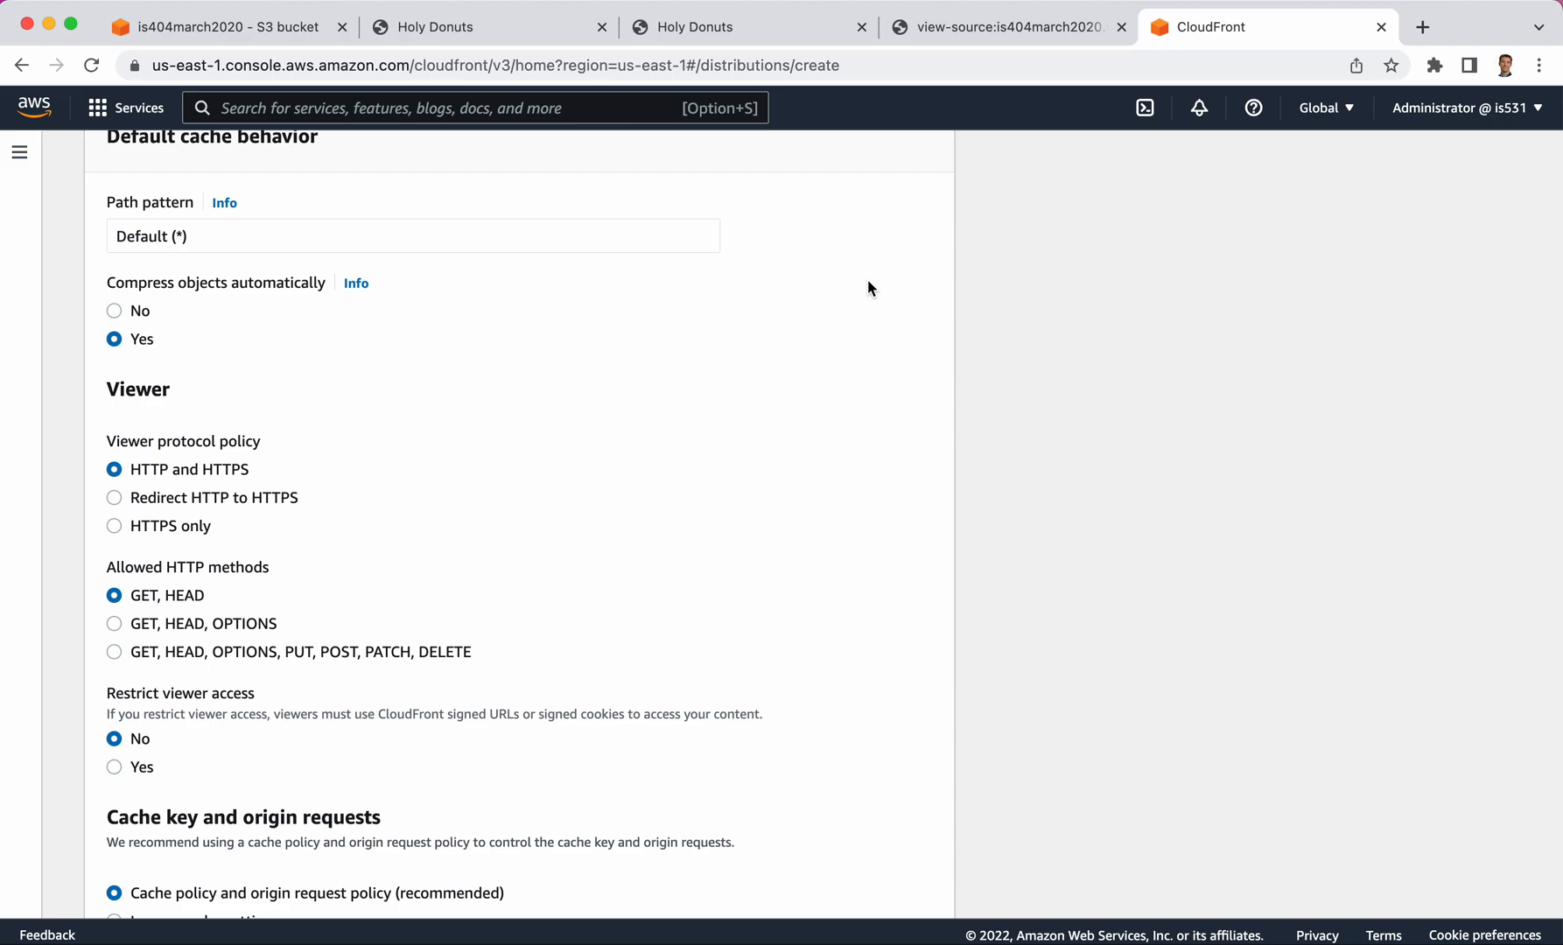
pyautogui.scroll(-3)
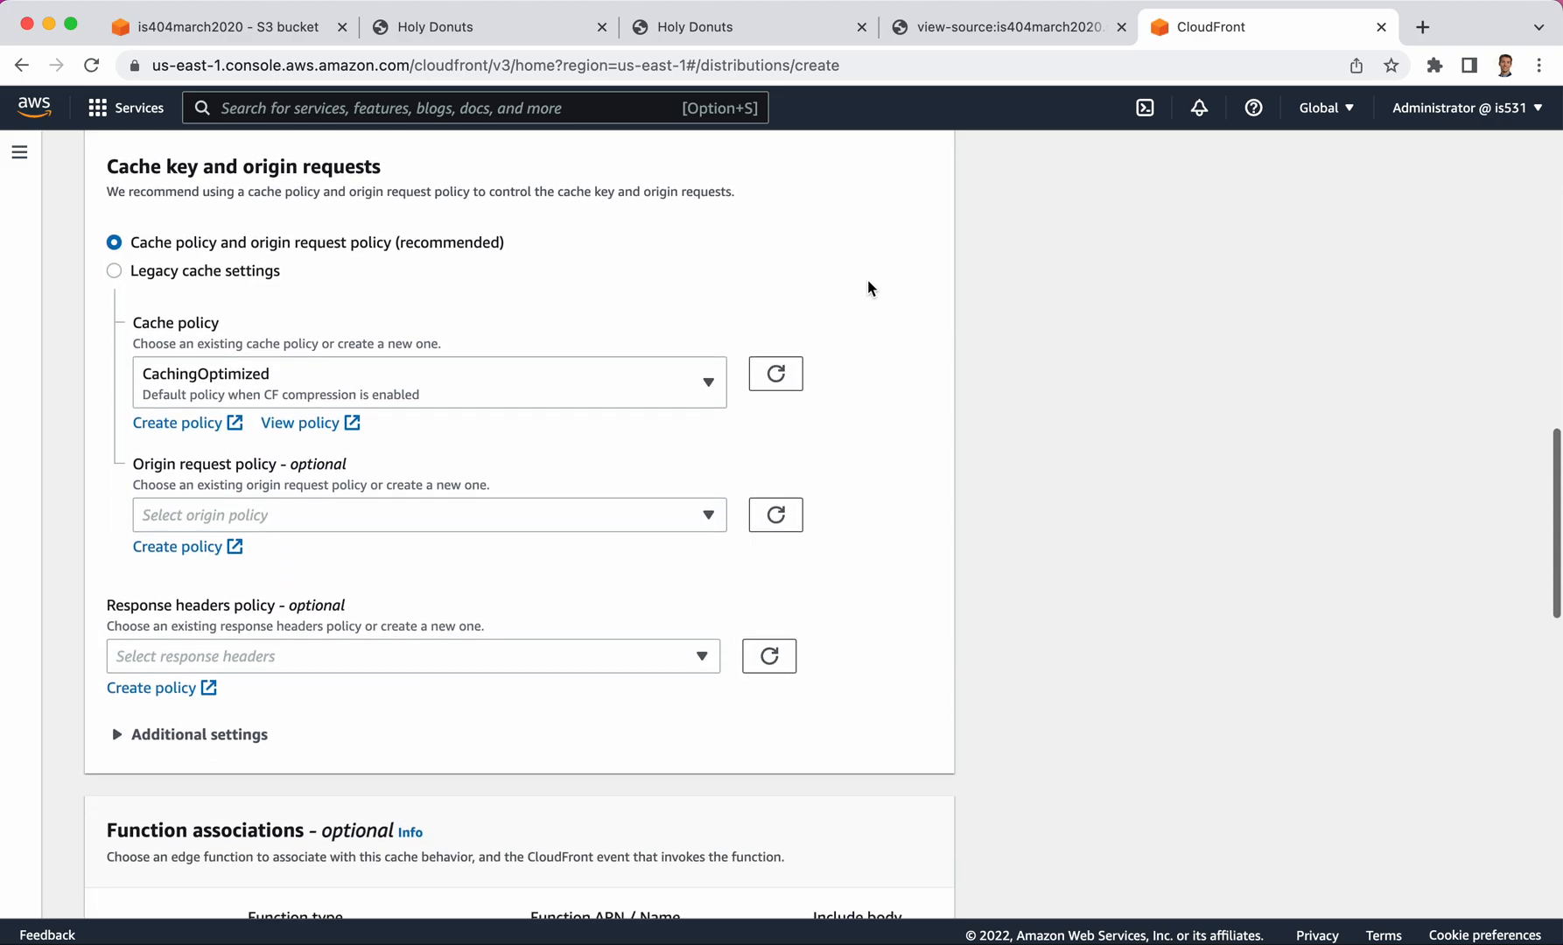
pyautogui.scroll(-3)
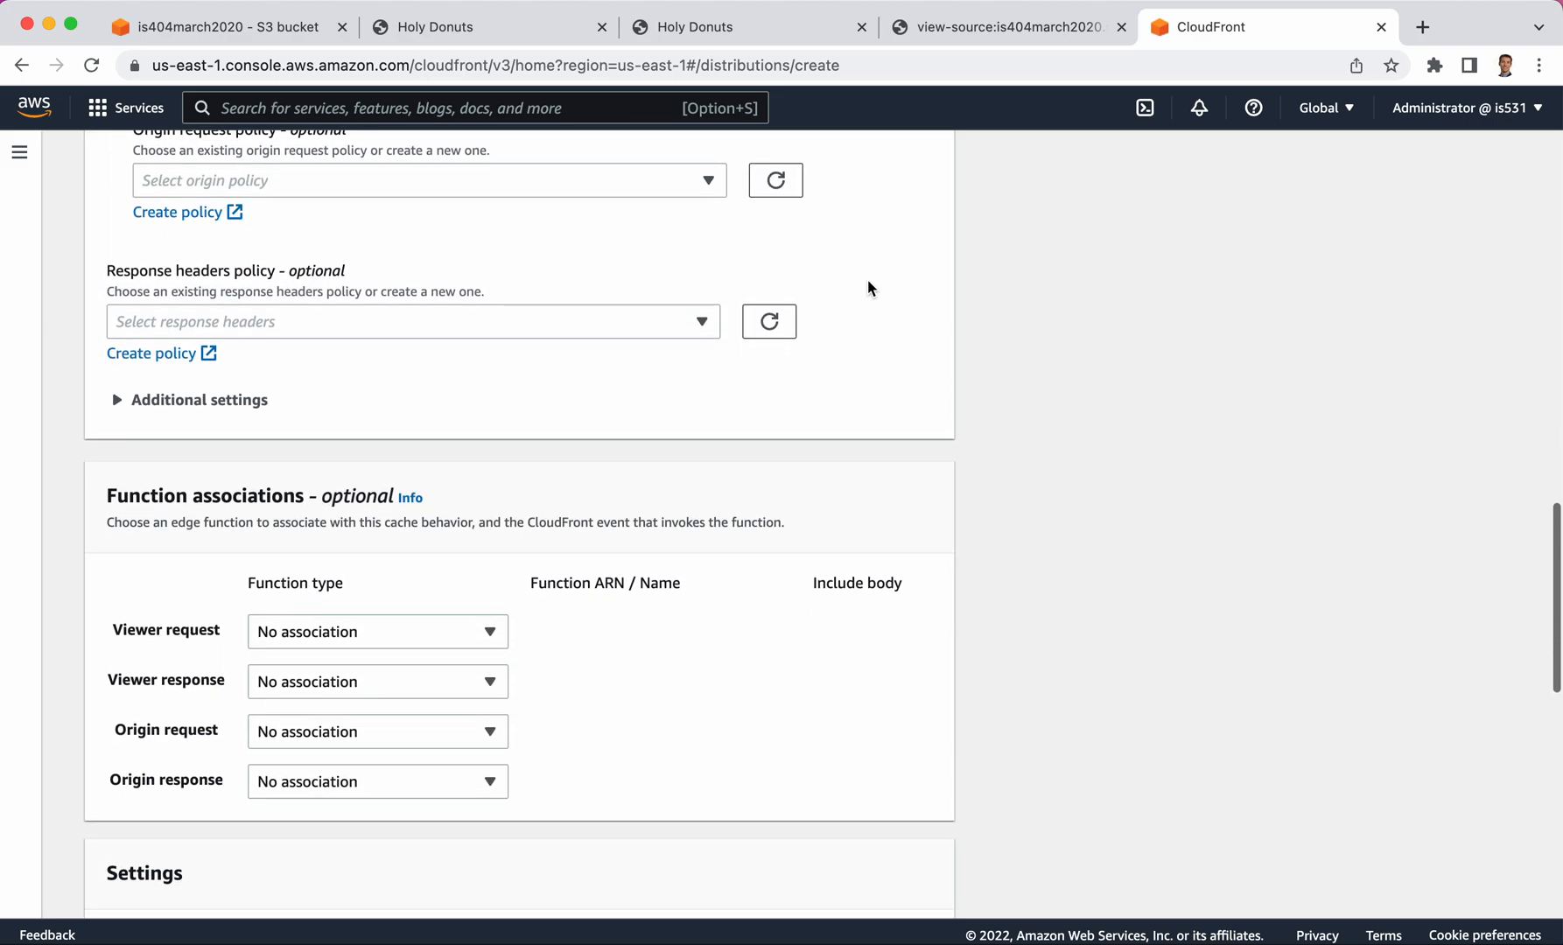
pyautogui.scroll(-3)
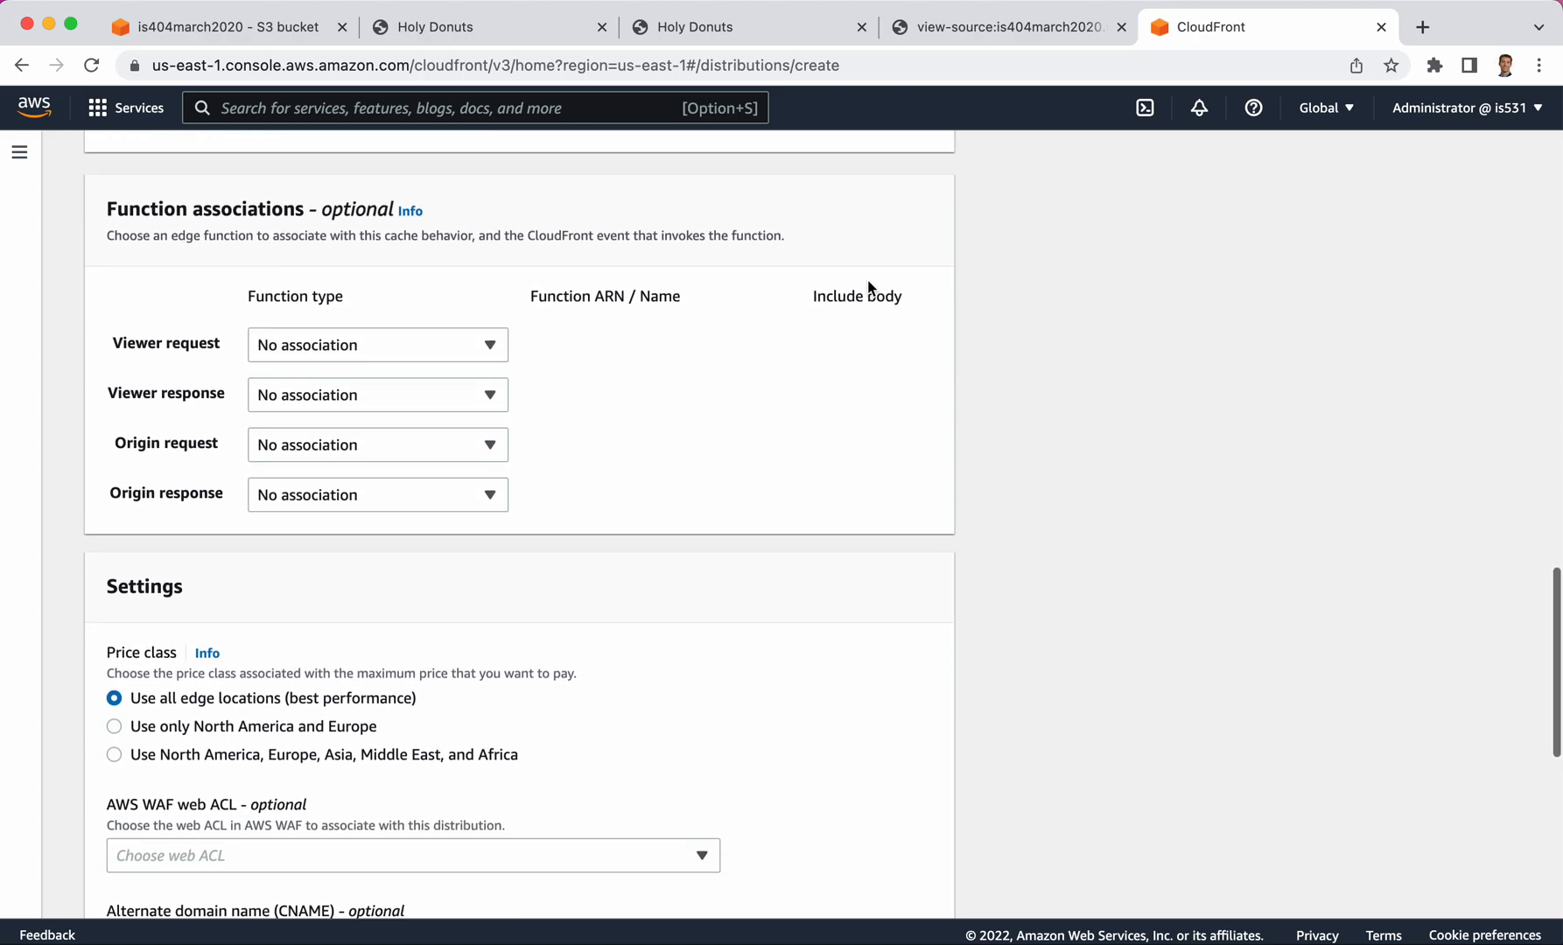
pyautogui.scroll(-3)
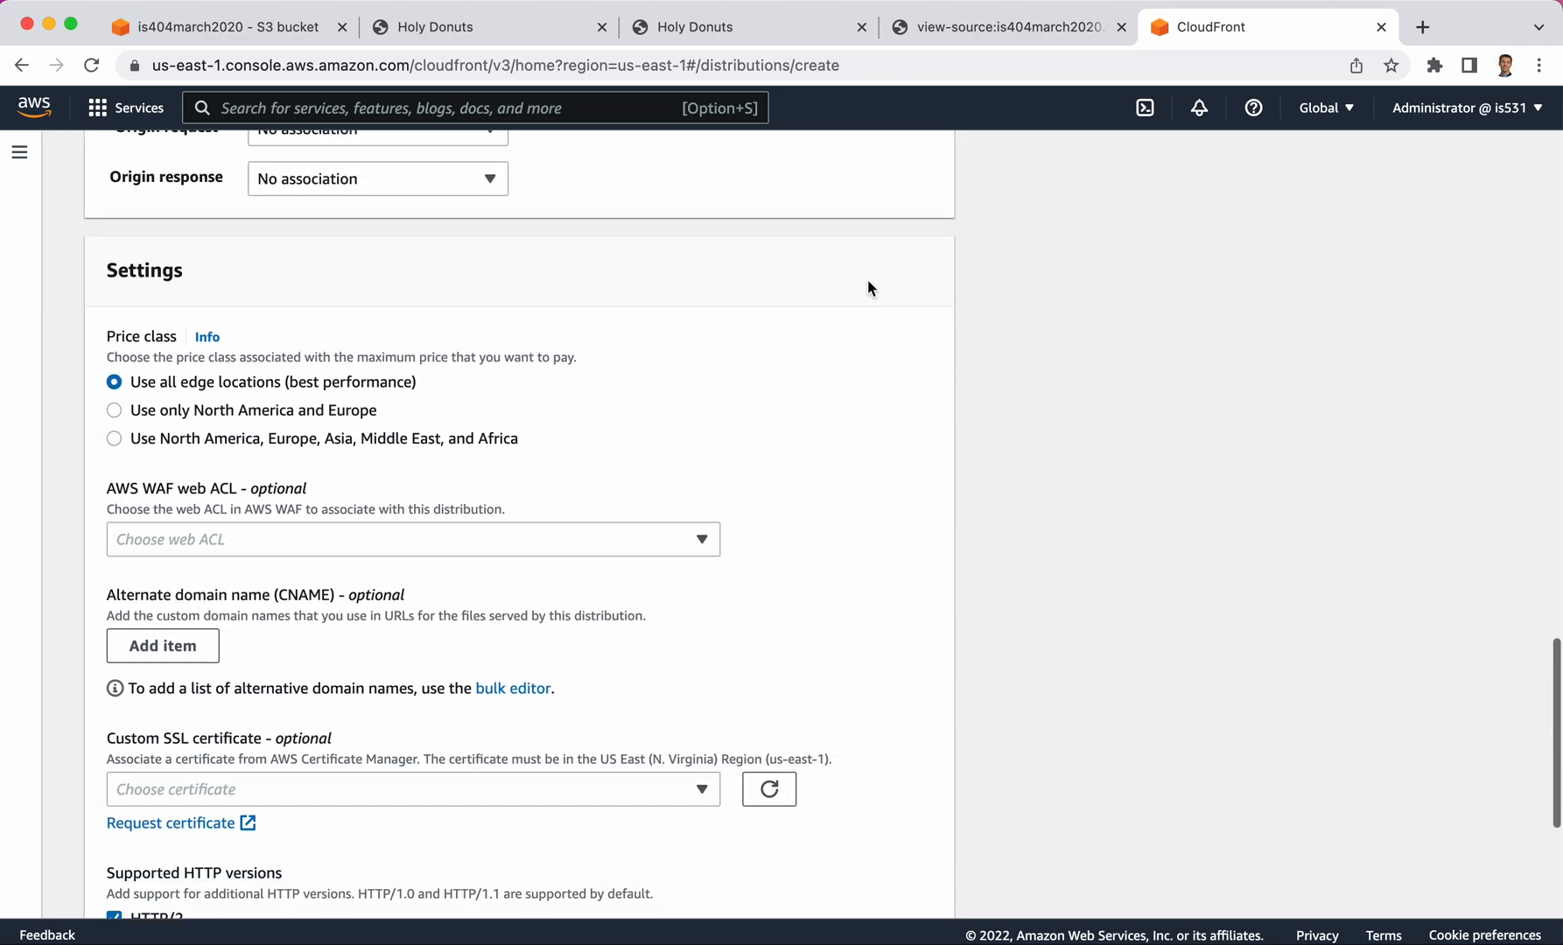
pyautogui.scroll(-3)
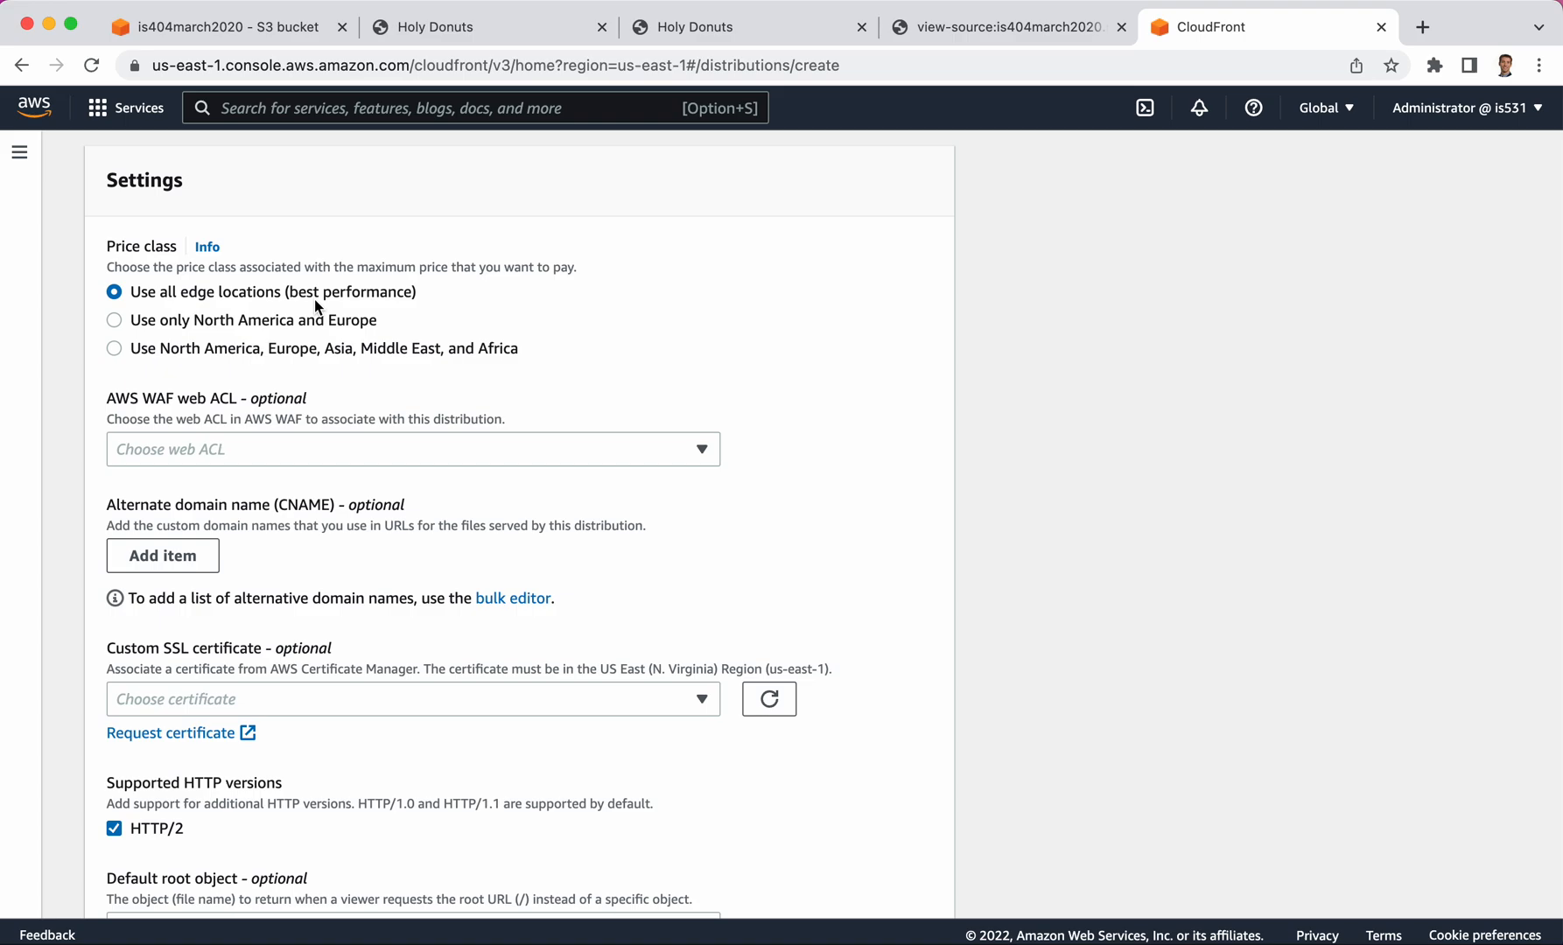
pyautogui.moveTo(152, 301)
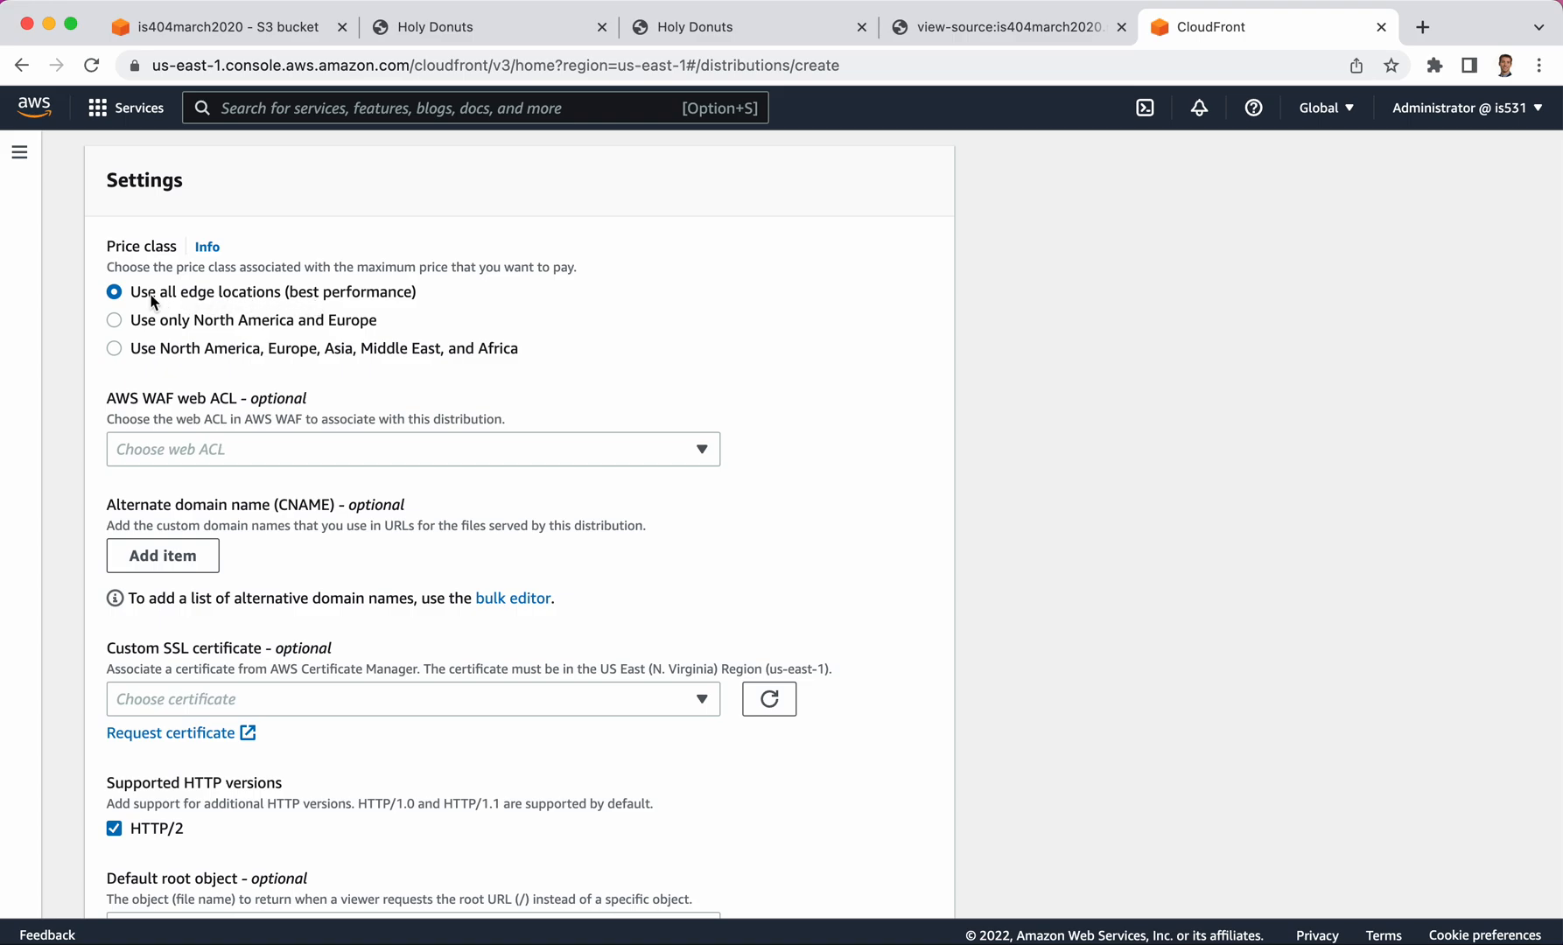
pyautogui.moveTo(716, 367)
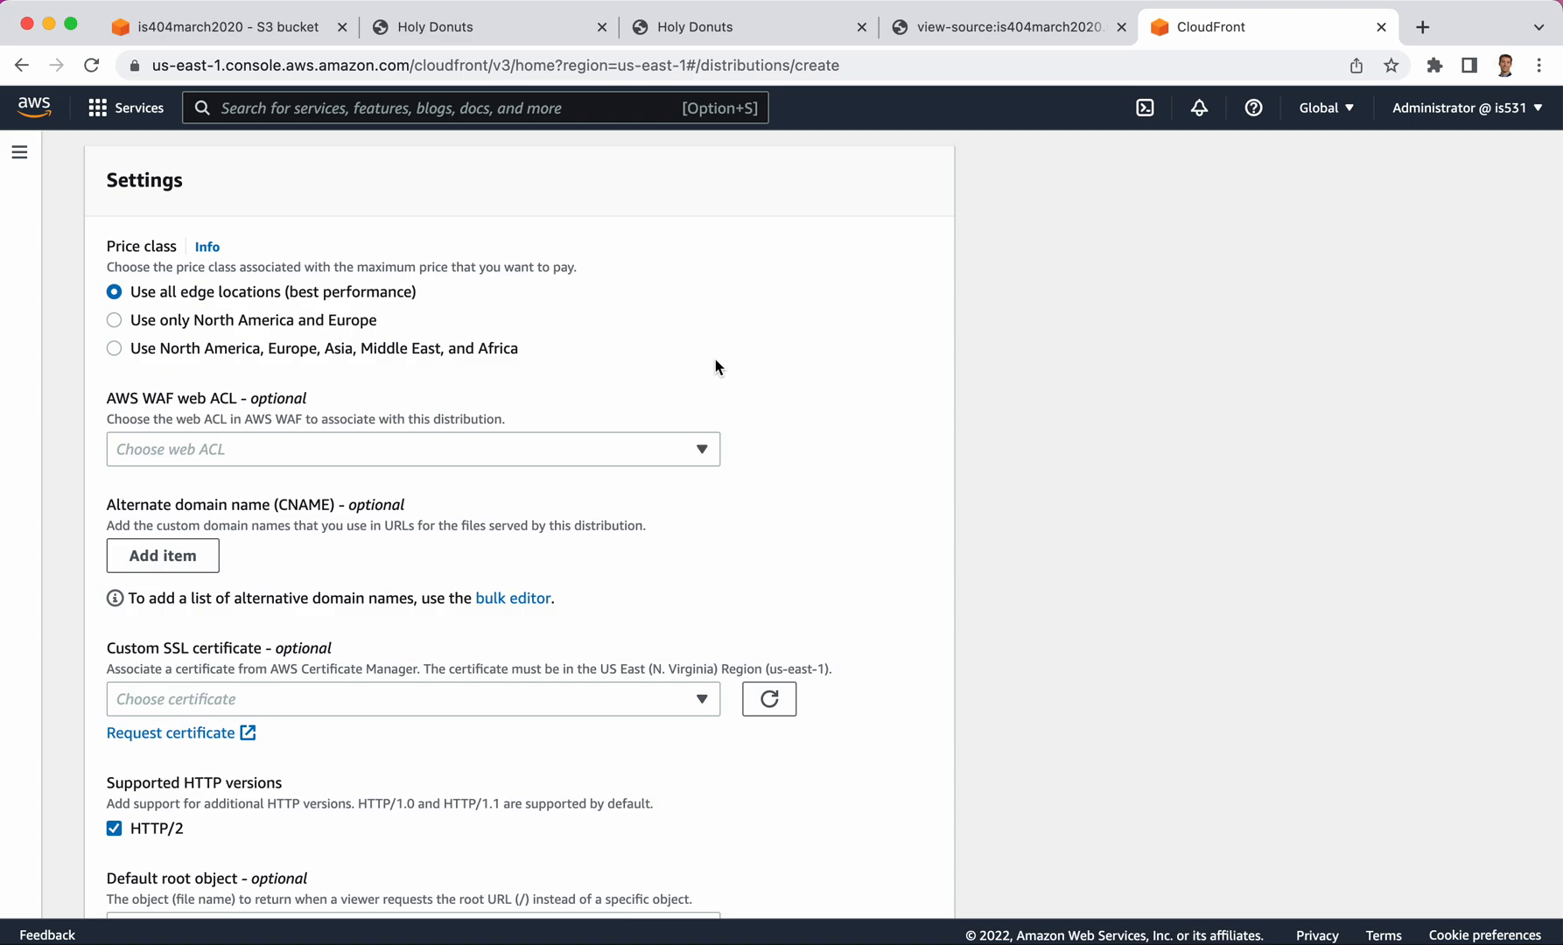
pyautogui.moveTo(183, 320)
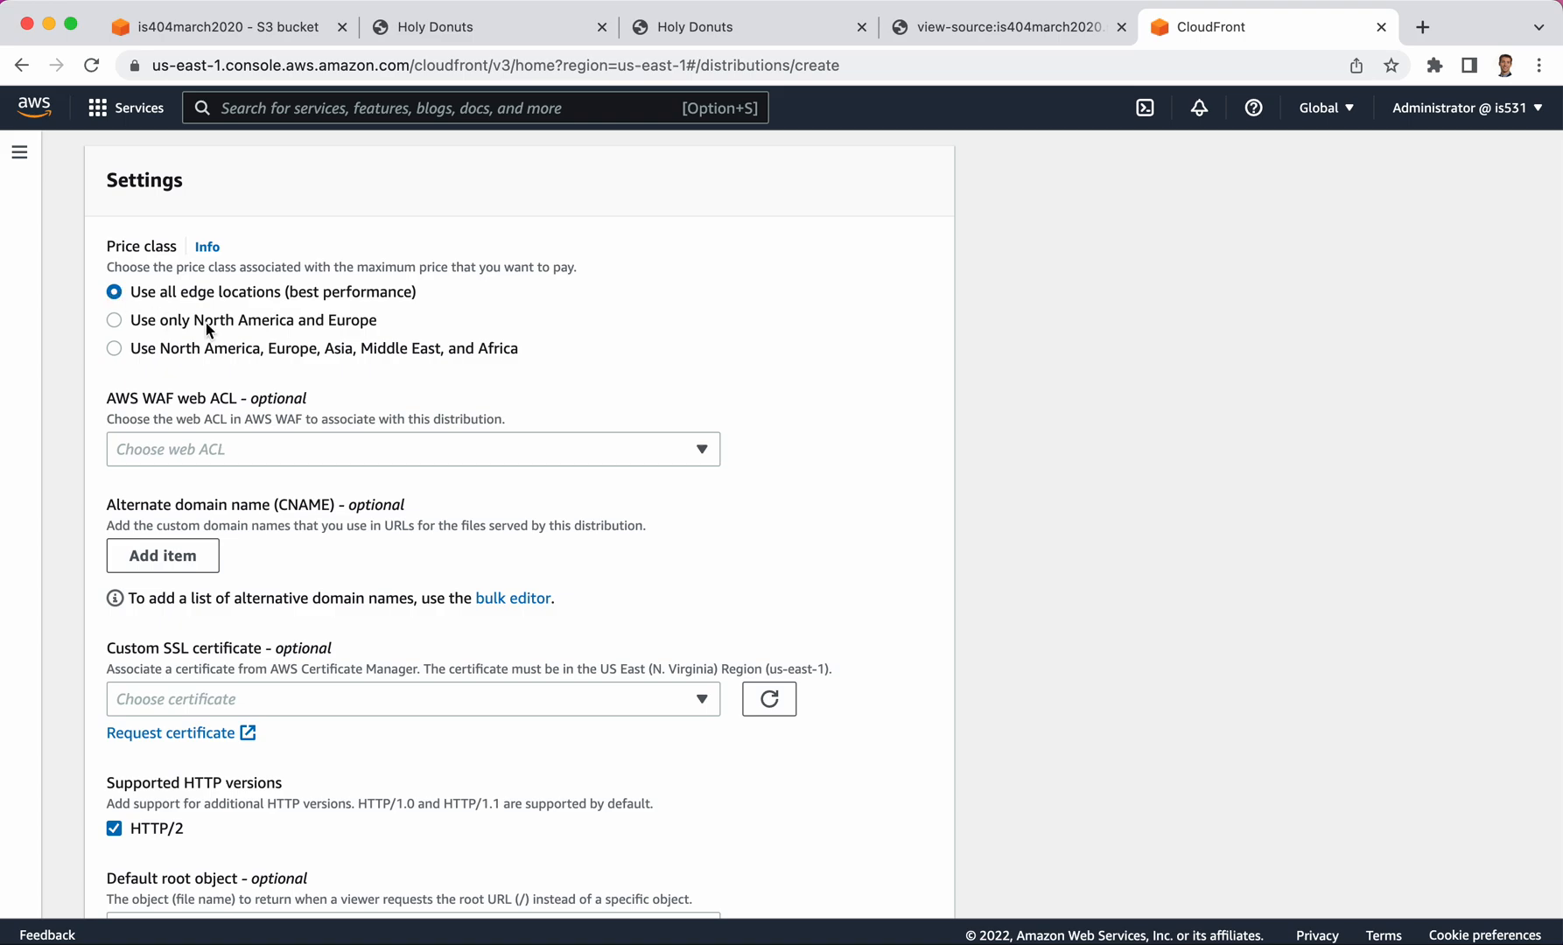
# Review cache behavior, function associations and price class, leaving all at defaults
pyautogui.scroll(-3)
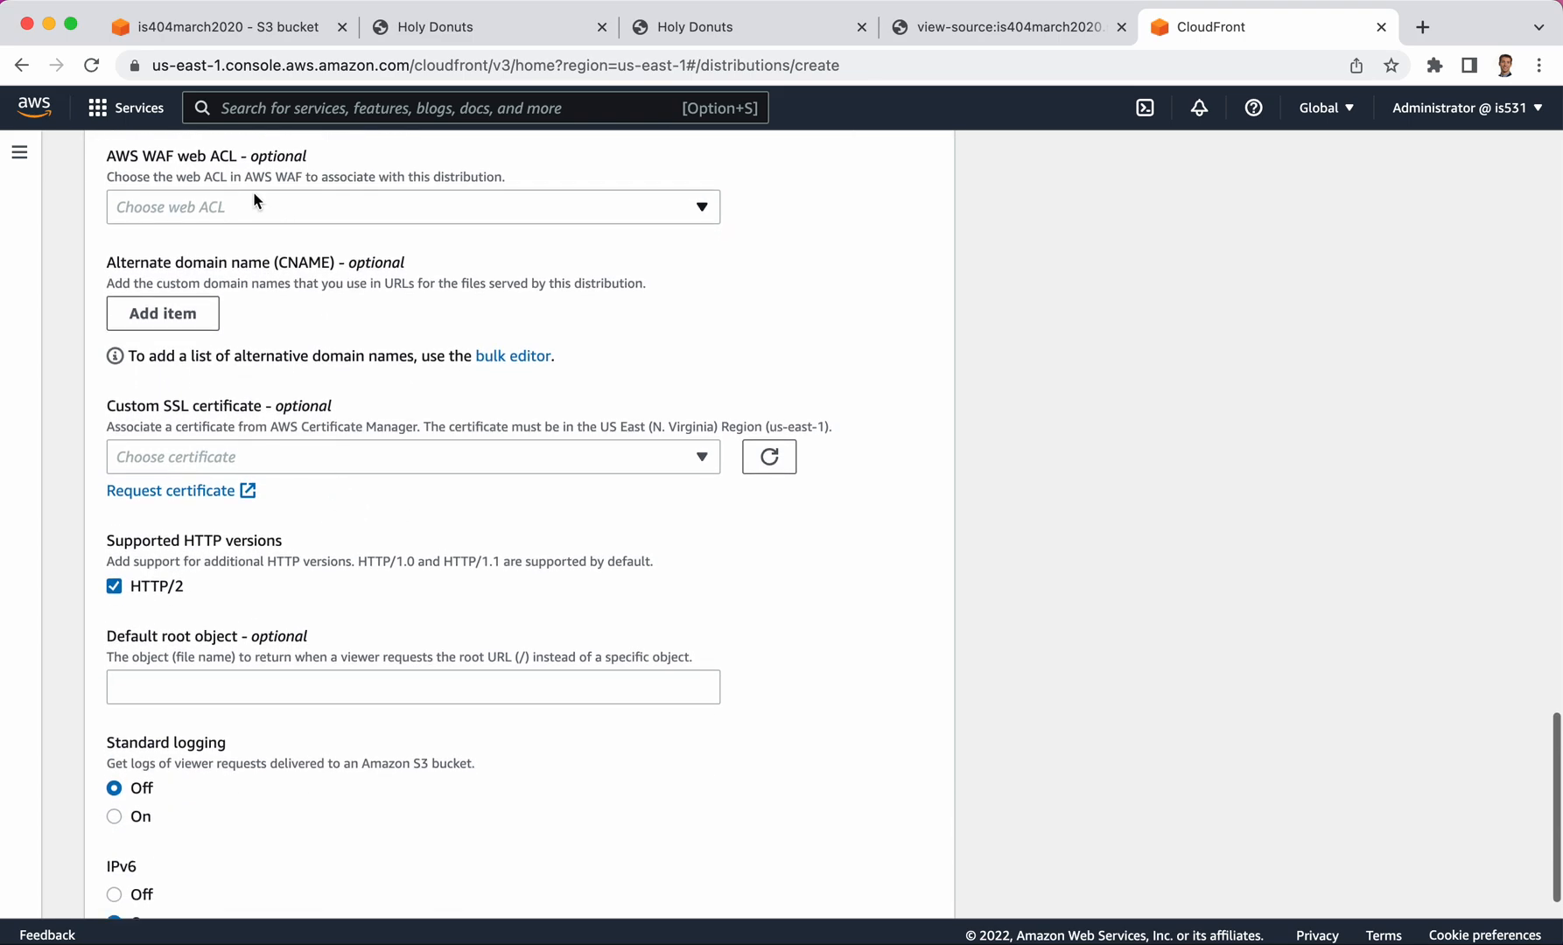
pyautogui.scroll(-3)
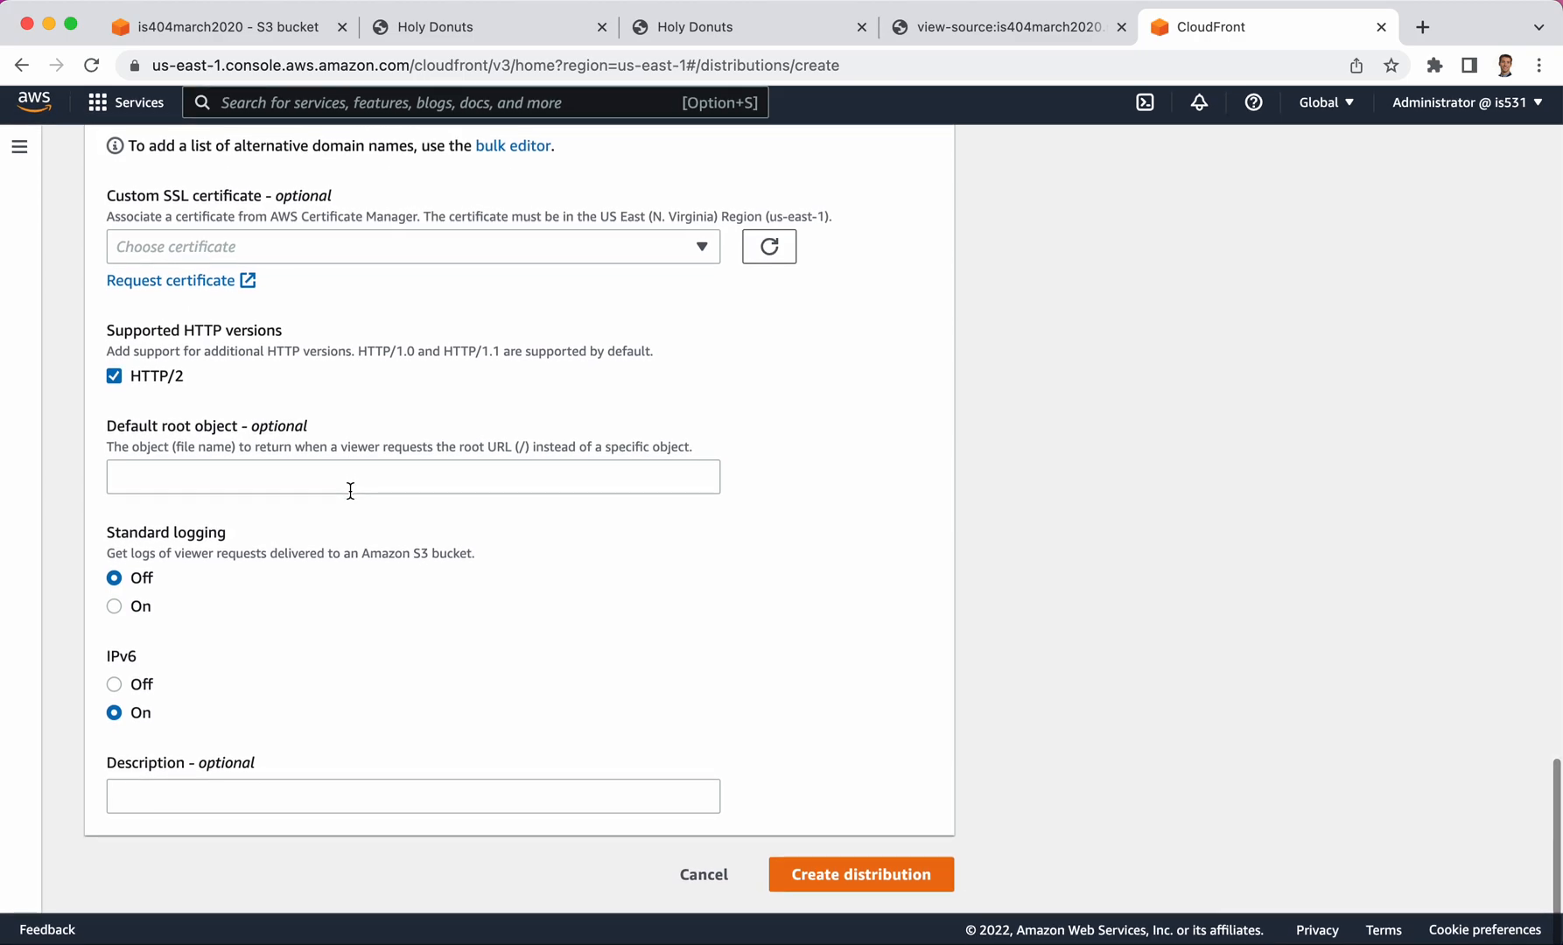
pyautogui.scroll(3)
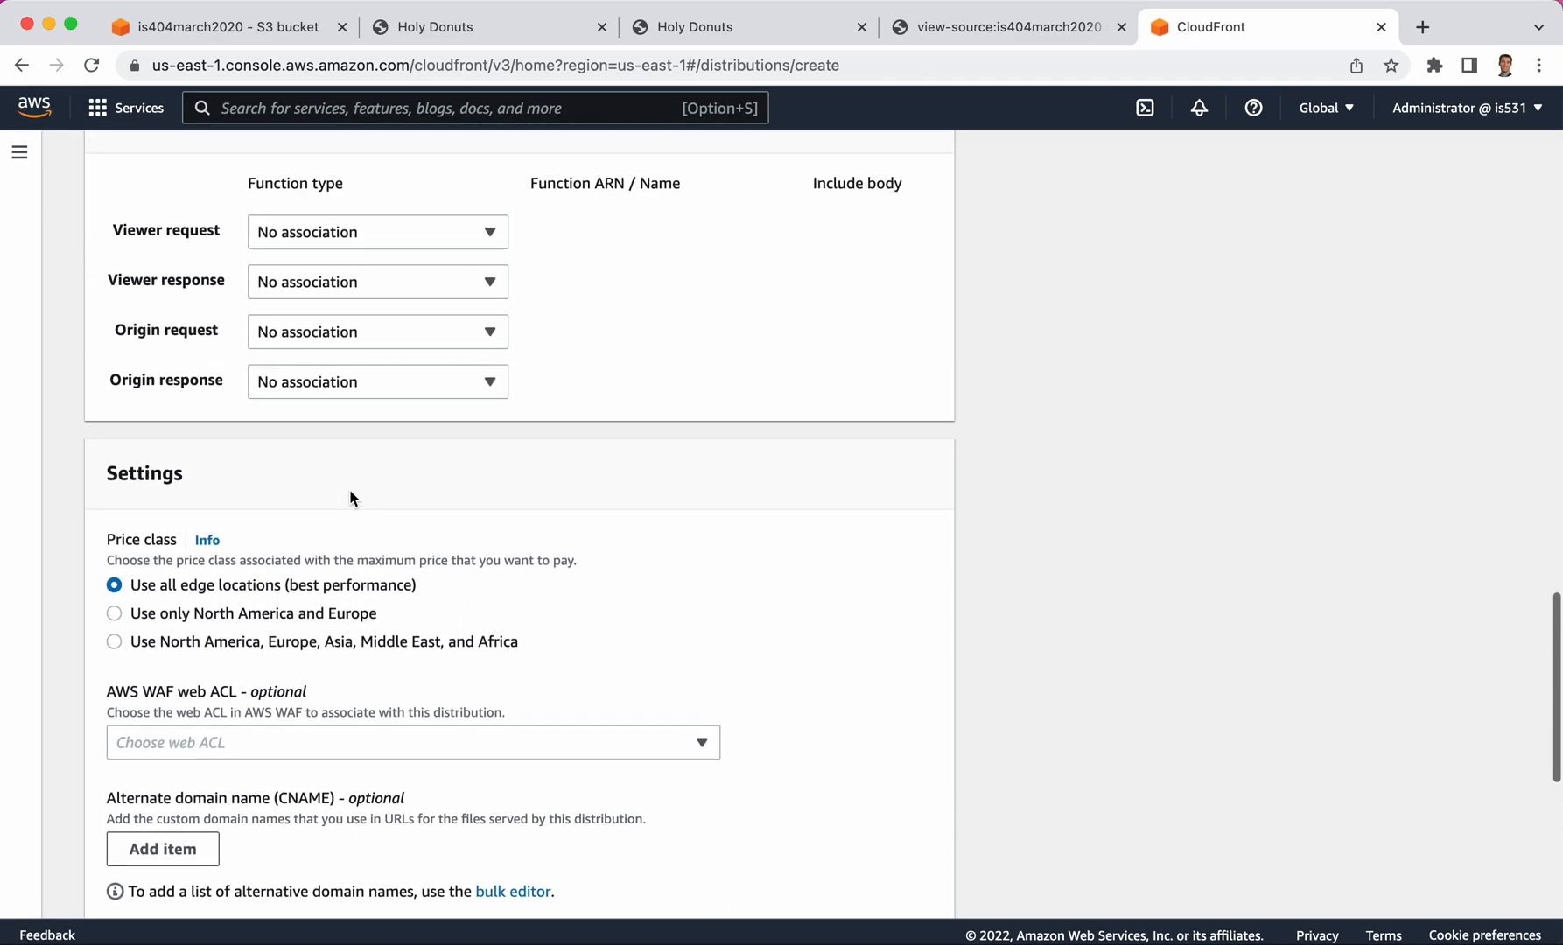
pyautogui.scroll(3)
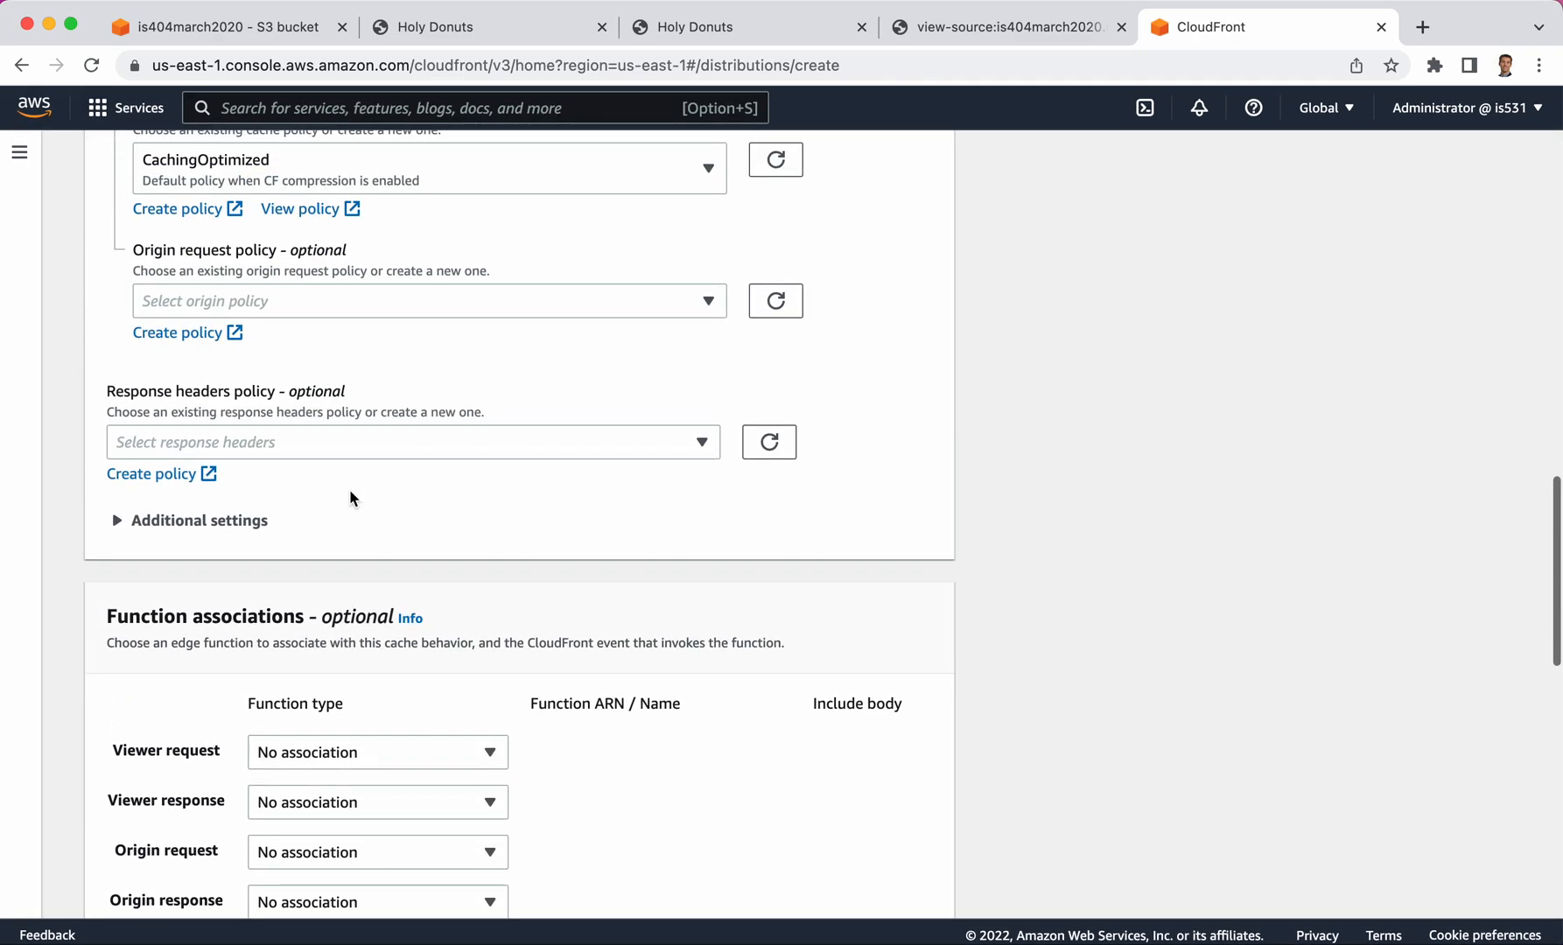
pyautogui.scroll(3)
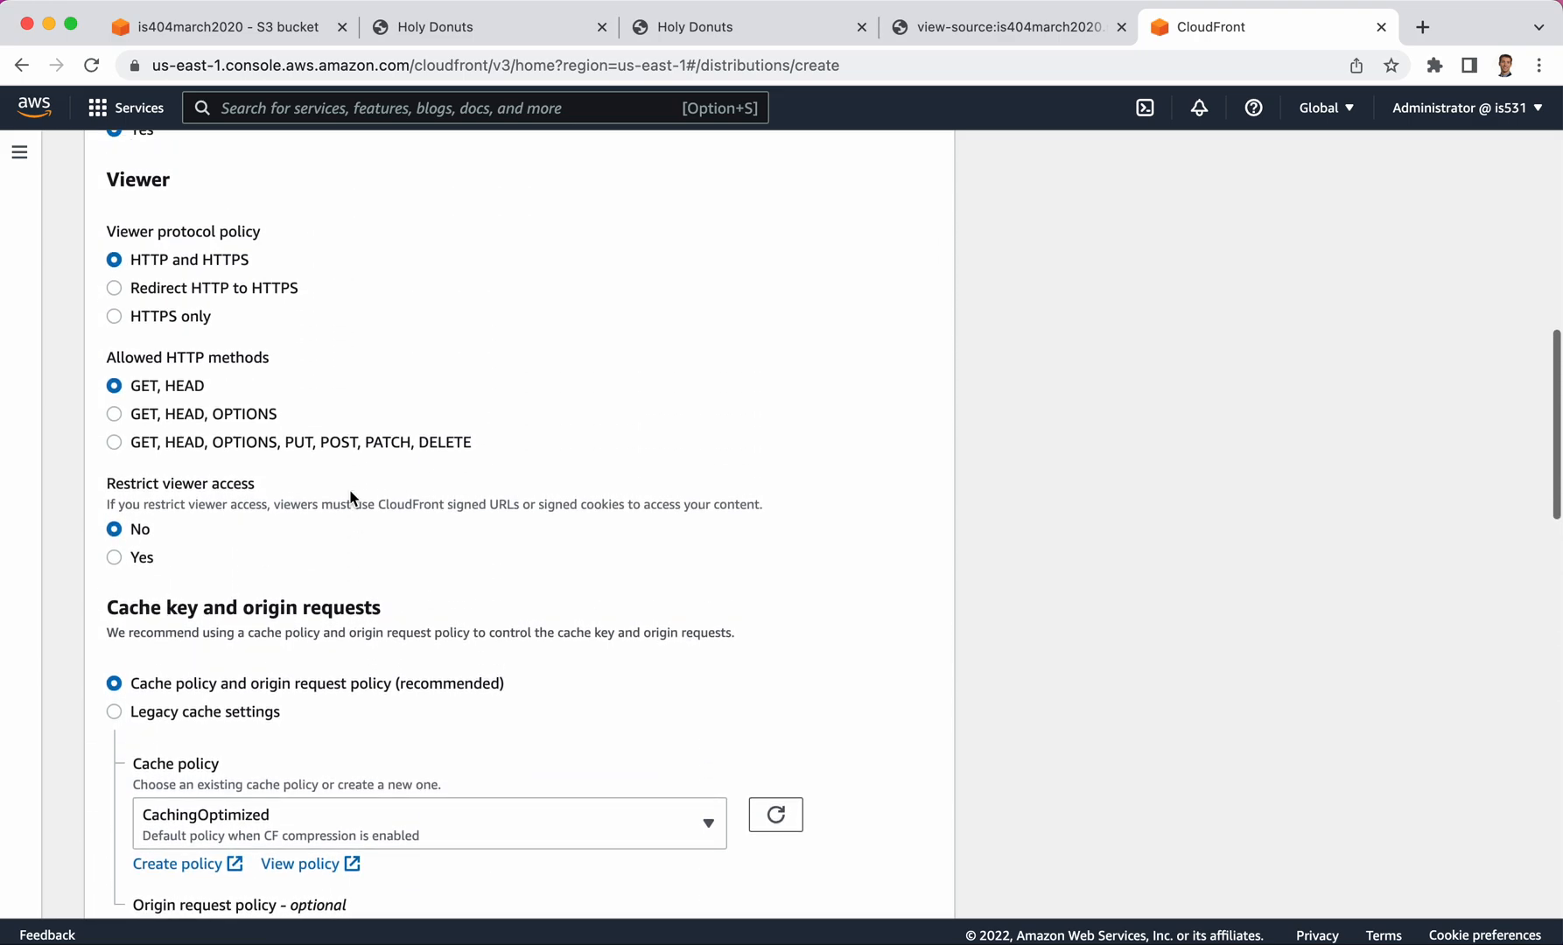
pyautogui.scroll(3)
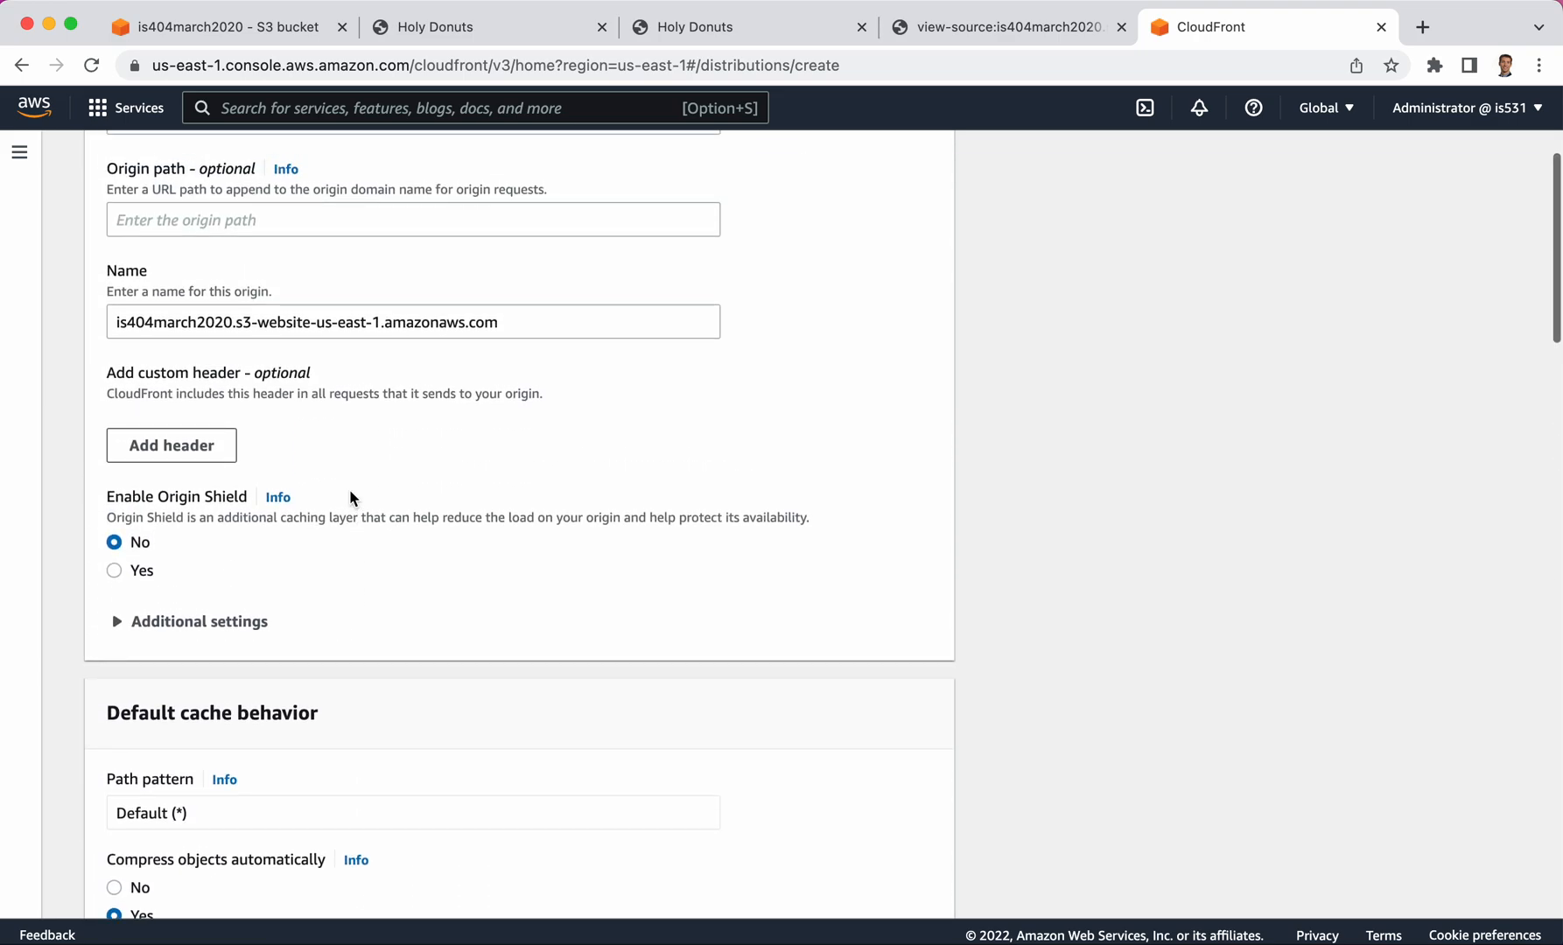
pyautogui.scroll(-3)
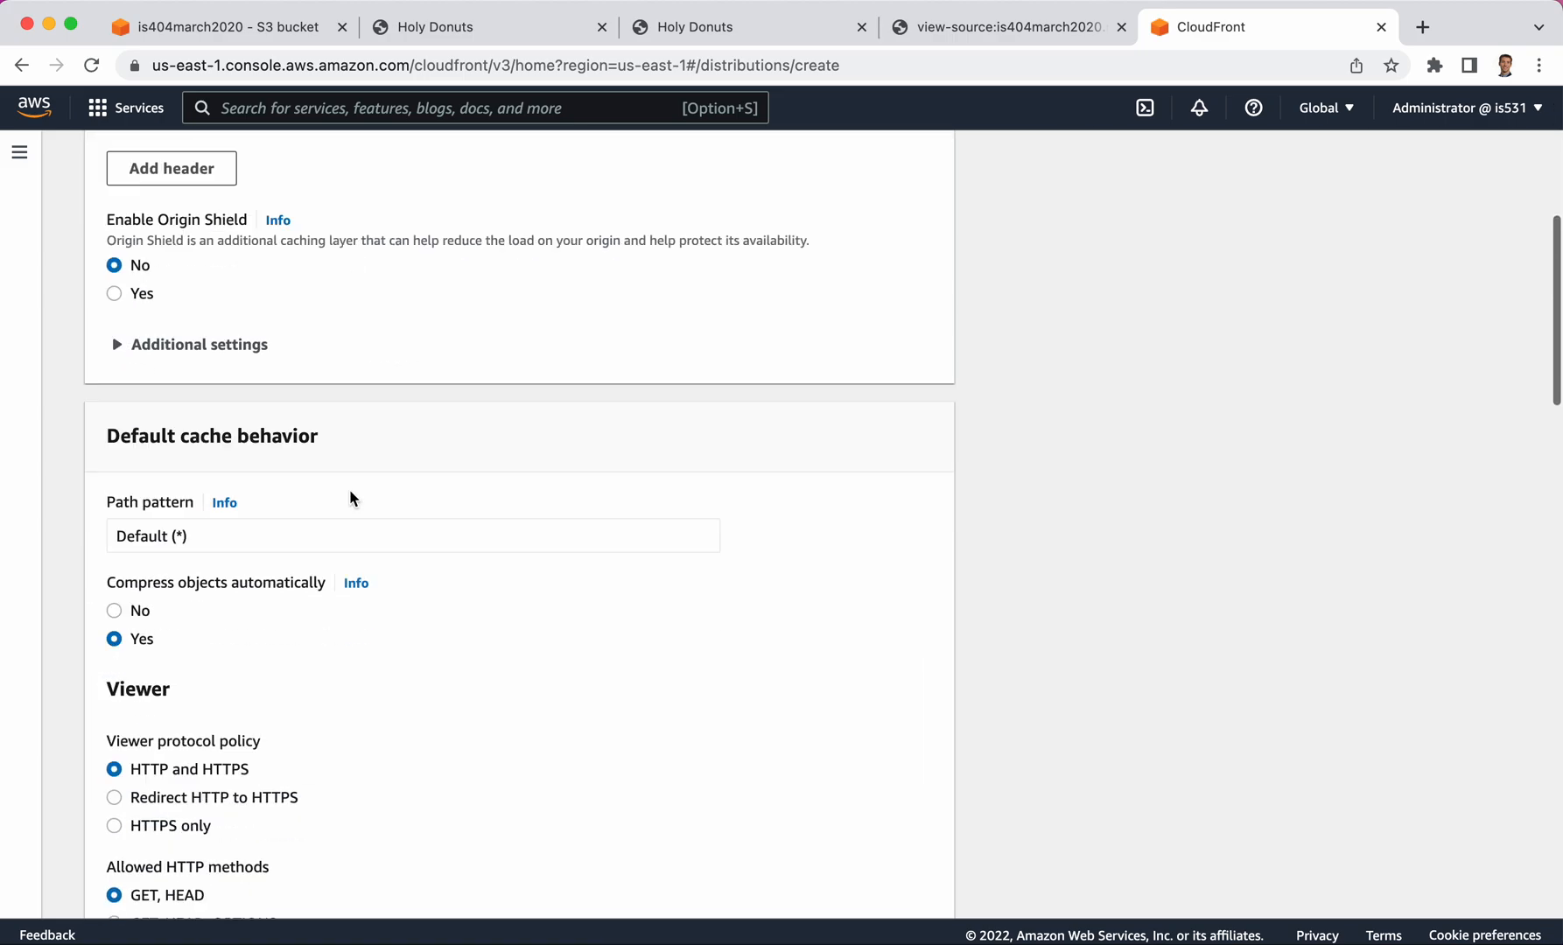
pyautogui.scroll(-3)
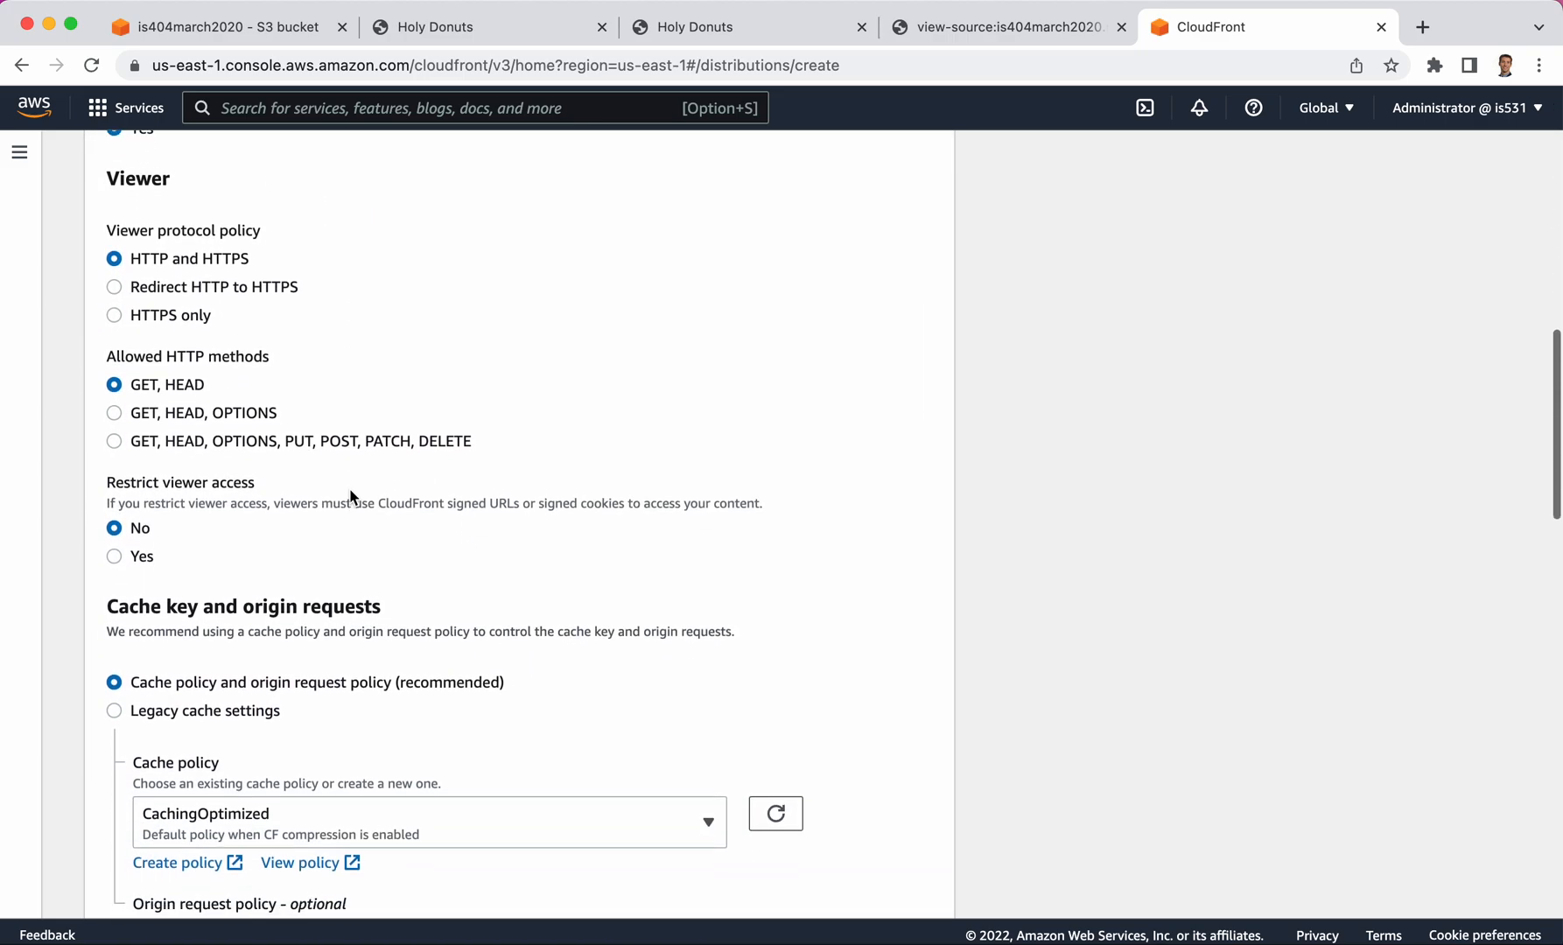
pyautogui.scroll(-3)
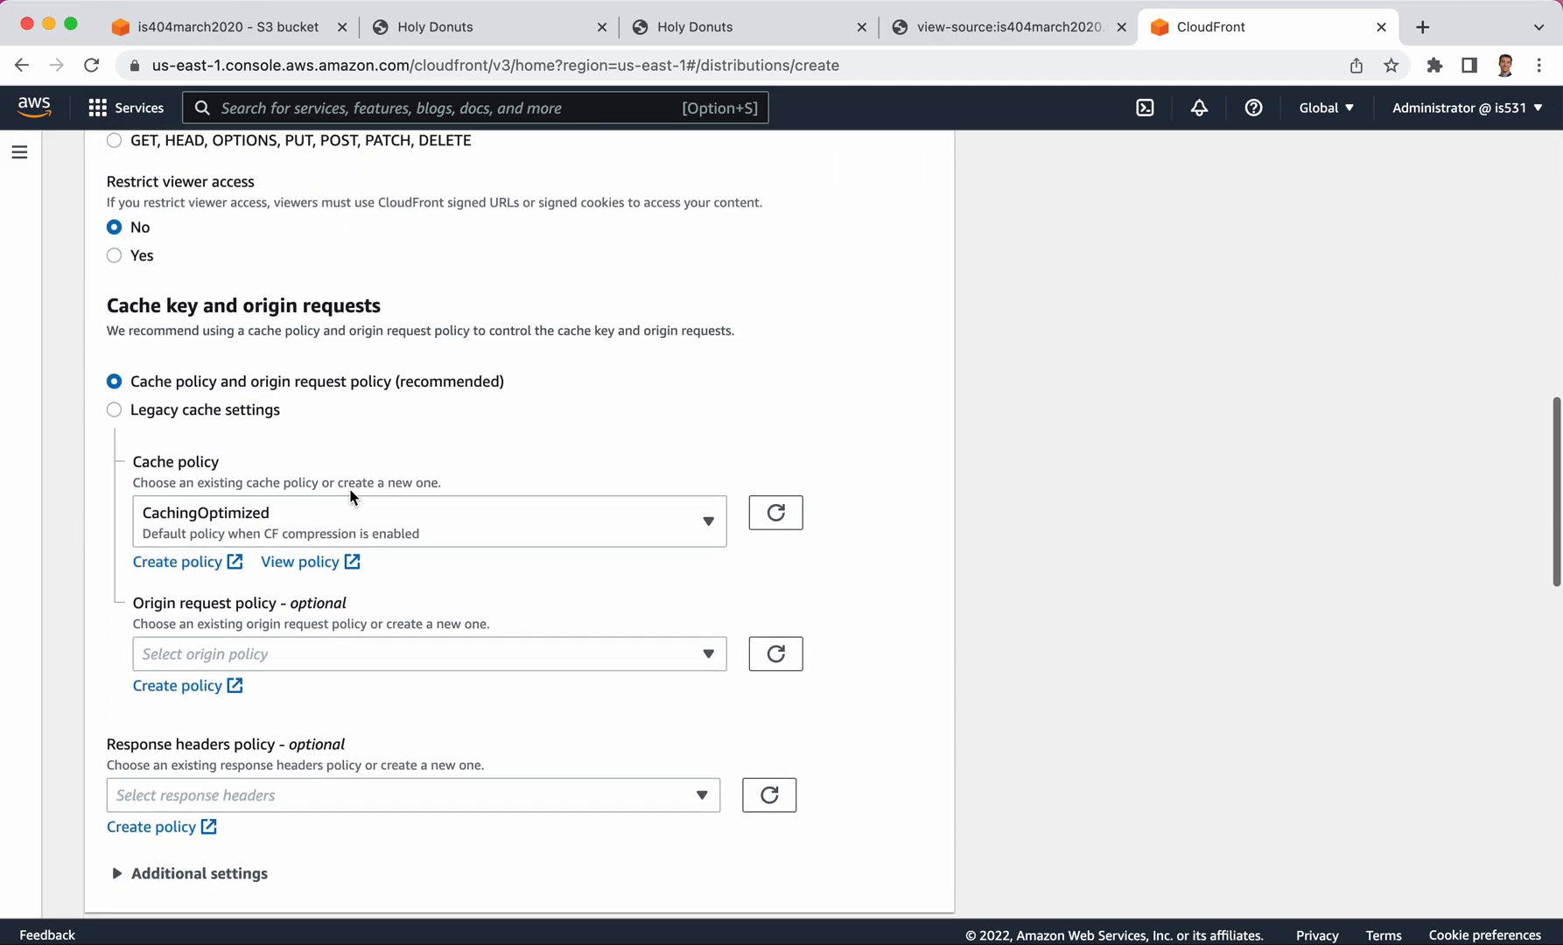
pyautogui.scroll(-3)
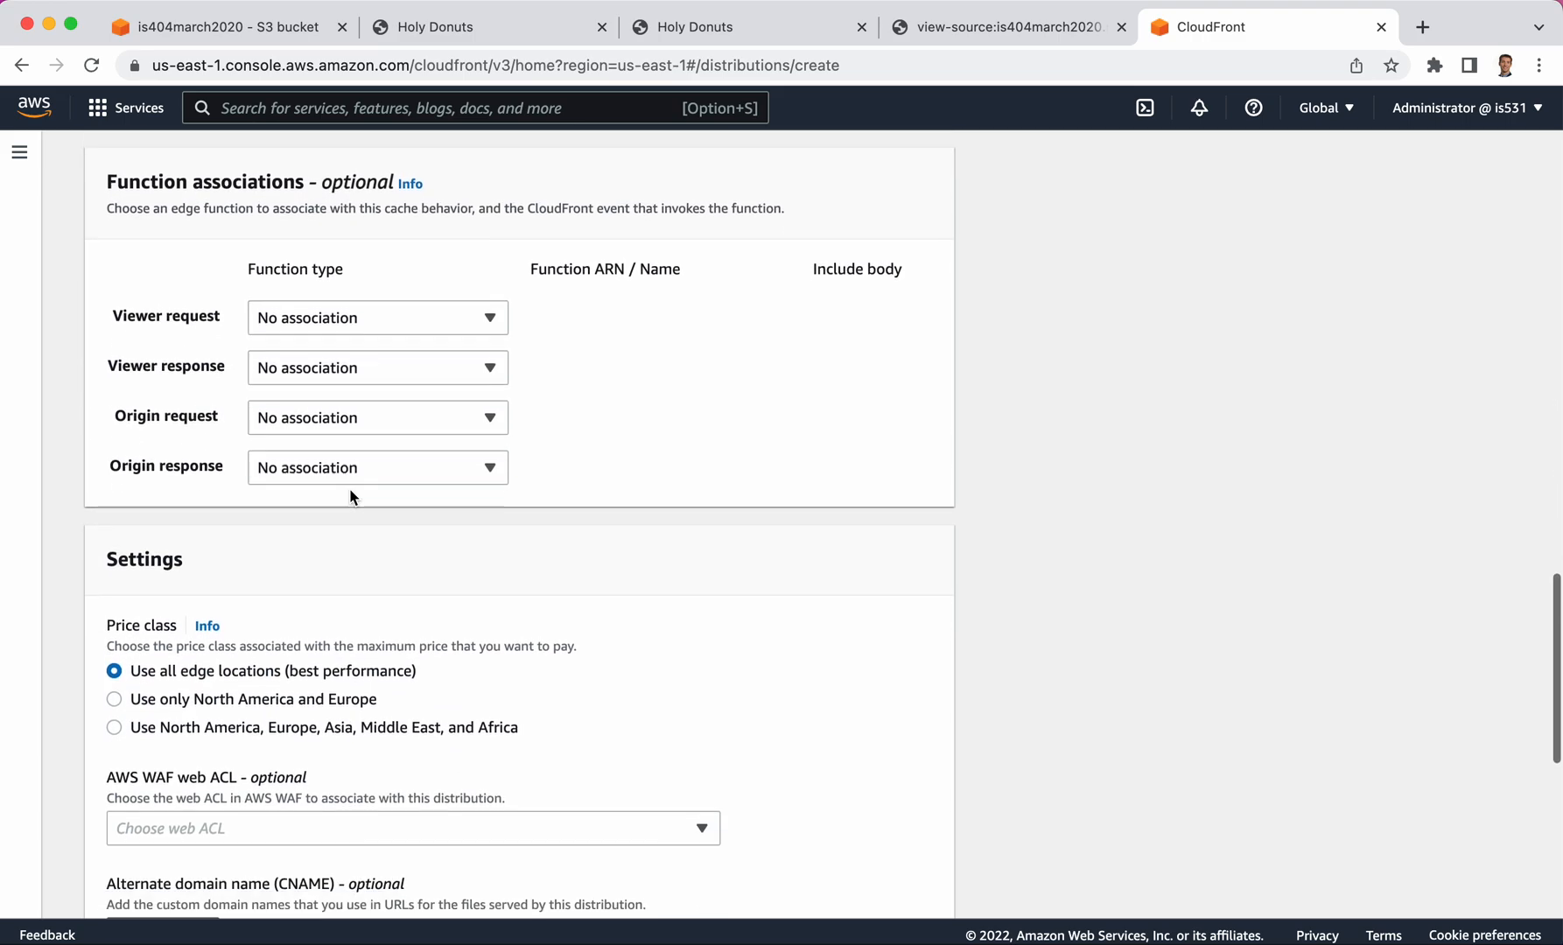
pyautogui.scroll(3)
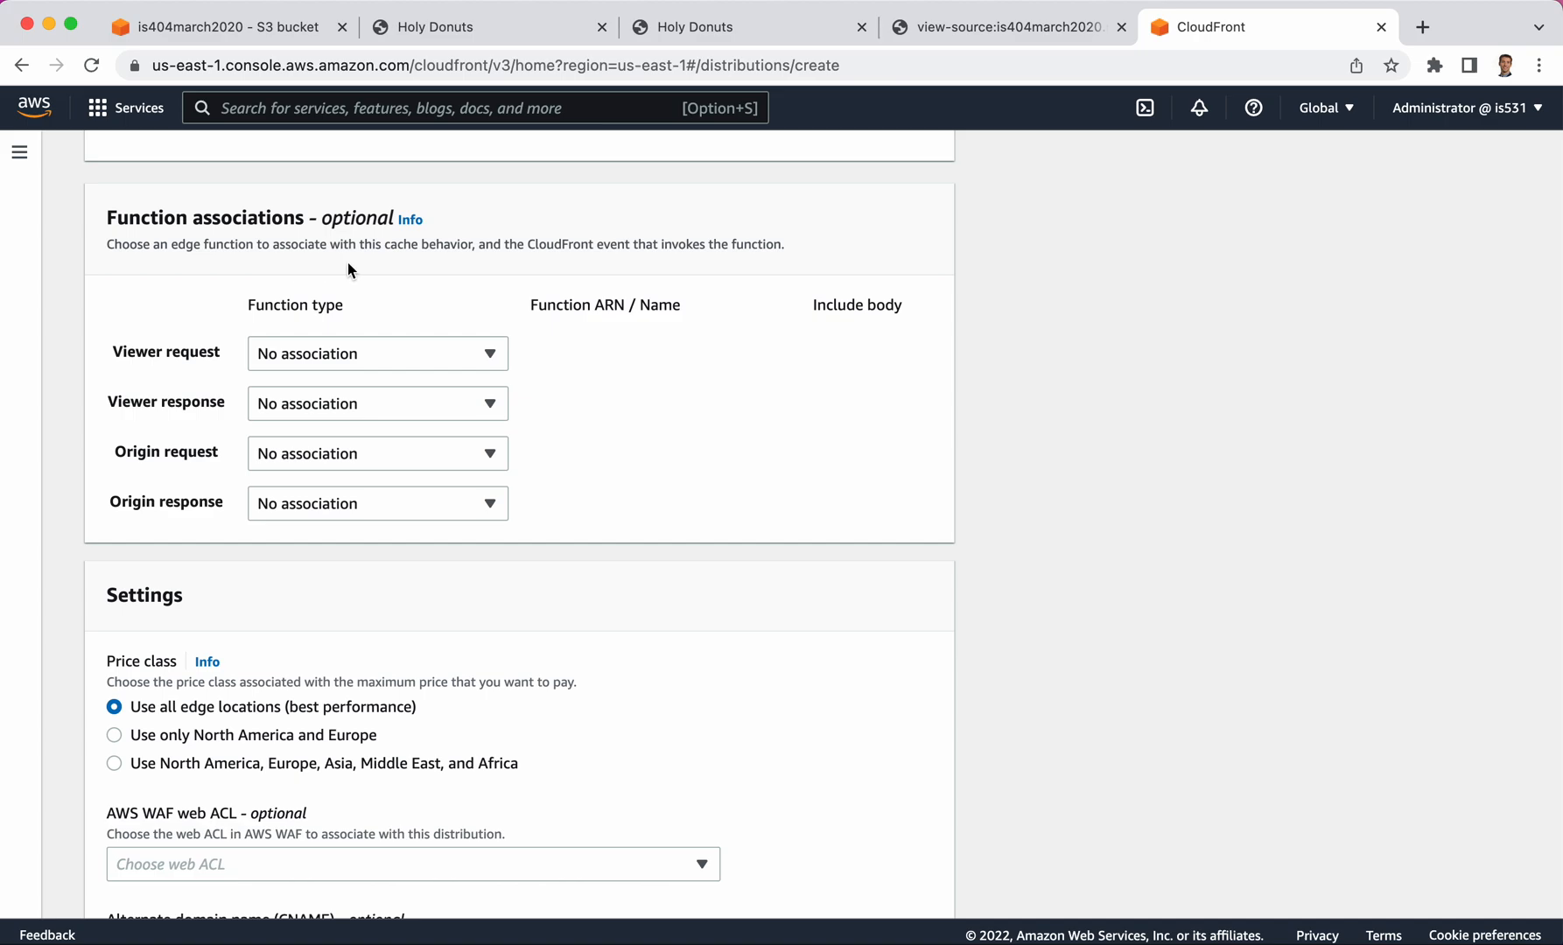
pyautogui.moveTo(341, 359)
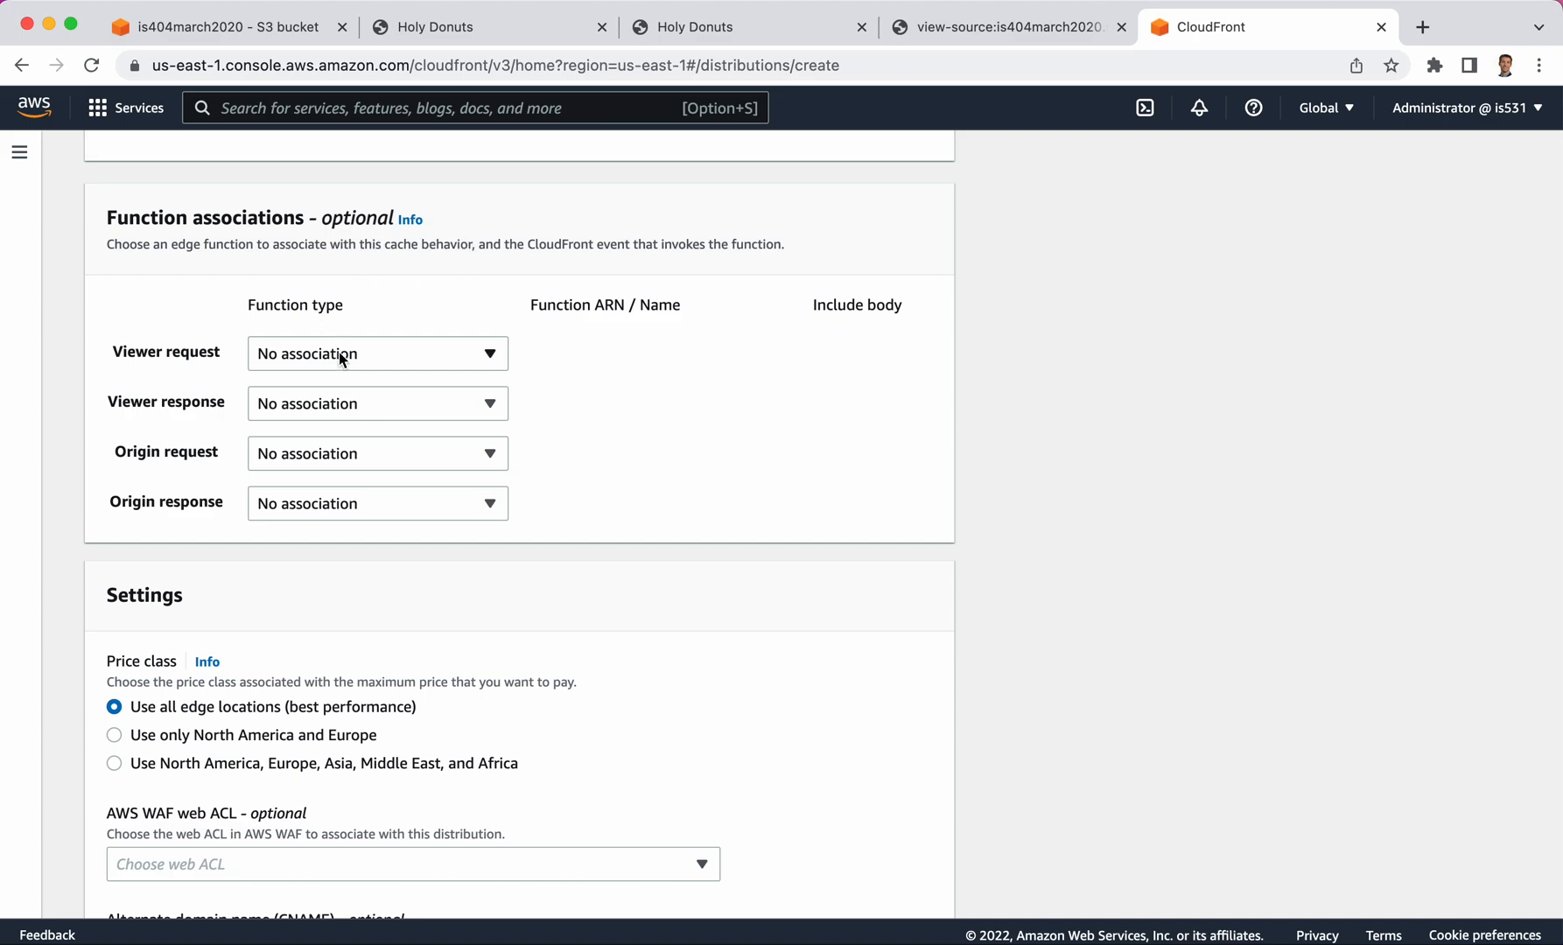
pyautogui.moveTo(366, 357)
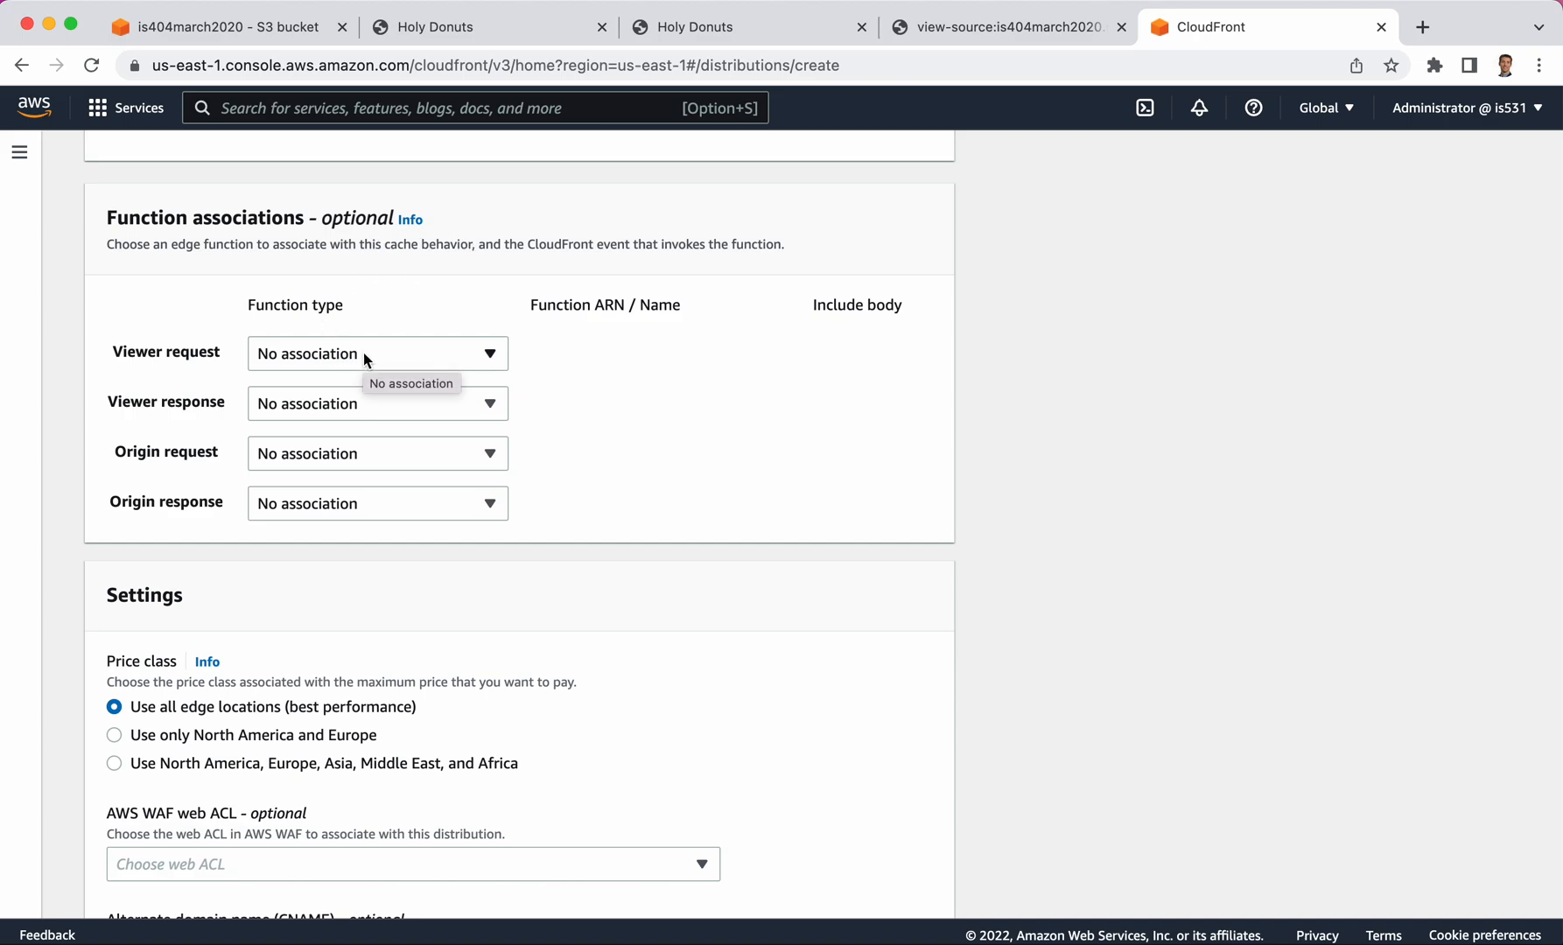
pyautogui.moveTo(849, 215)
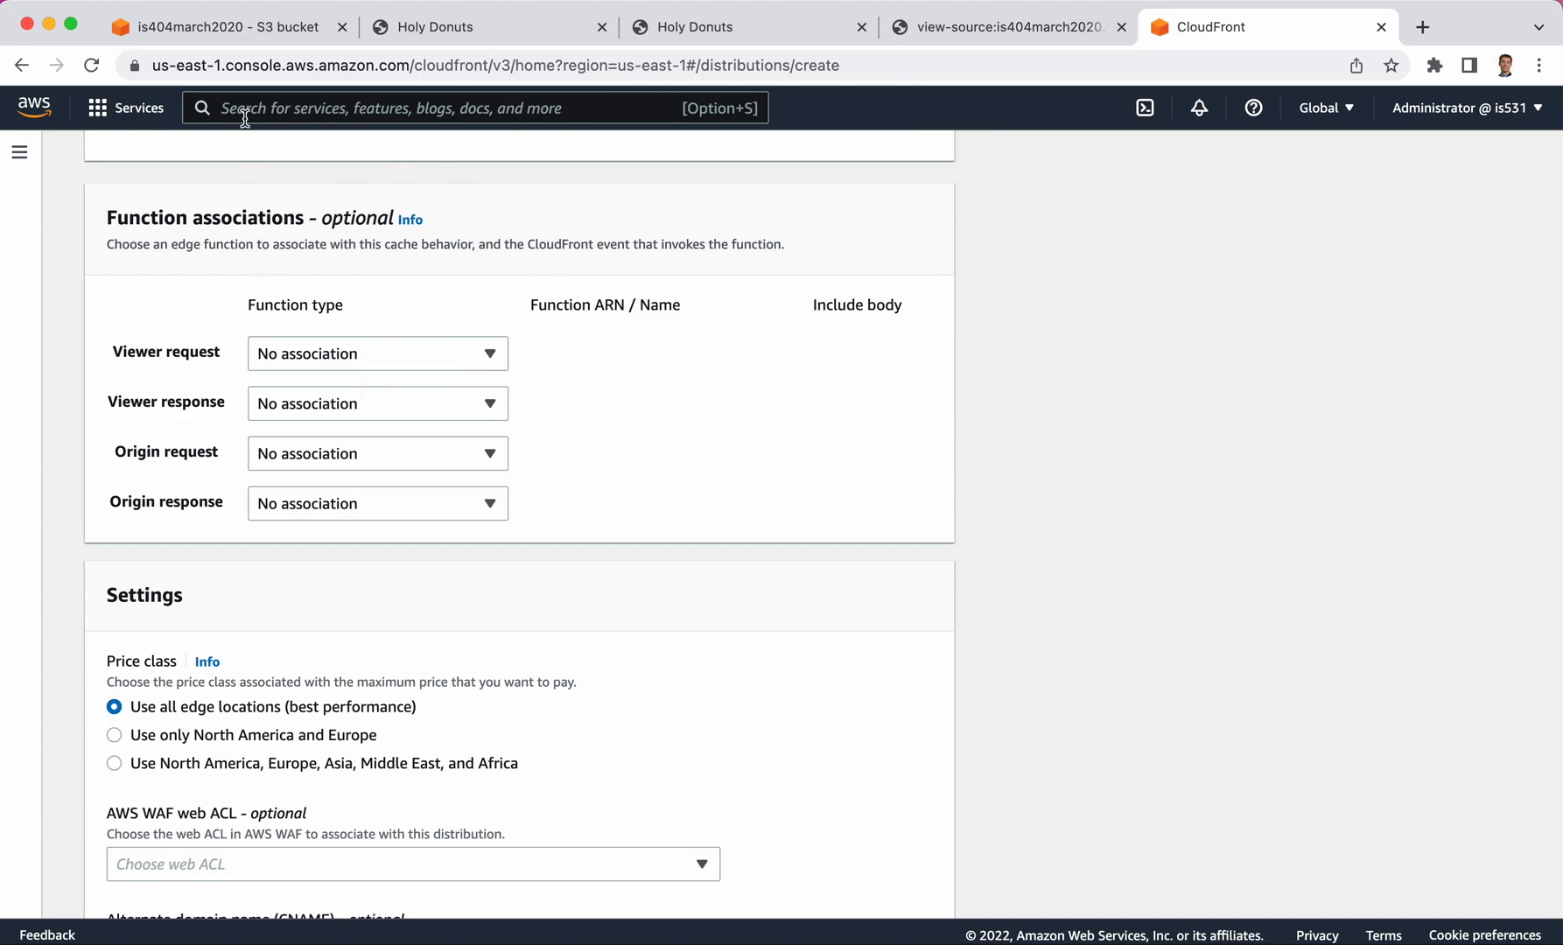
pyautogui.moveTo(212, 26)
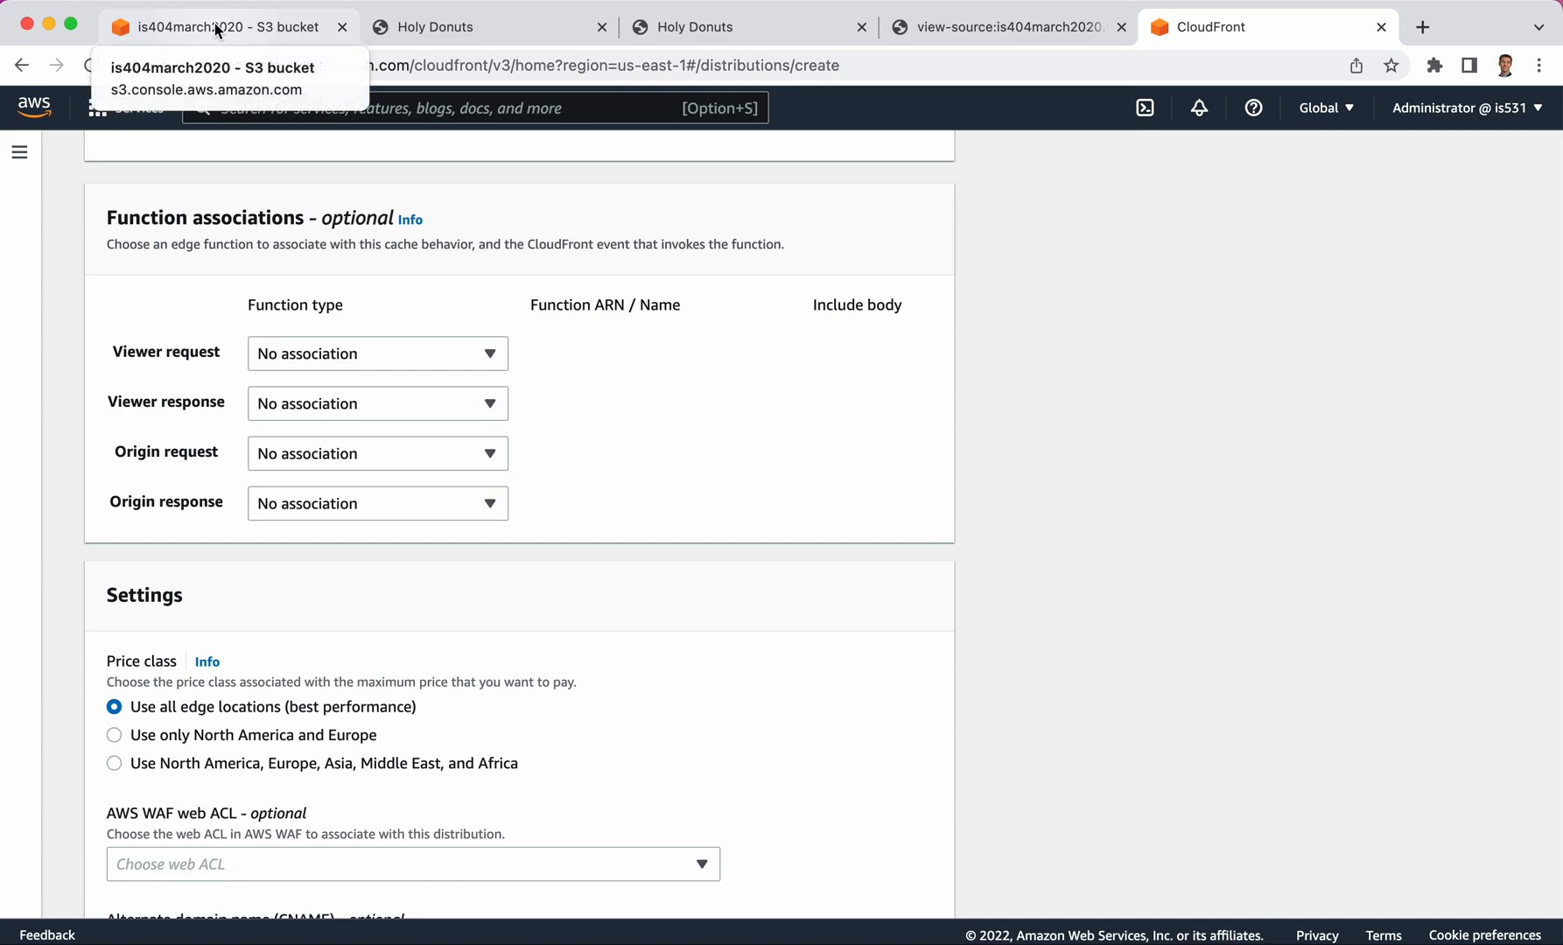
pyautogui.moveTo(808, 285)
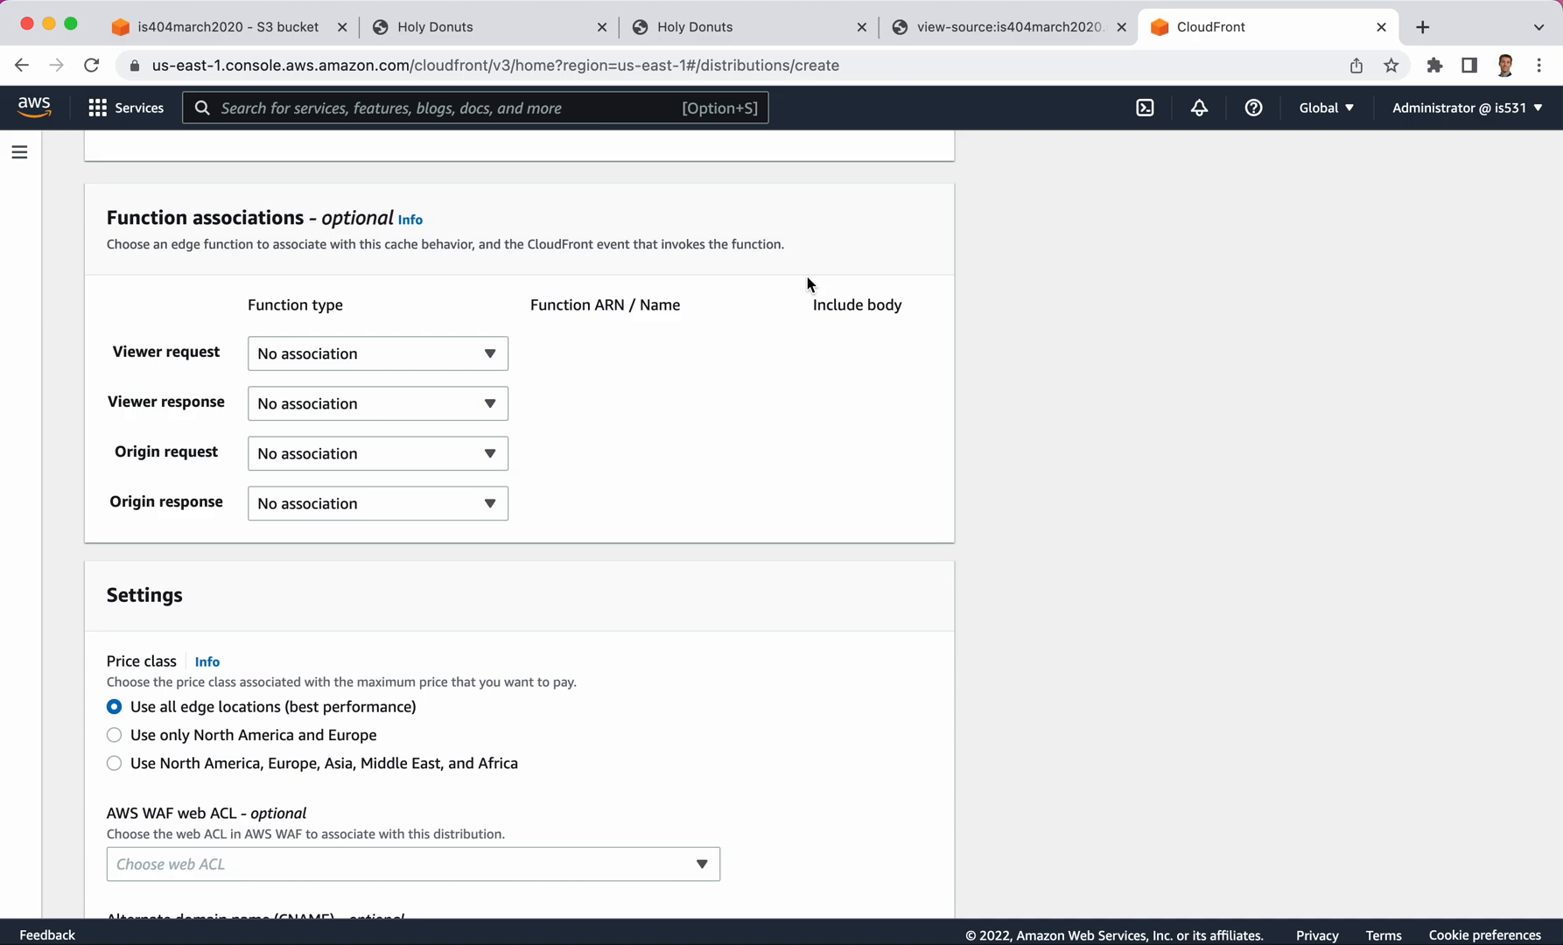
pyautogui.moveTo(563, 309)
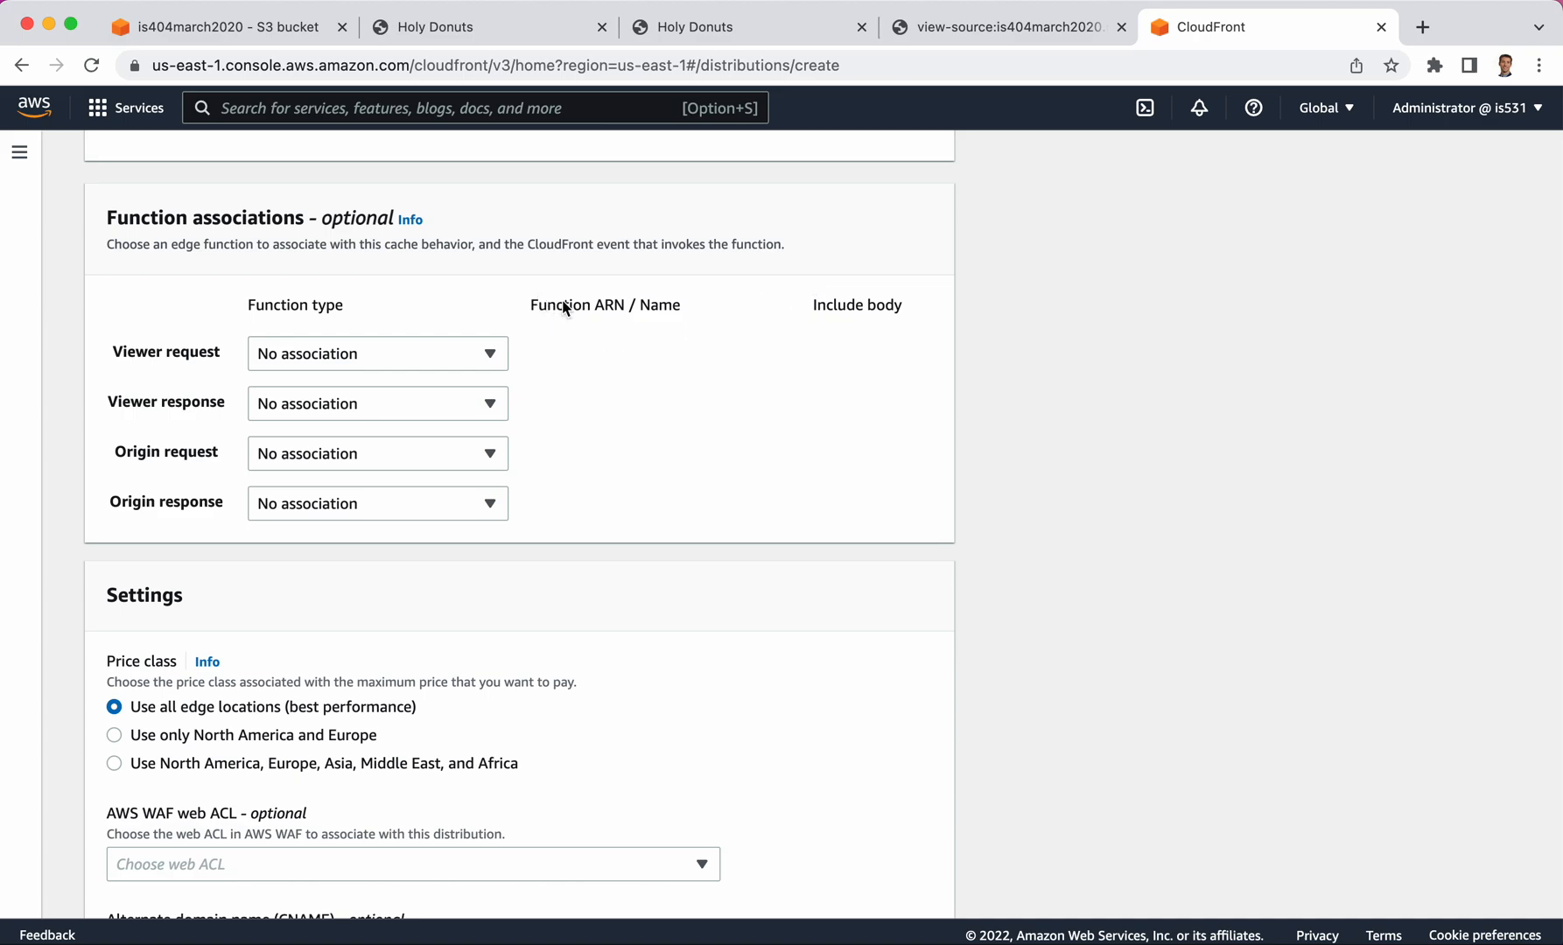
pyautogui.moveTo(812, 396)
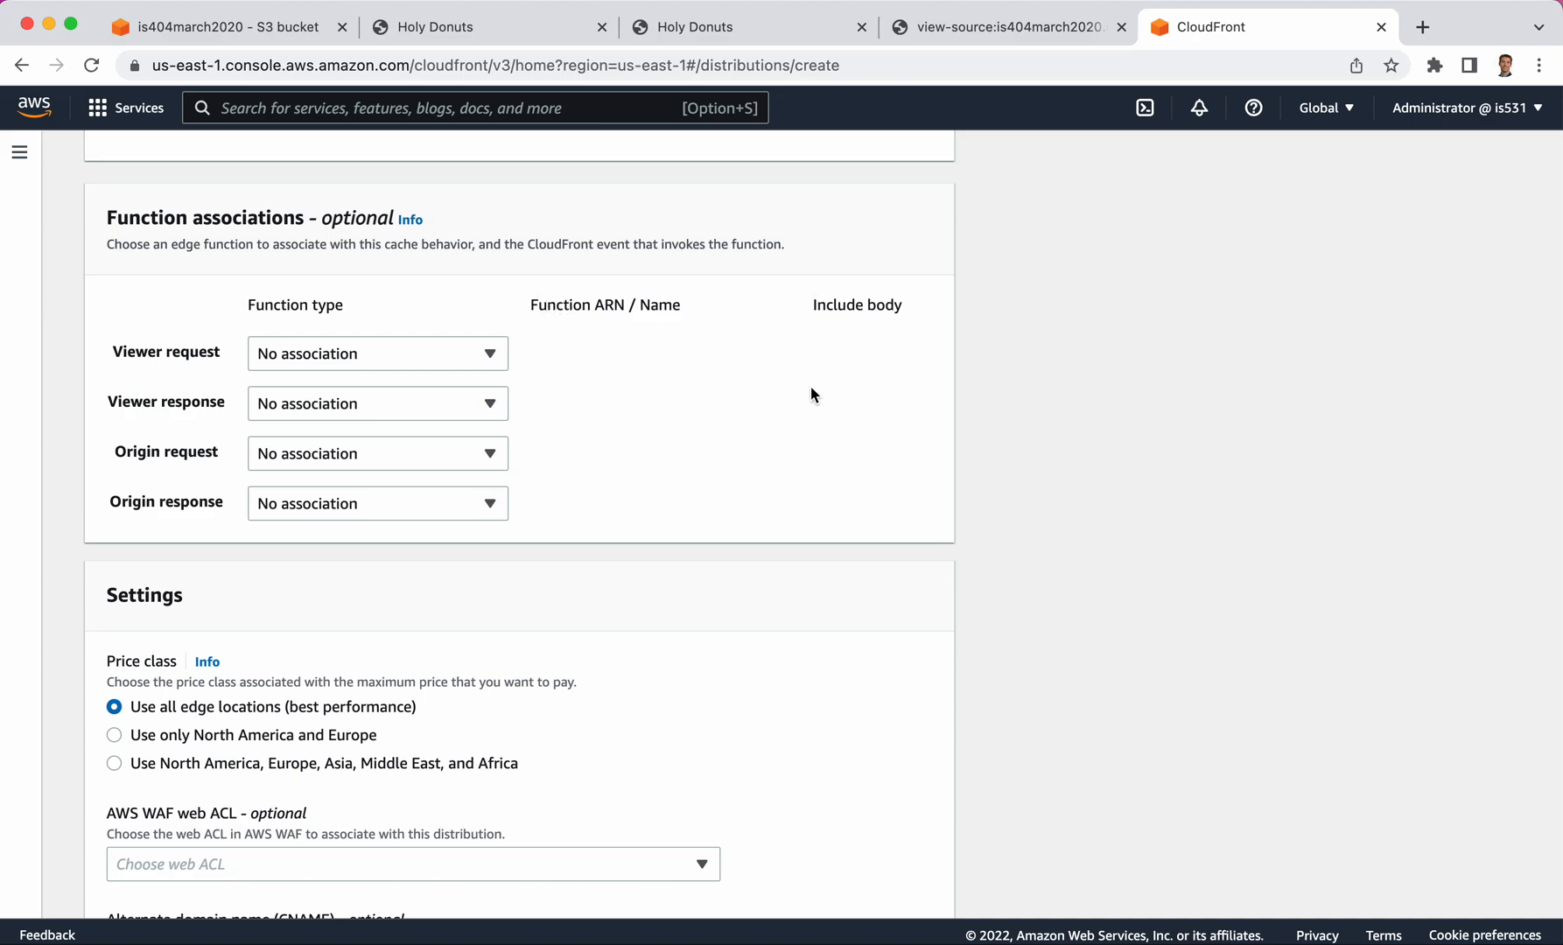
pyautogui.scroll(3)
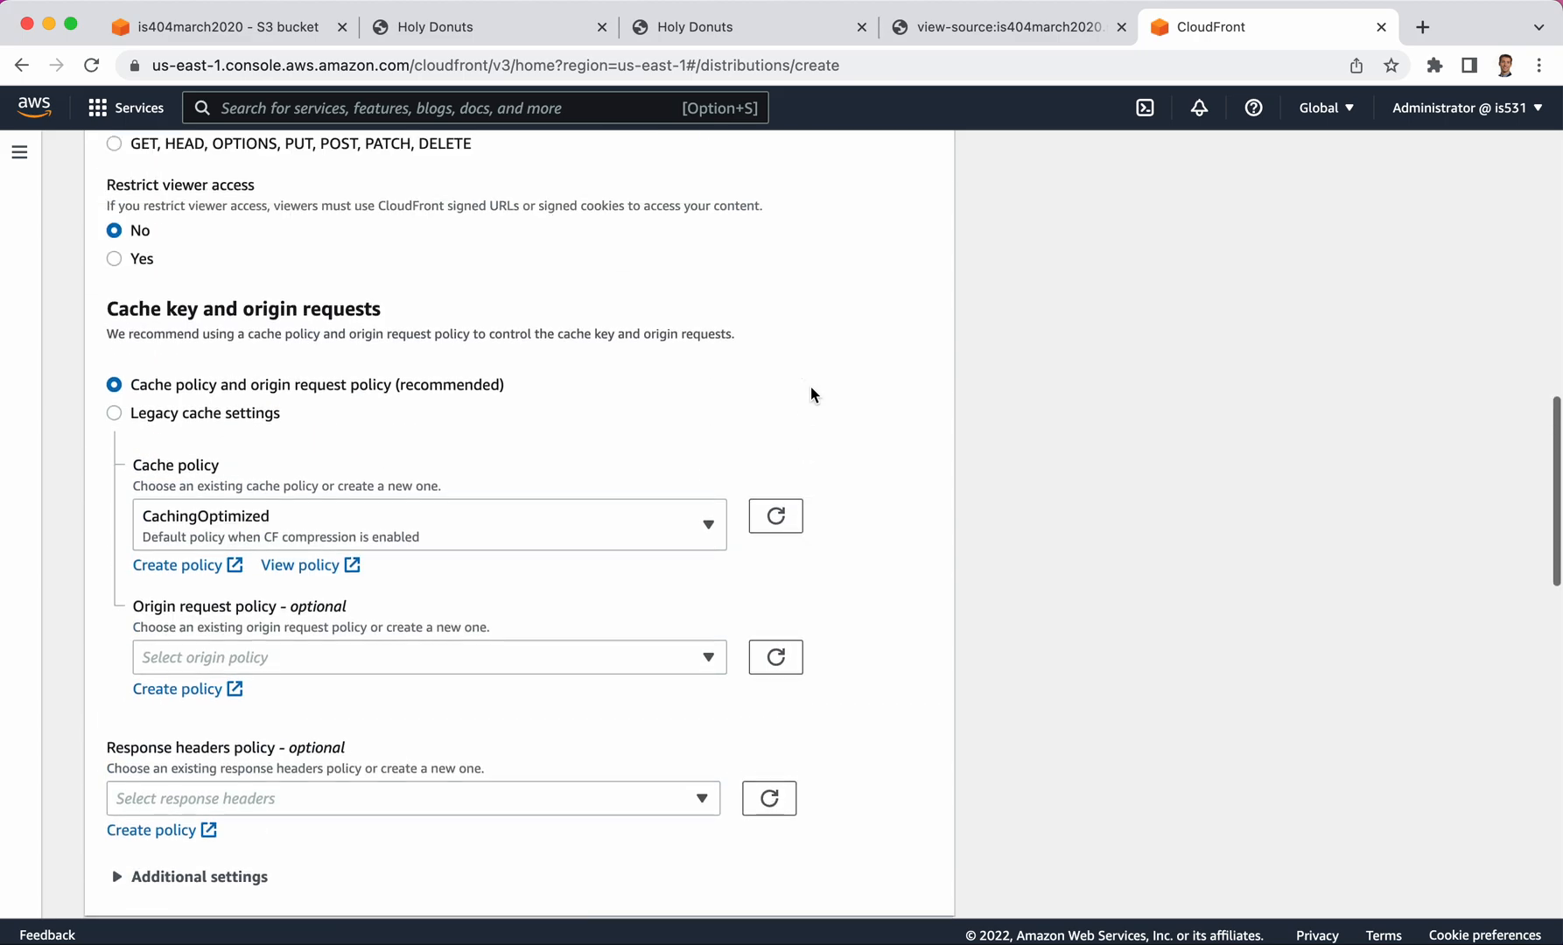
# Review the origin settings and create the distribution for the is404march2020 website origin
pyautogui.scroll(3)
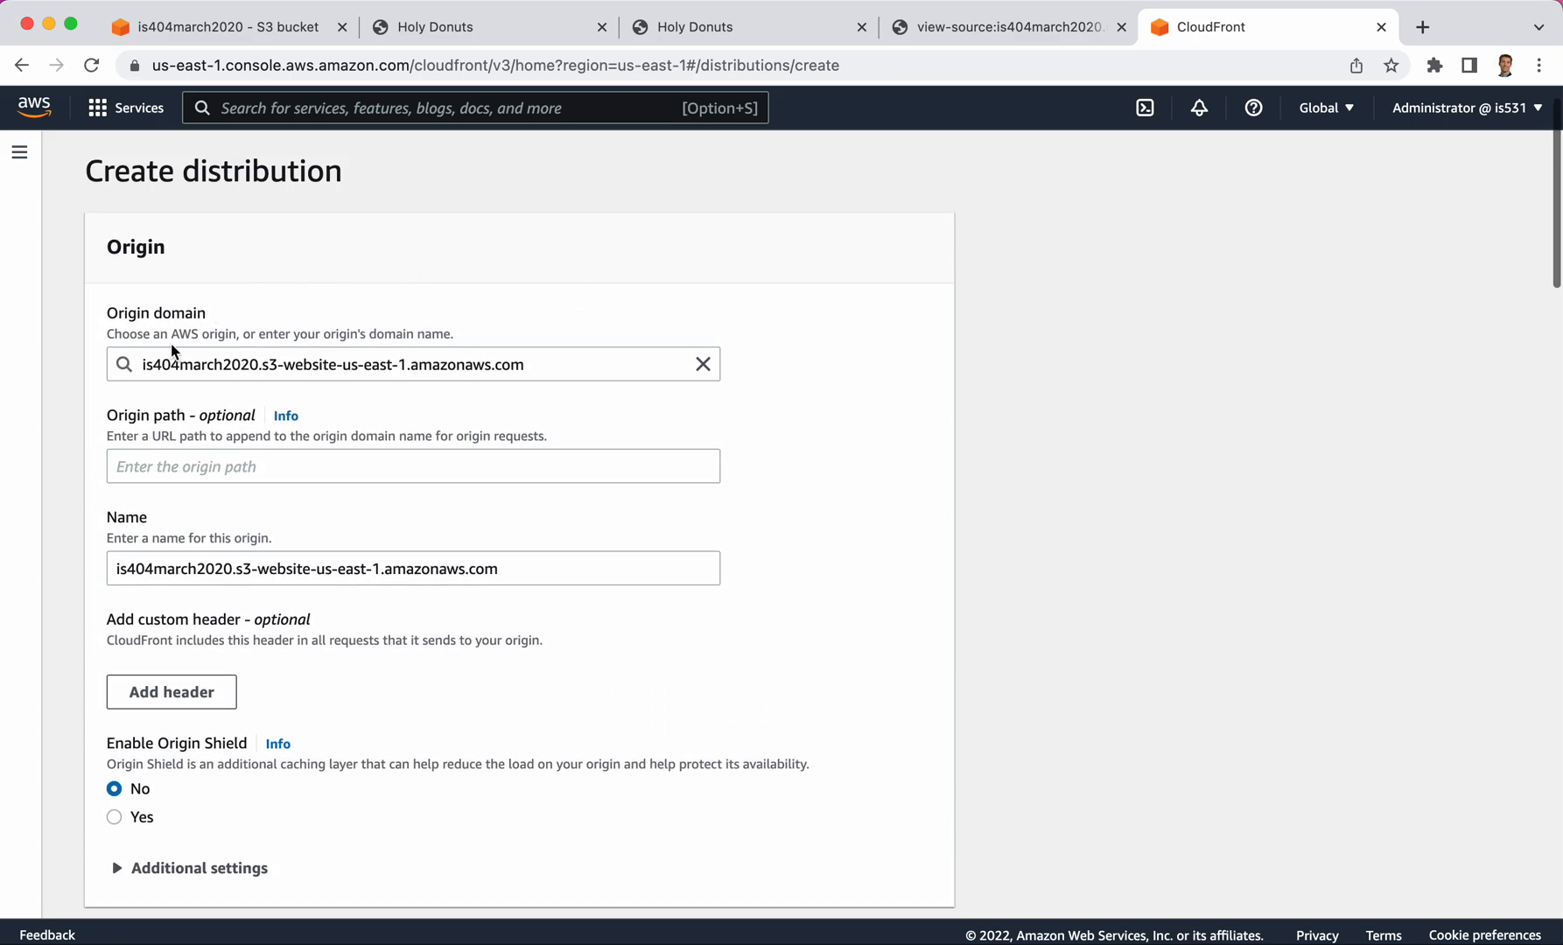
pyautogui.moveTo(1029, 483)
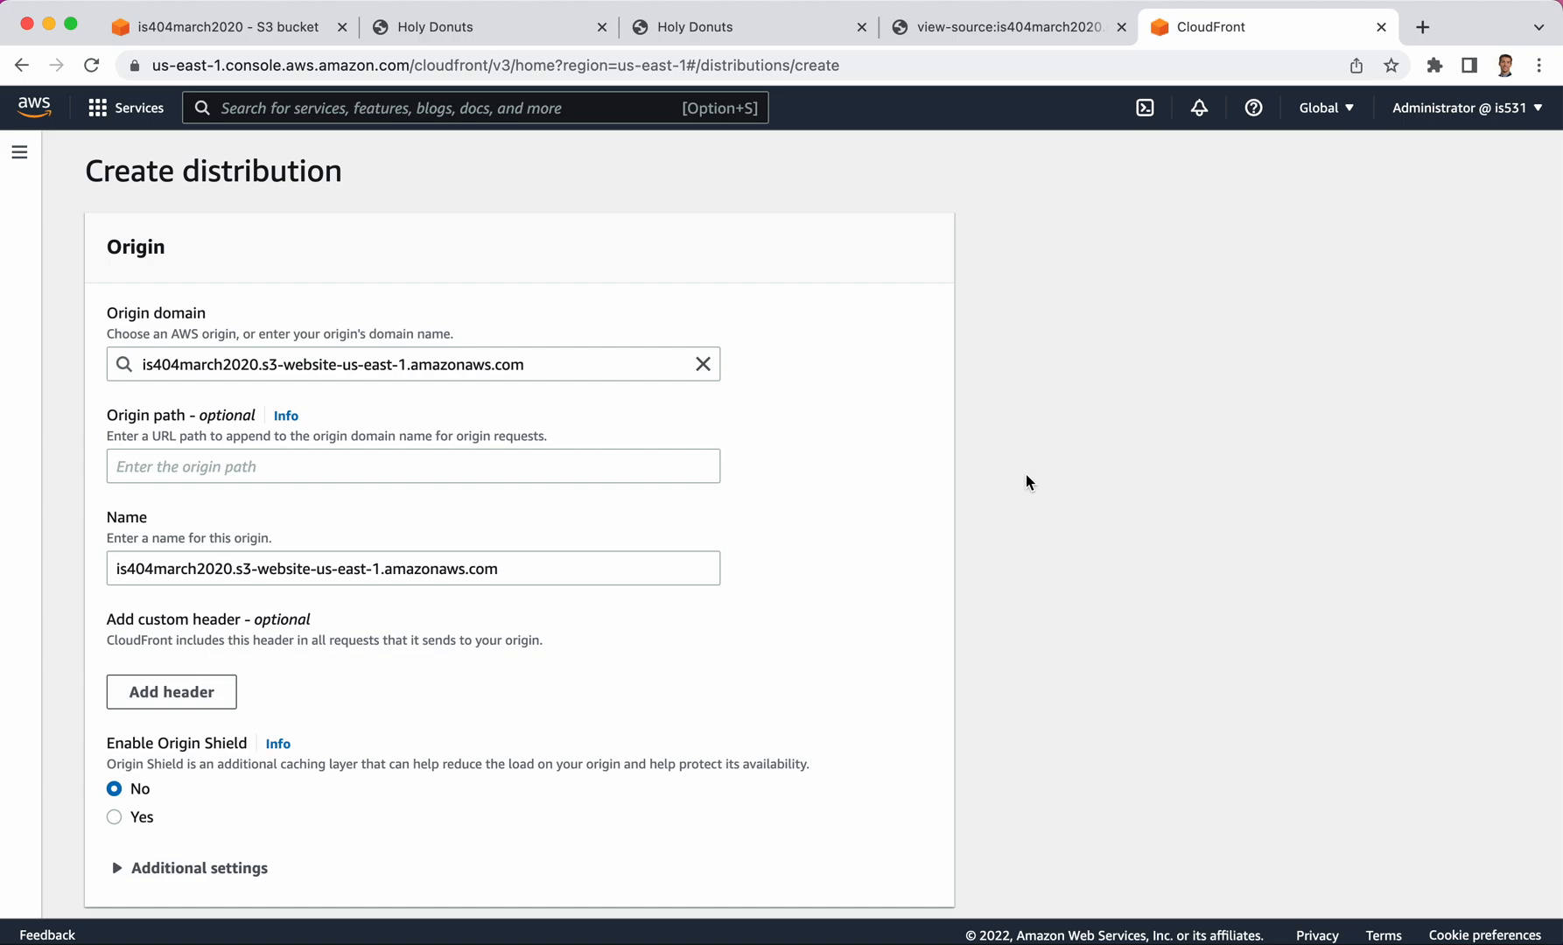
pyautogui.scroll(-3)
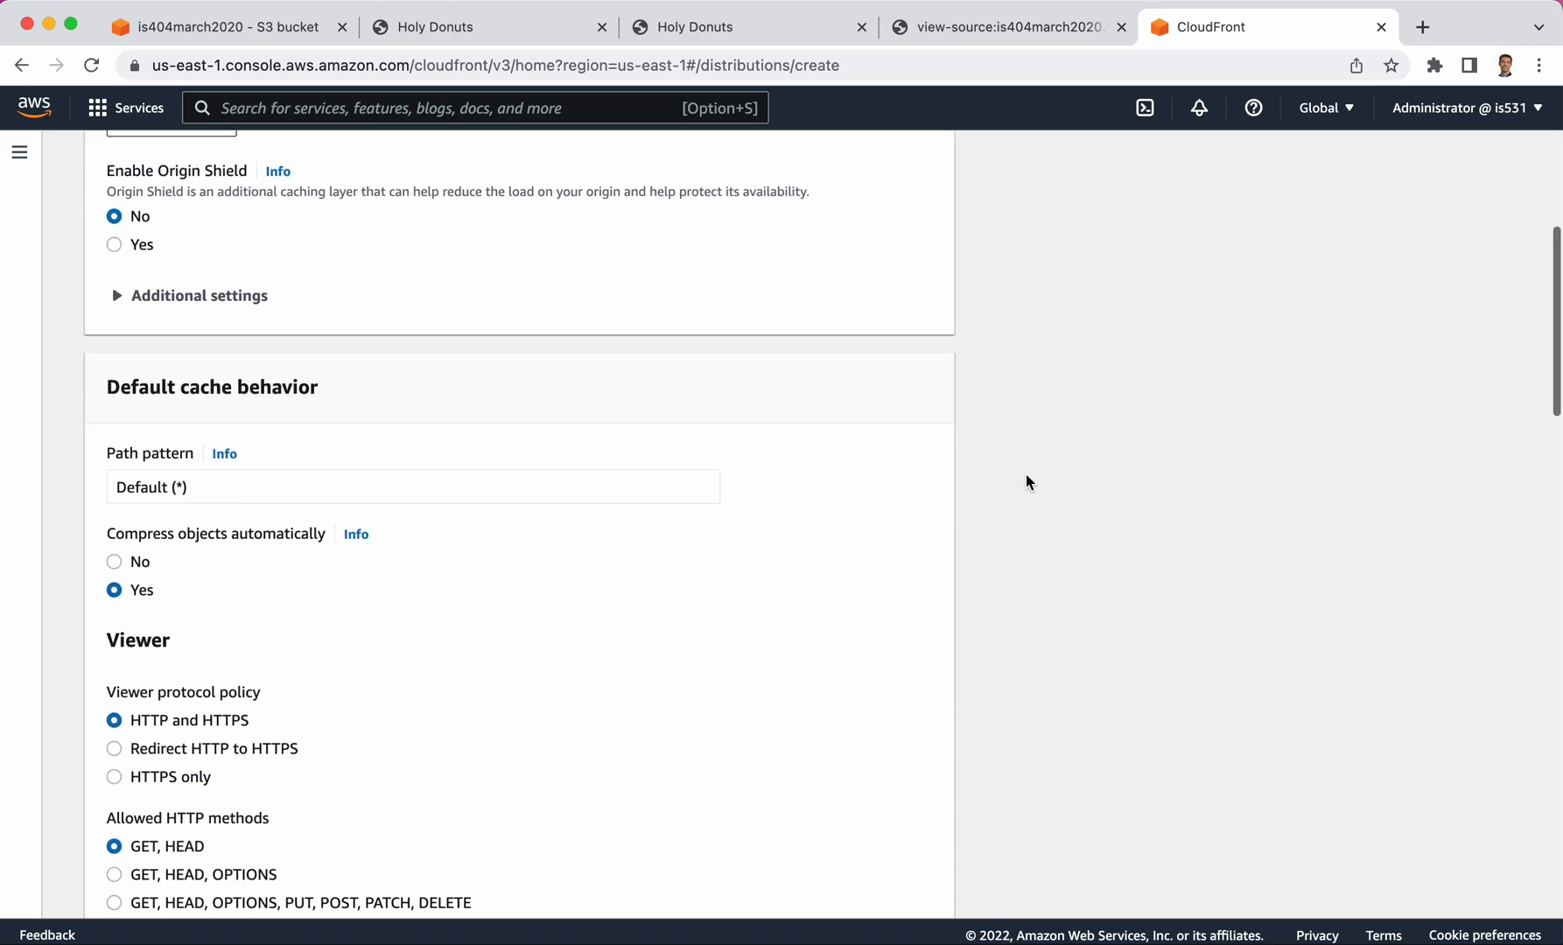
pyautogui.scroll(-3)
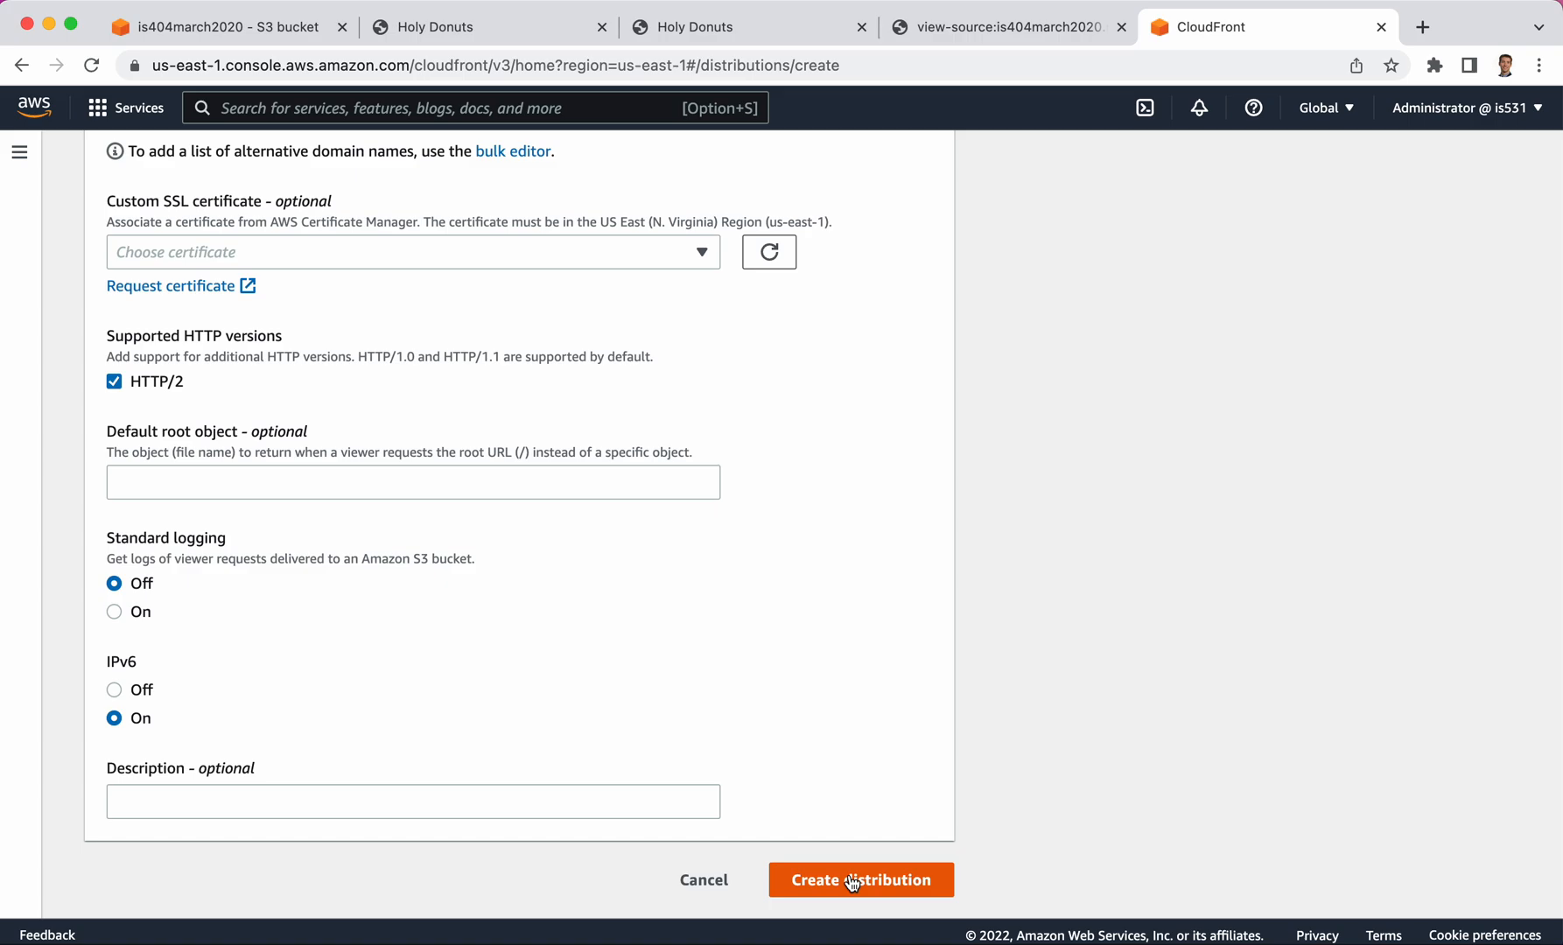
pyautogui.click(859, 879)
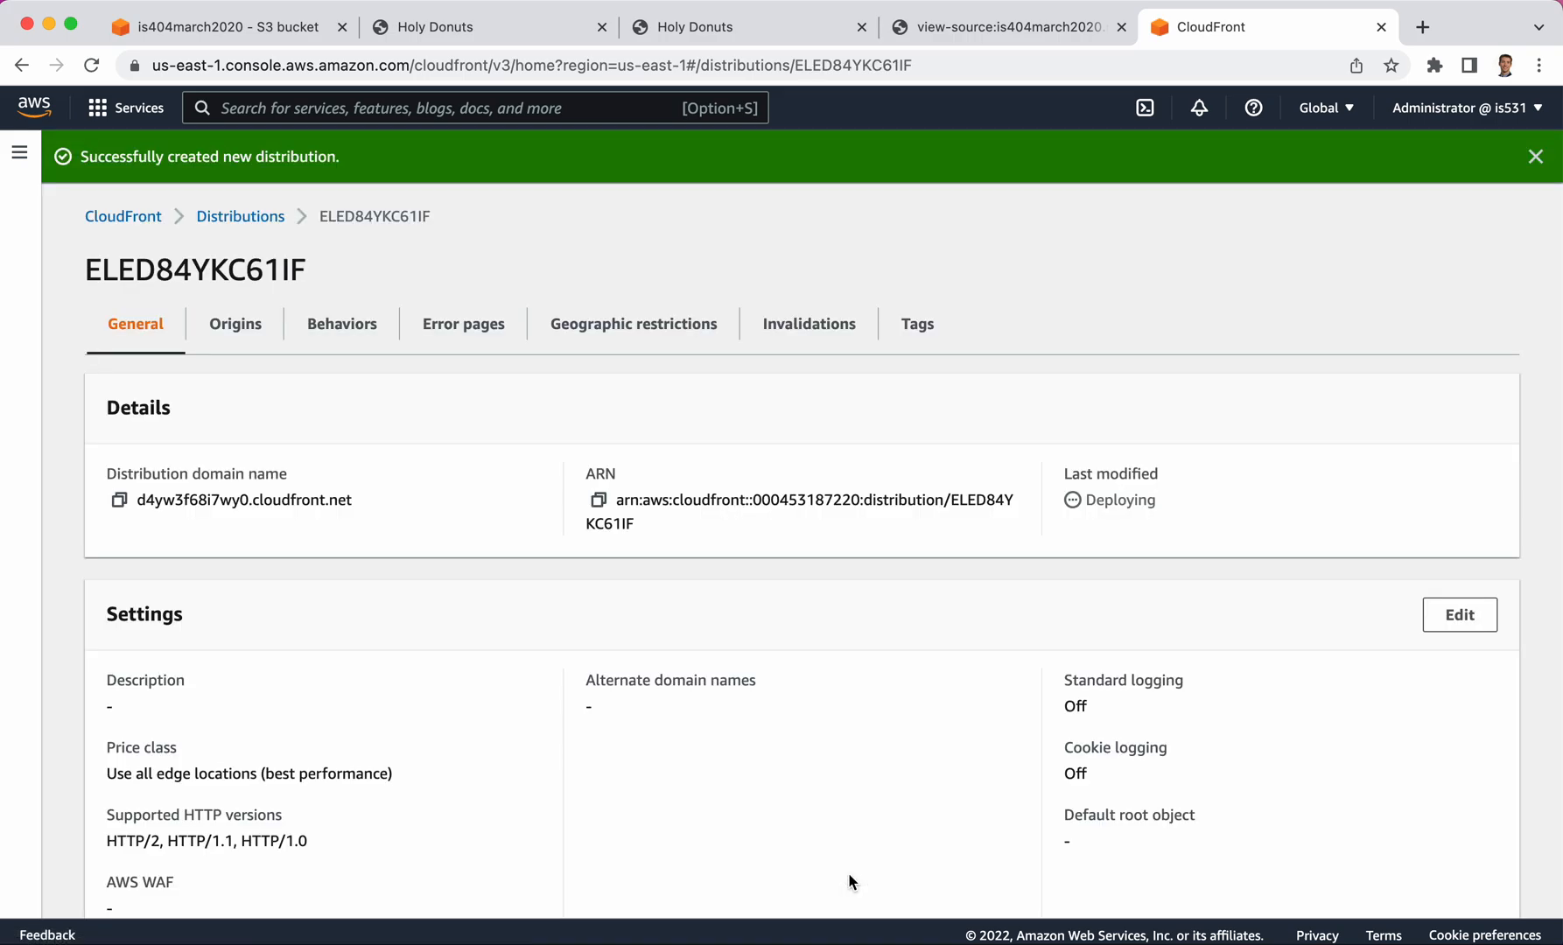
pyautogui.moveTo(786, 789)
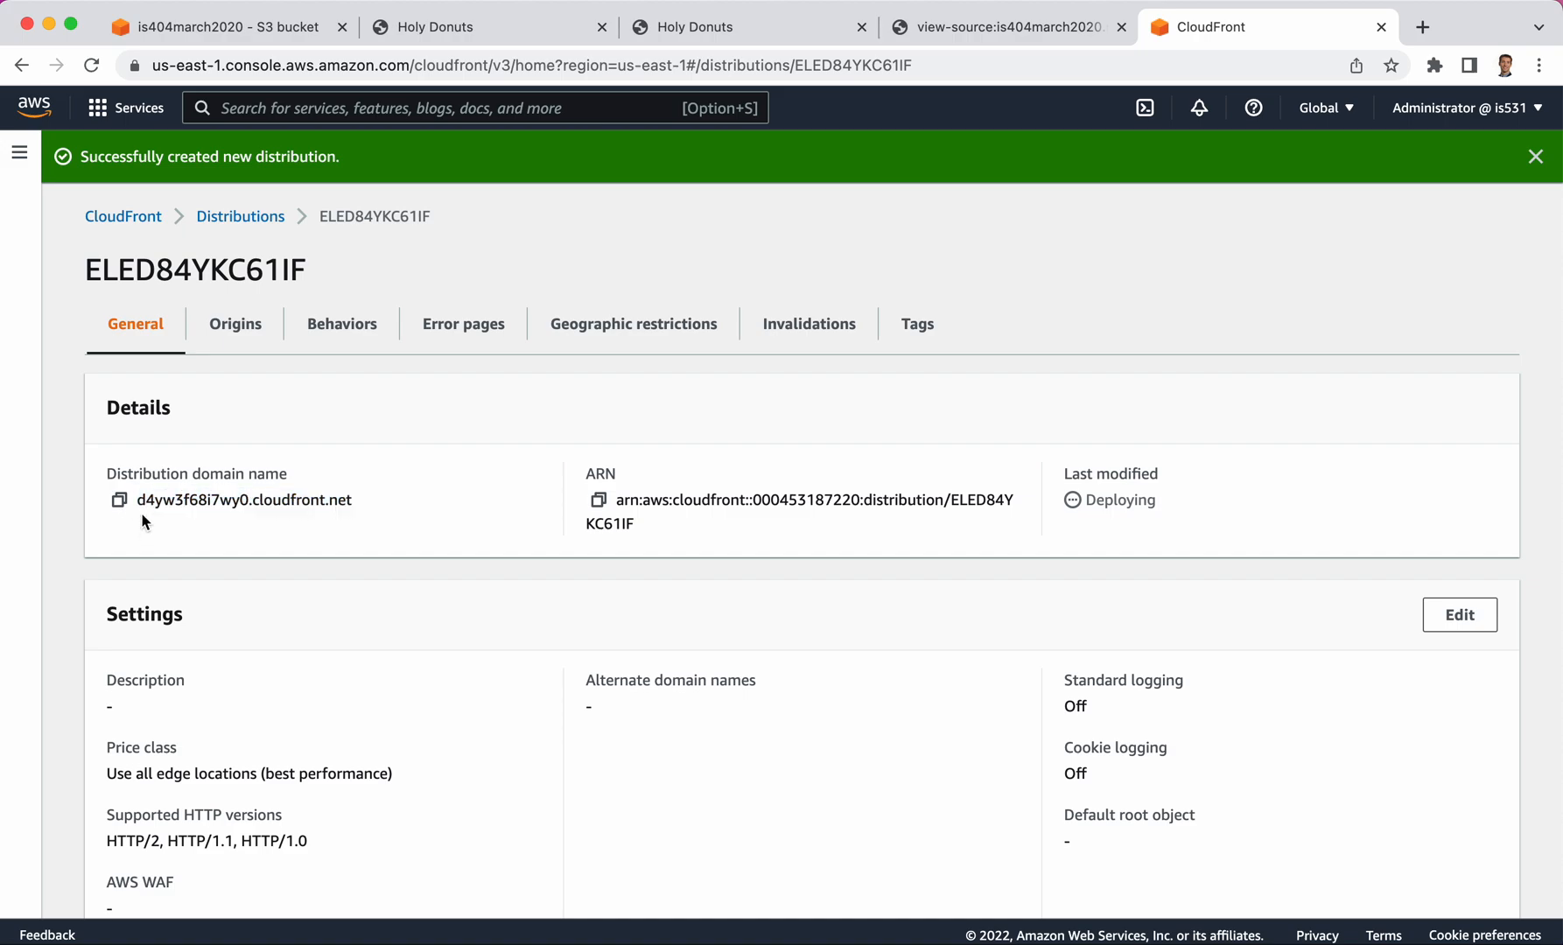
# Copy the distribution's cloudfront.net domain name and start a fresh browser tab
pyautogui.click(114, 499)
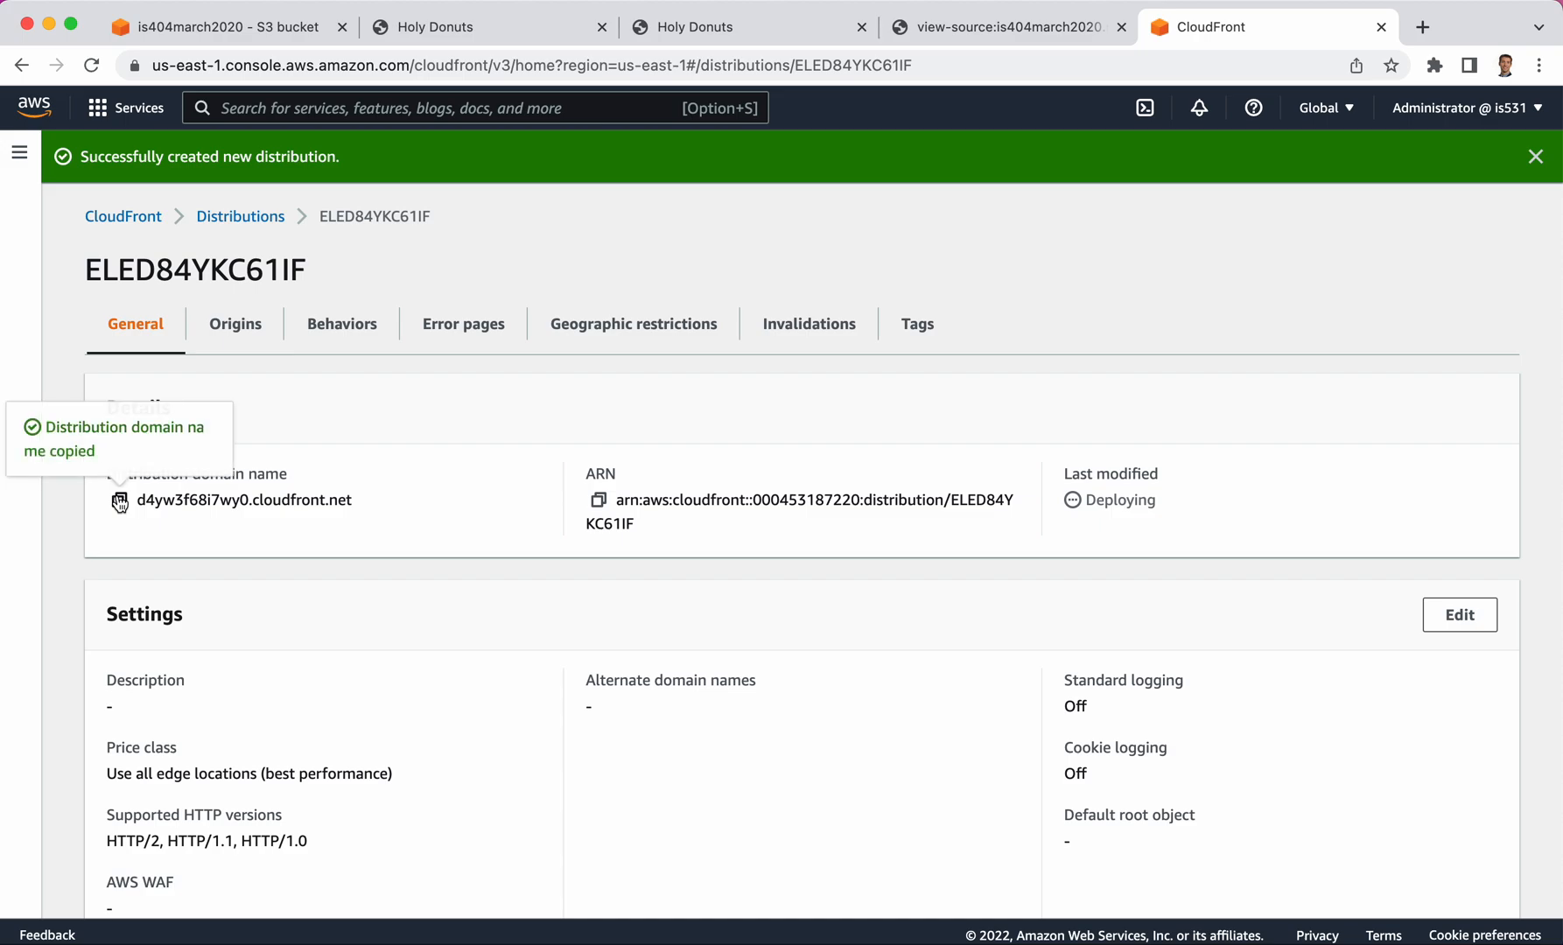
pyautogui.moveTo(1423, 27)
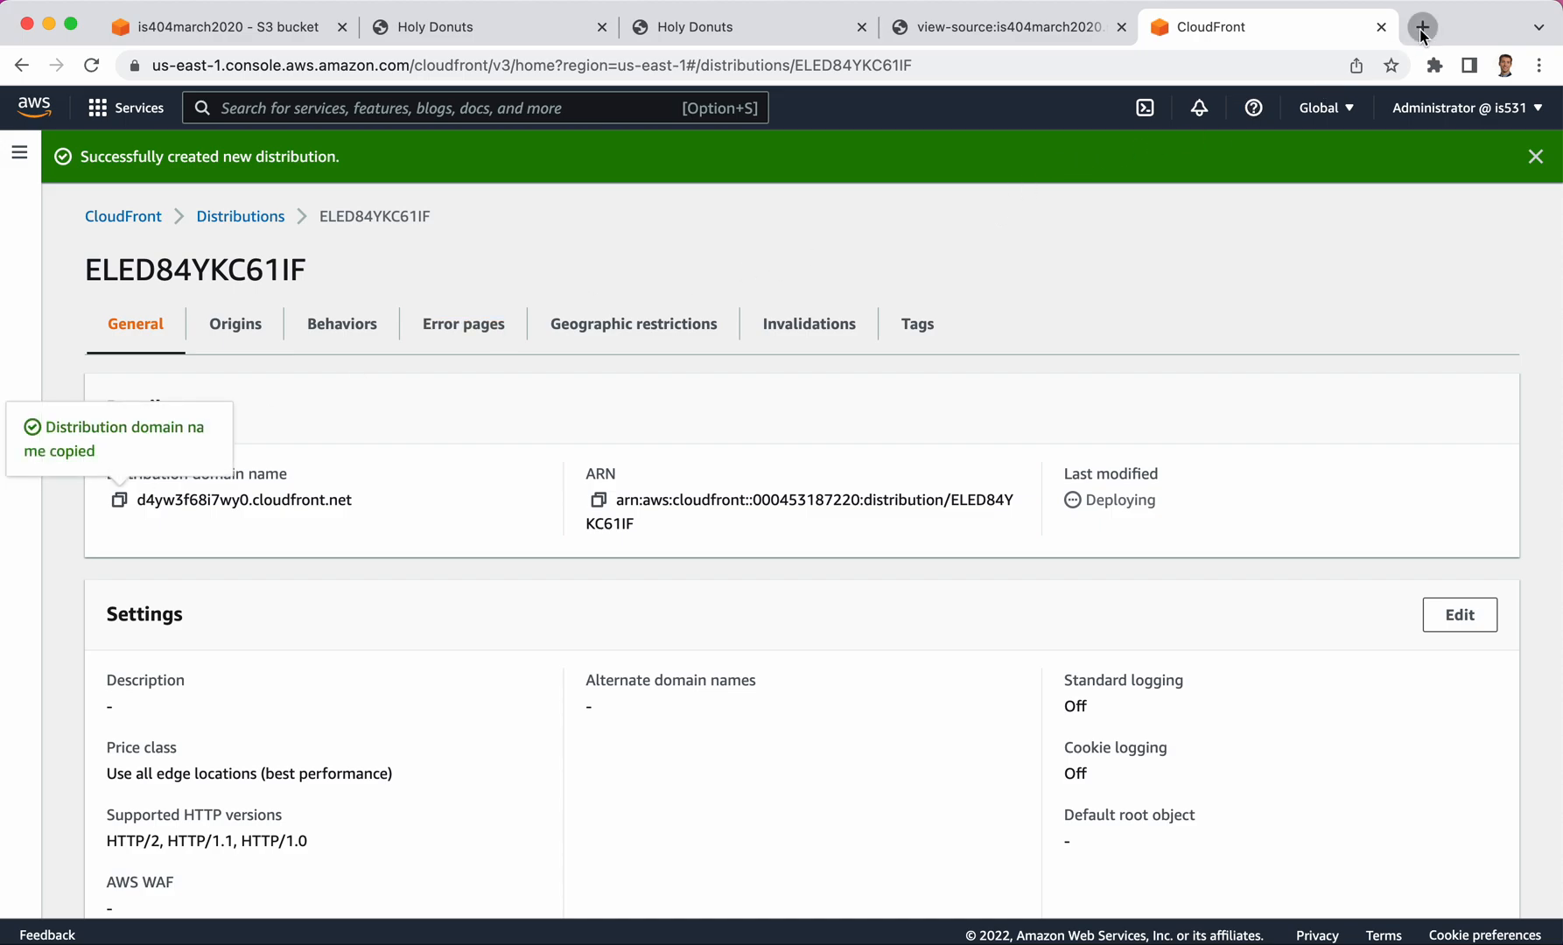
pyautogui.click(1421, 26)
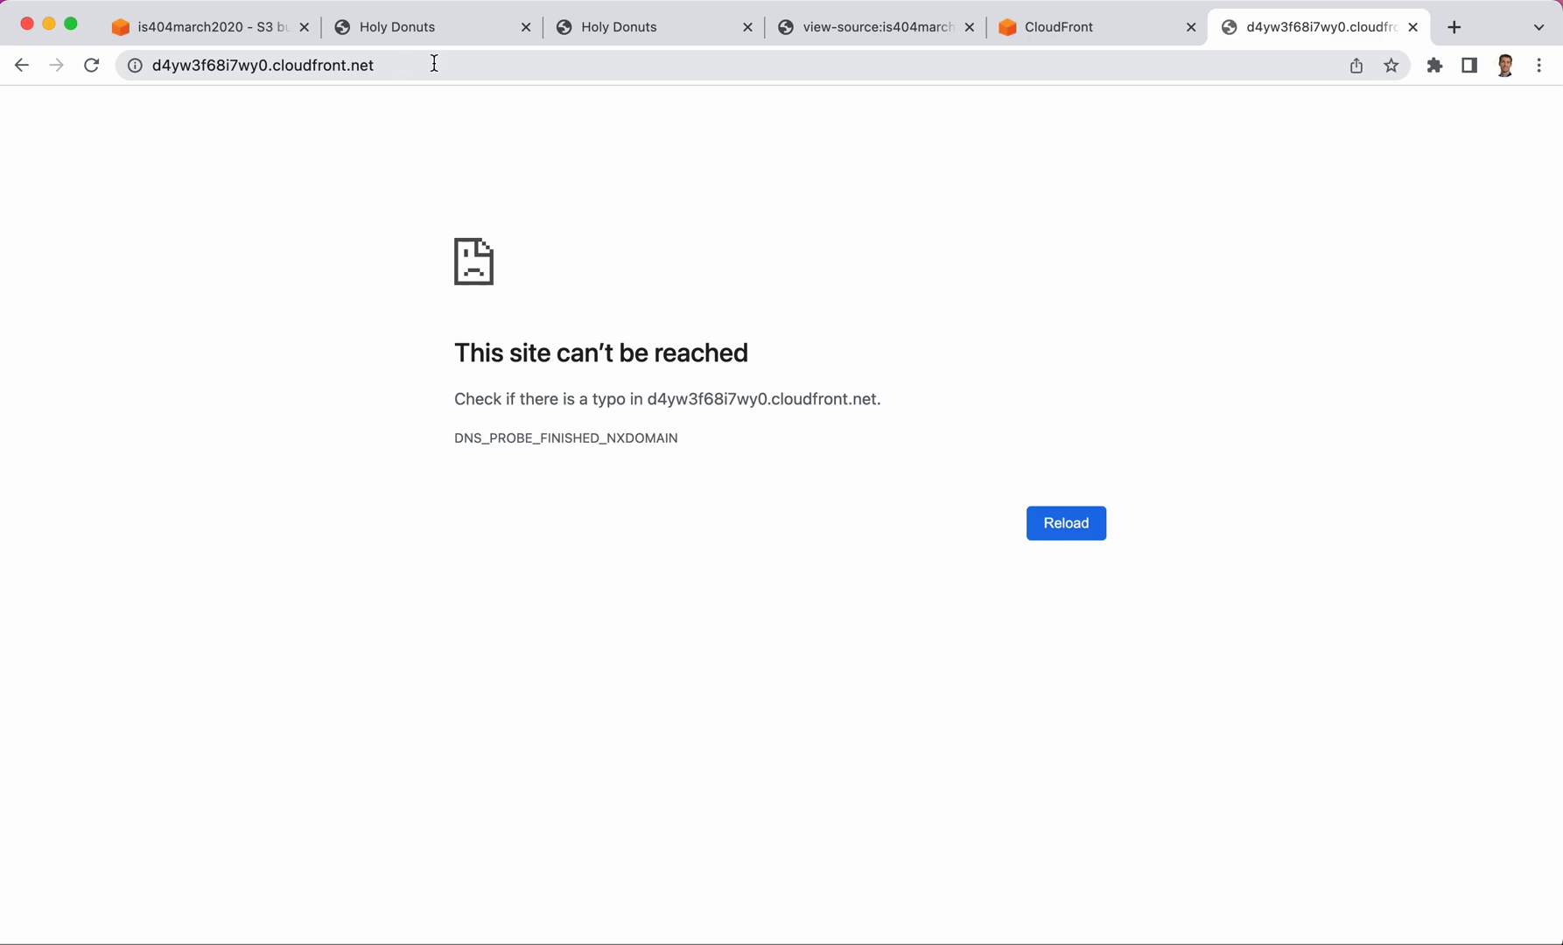
# Try loading the new cloudfront.net domain in Chrome, which reports the site can't be reached
pyautogui.click(432, 26)
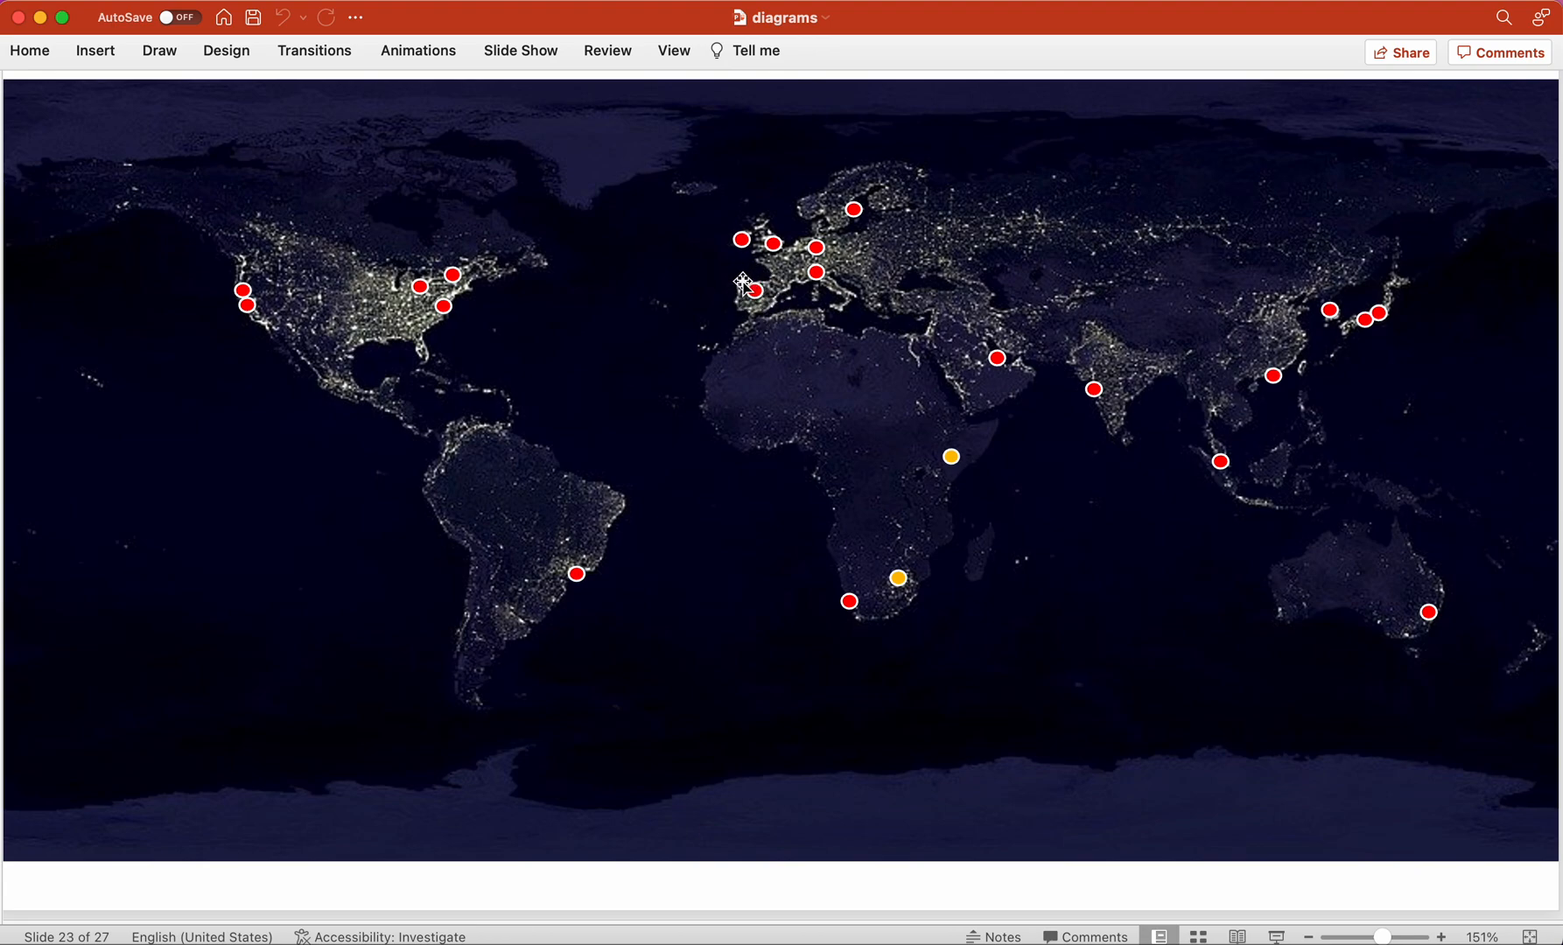
pyautogui.moveTo(764, 317)
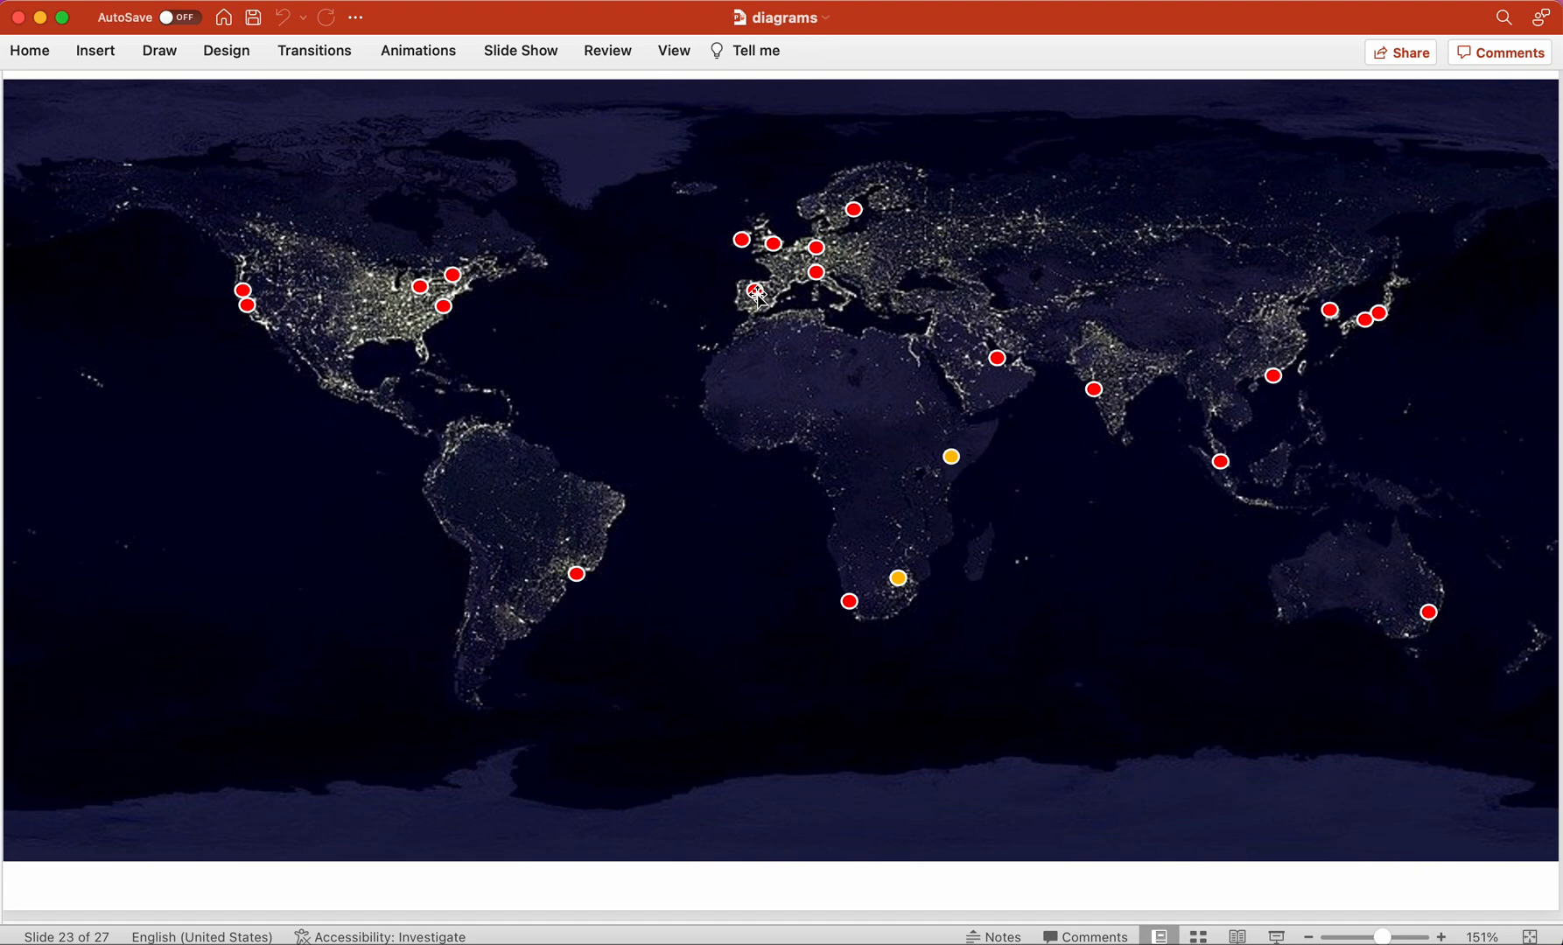
pyautogui.moveTo(753, 312)
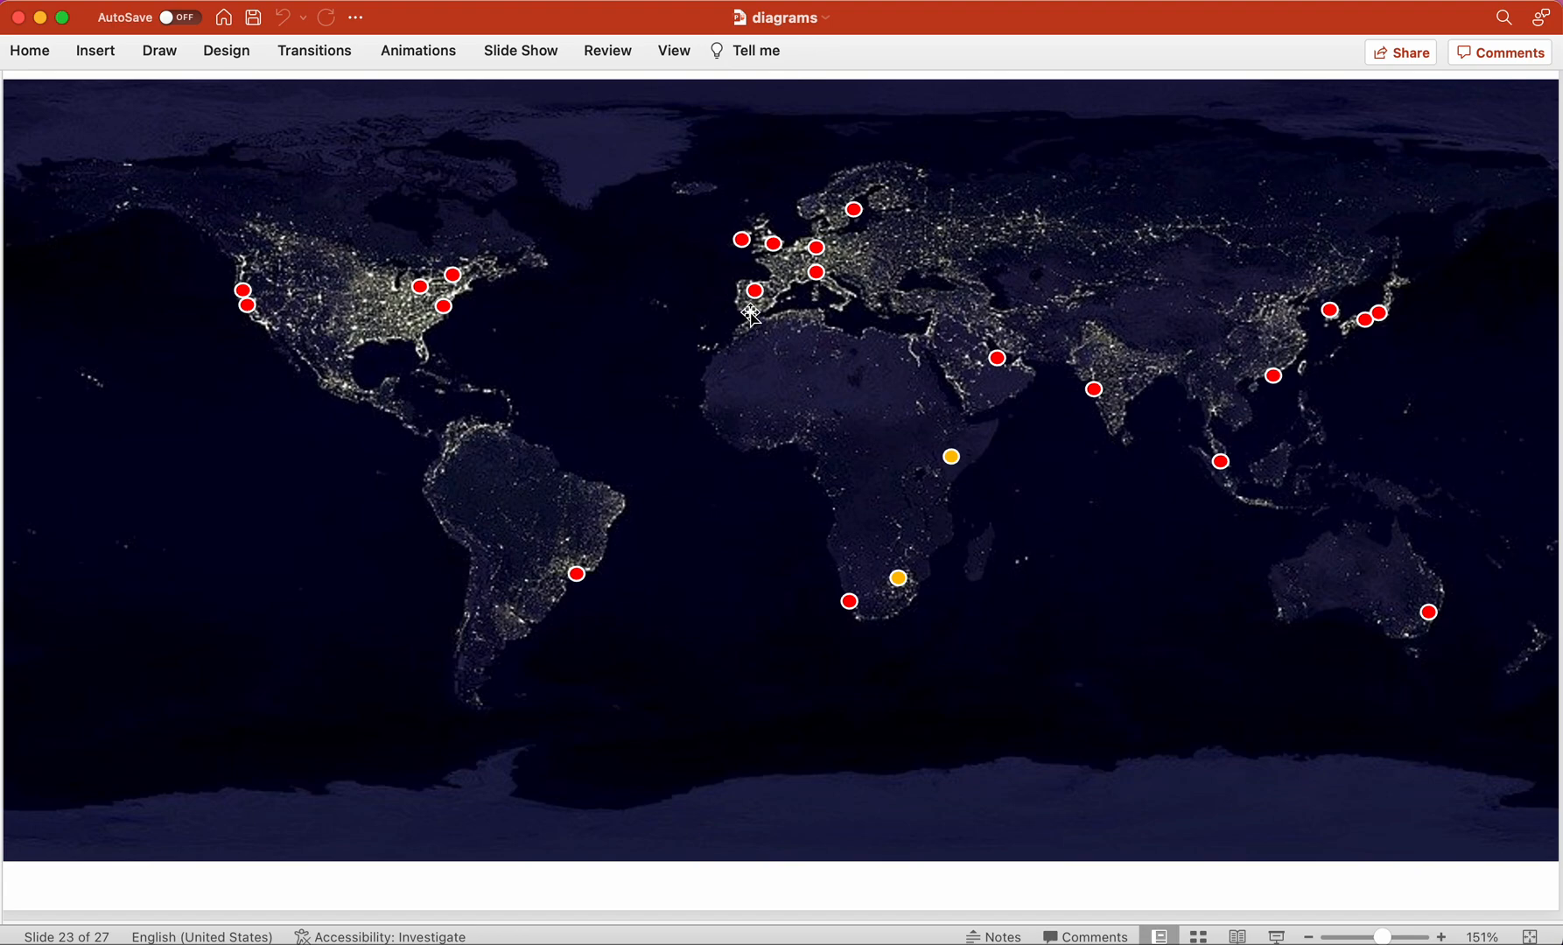
pyautogui.moveTo(863, 268)
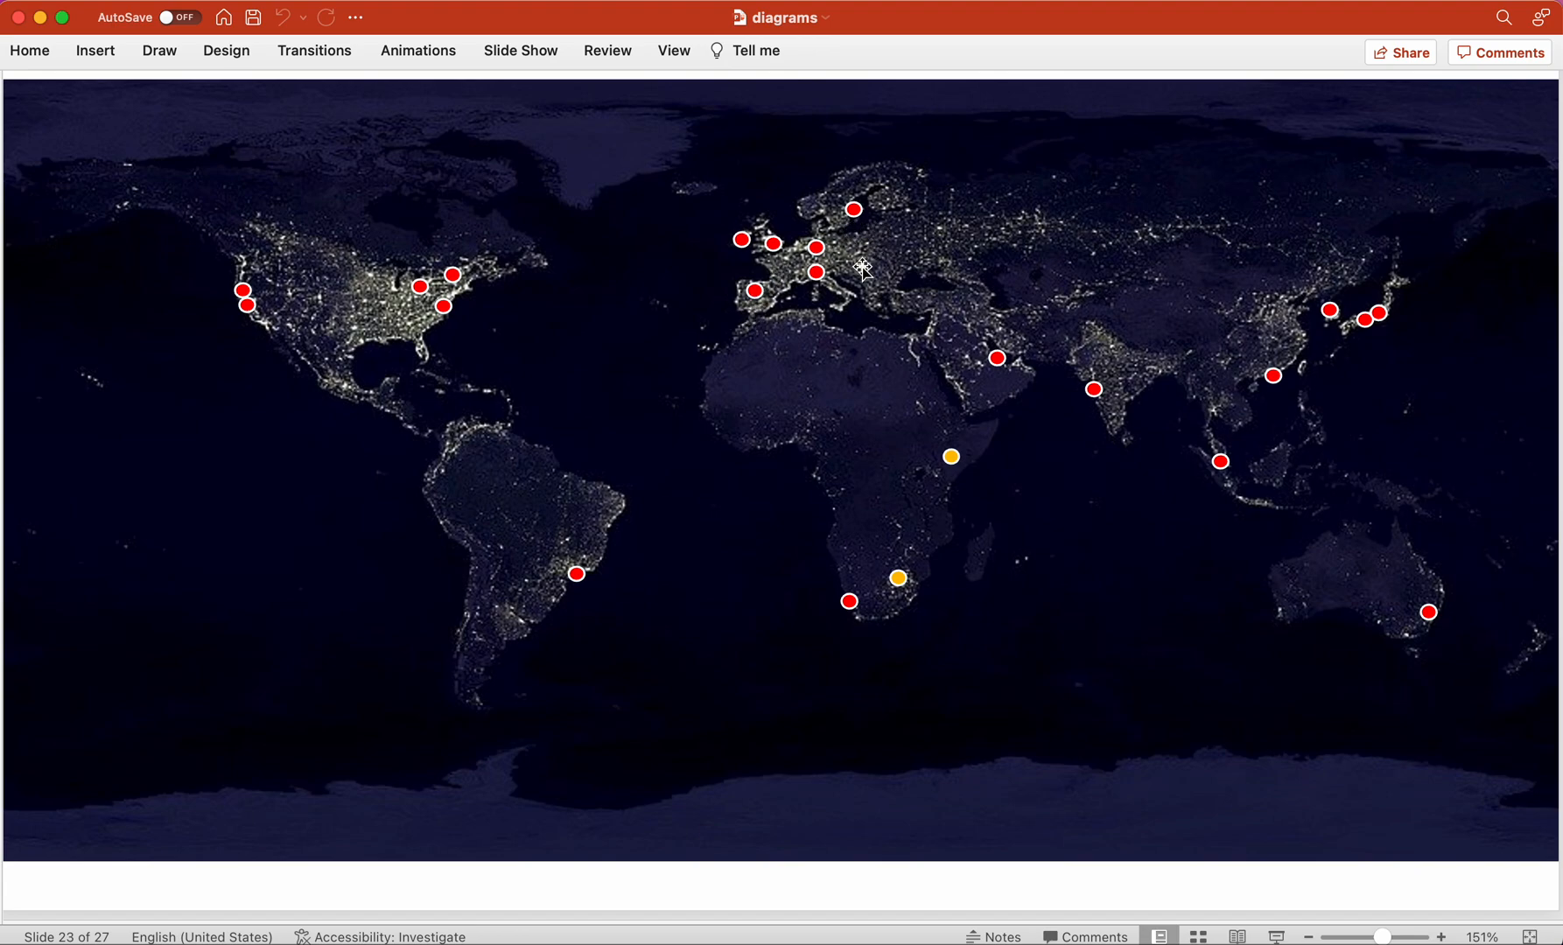
pyautogui.moveTo(764, 381)
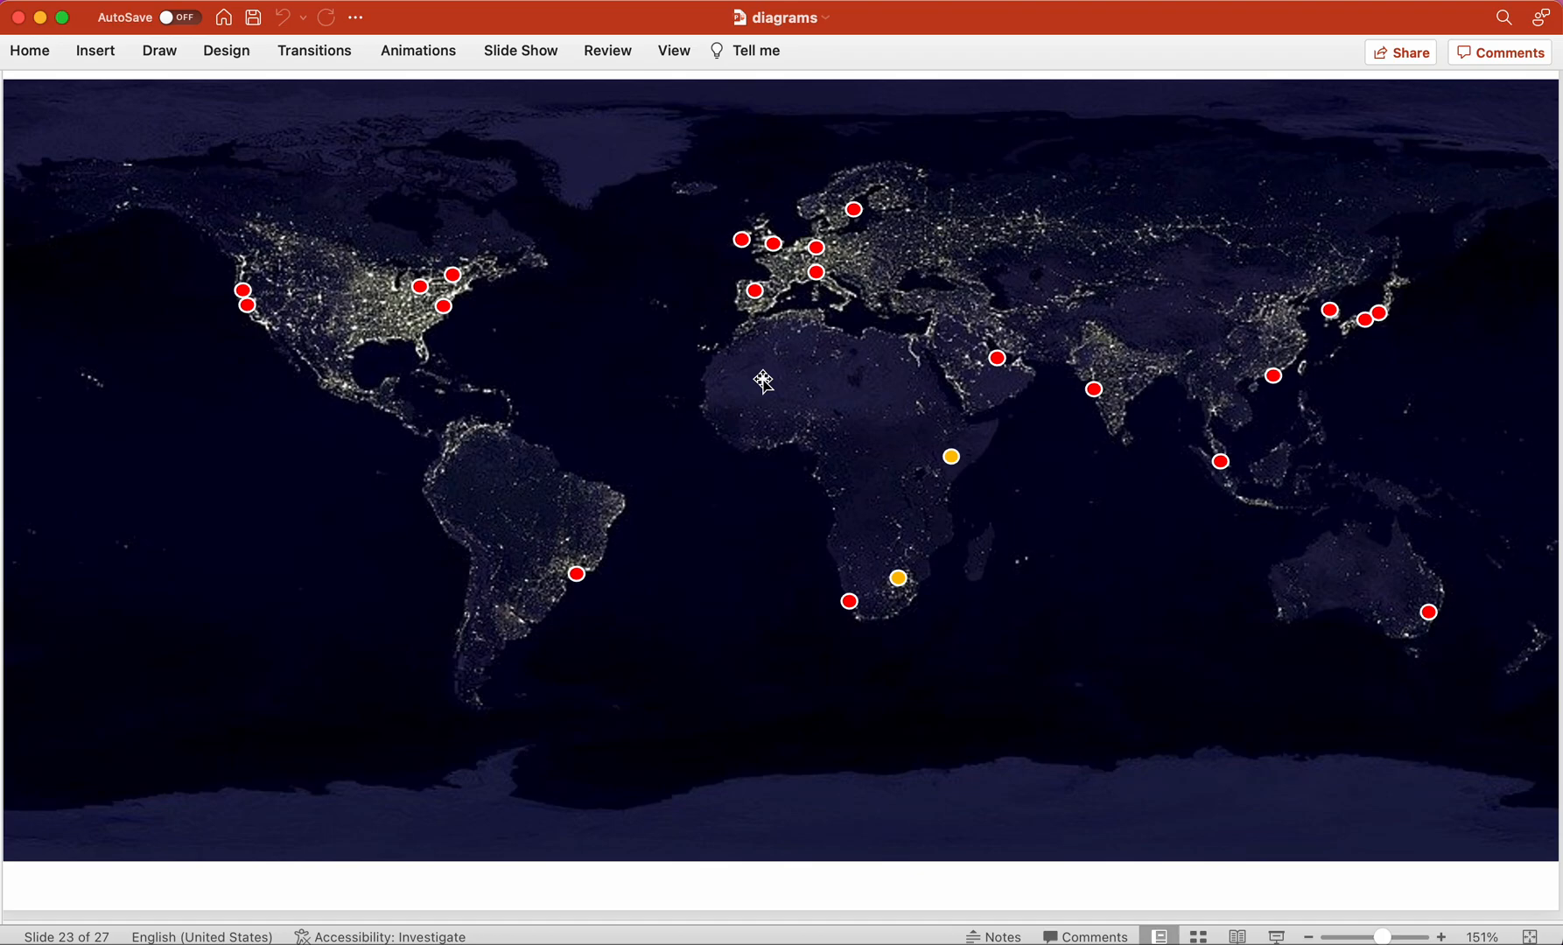
pyautogui.moveTo(898, 438)
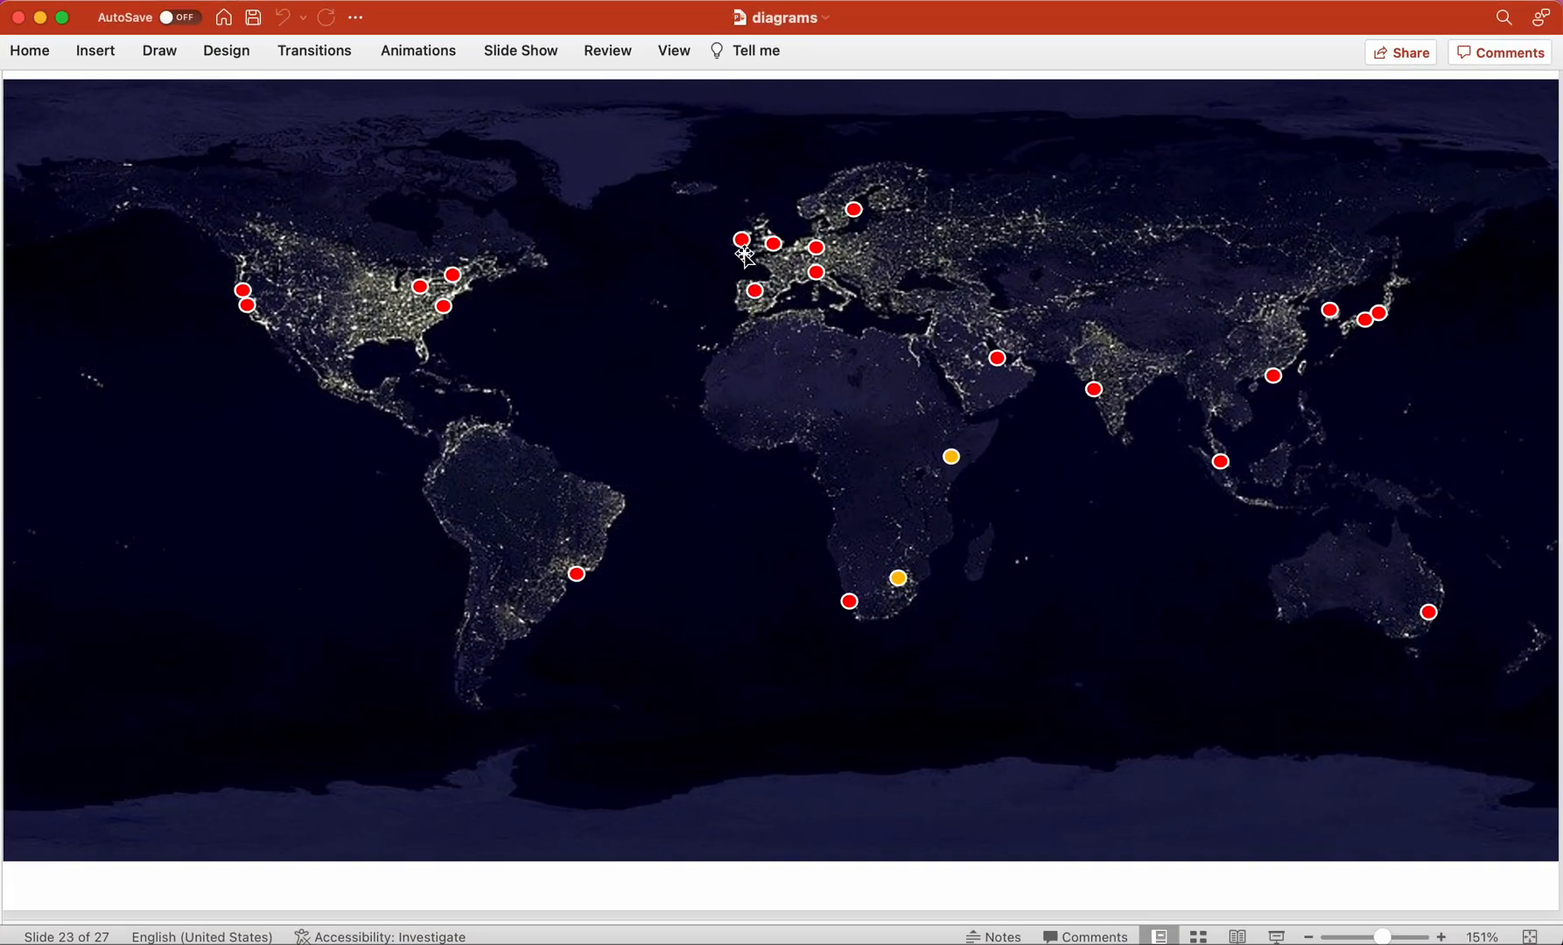
pyautogui.moveTo(343, 317)
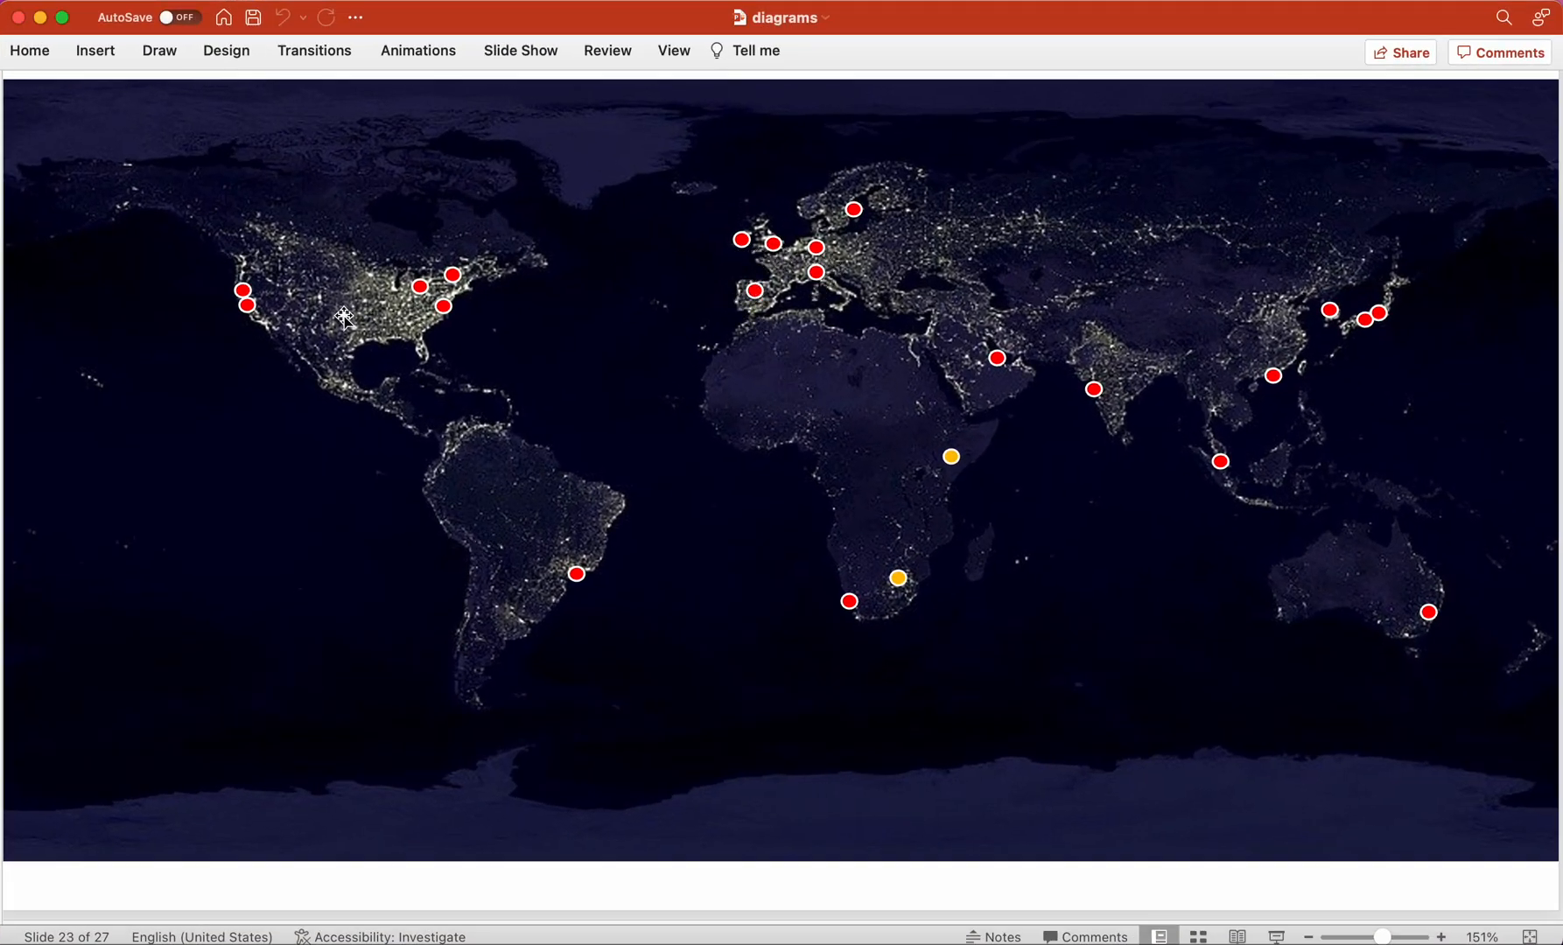
pyautogui.moveTo(935, 442)
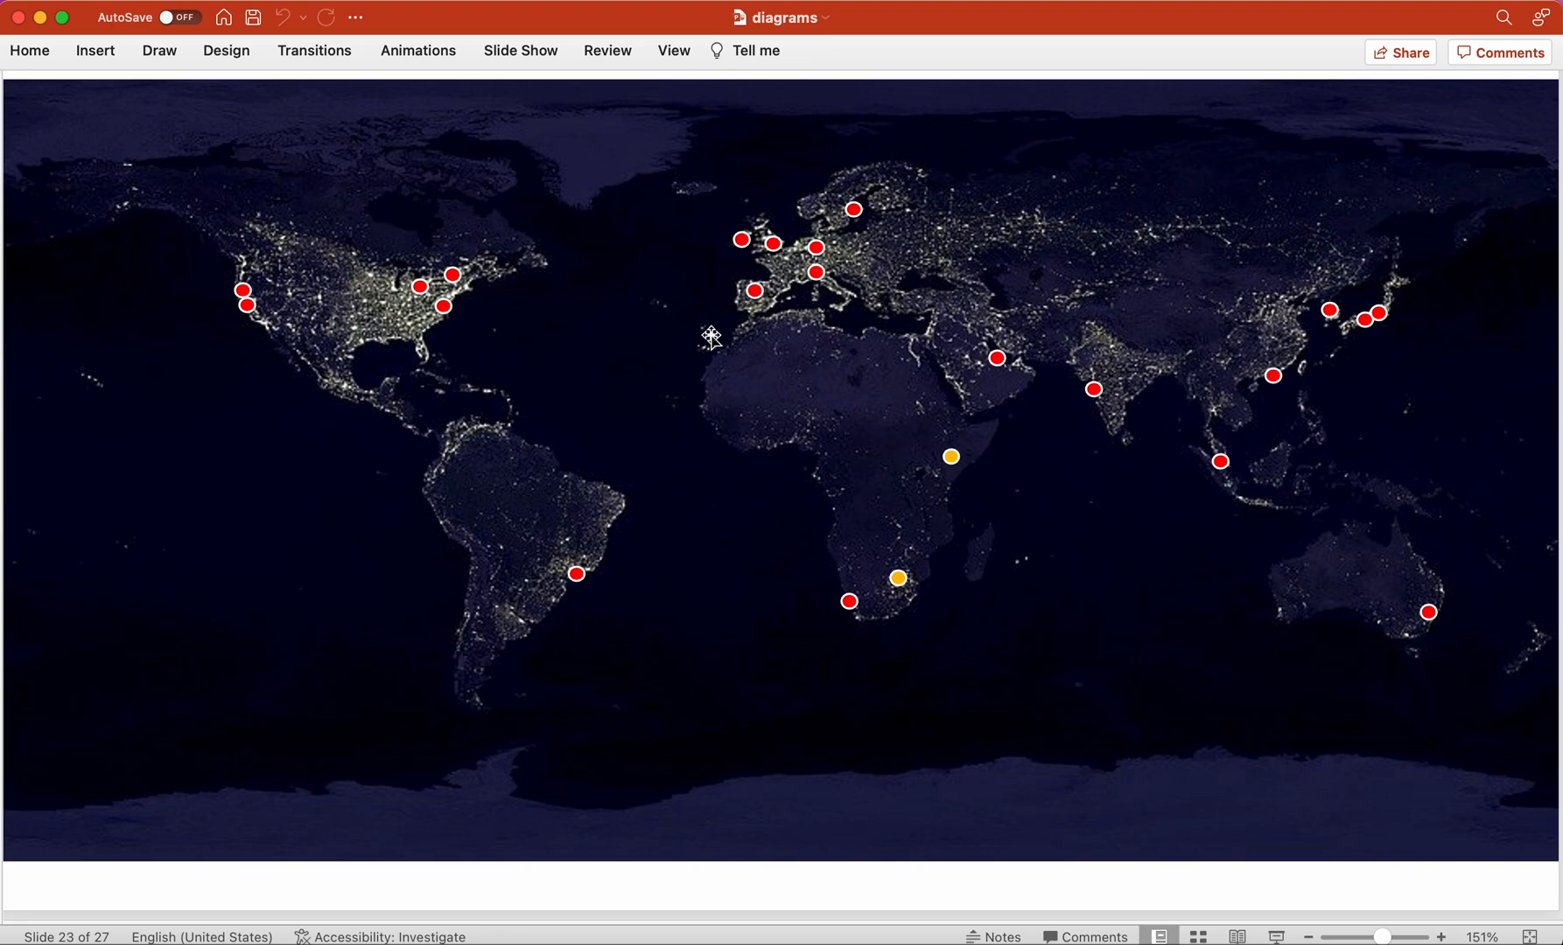
pyautogui.moveTo(900, 406)
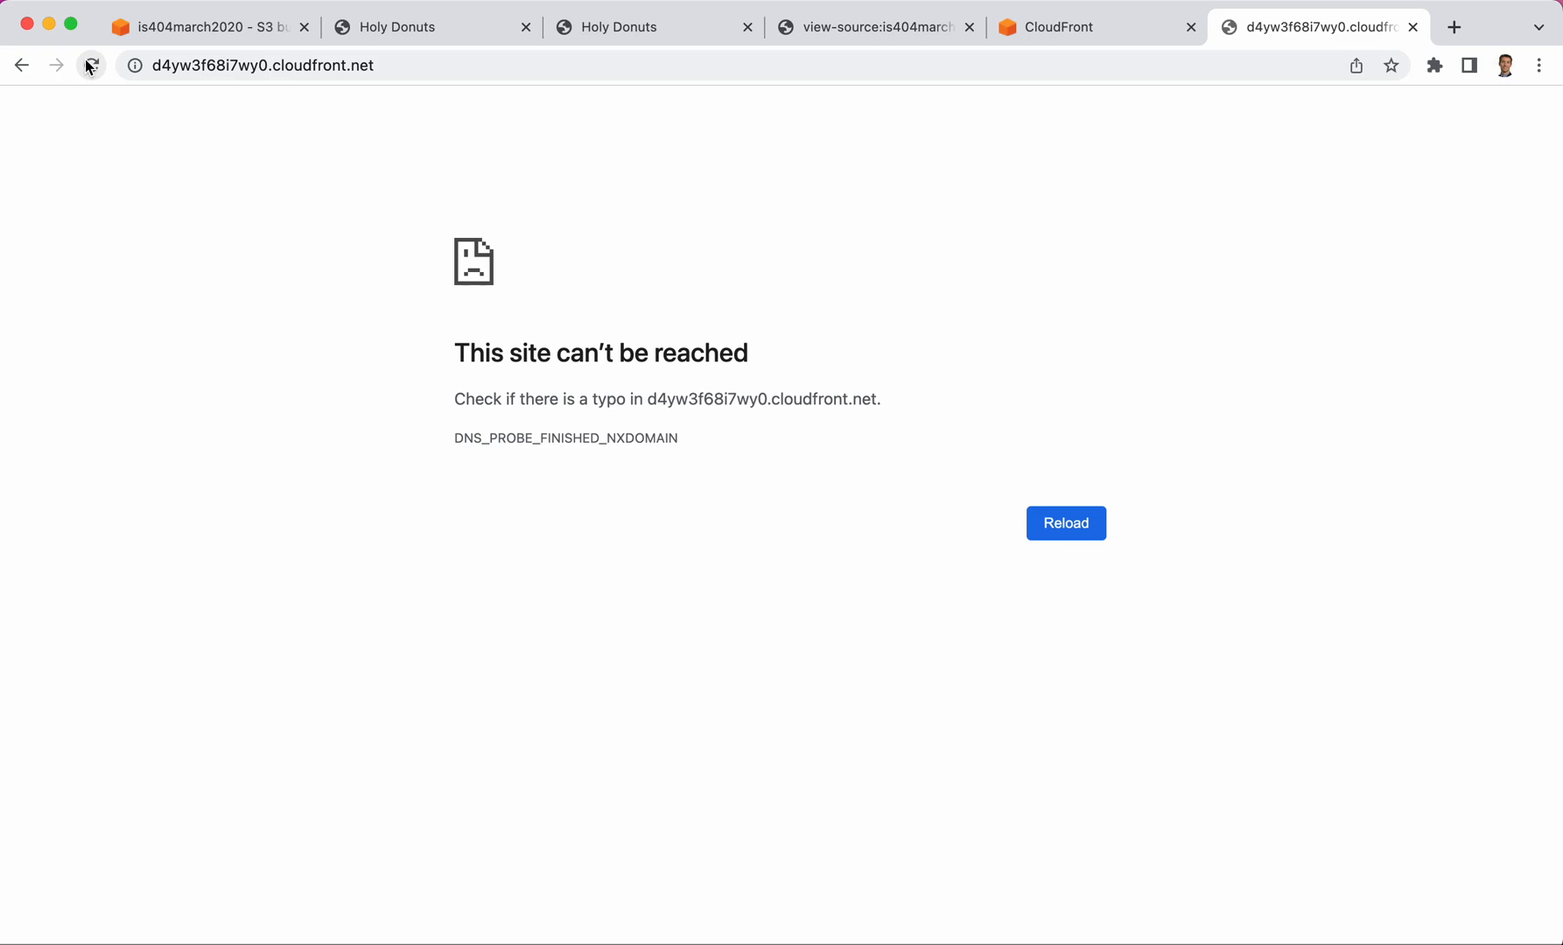
# Reload the cloudfront.net address so the Holy Donuts page now loads
pyautogui.click(90, 65)
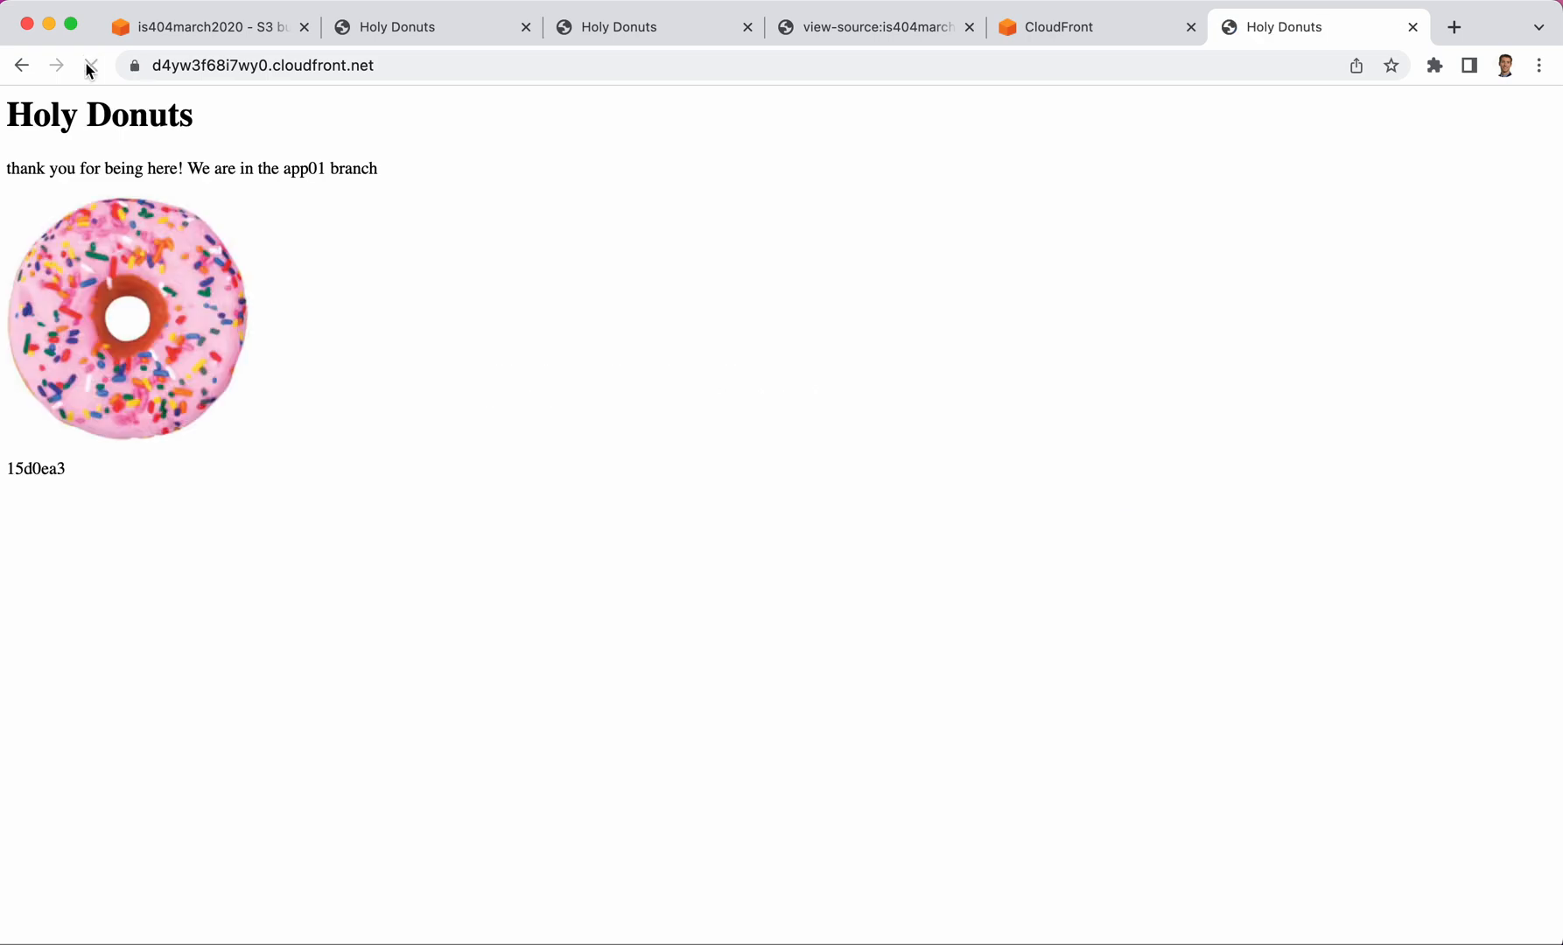
pyautogui.click(91, 65)
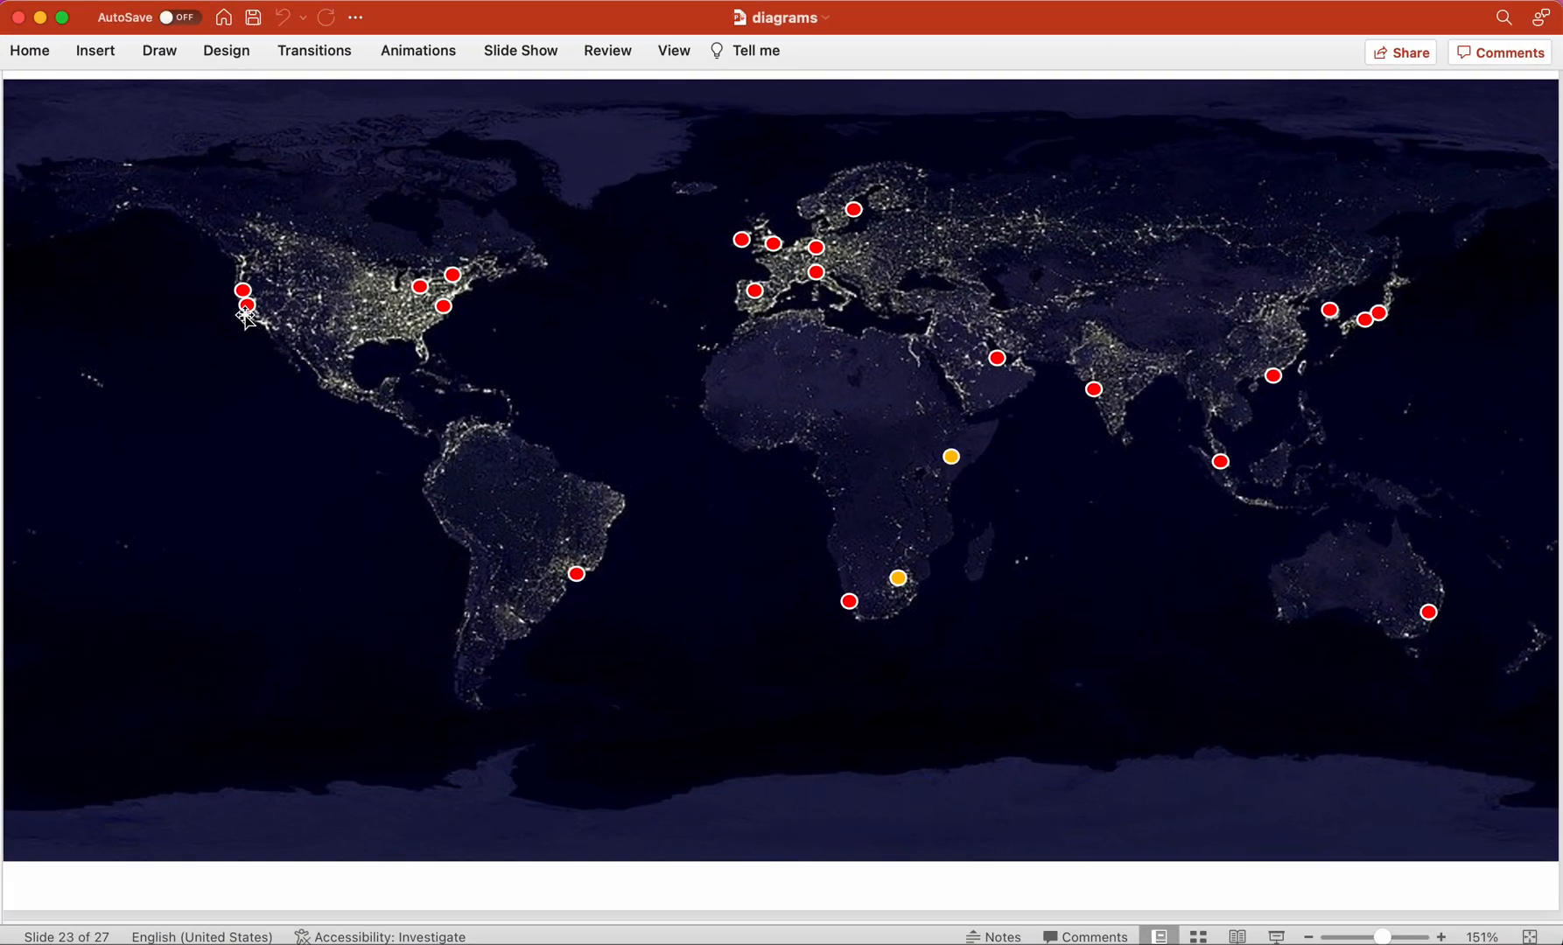
pyautogui.moveTo(451, 289)
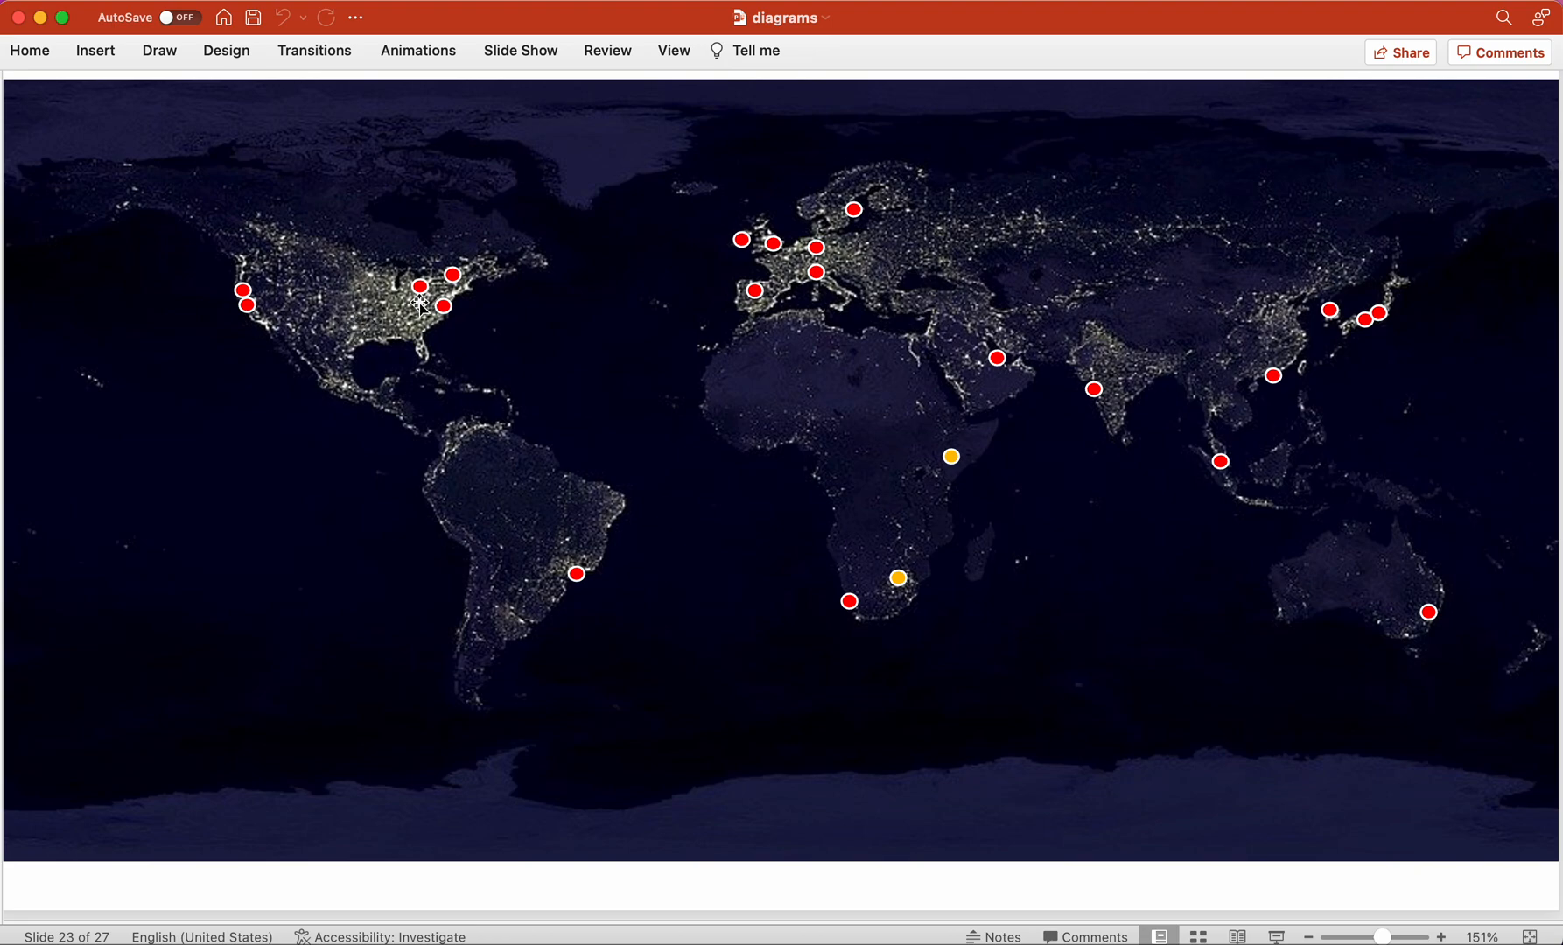
pyautogui.moveTo(320, 299)
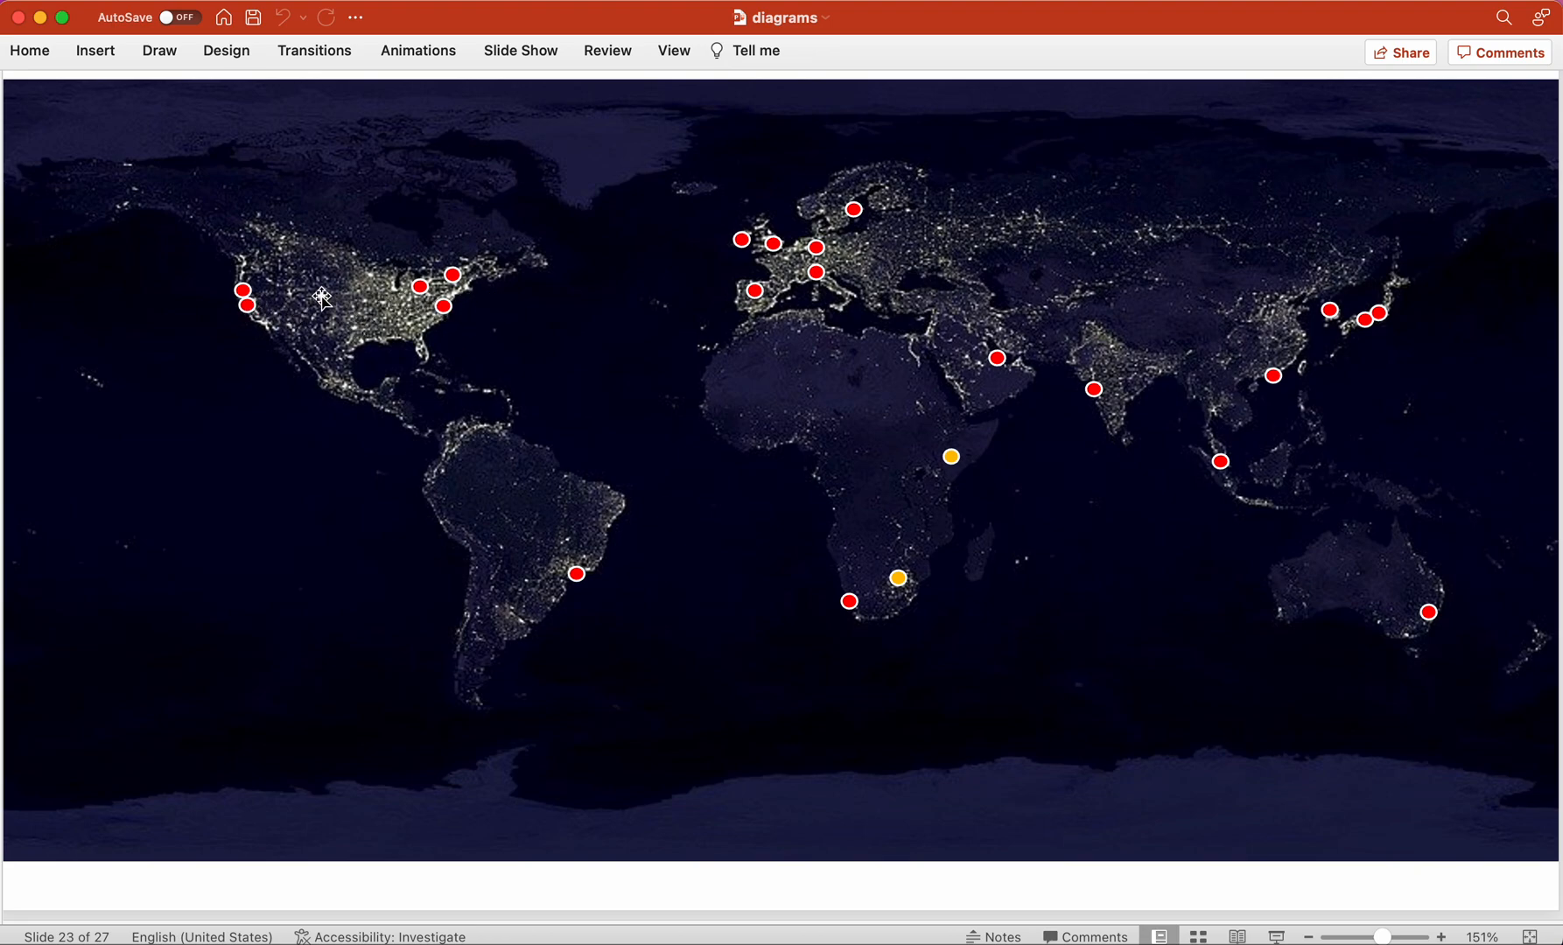
pyautogui.moveTo(763, 296)
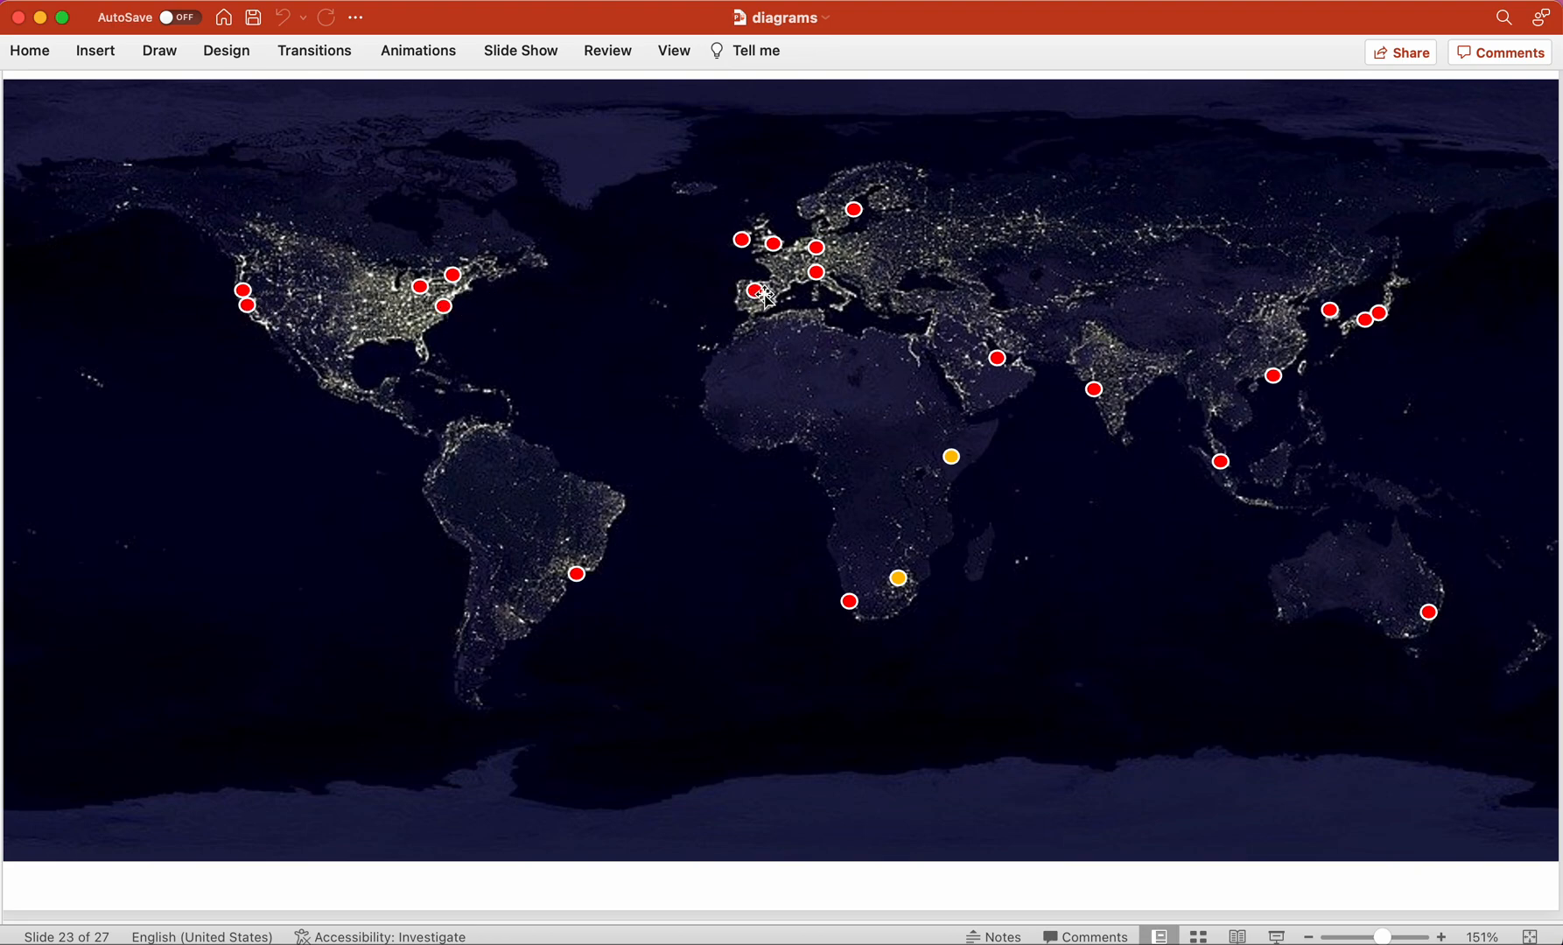
pyautogui.moveTo(823, 276)
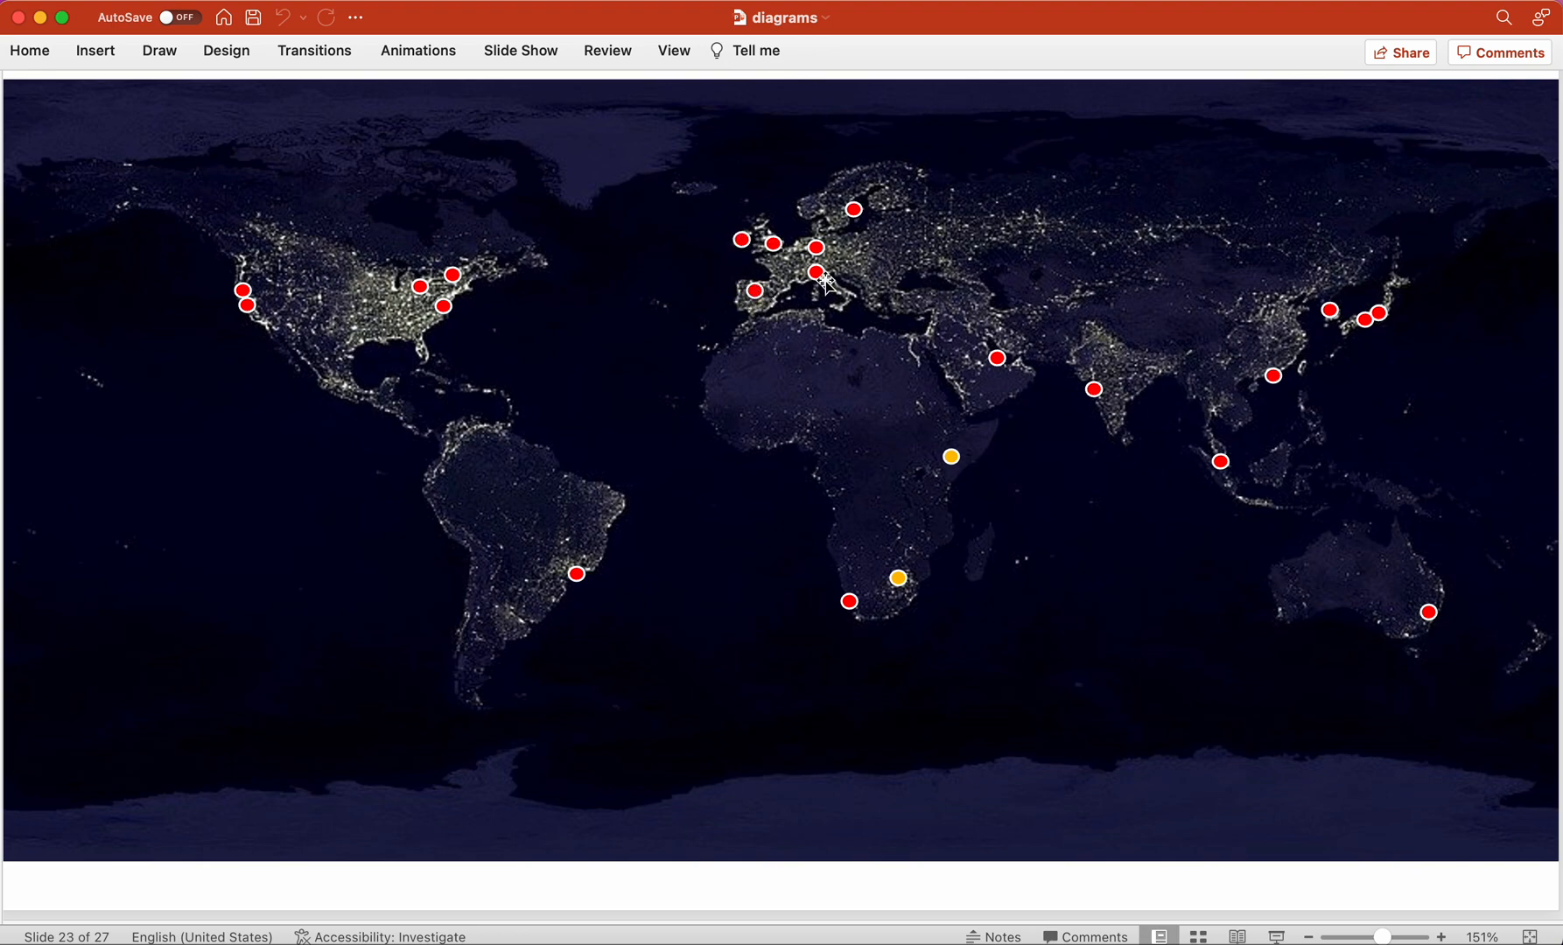
pyautogui.moveTo(764, 294)
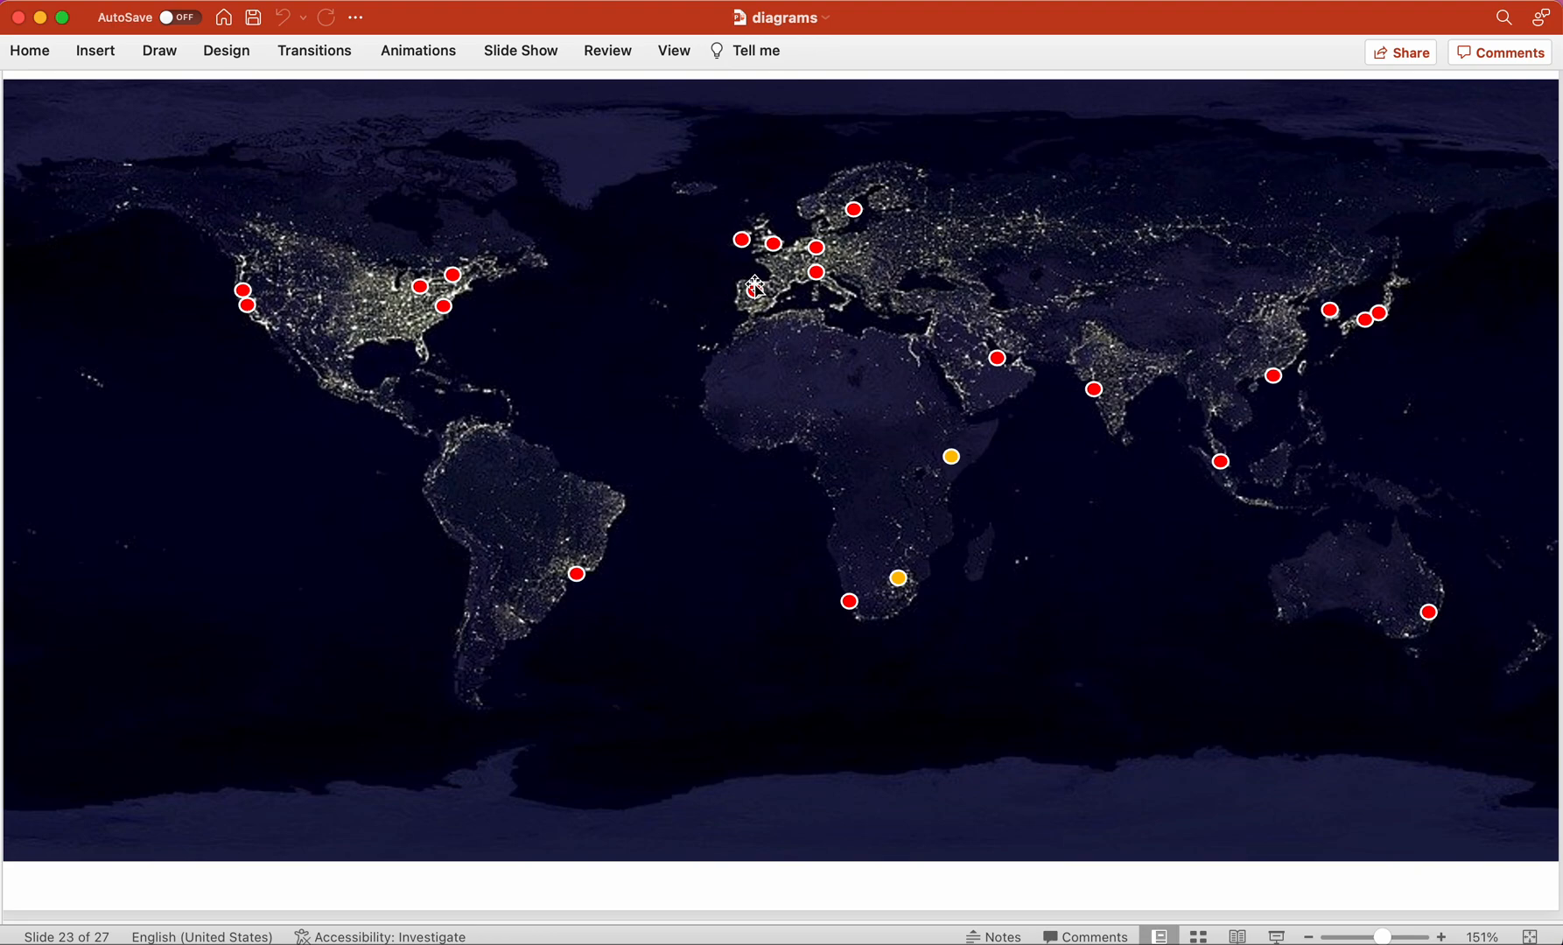
pyautogui.moveTo(764, 229)
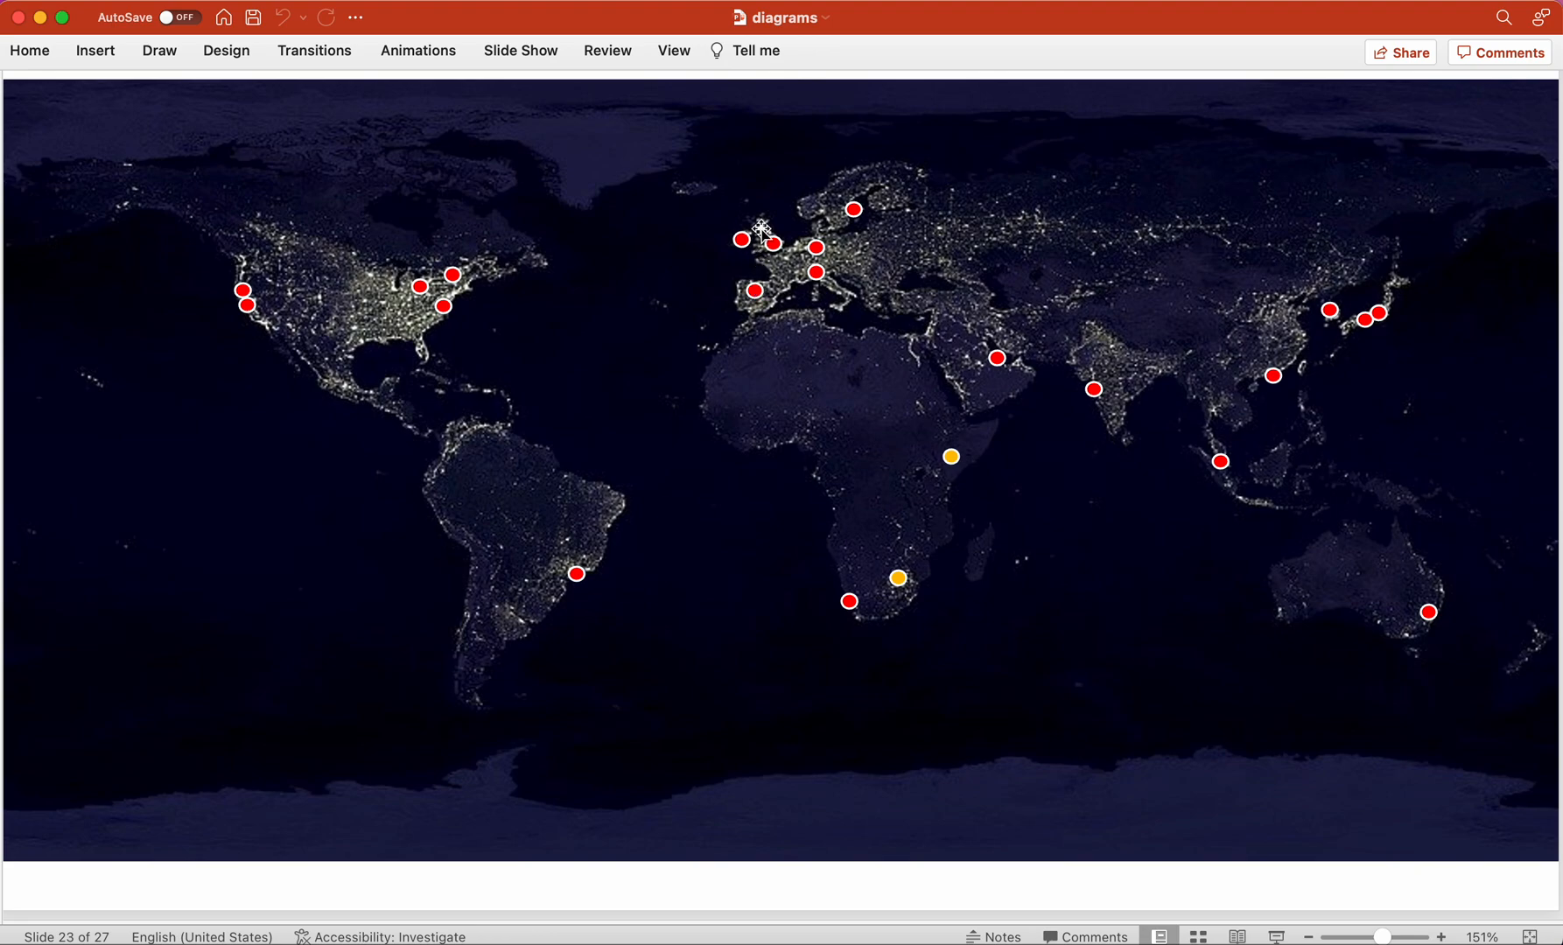
pyautogui.moveTo(760, 226)
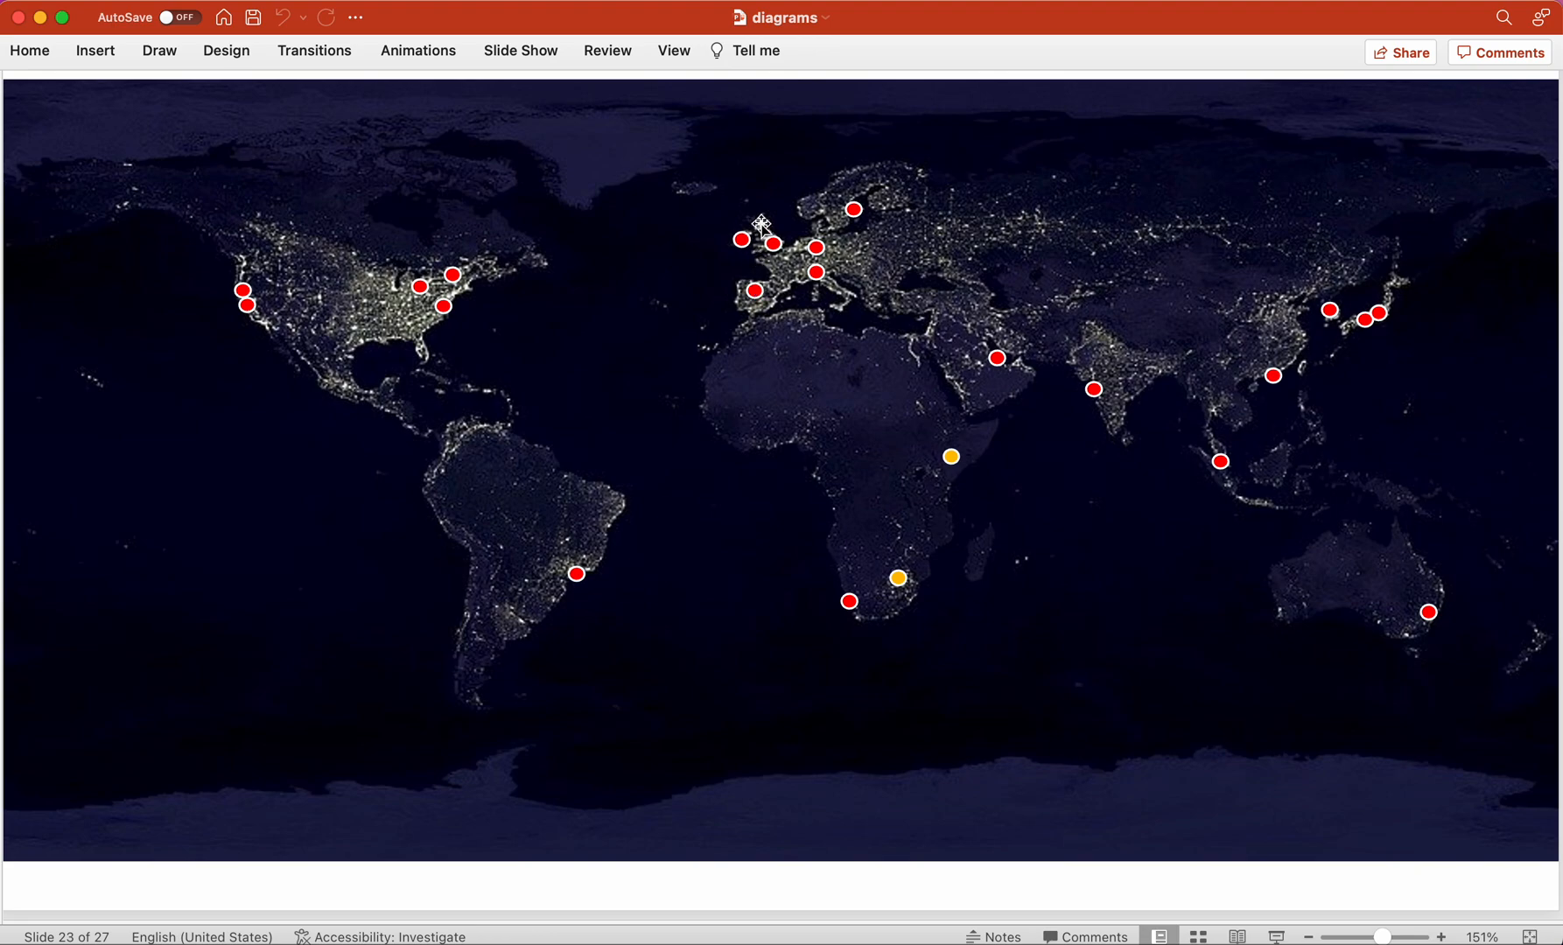